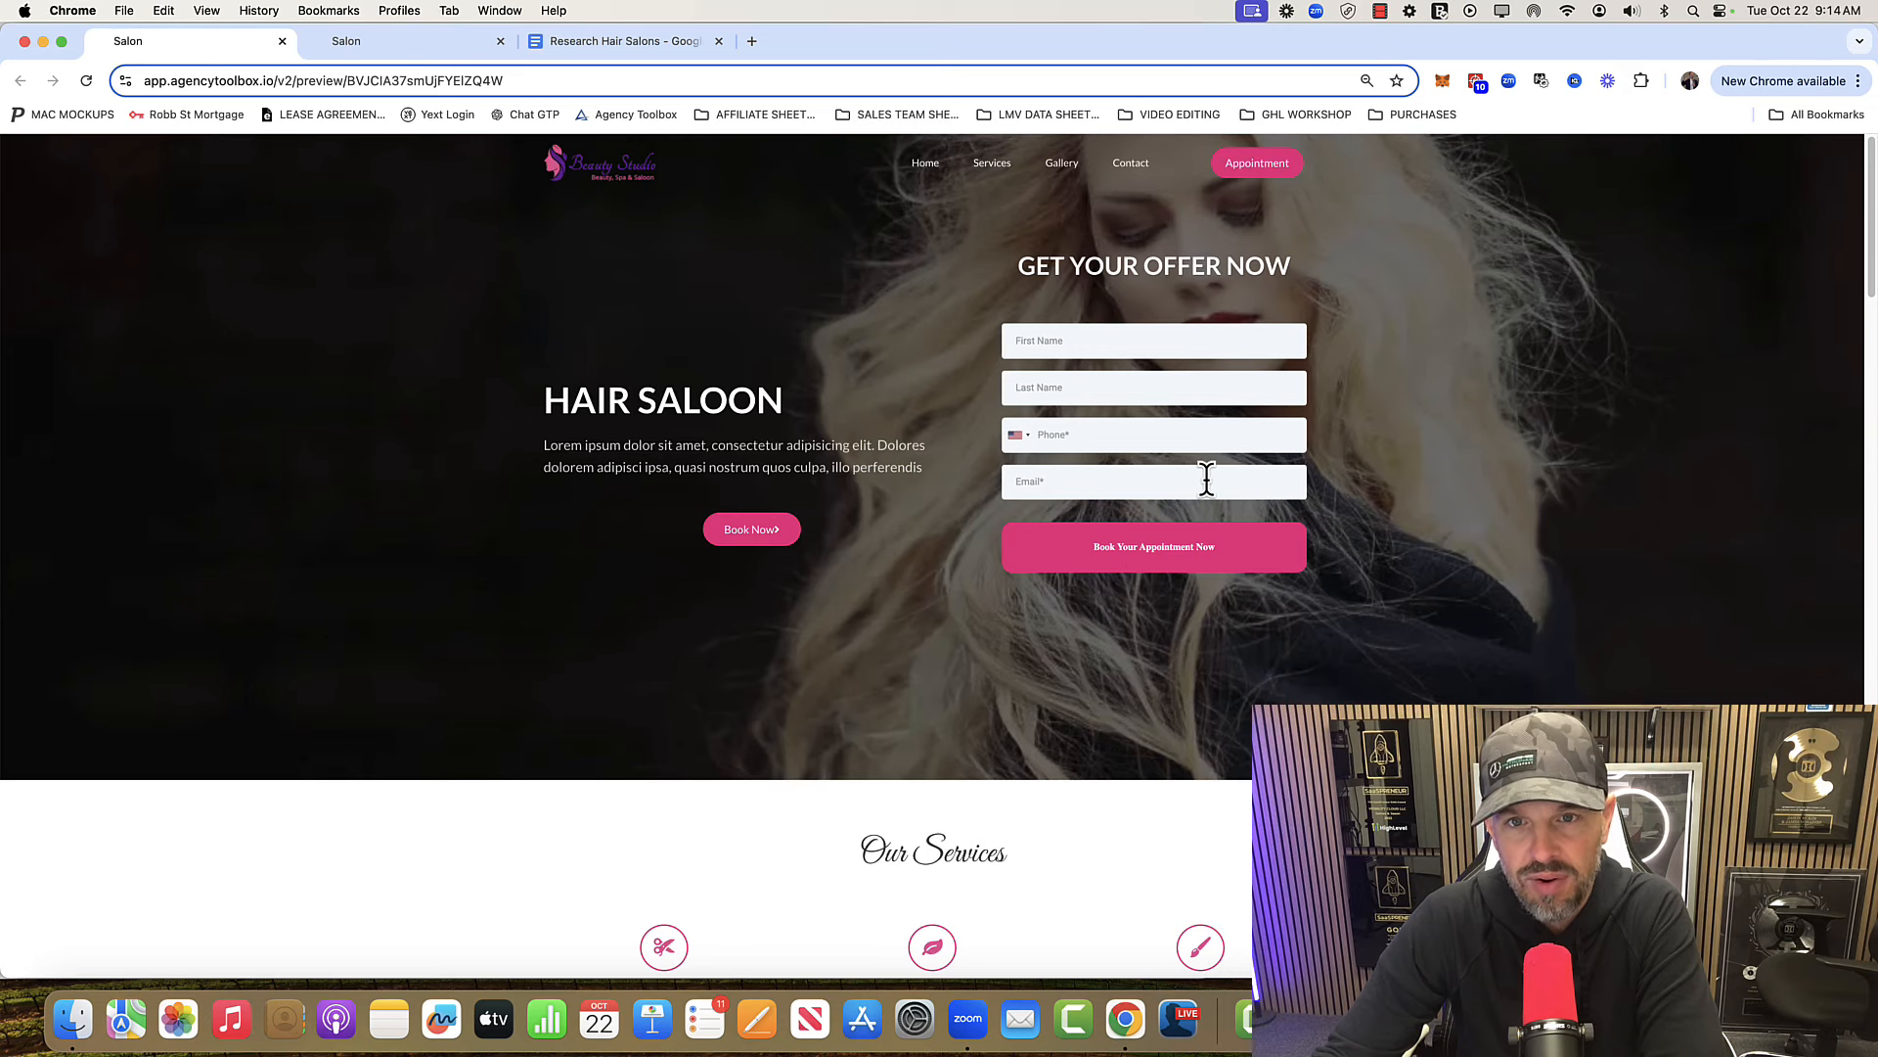
mouse_move(1132, 266)
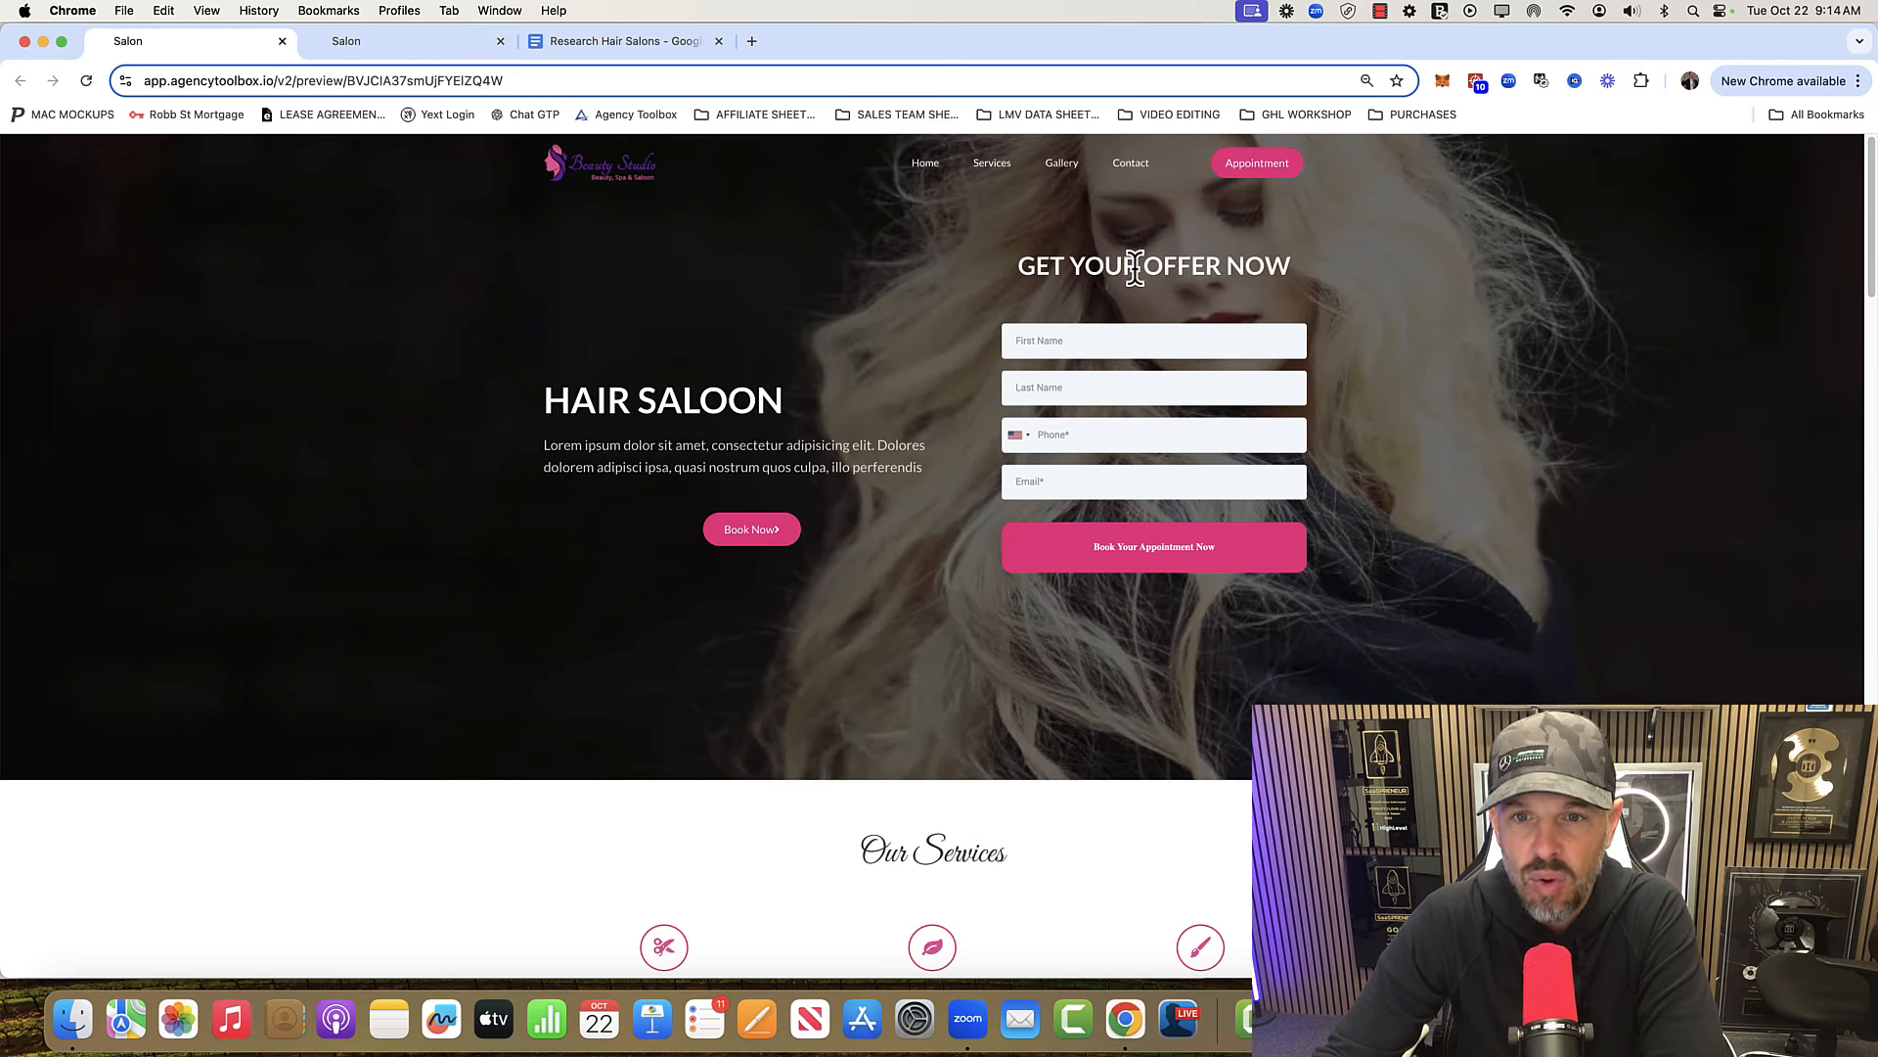
mouse_move(1018, 265)
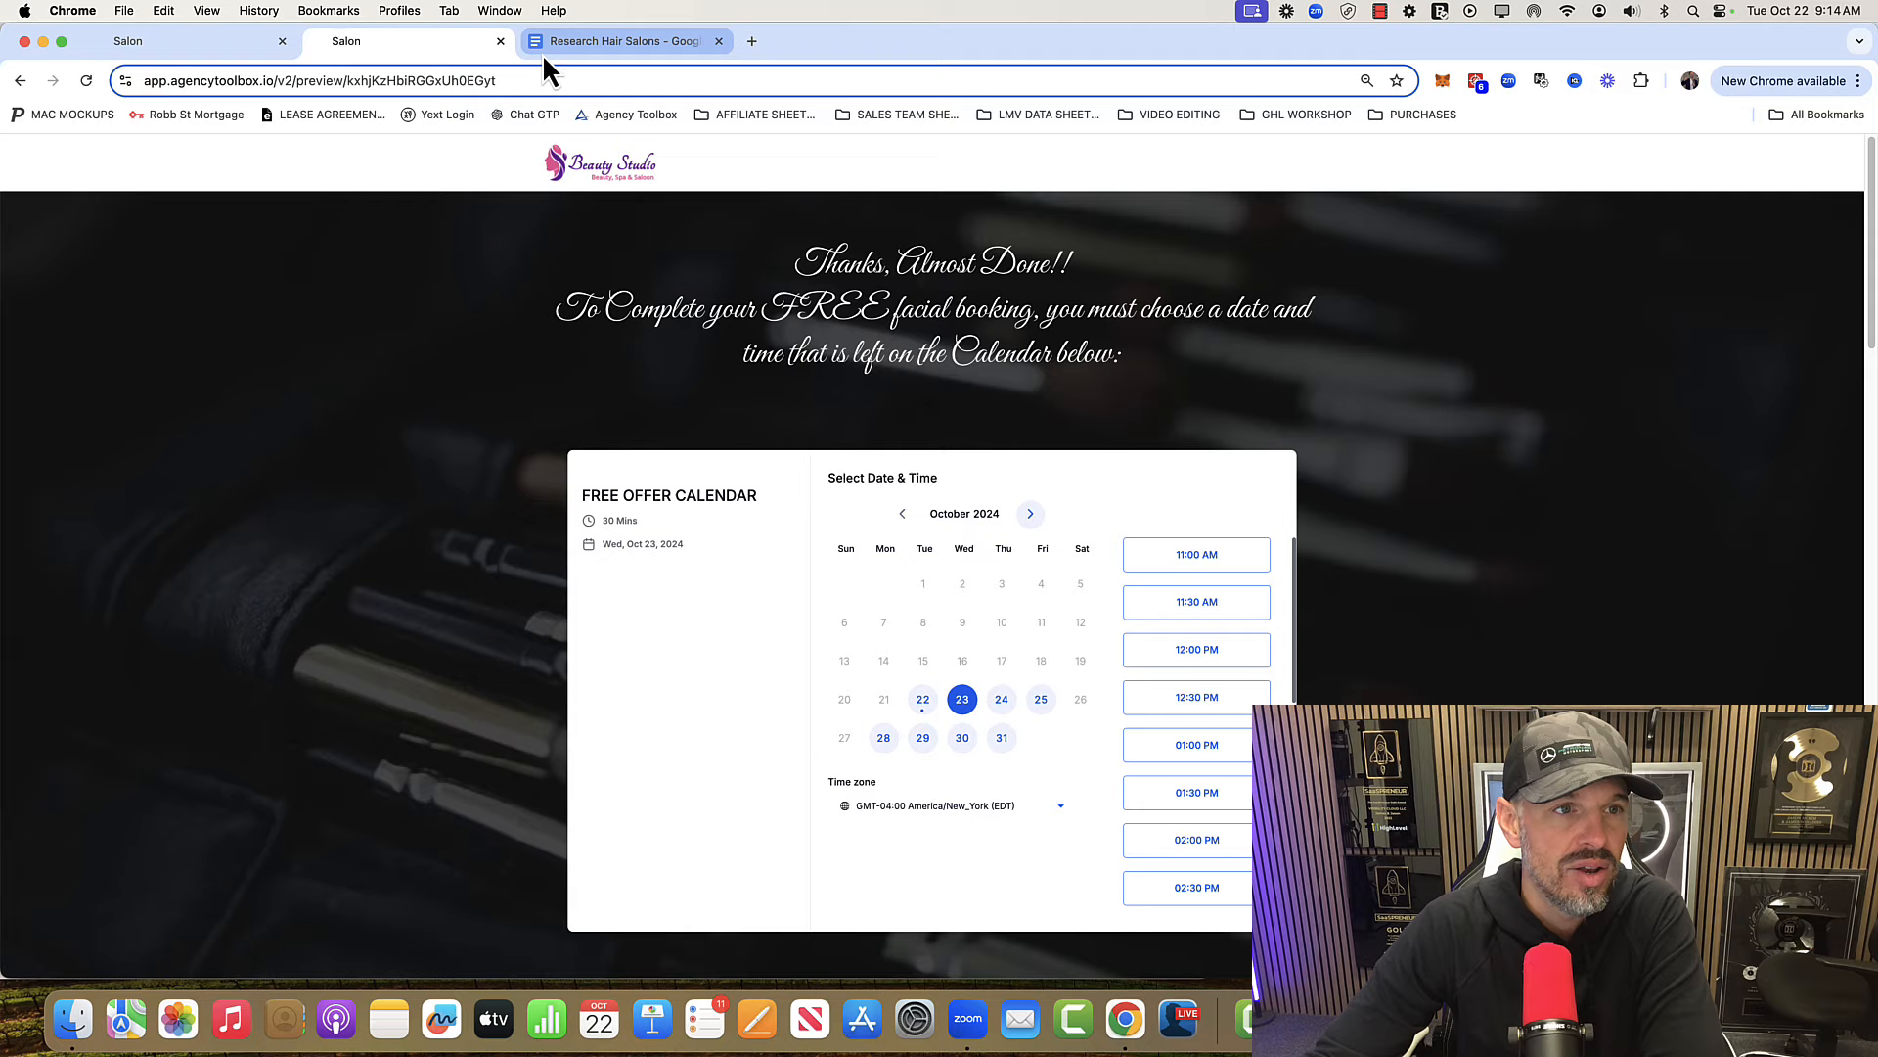
left_click(623, 41)
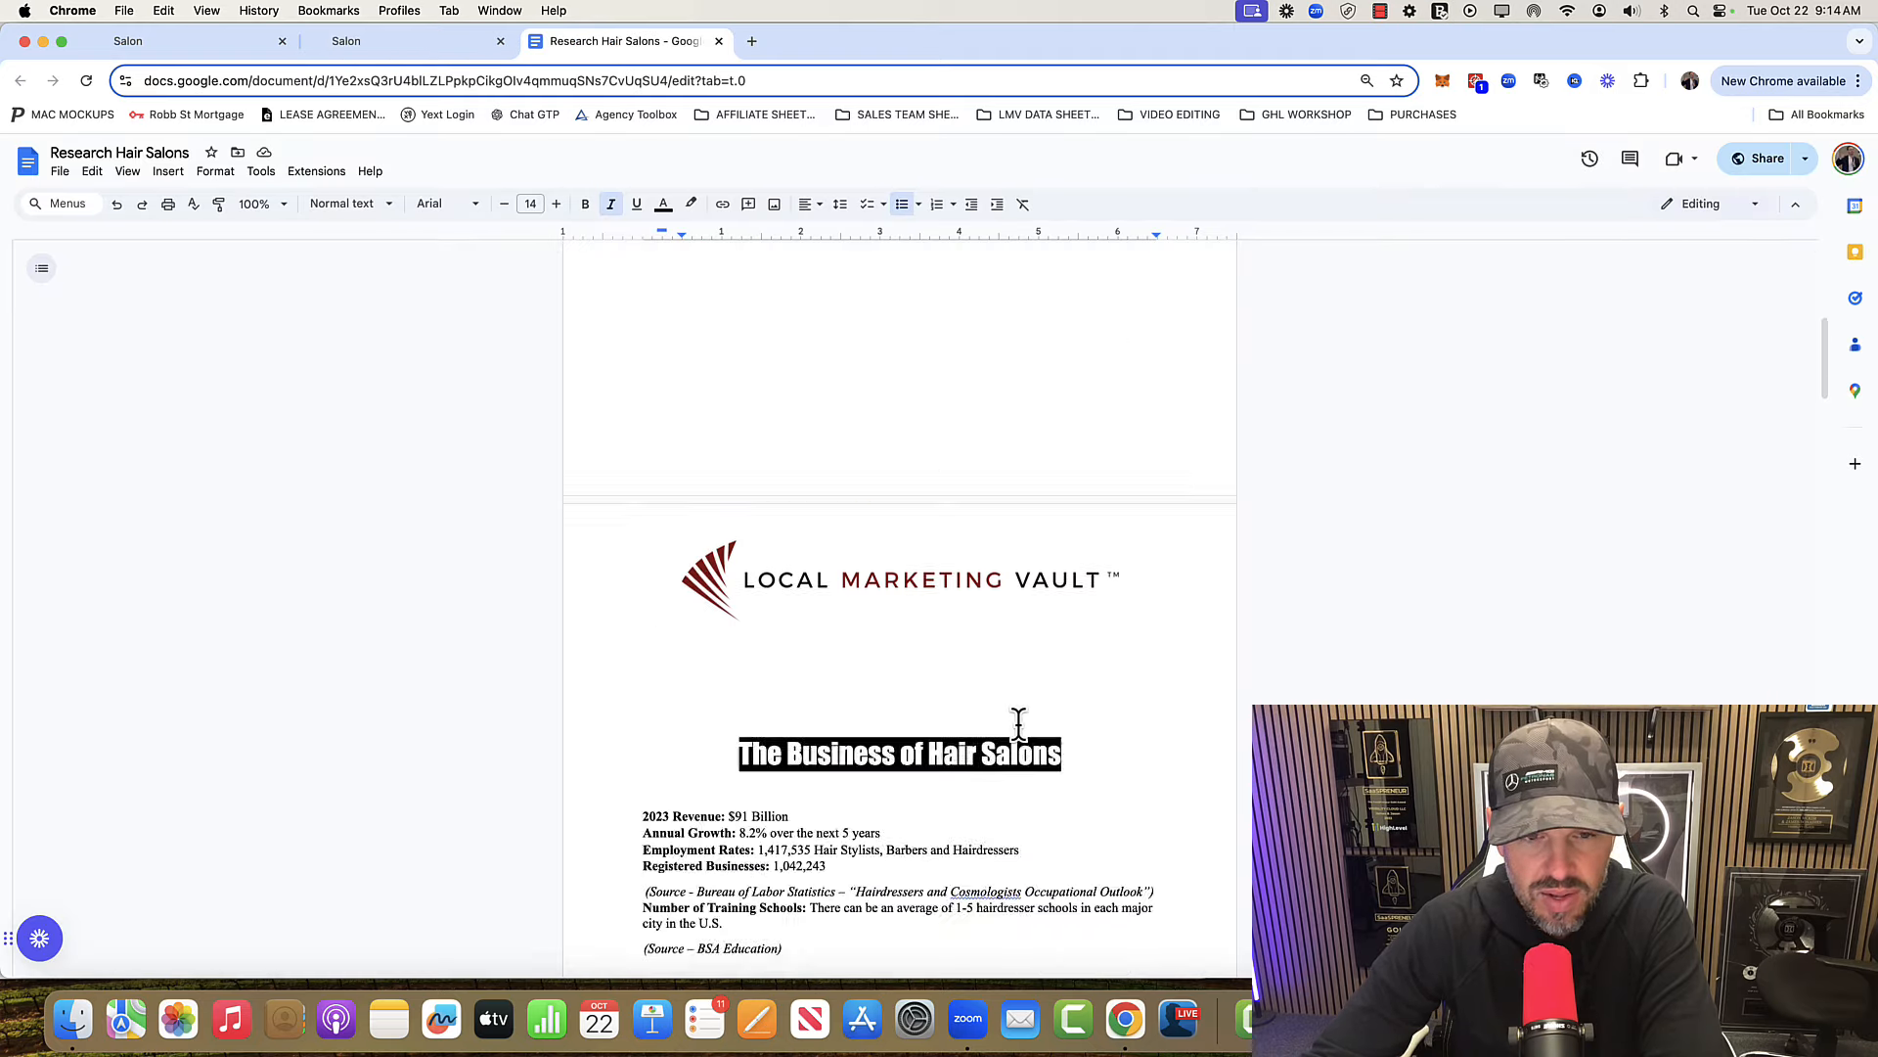
scroll("down", 3)
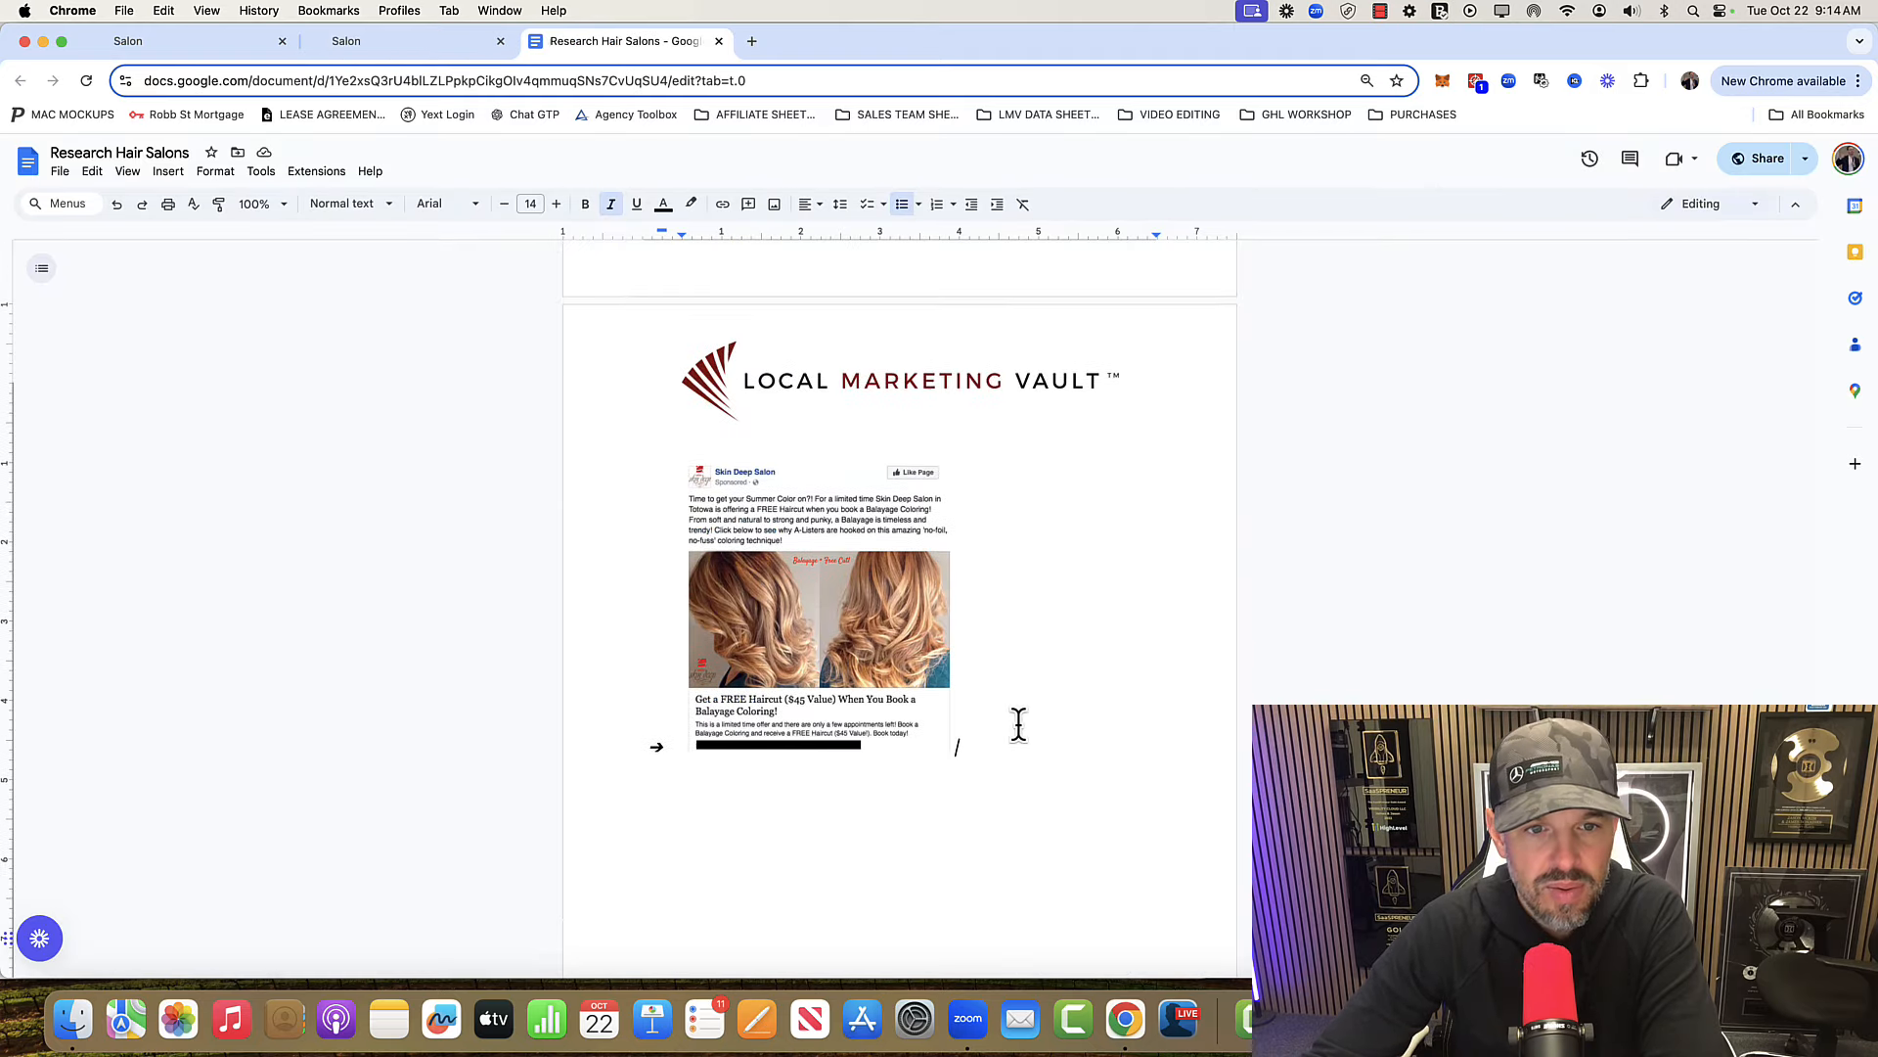
mouse_move(835, 522)
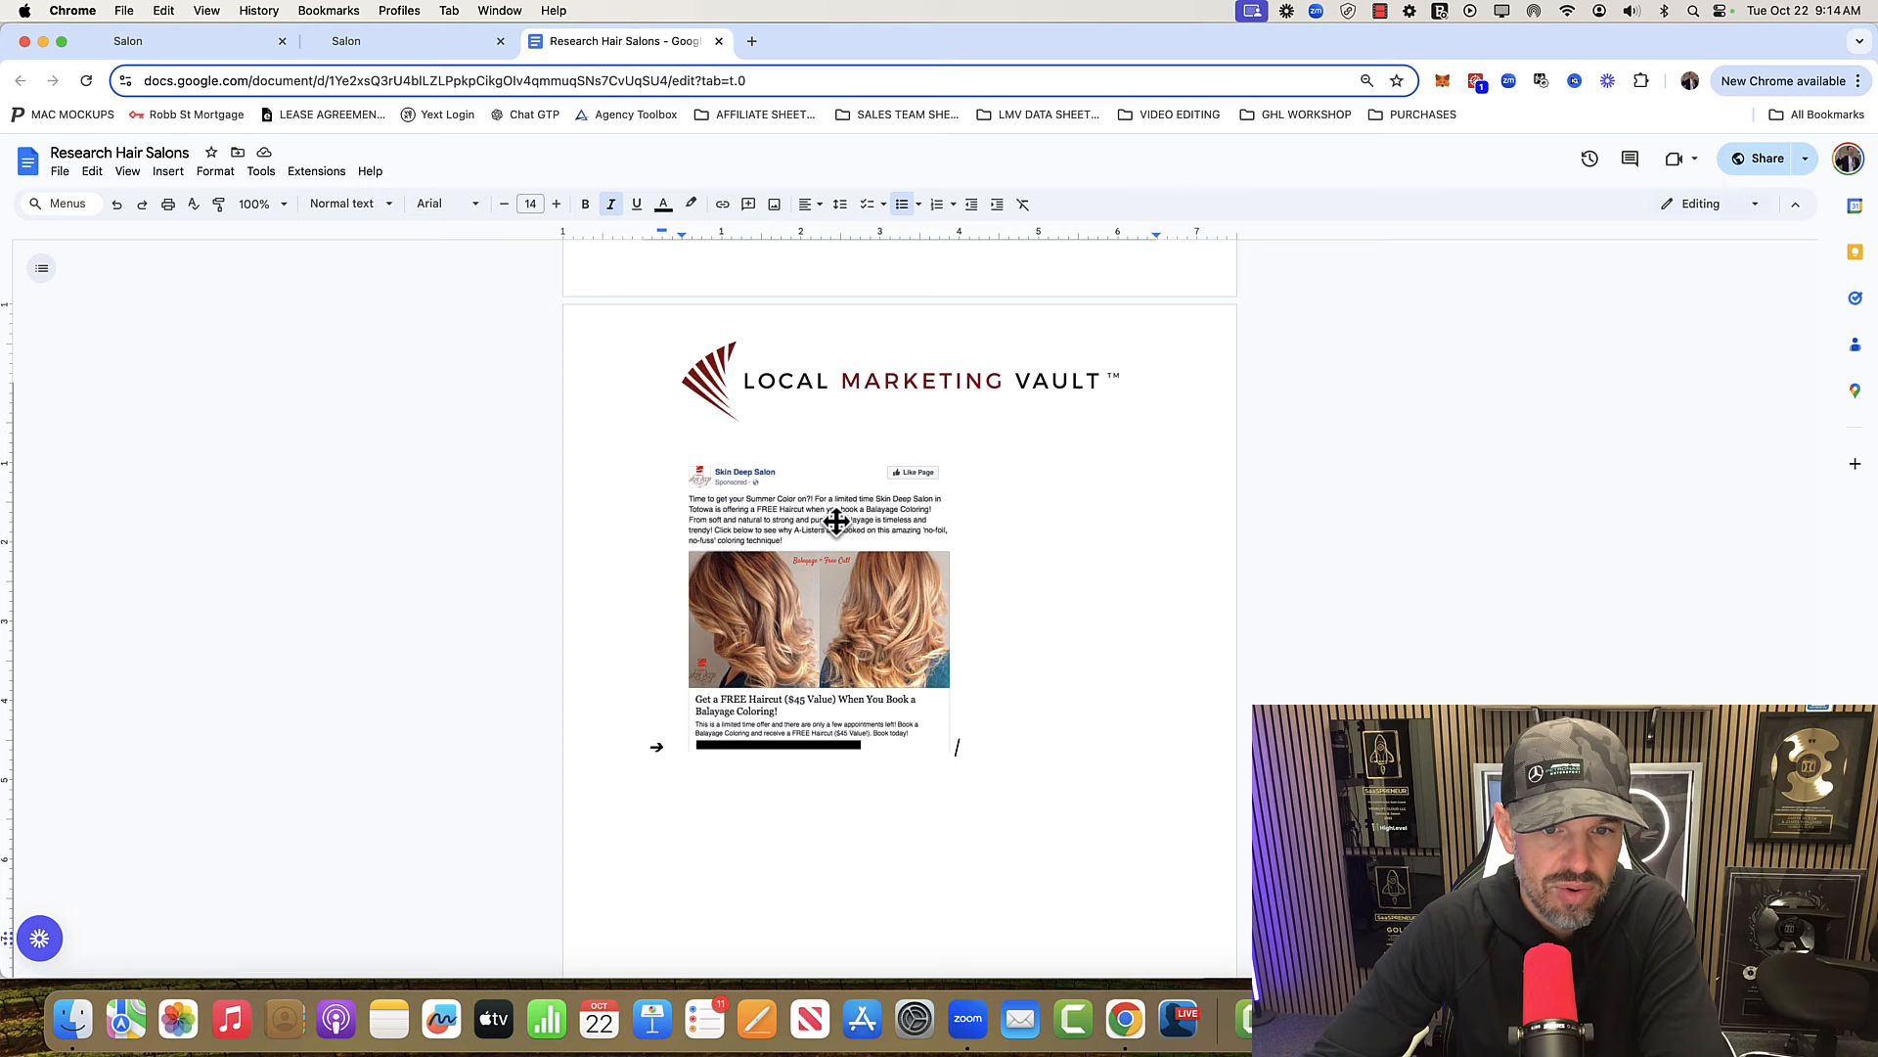
mouse_move(725, 523)
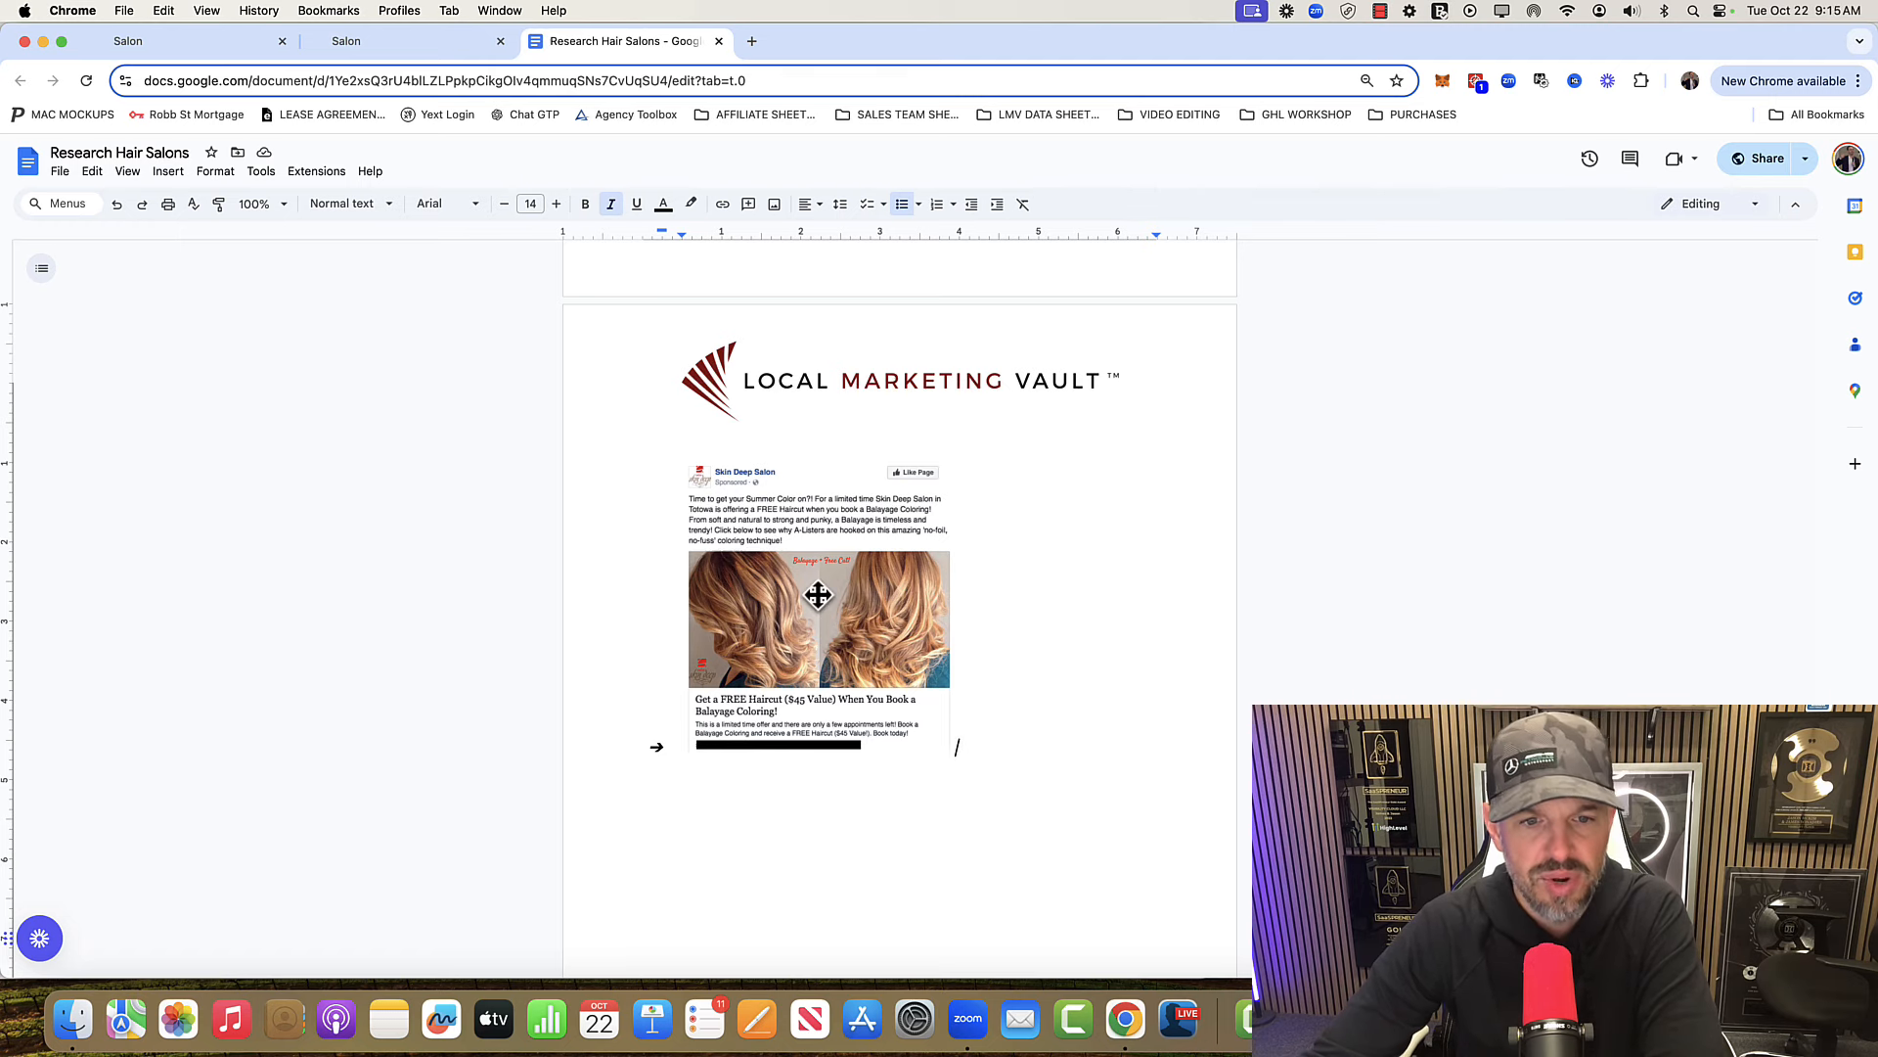
mouse_move(1024, 573)
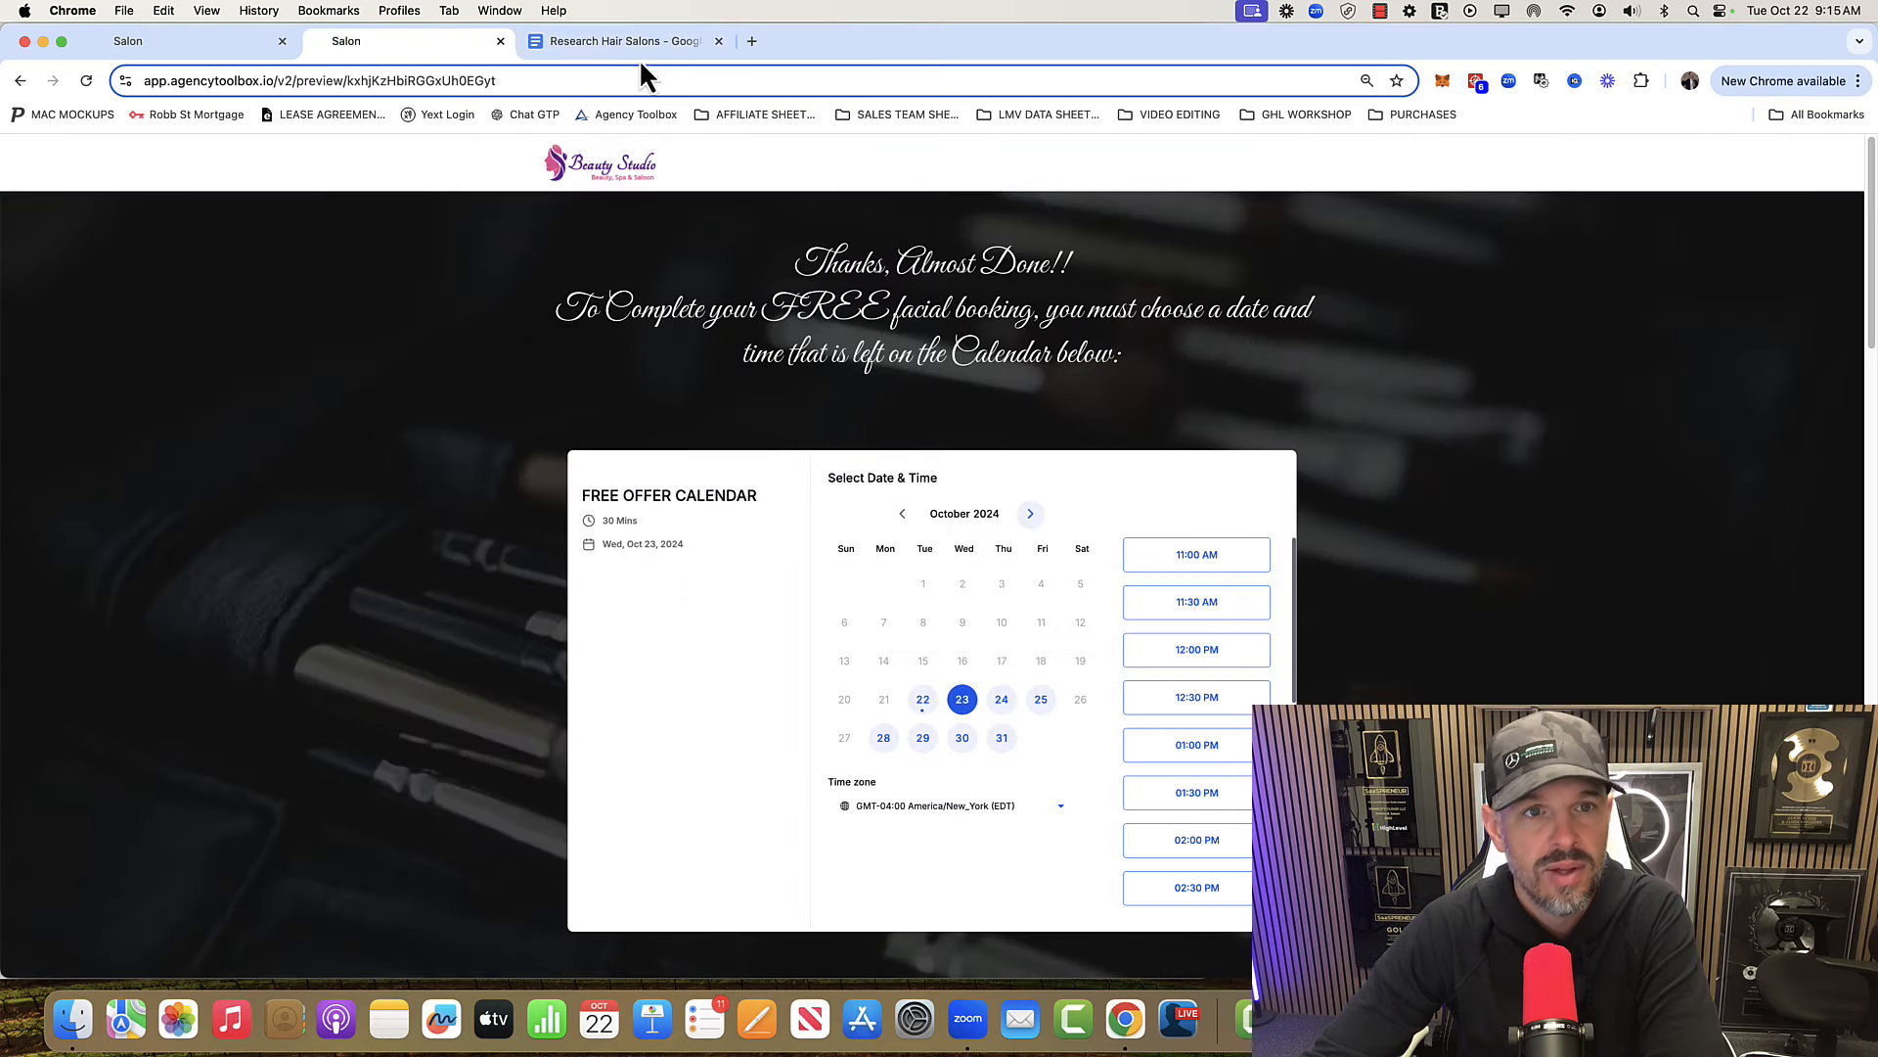
left_click(620, 41)
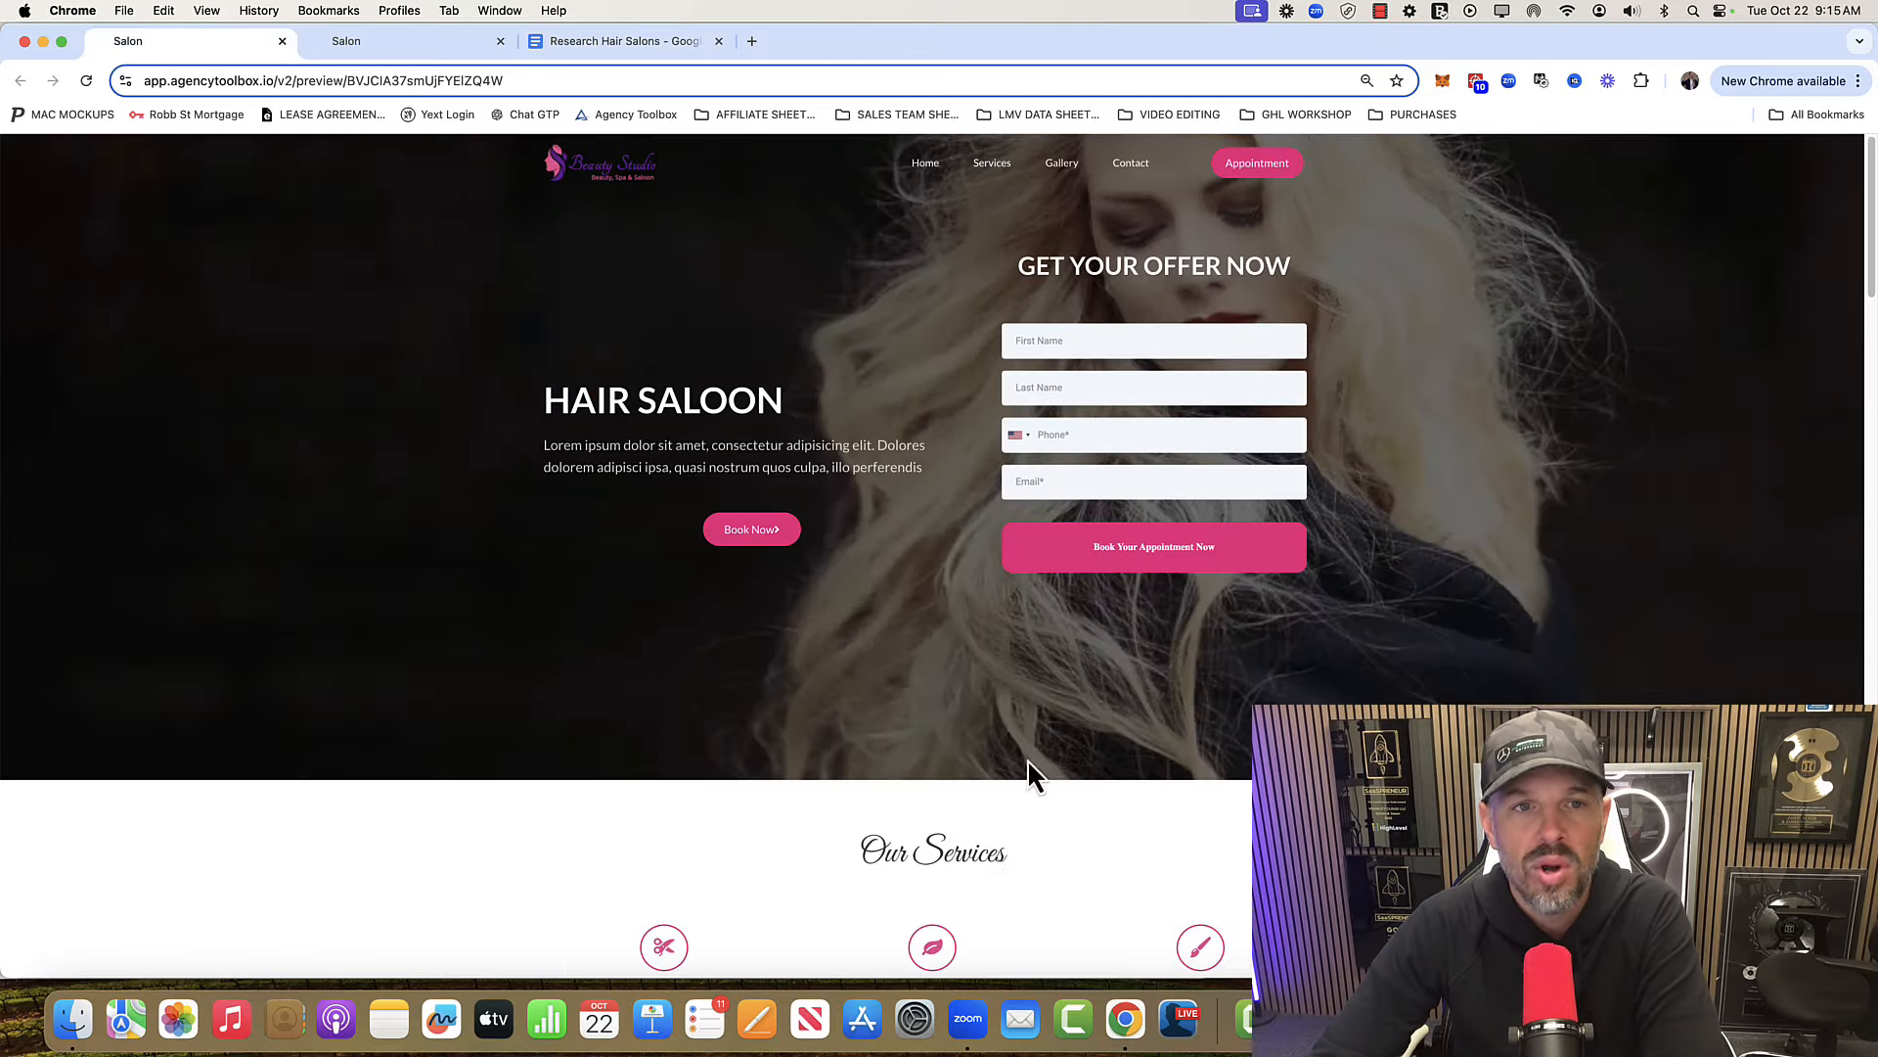
scroll("down", 3)
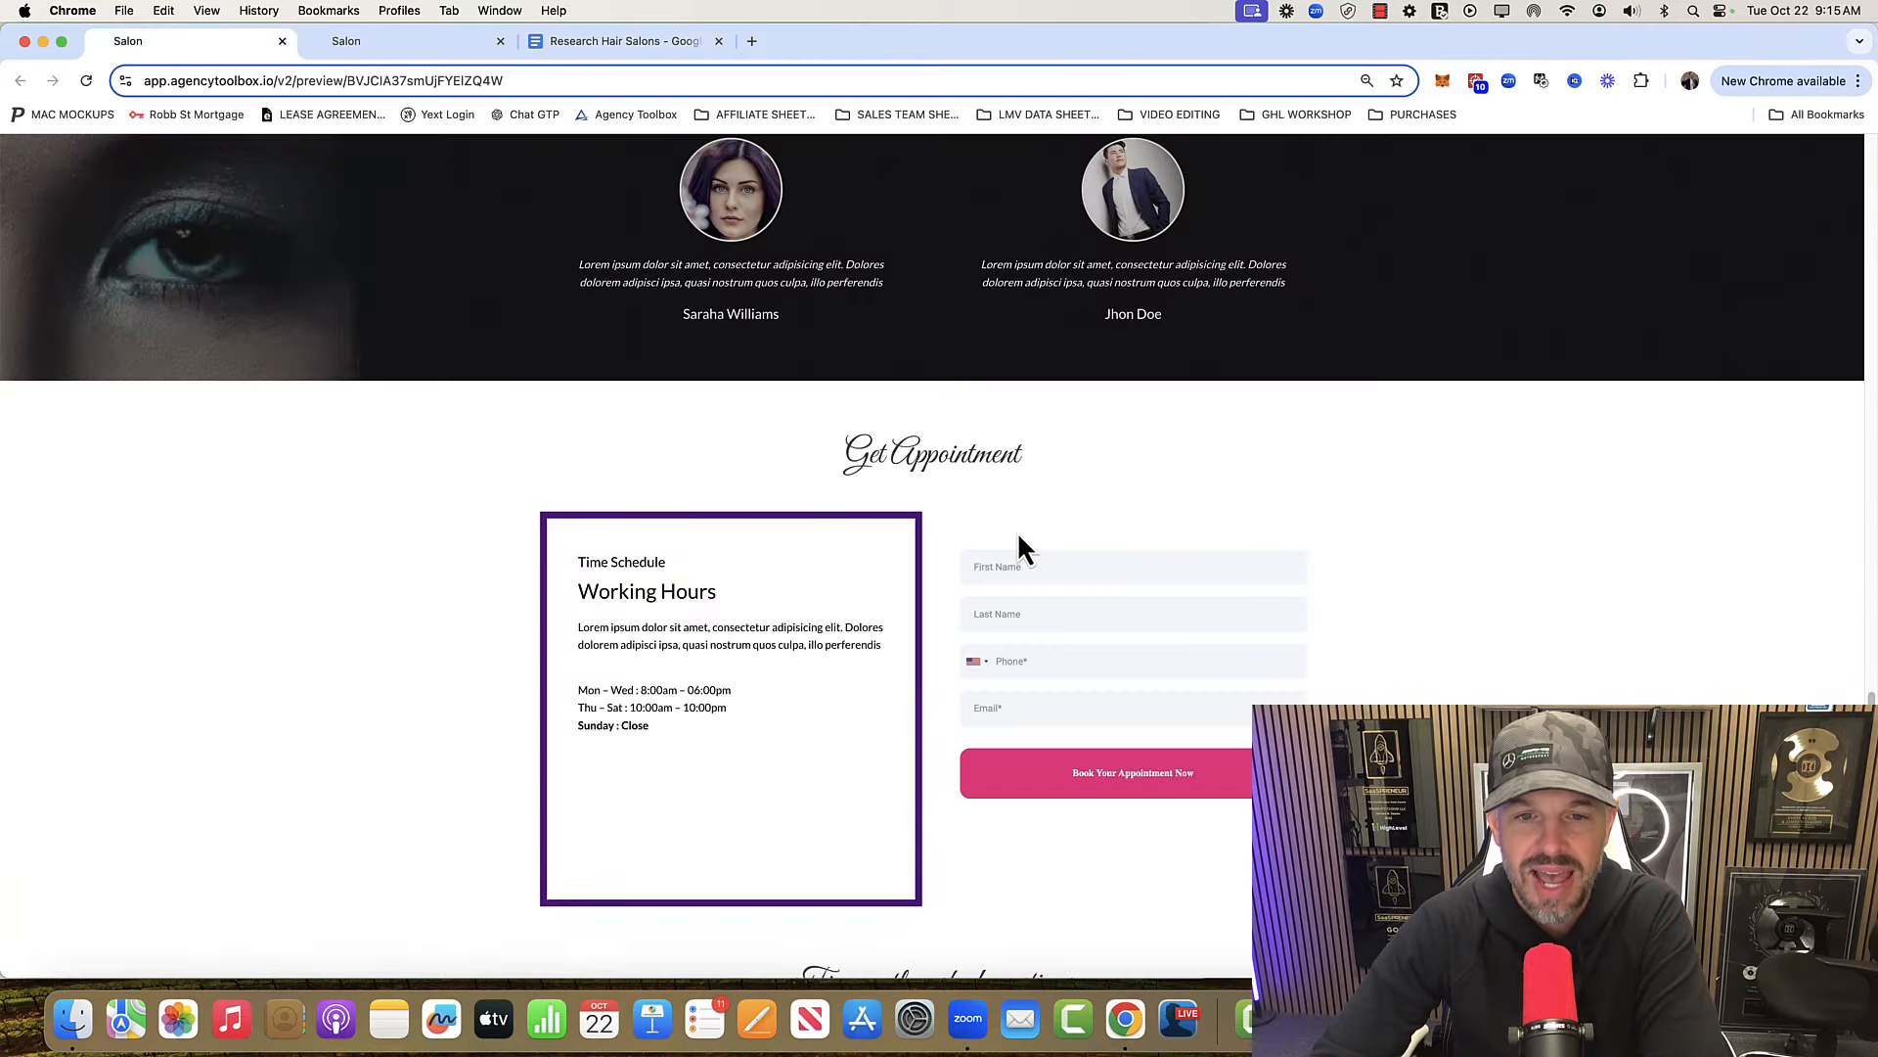
scroll("down", 3)
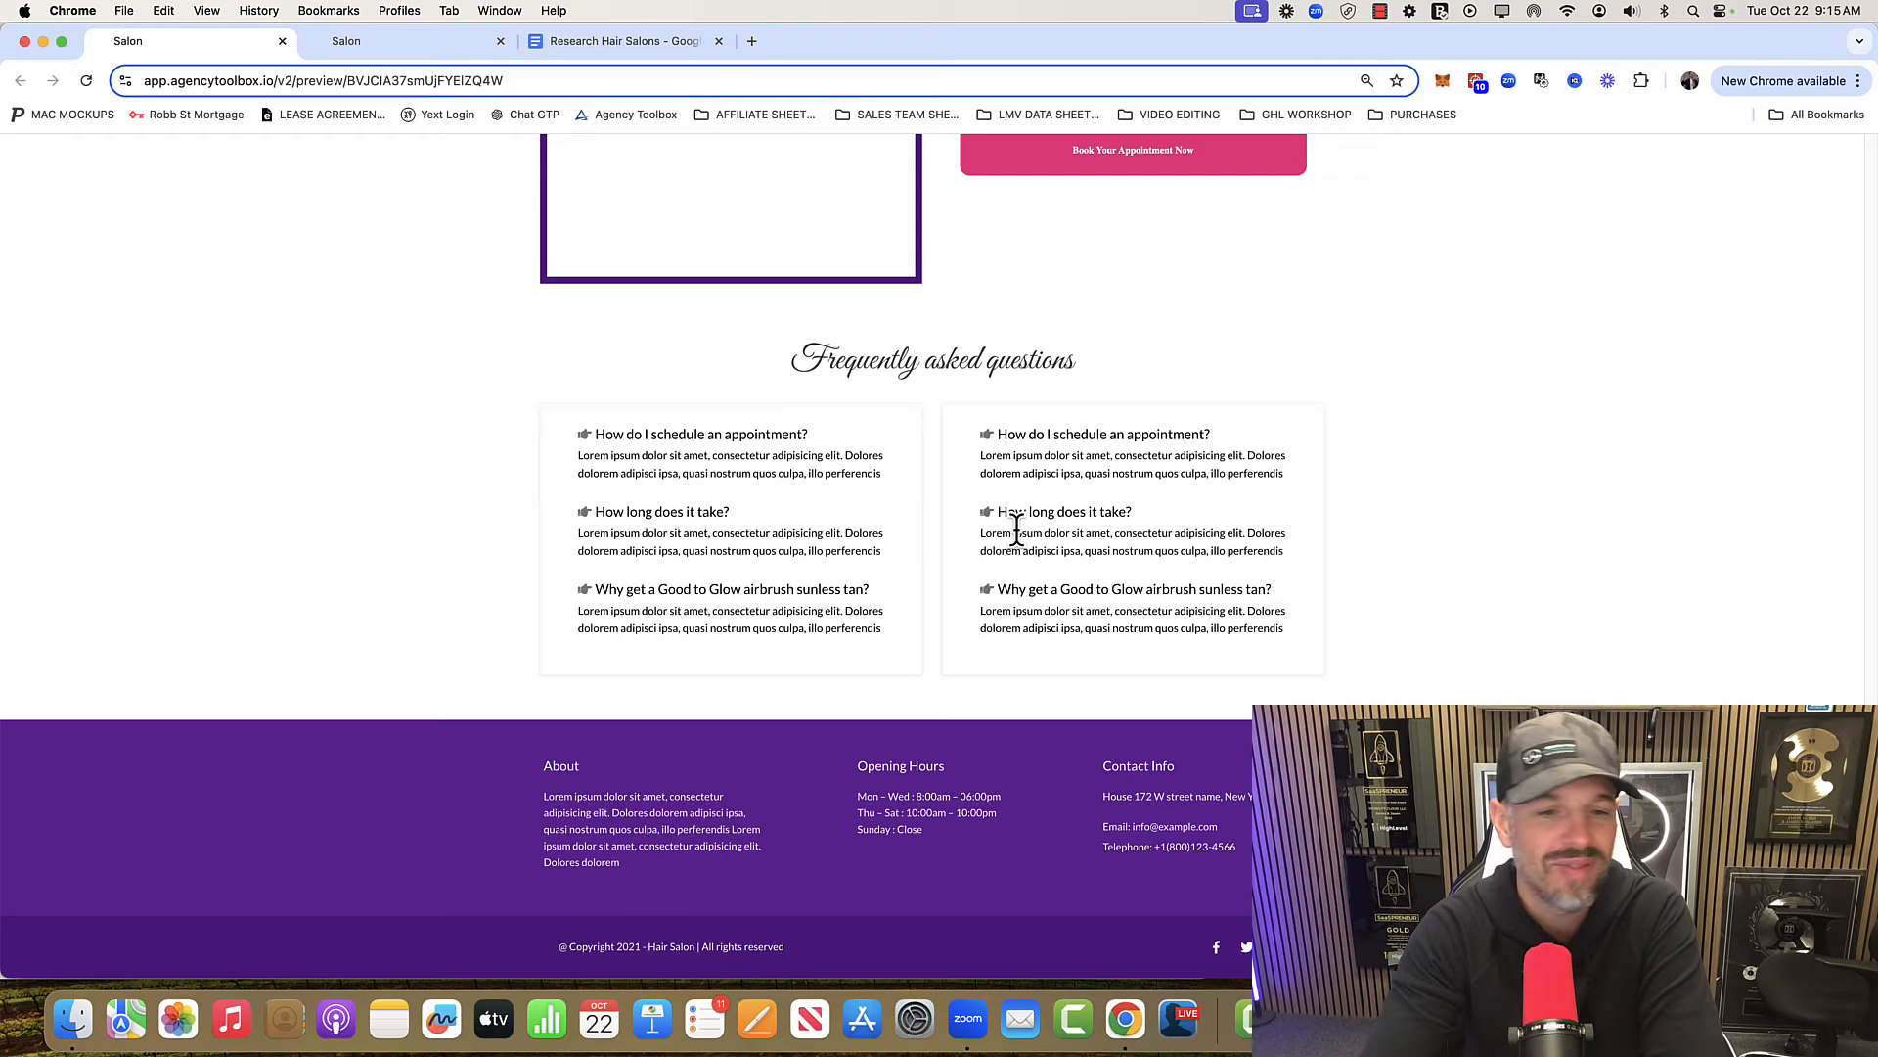
scroll("up", 3)
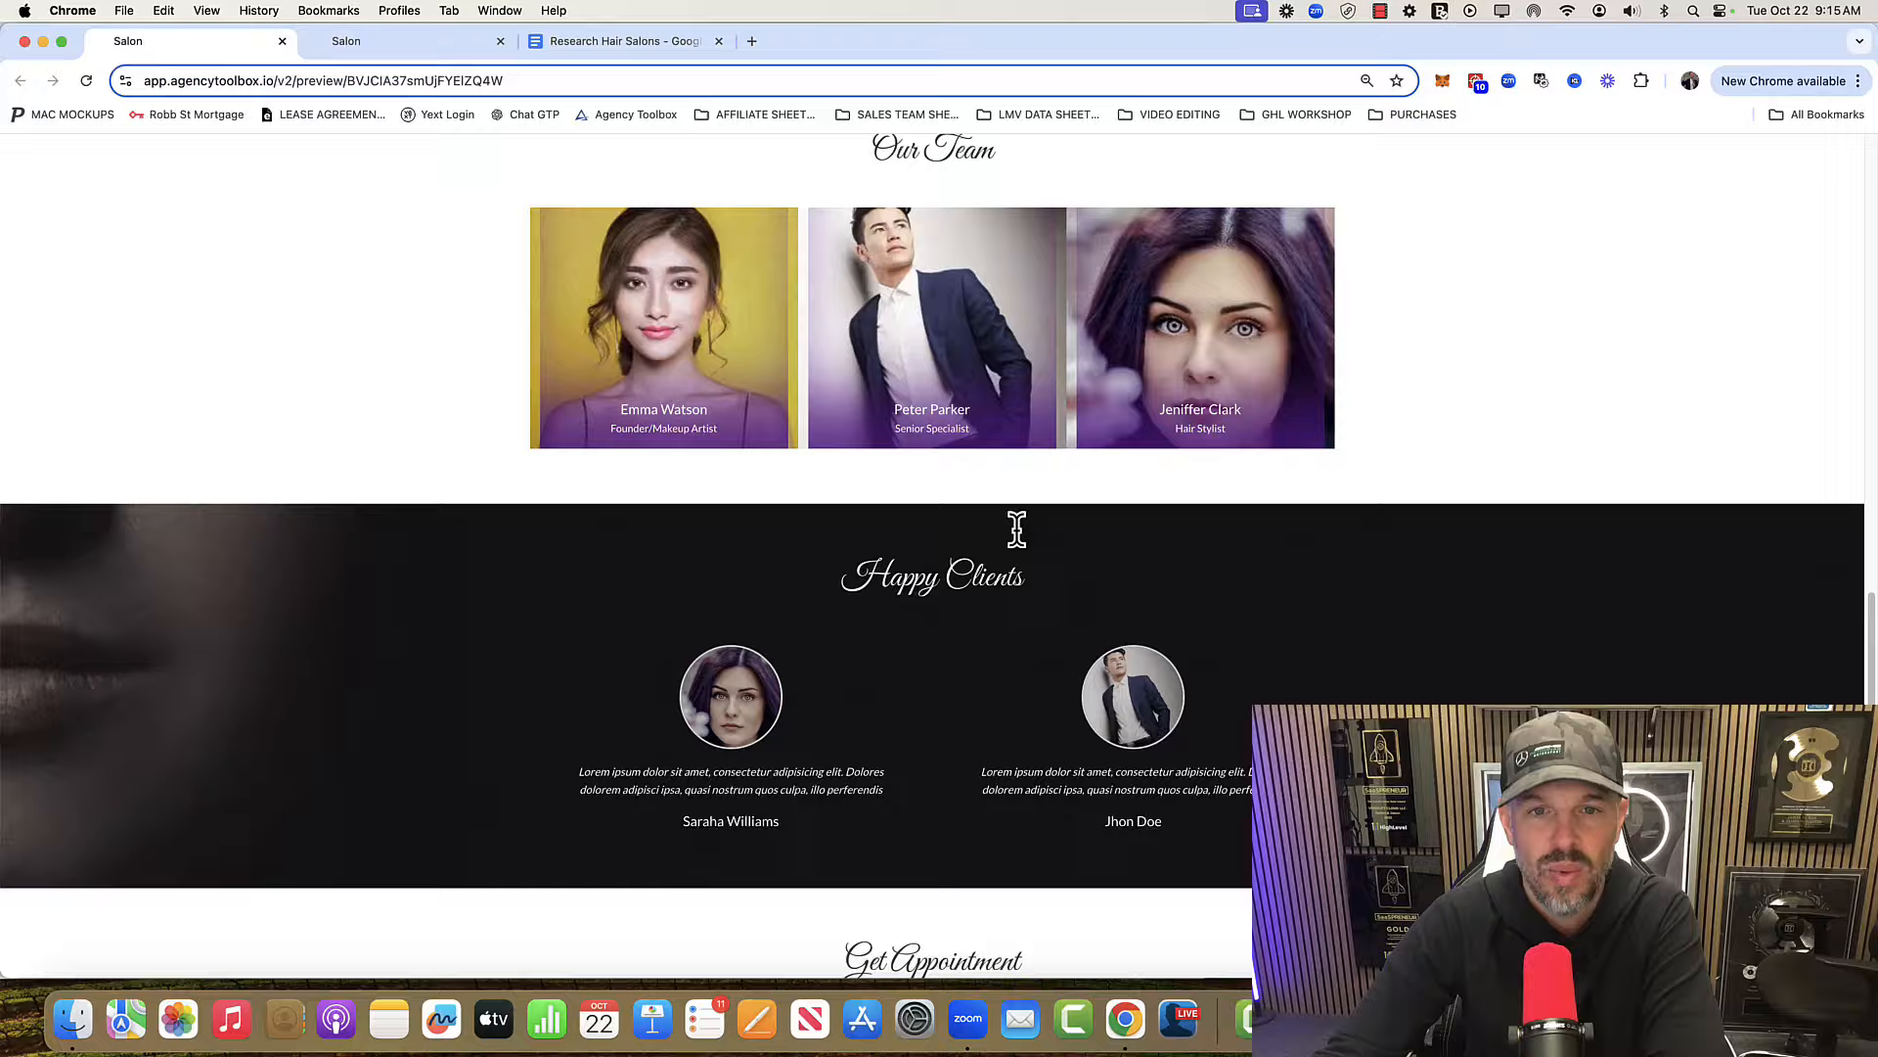
scroll("up", 3)
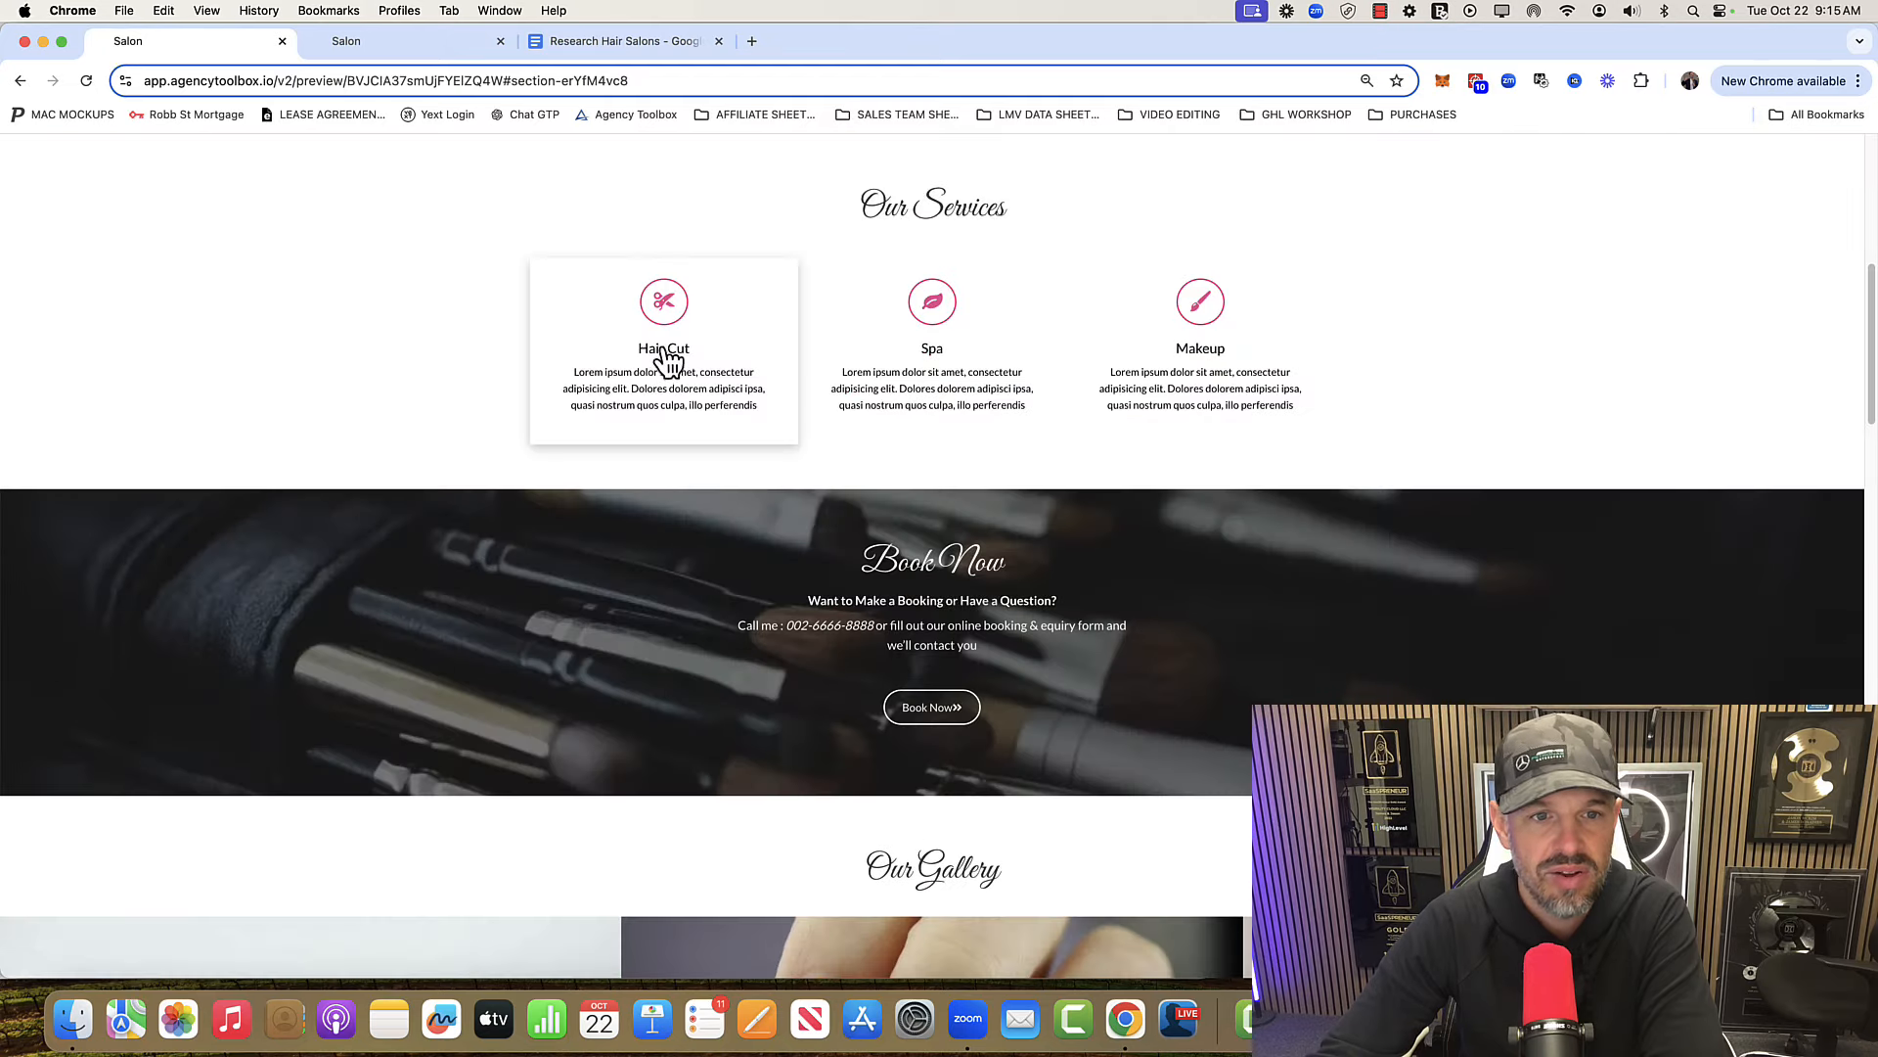
mouse_move(932, 347)
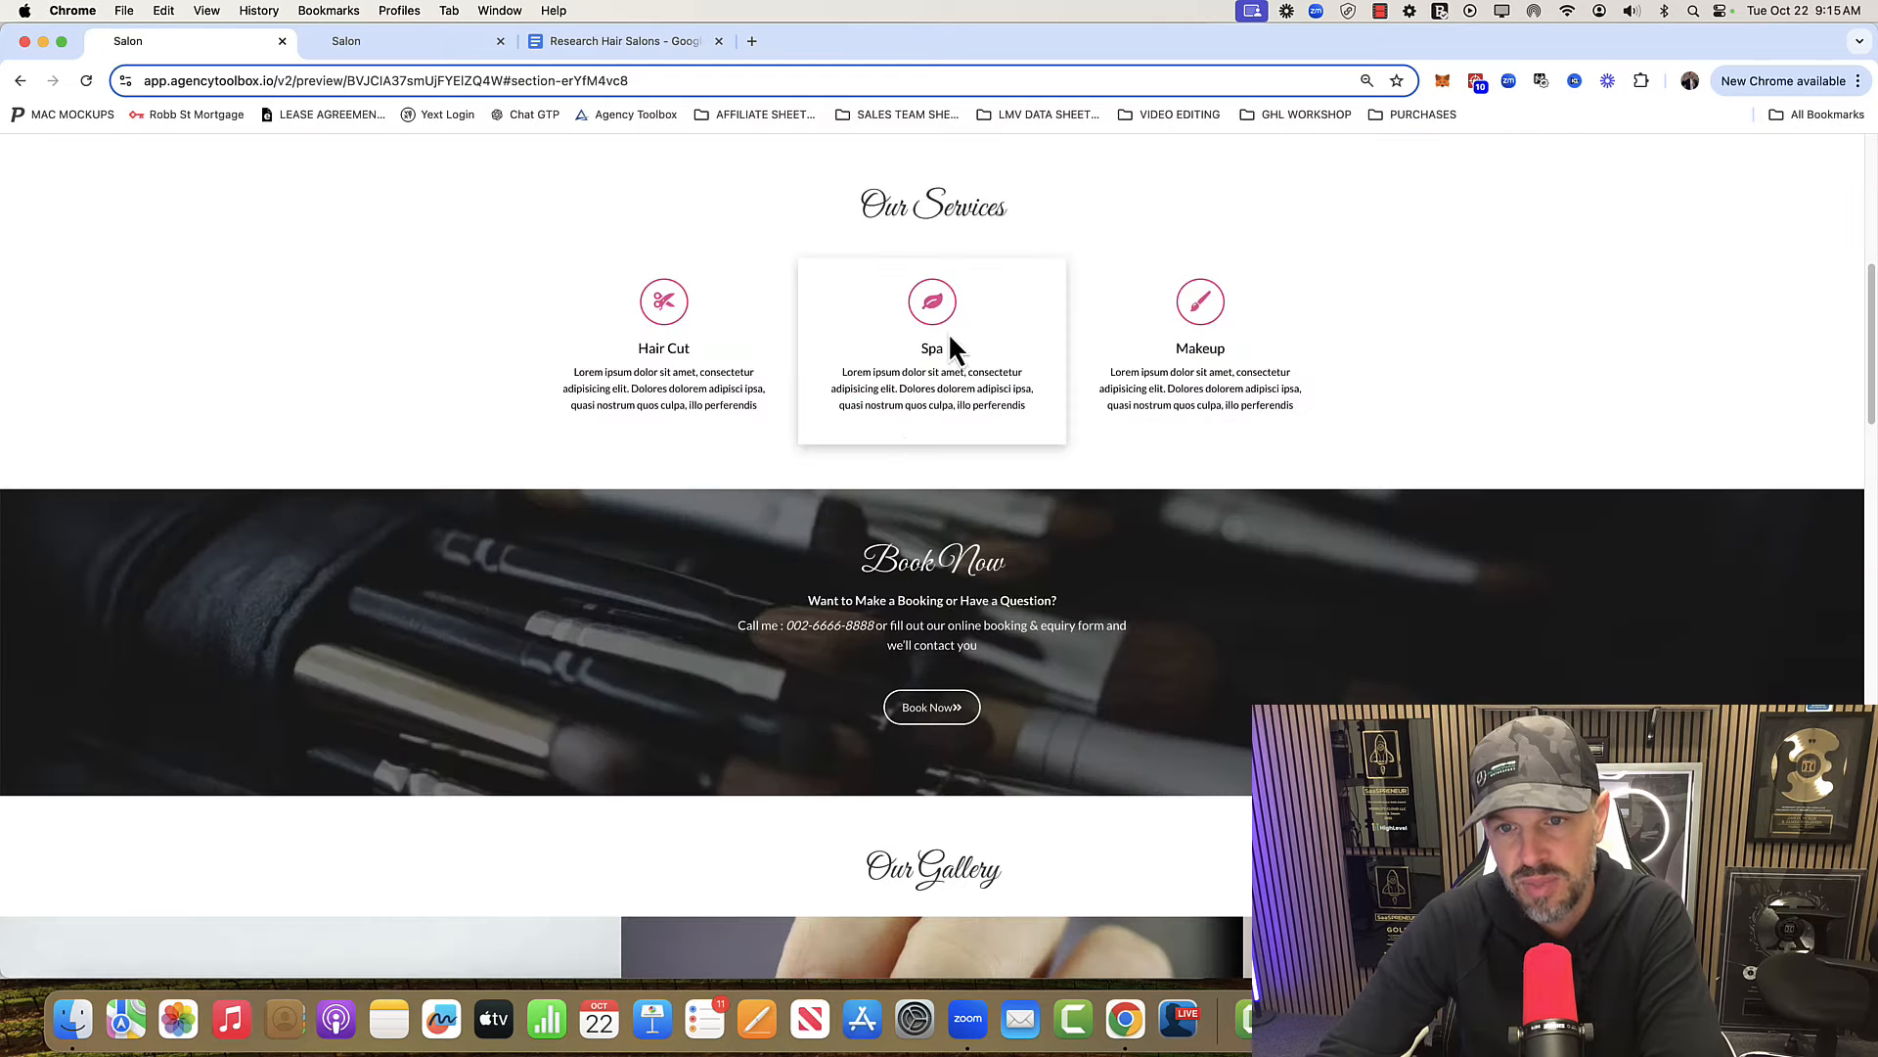
mouse_move(1078, 395)
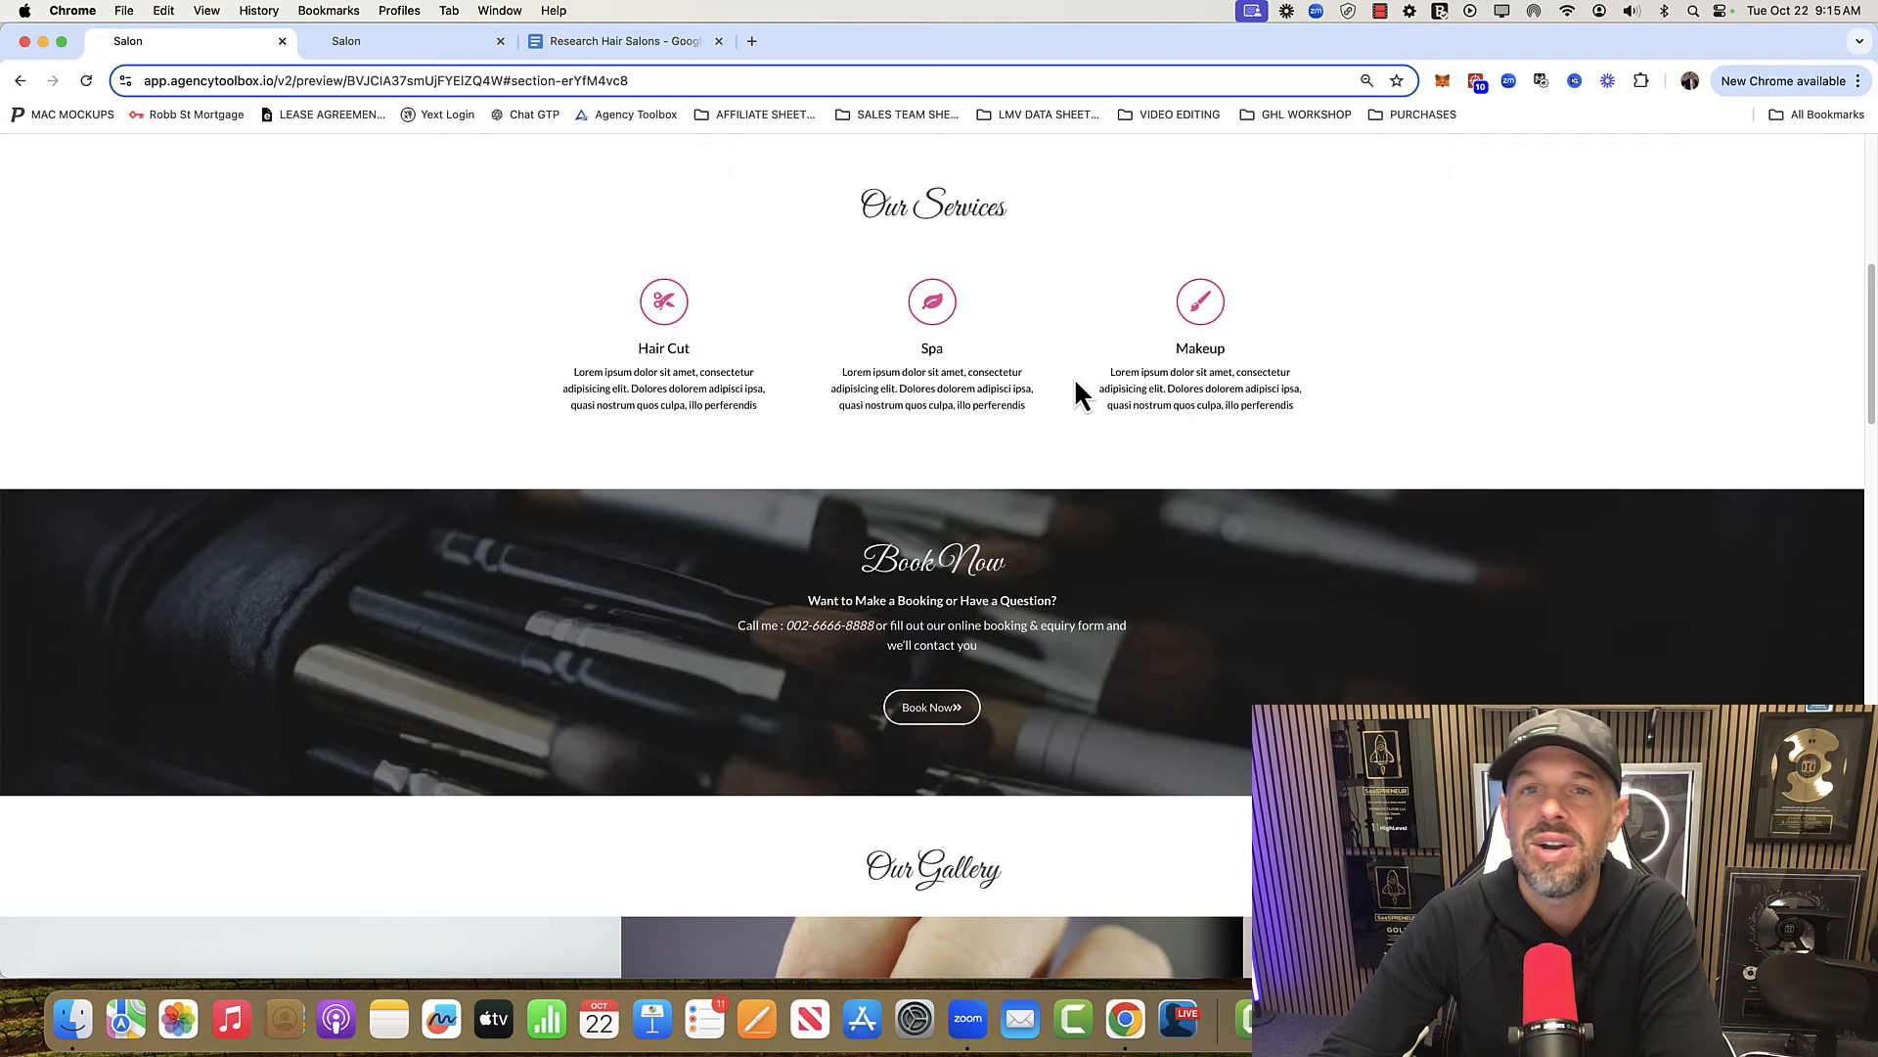
scroll("up", 3)
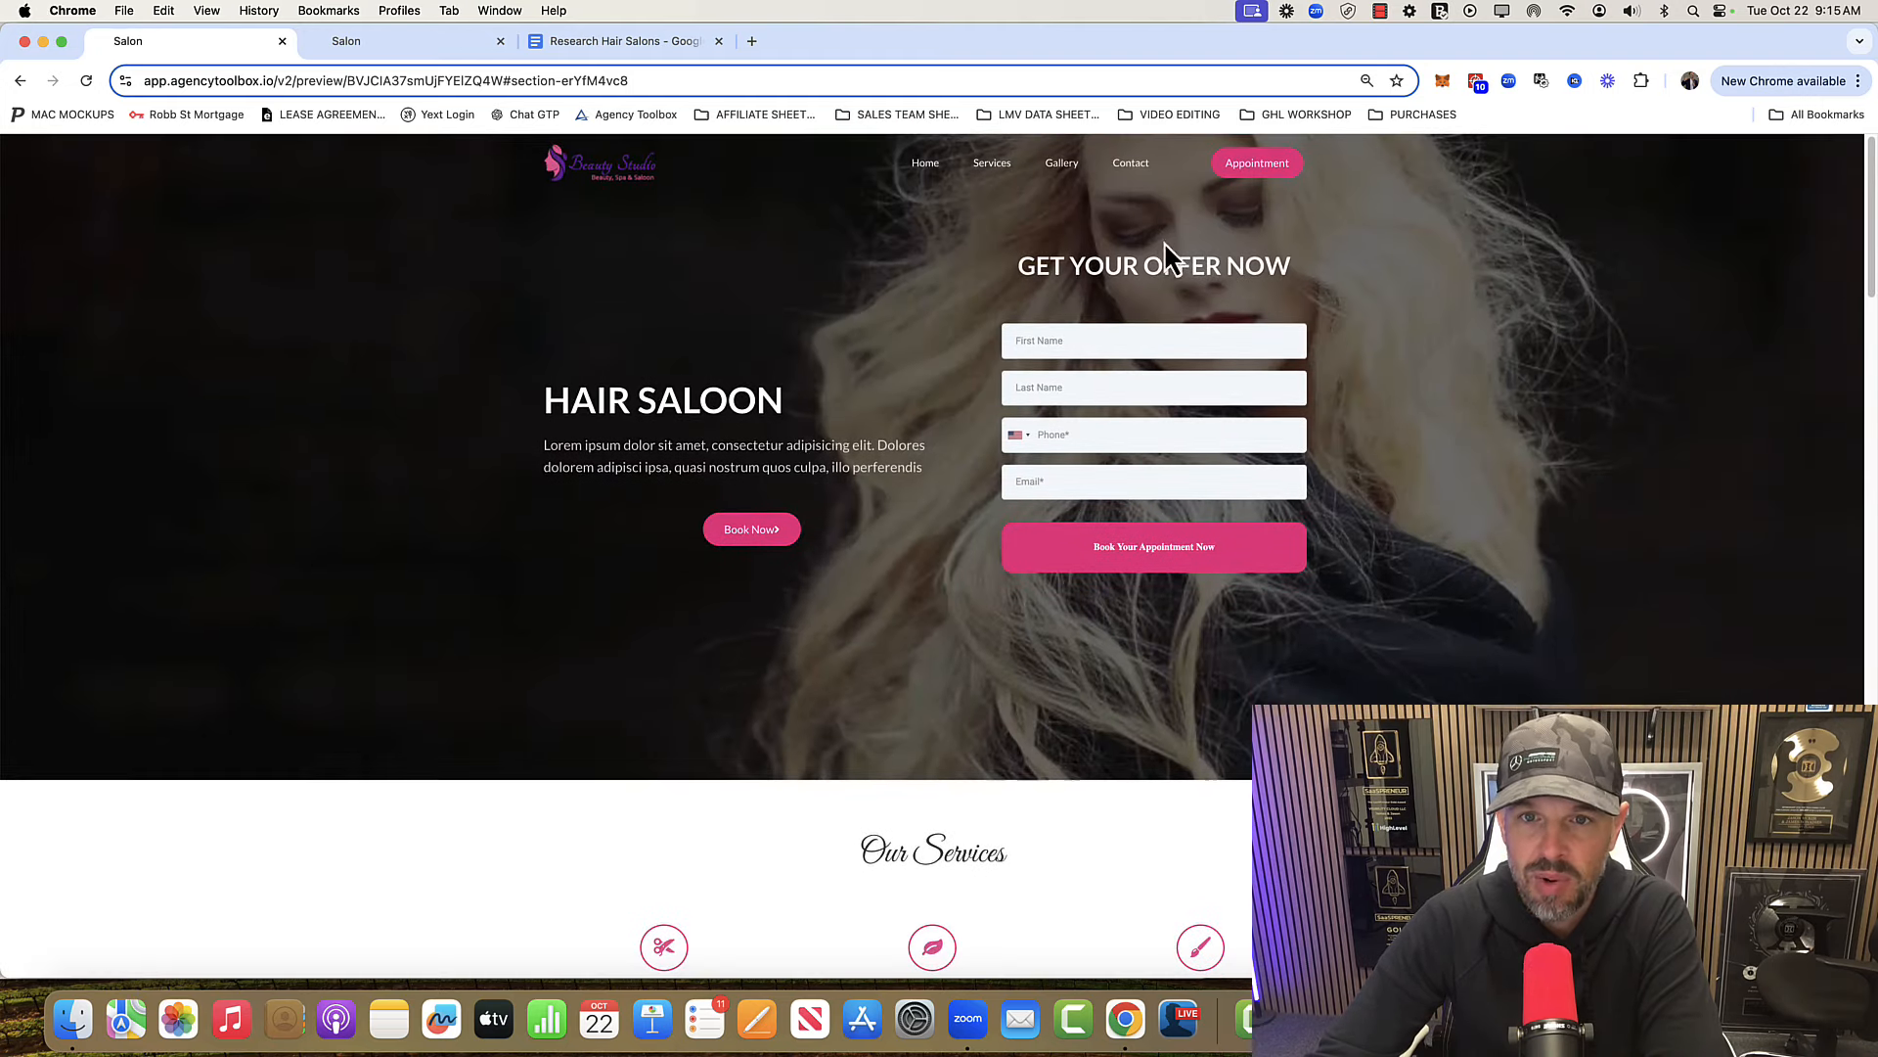
mouse_move(1033, 270)
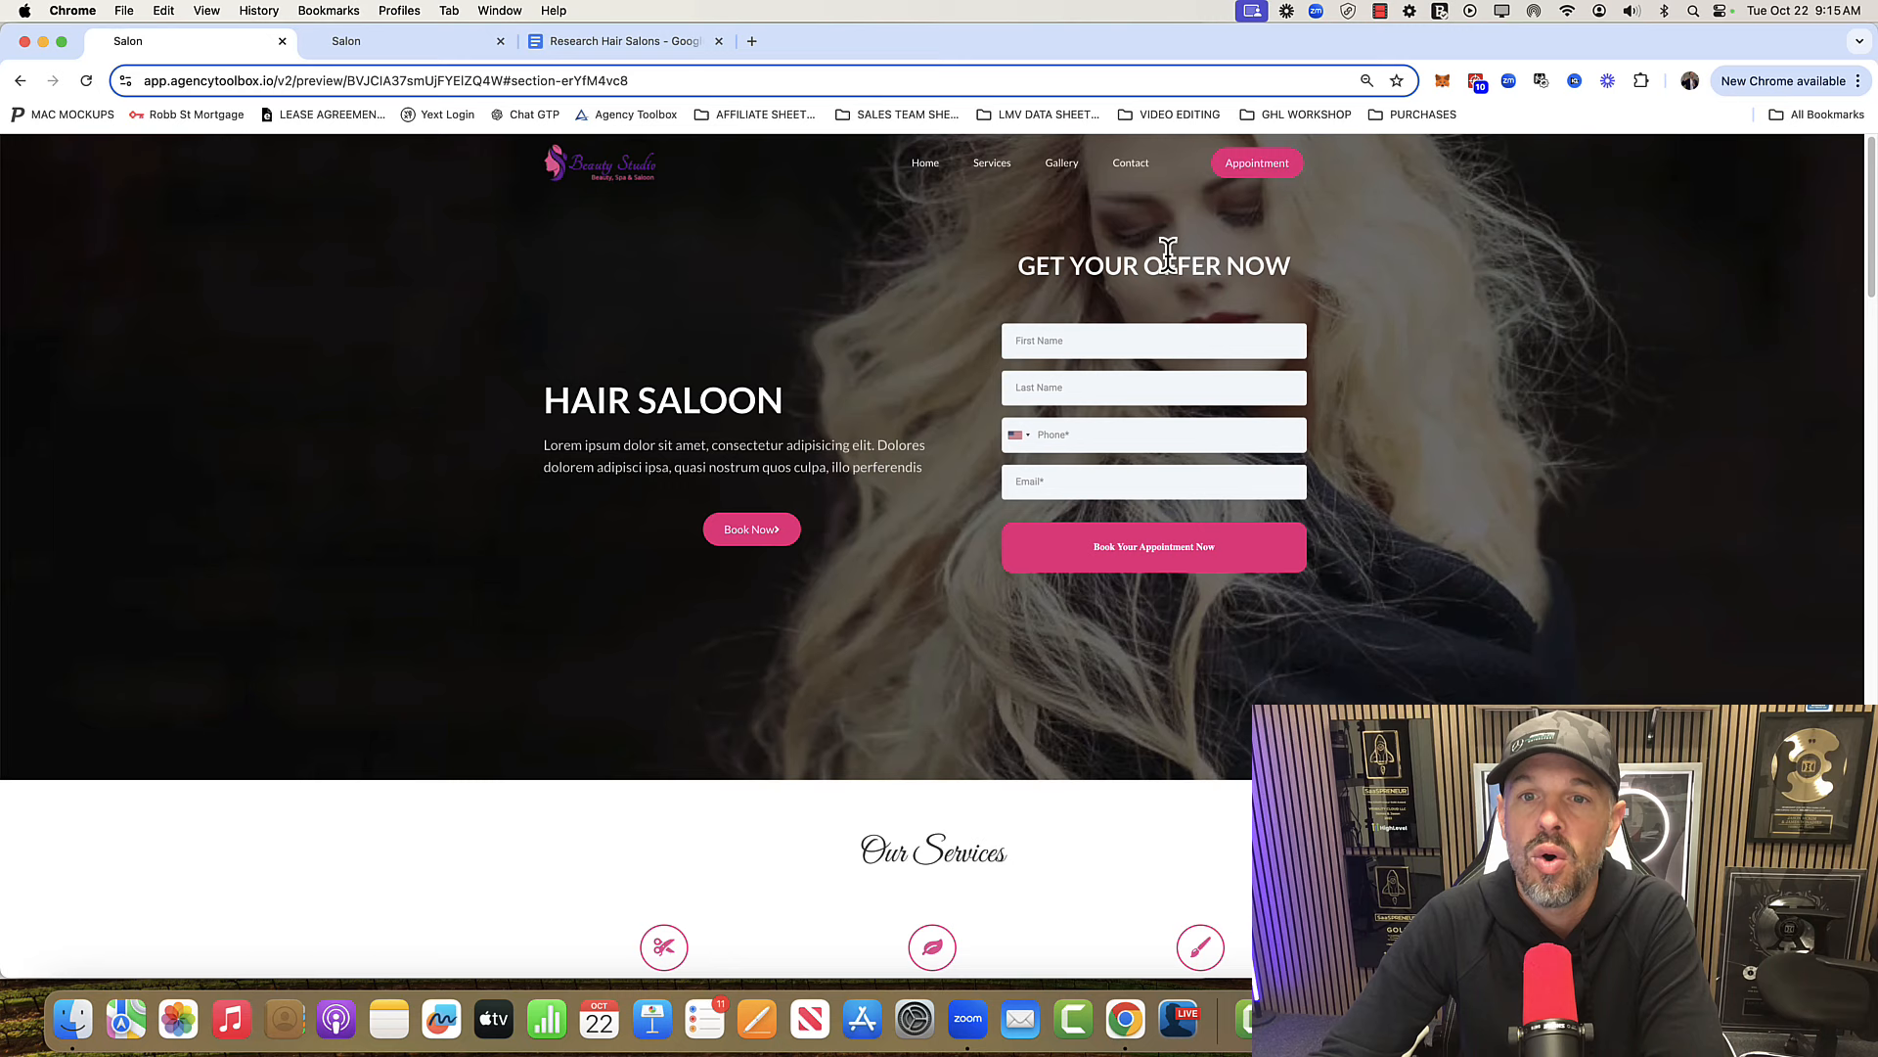
mouse_move(1012, 389)
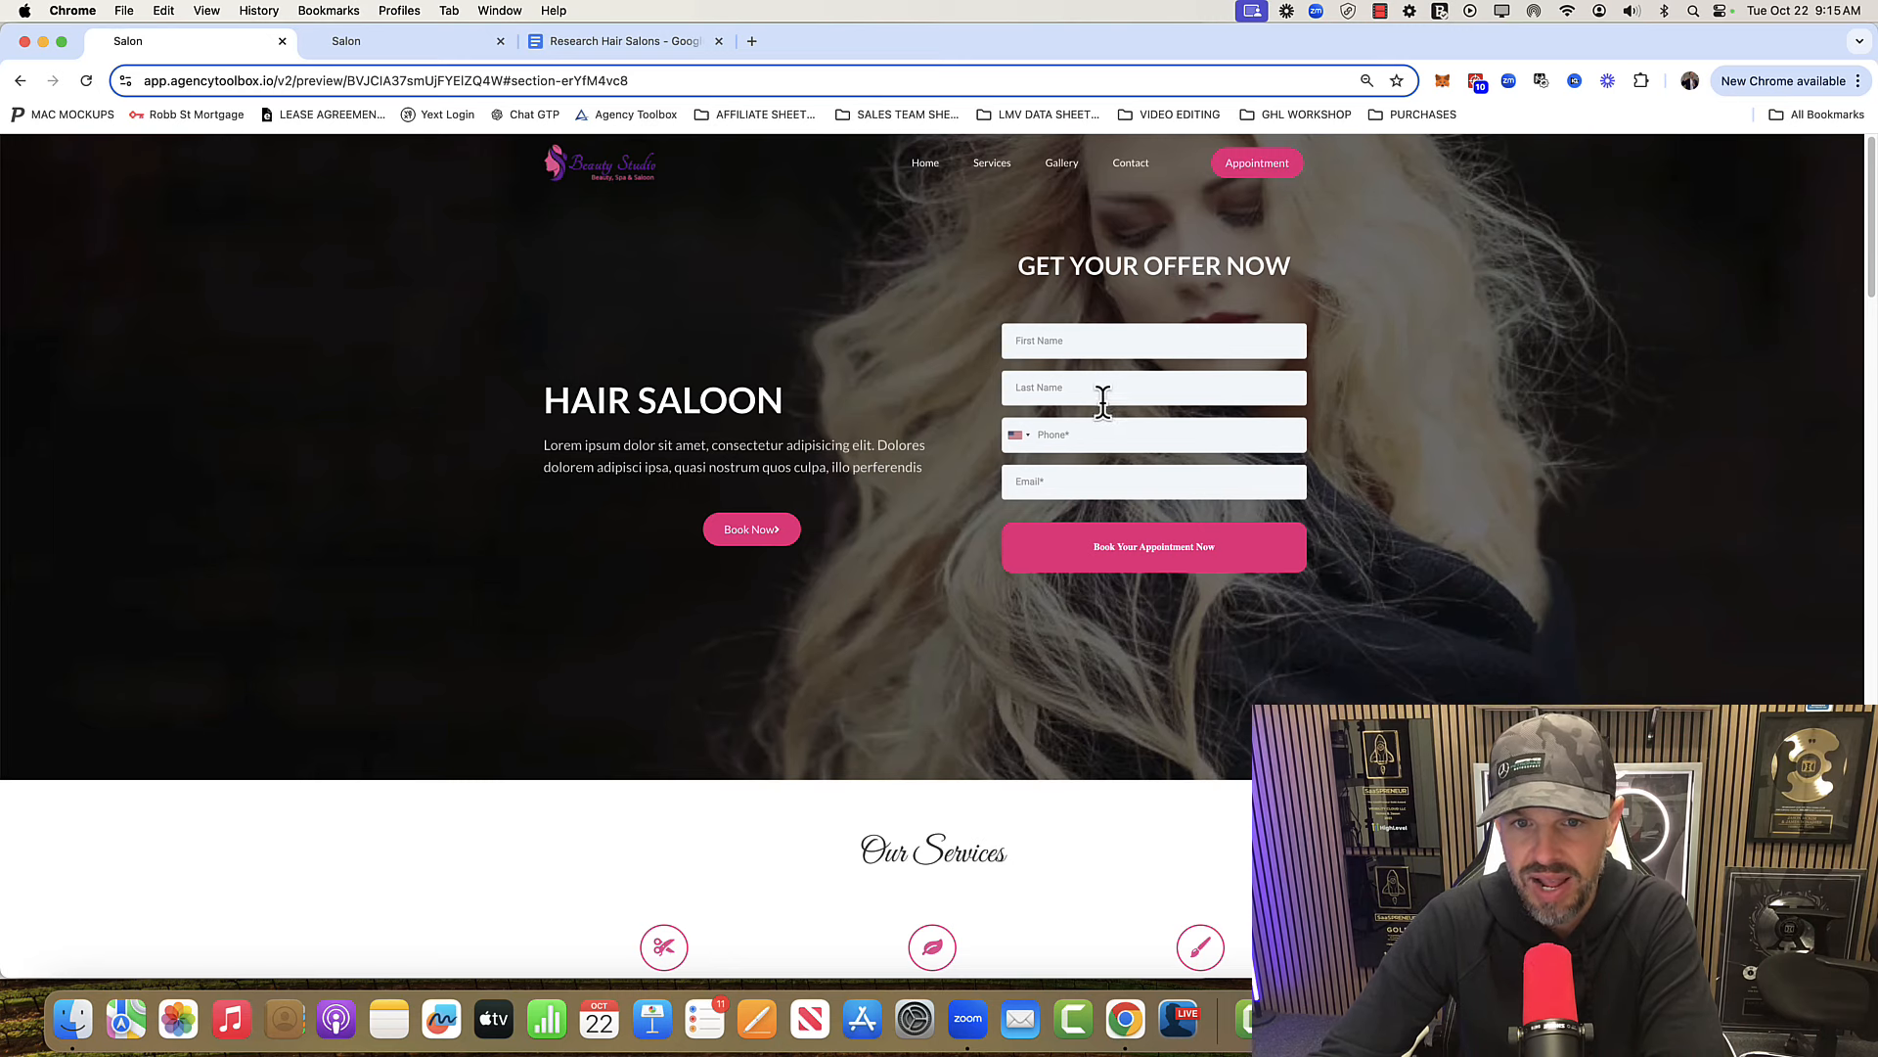
mouse_move(412, 39)
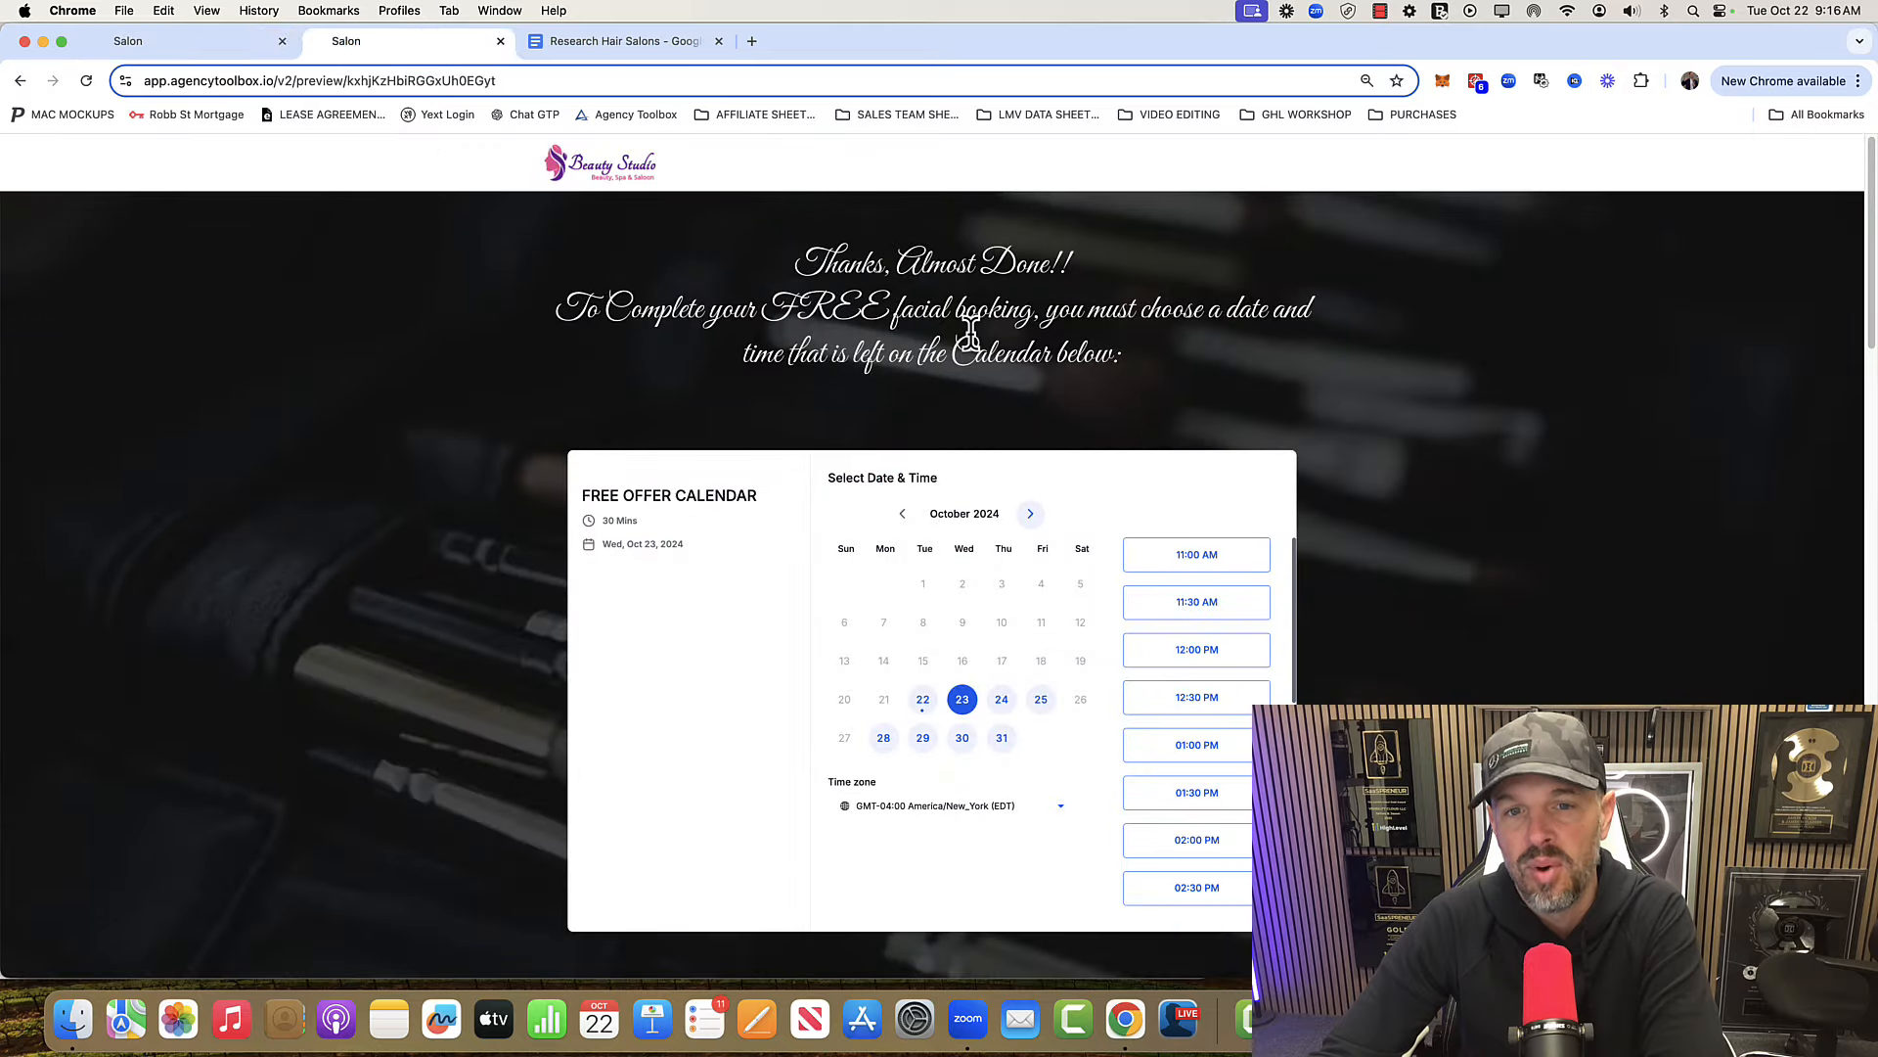
mouse_move(791, 809)
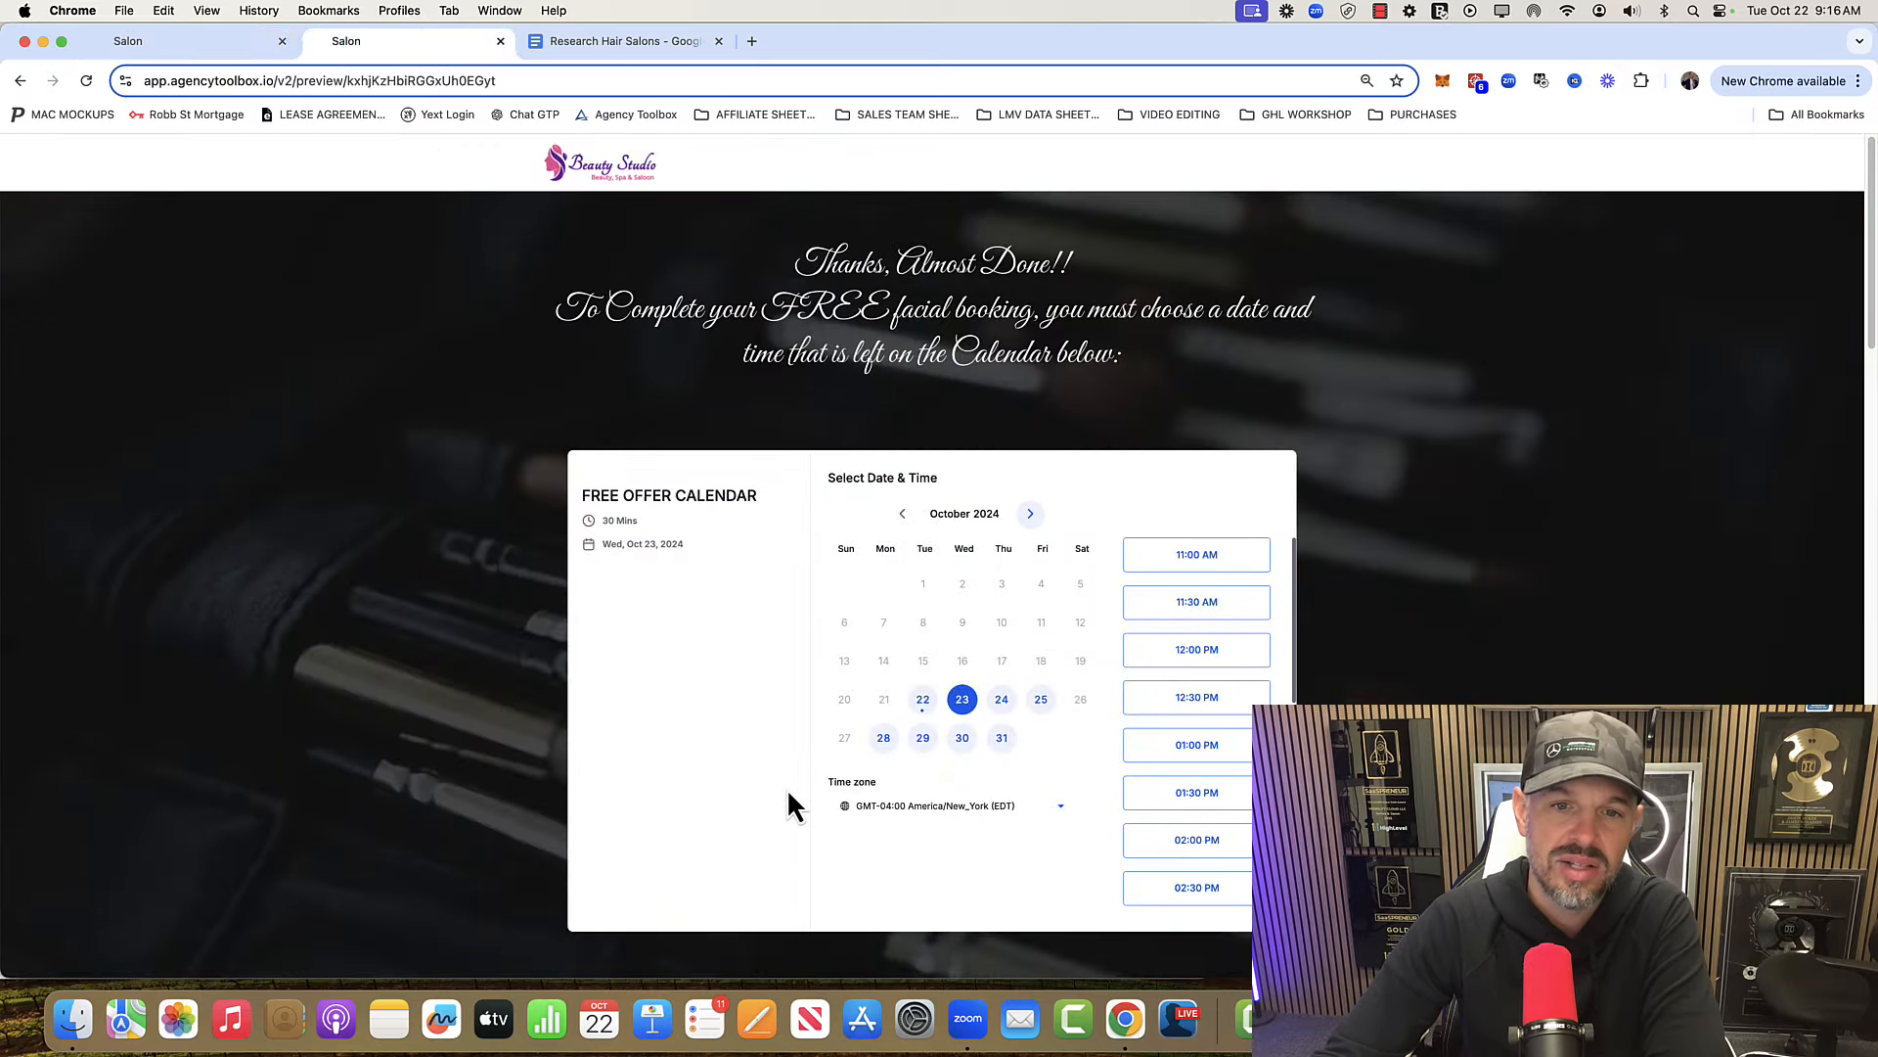
mouse_move(917, 610)
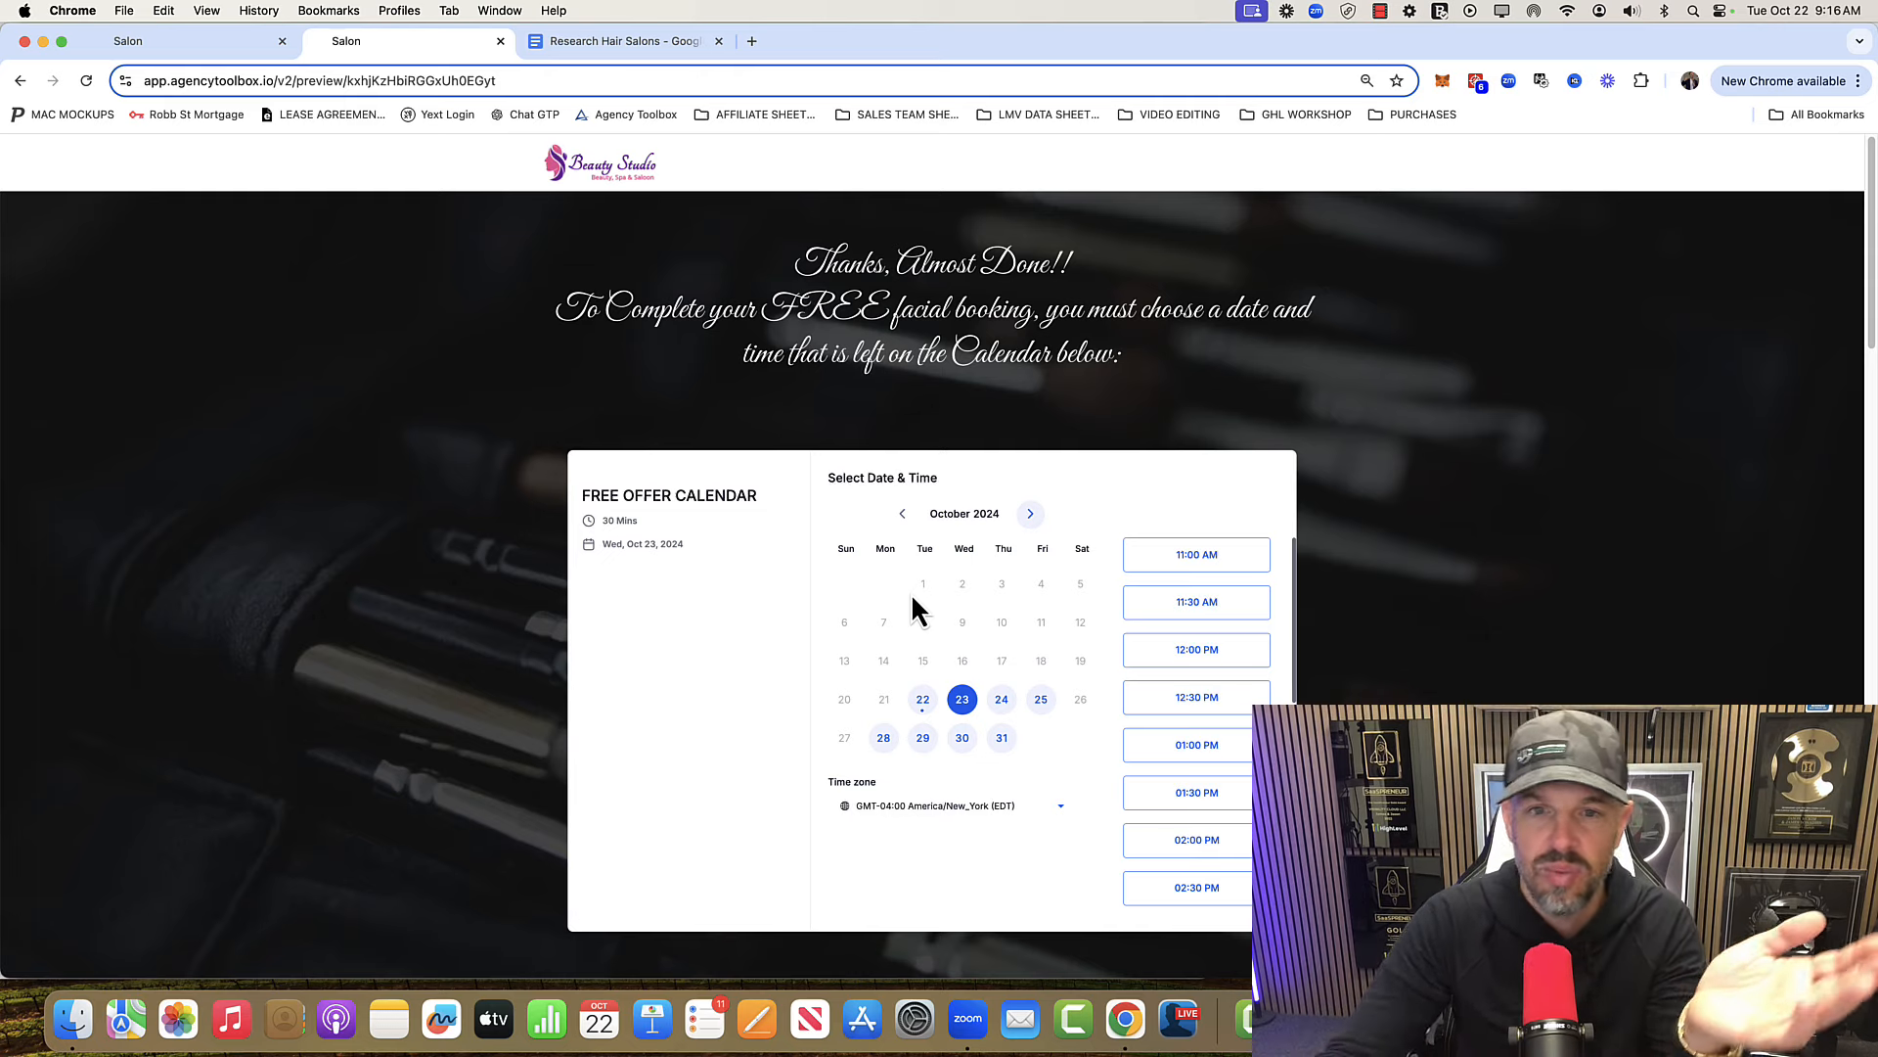
mouse_move(1274, 465)
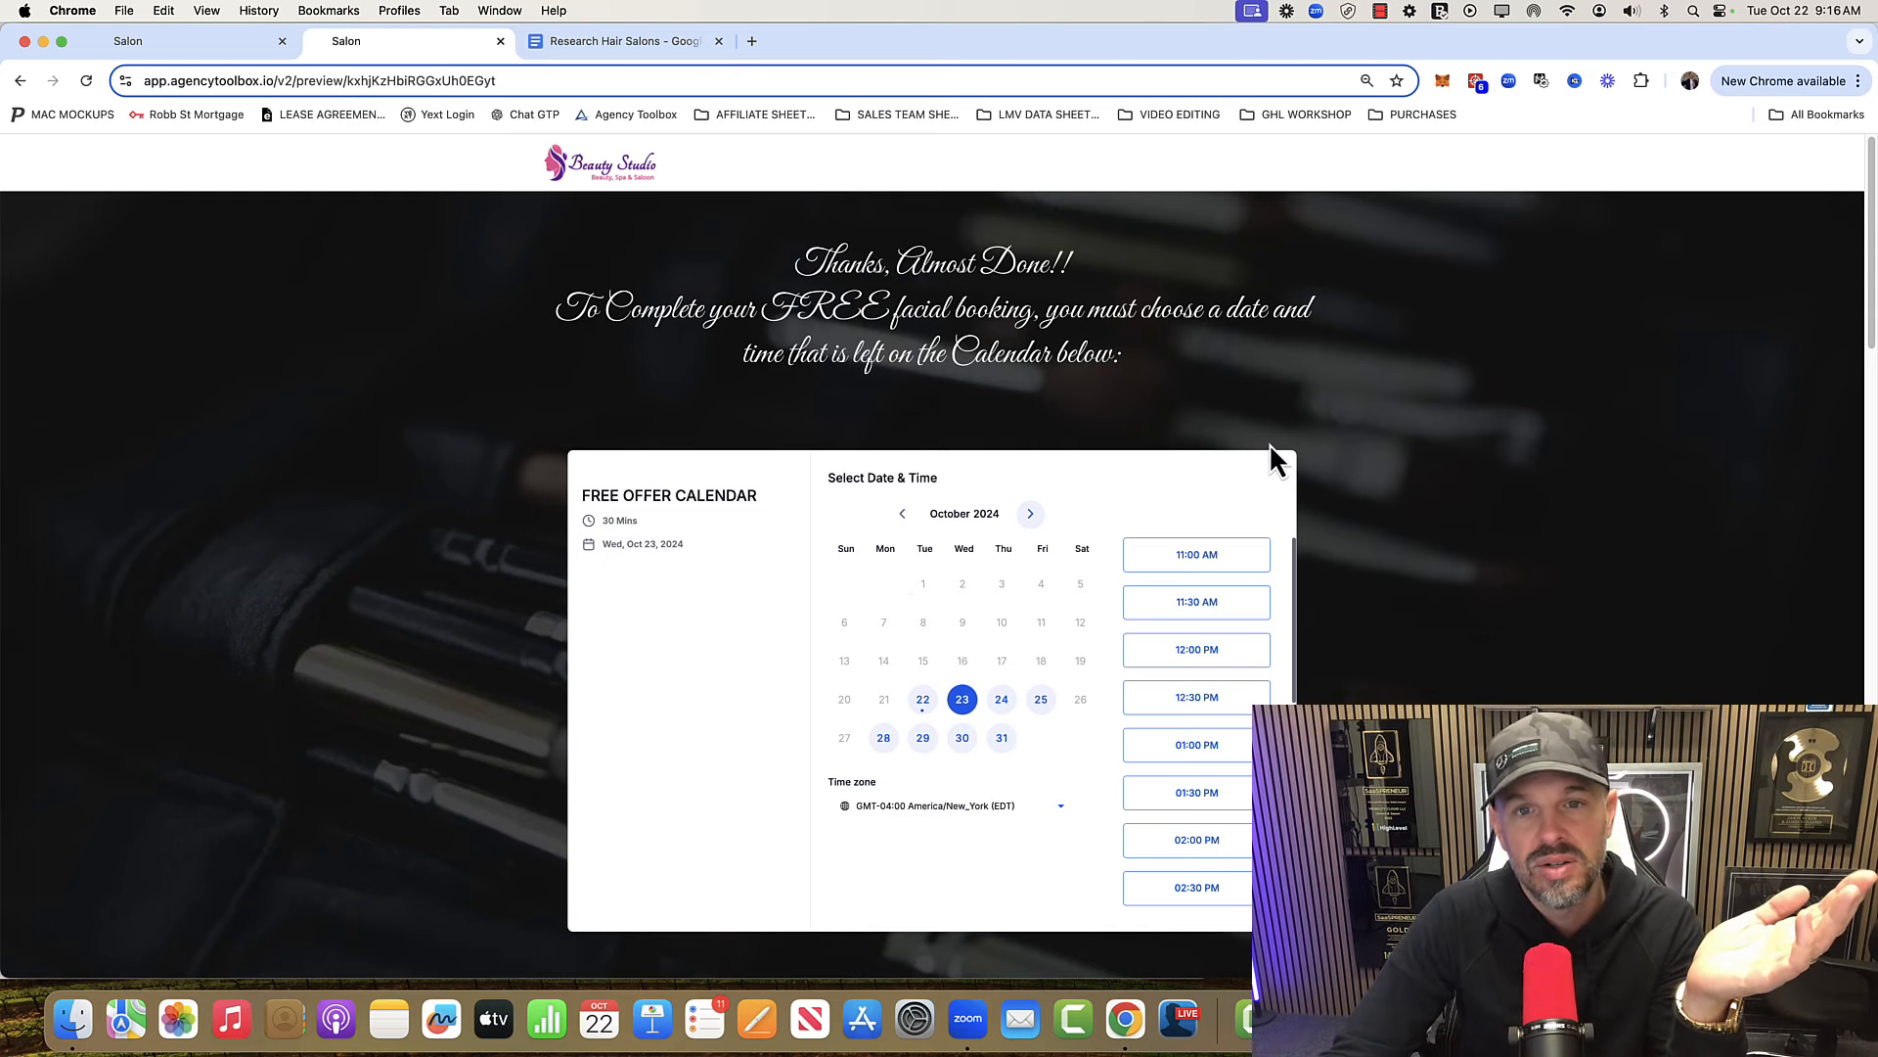
mouse_move(1285, 464)
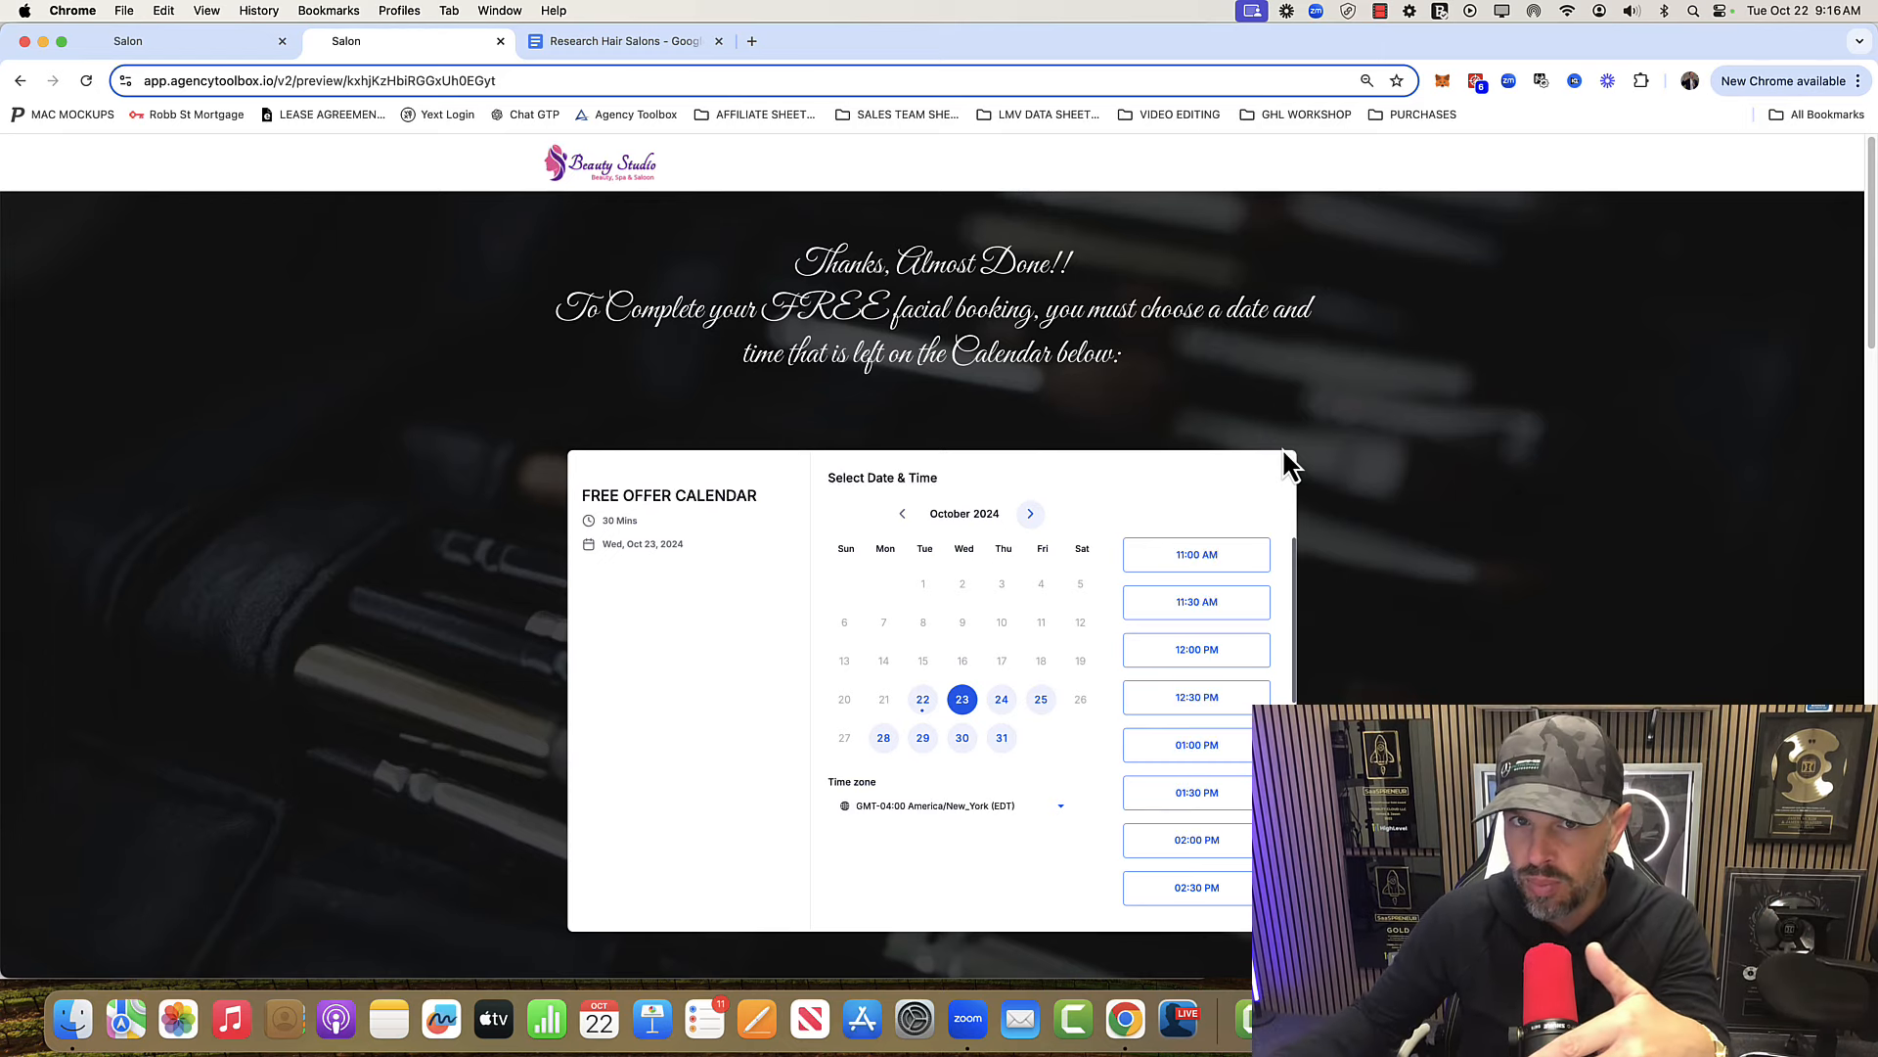
Switch back to the Research Hair Salons guide, showing the free-haircut example ad.
left_click(623, 41)
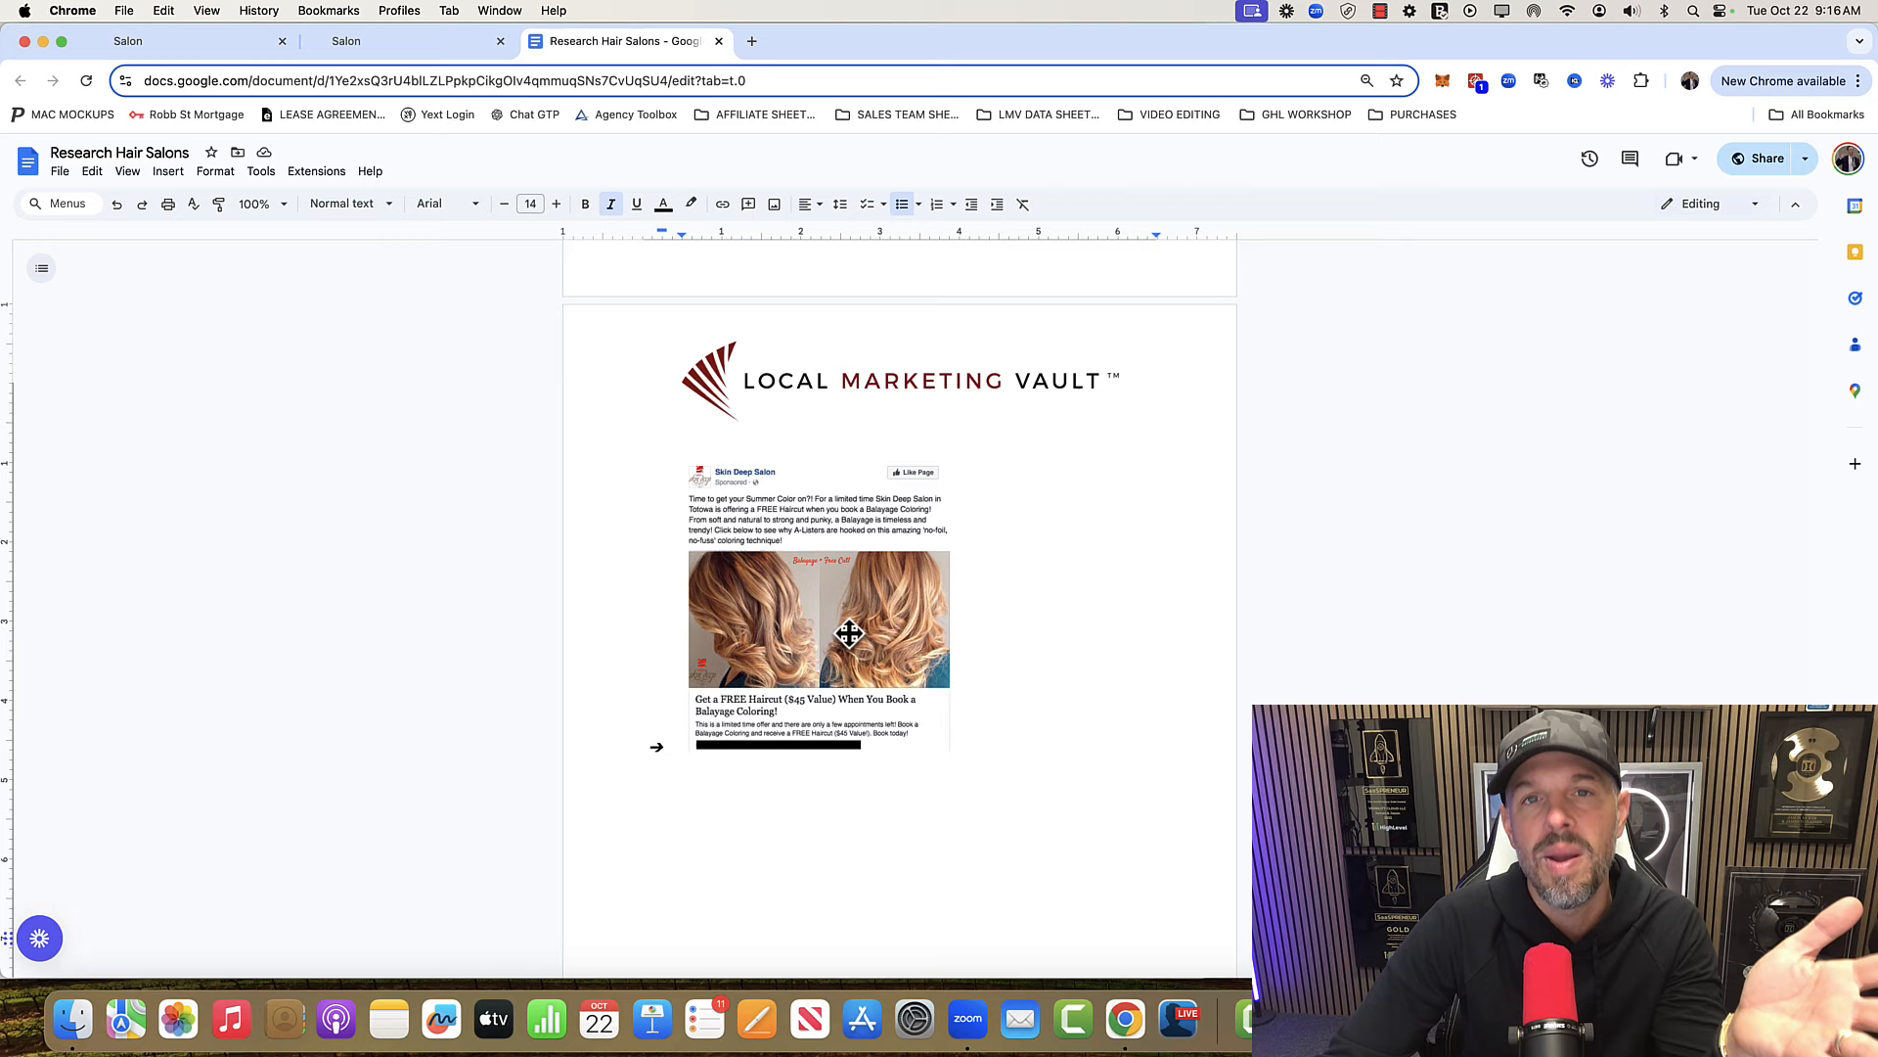
mouse_move(1024, 453)
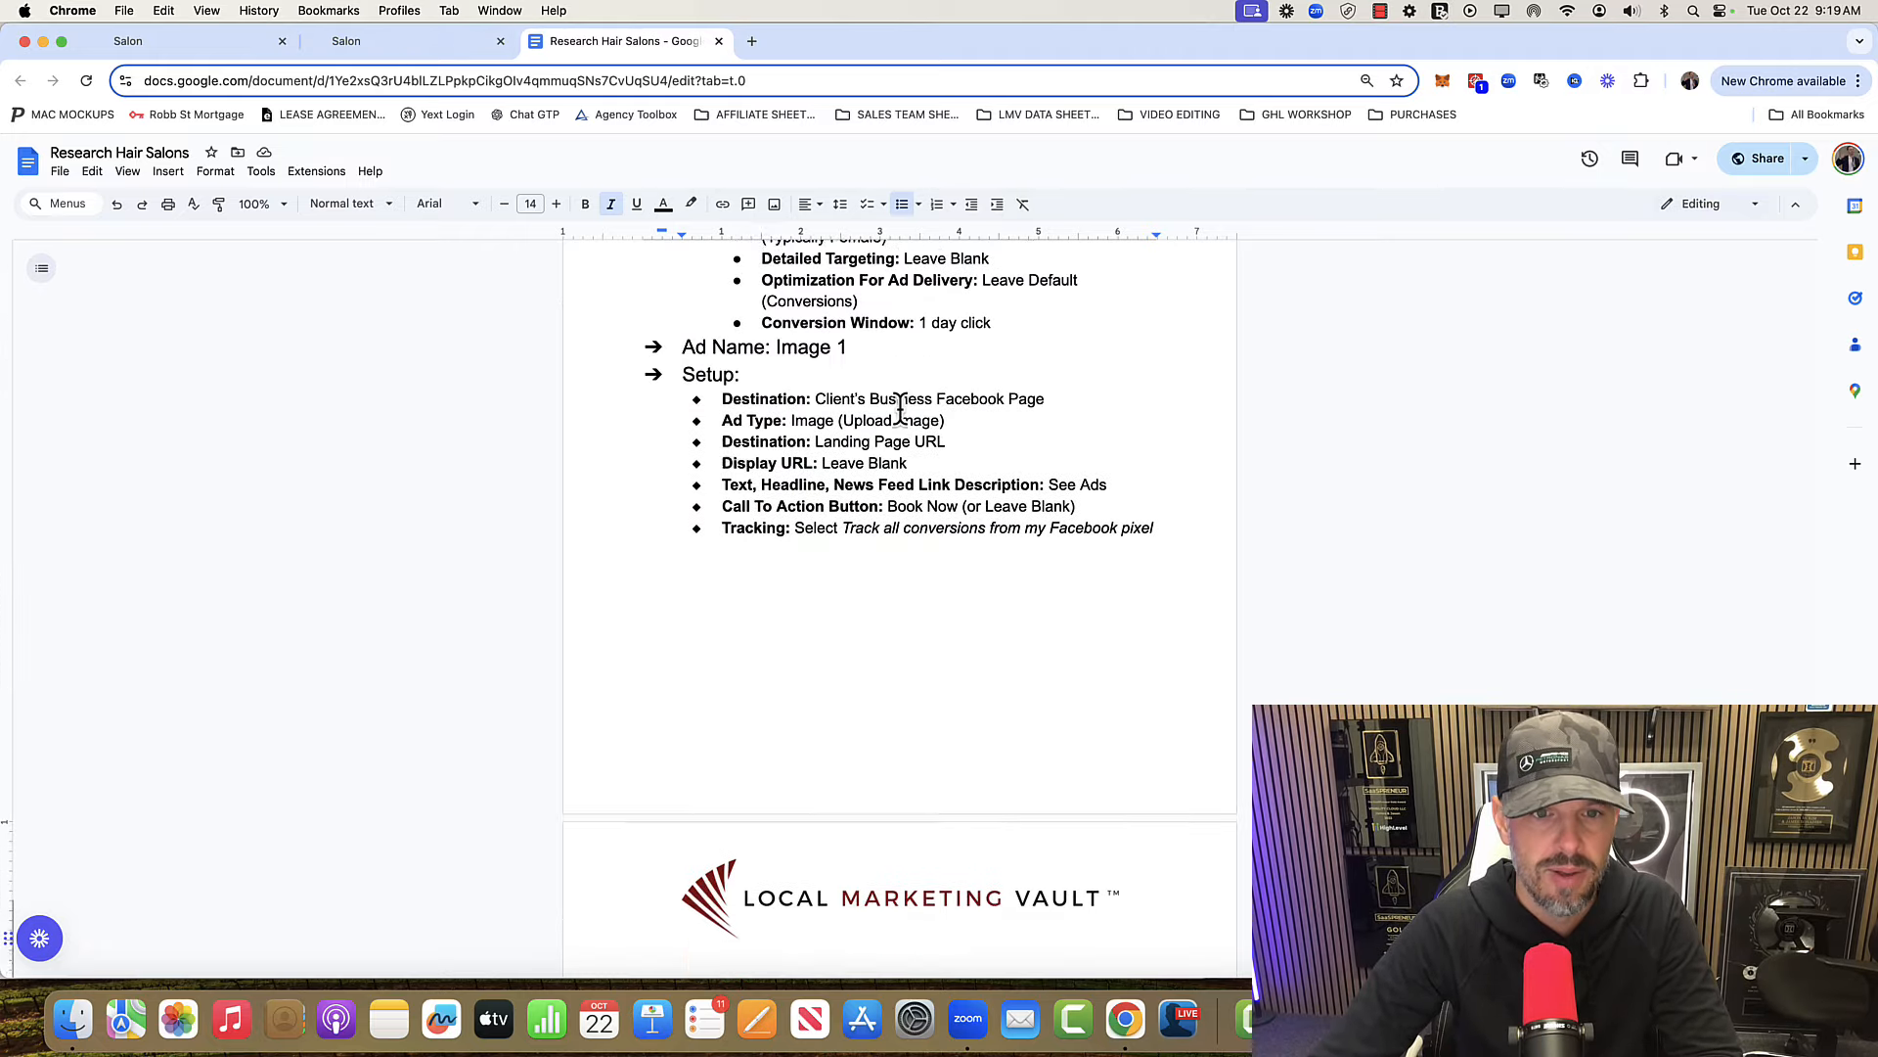
Scroll around the salon landing page's offer form and clear the partial text highlight.
scroll("up", 3)
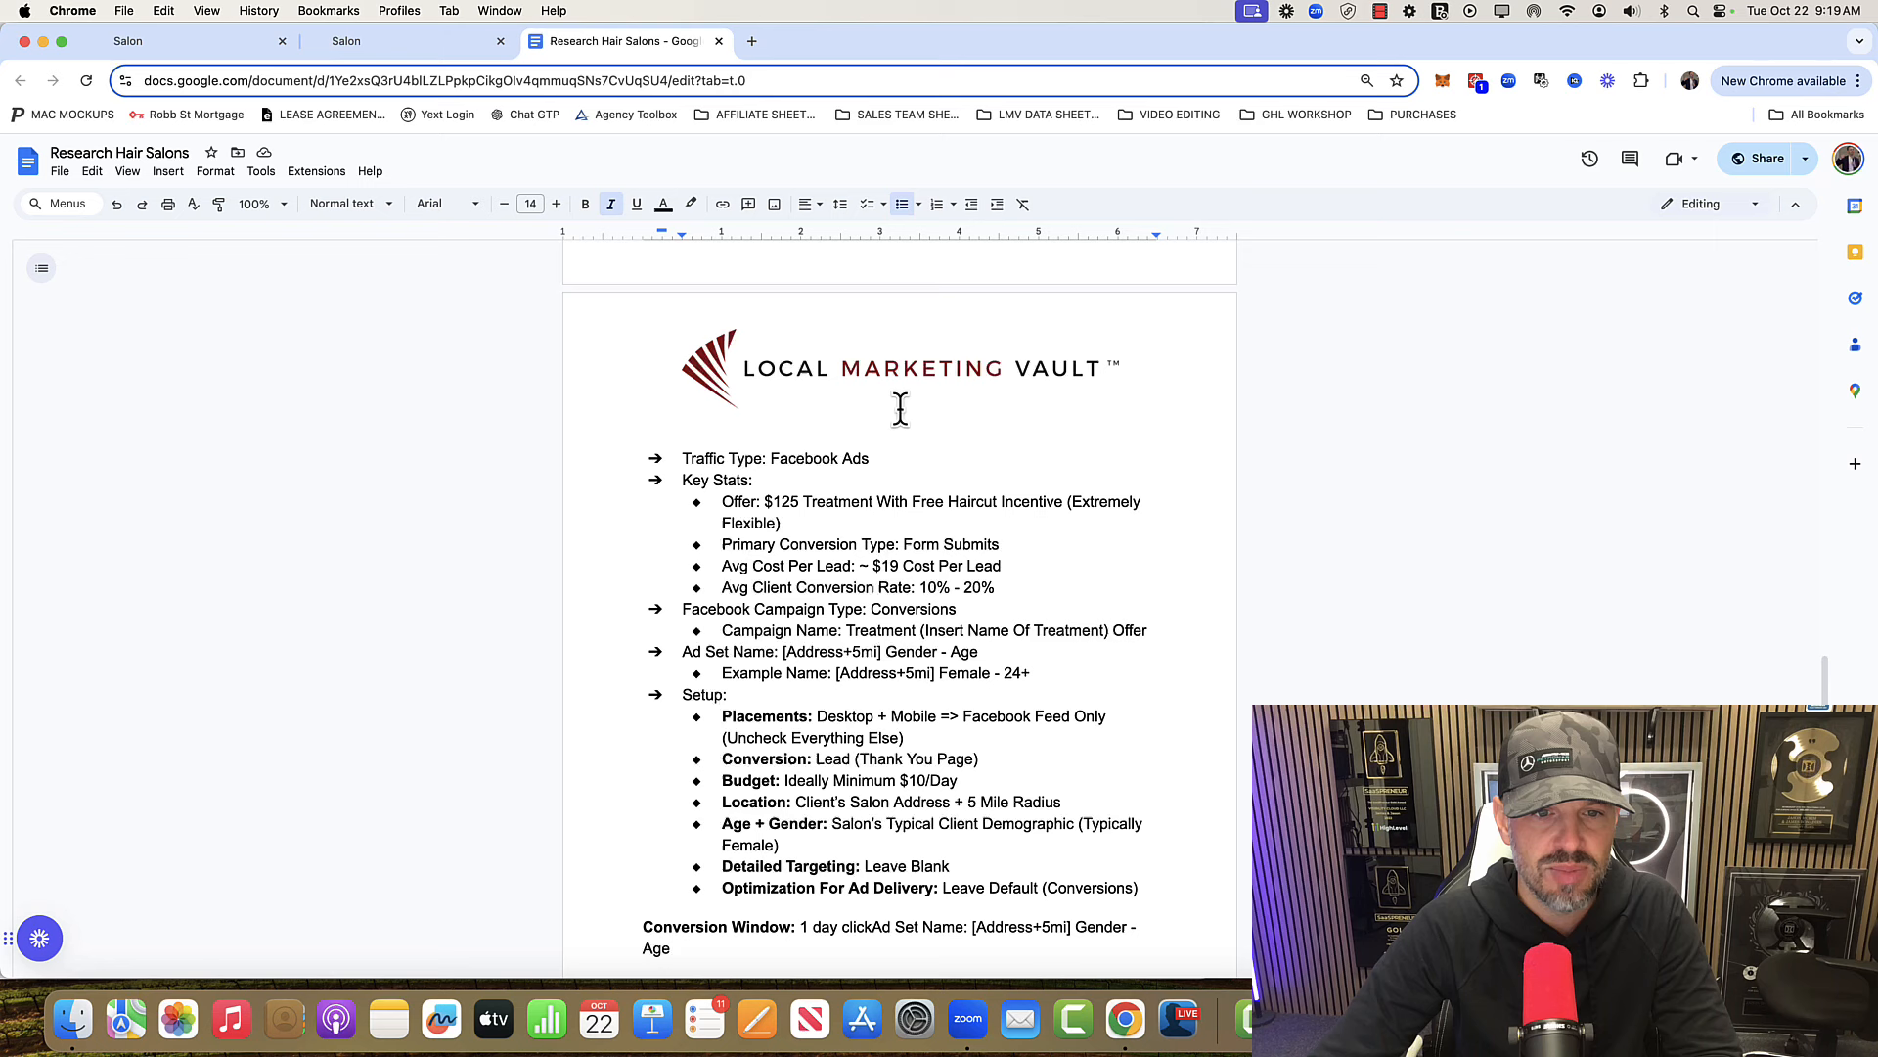
scroll("down", 3)
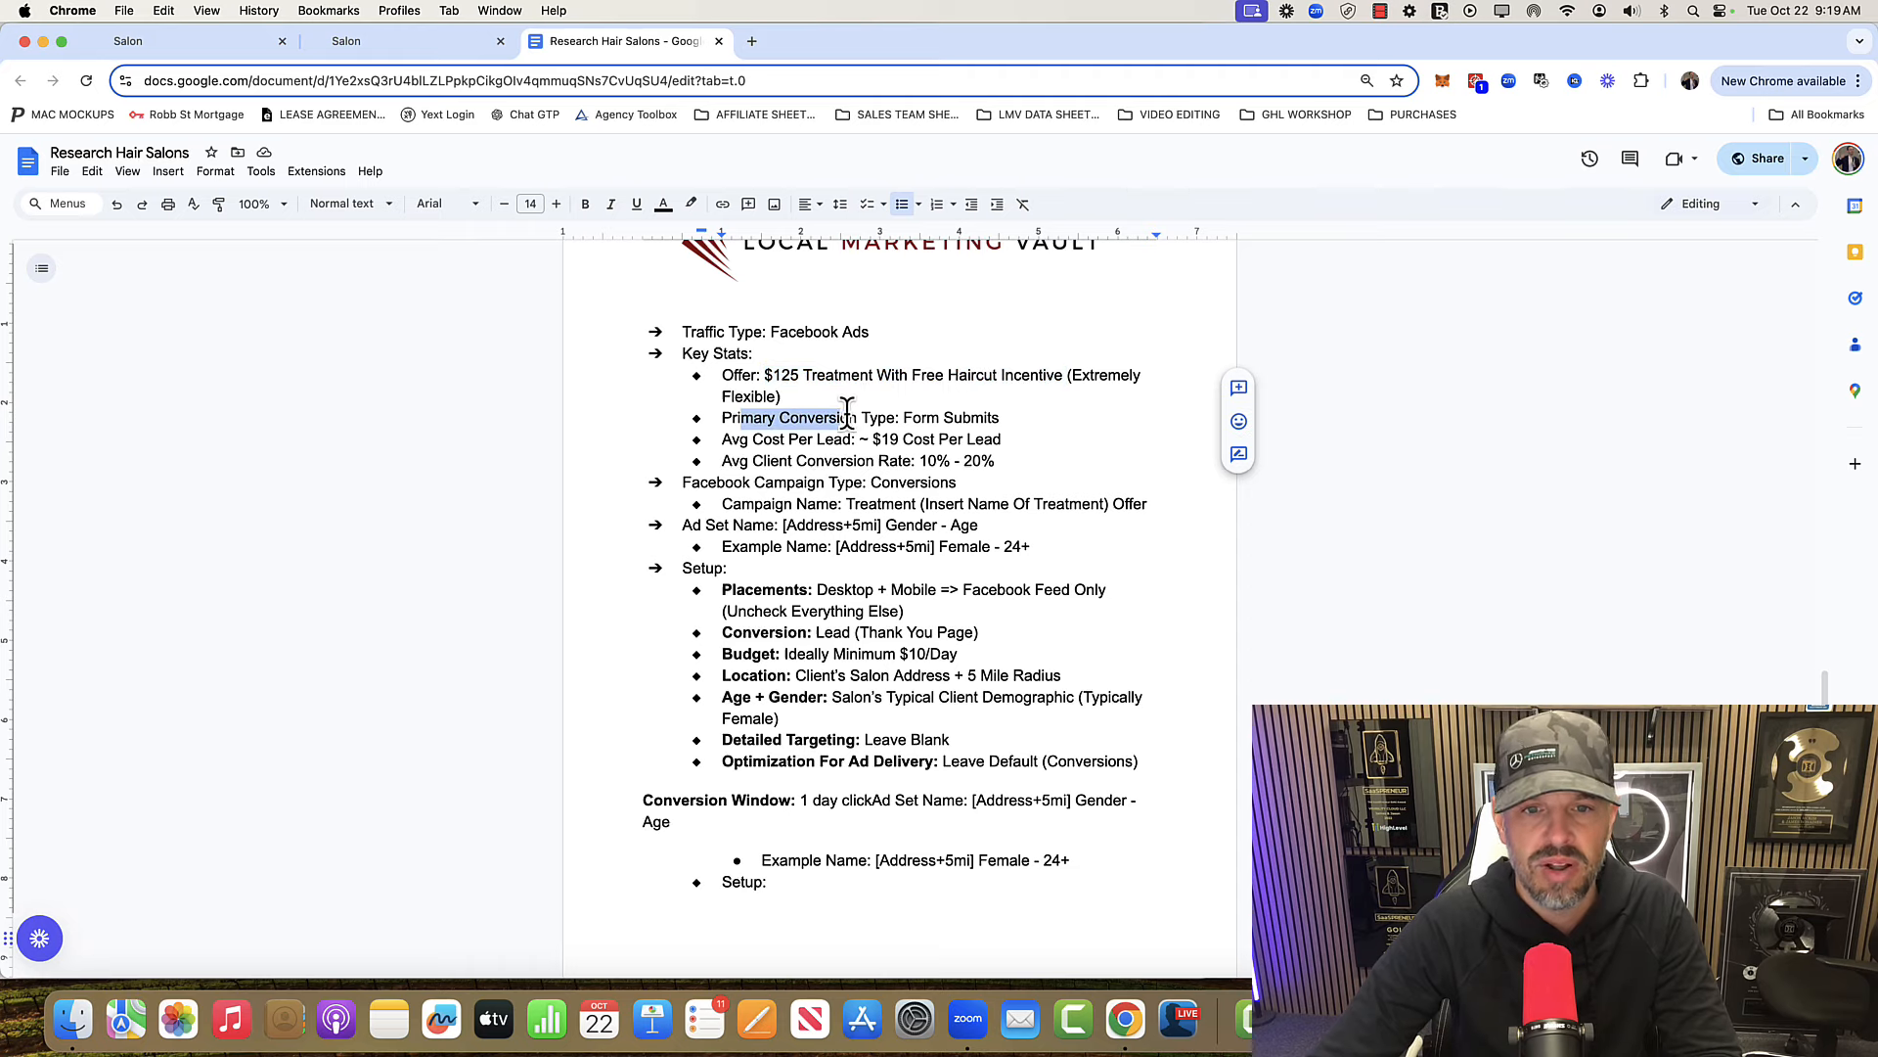
left_click(980, 417)
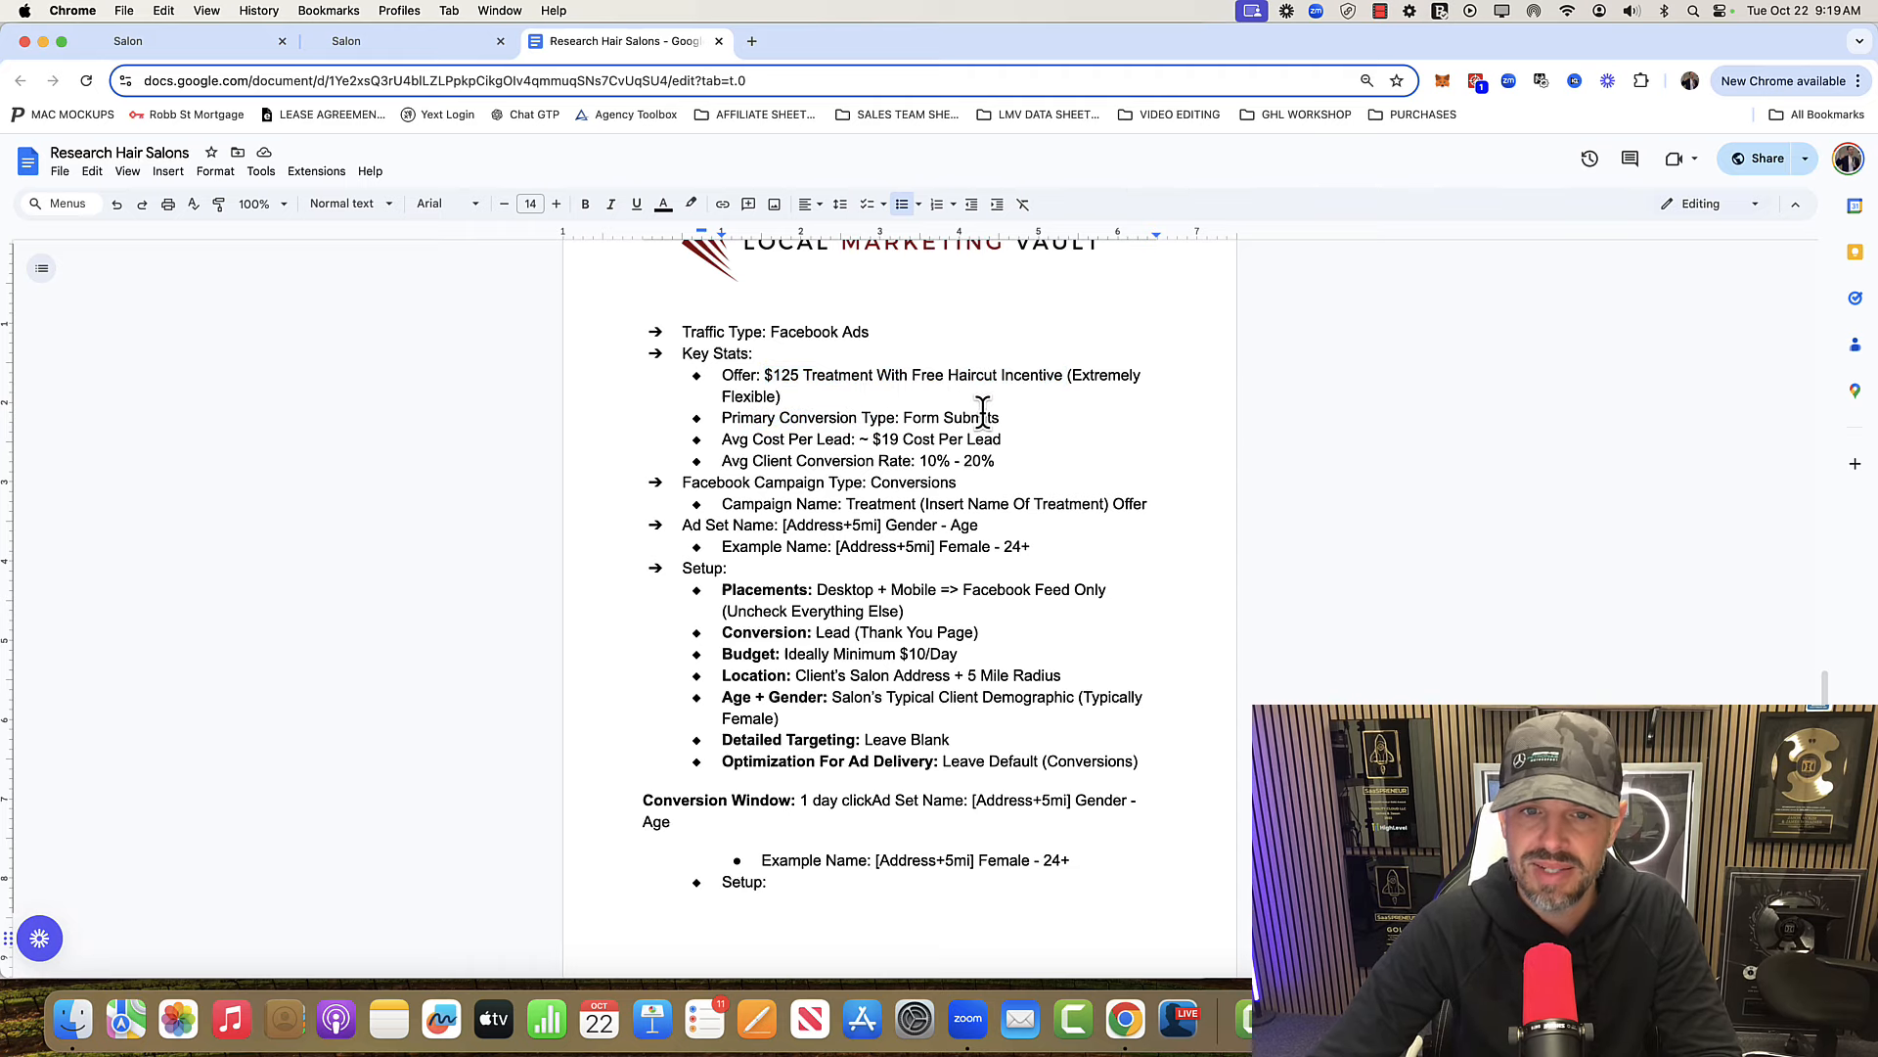
scroll("up", 3)
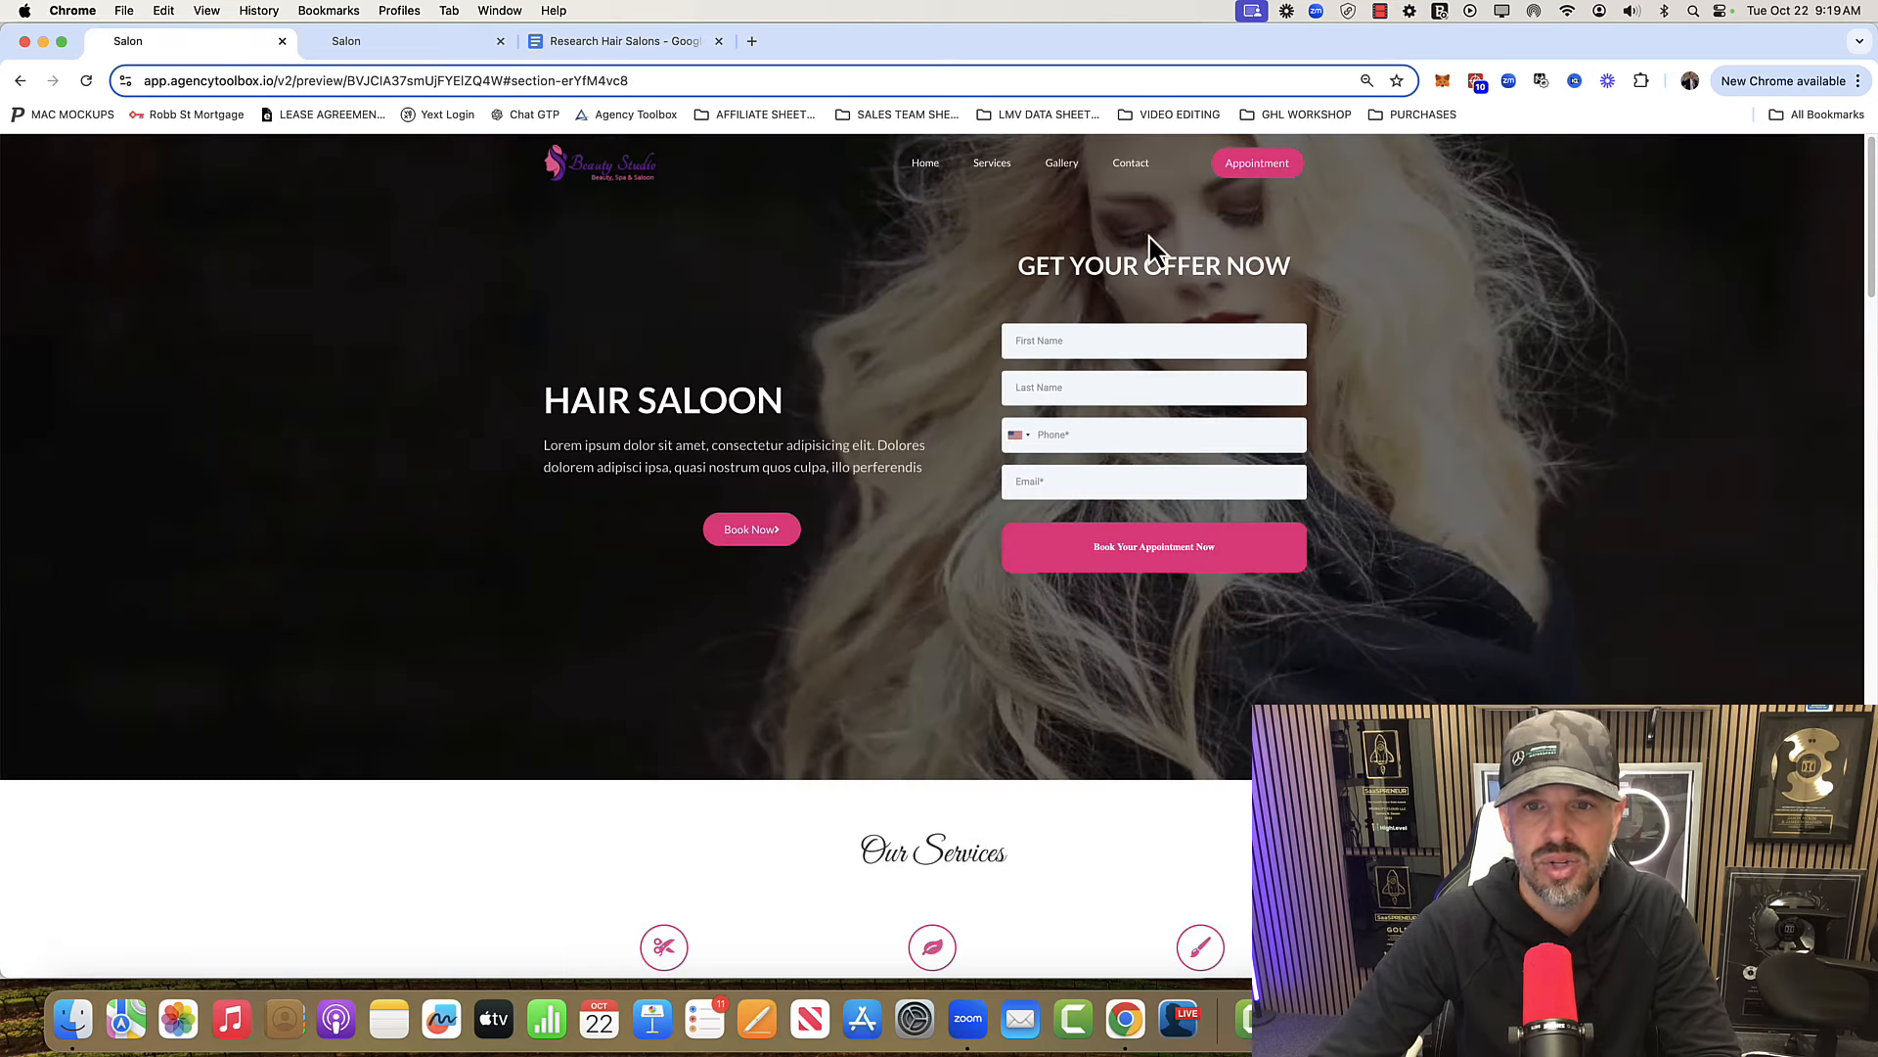
mouse_move(748, 177)
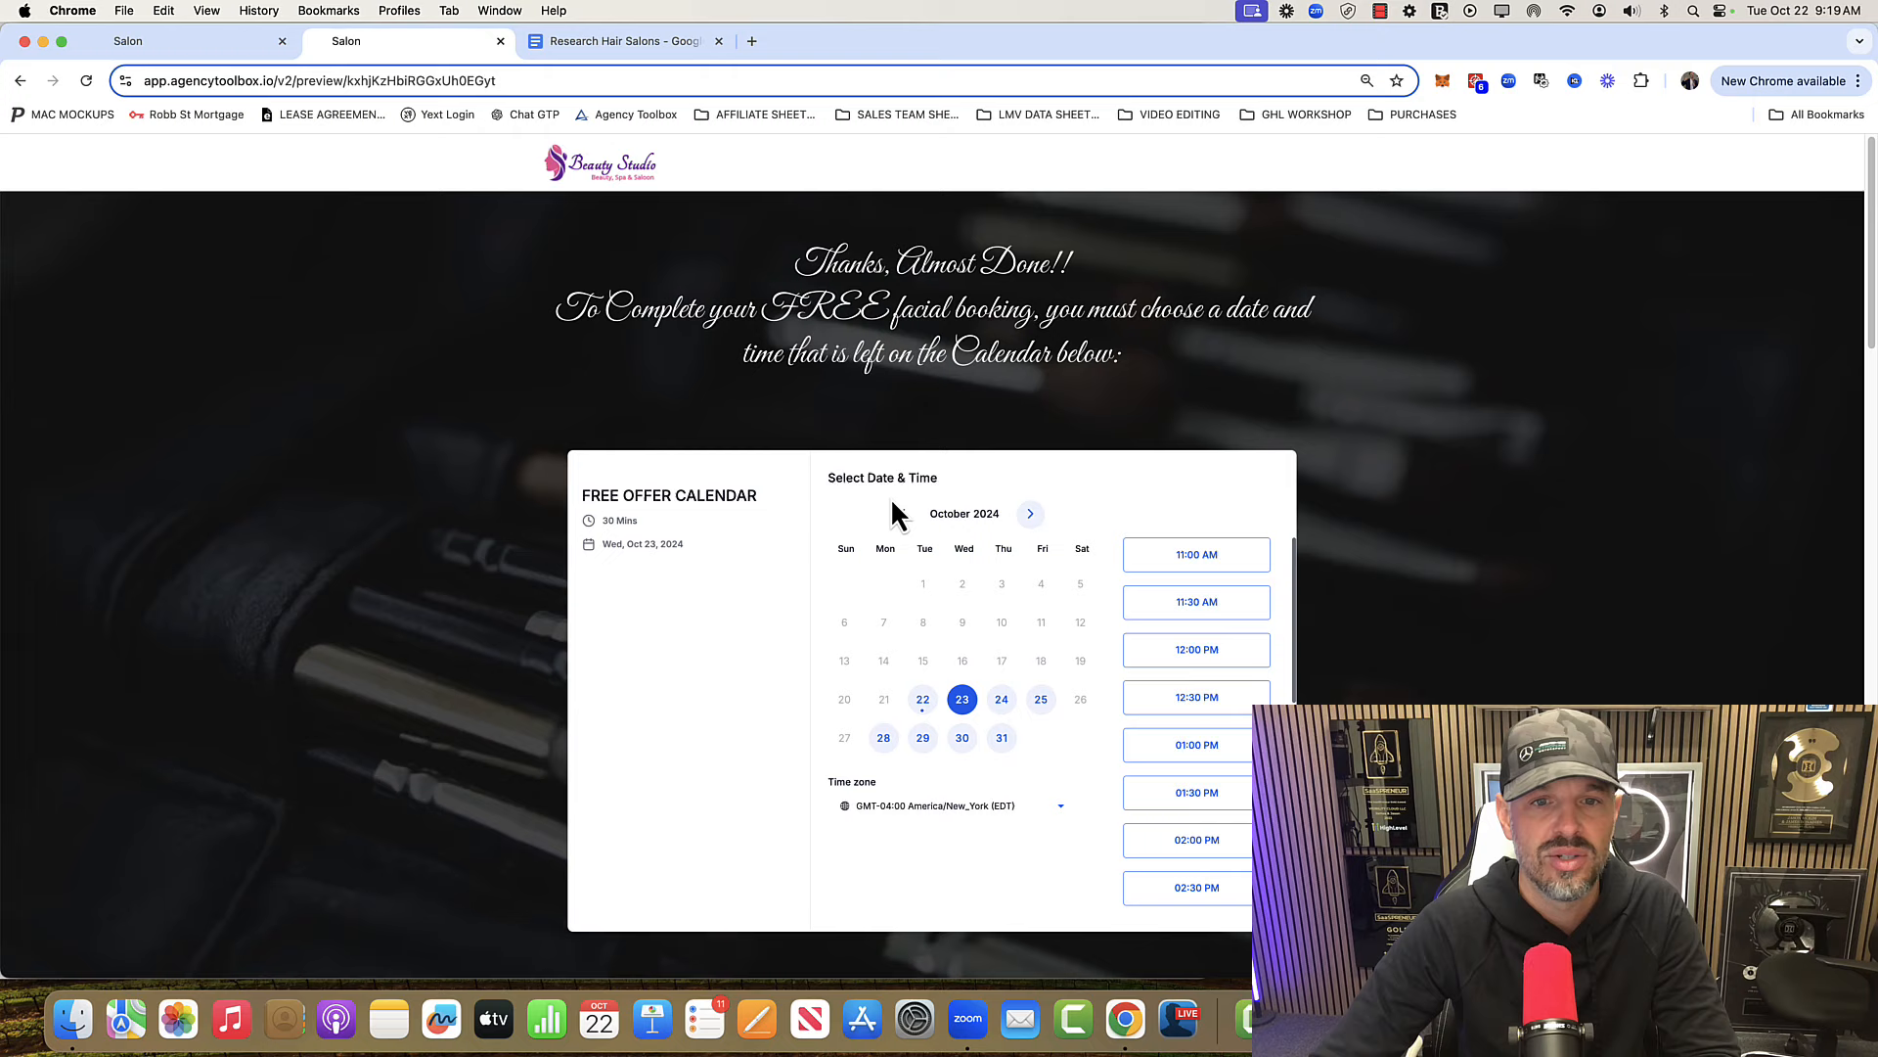
Return to the Research Hair Salons guide and scroll to the ad set list and conversion window.
left_click(623, 41)
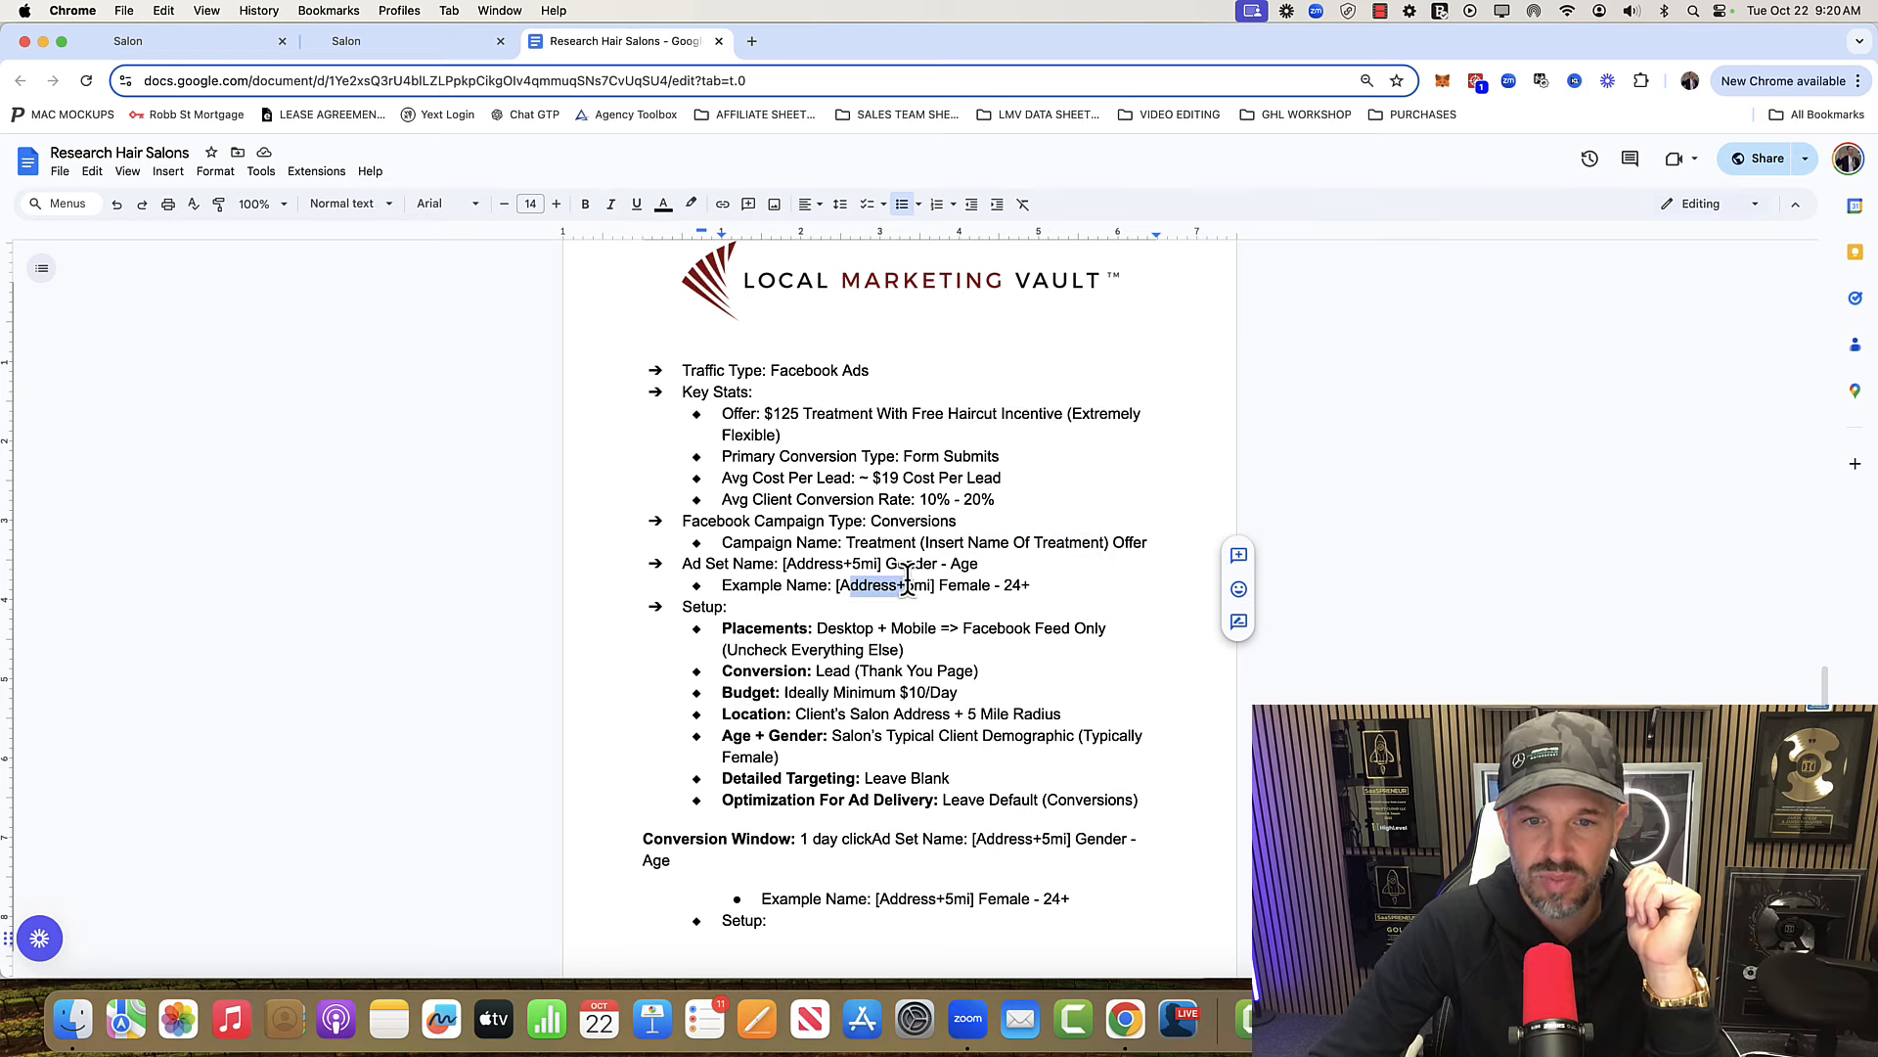
mouse_move(1044, 587)
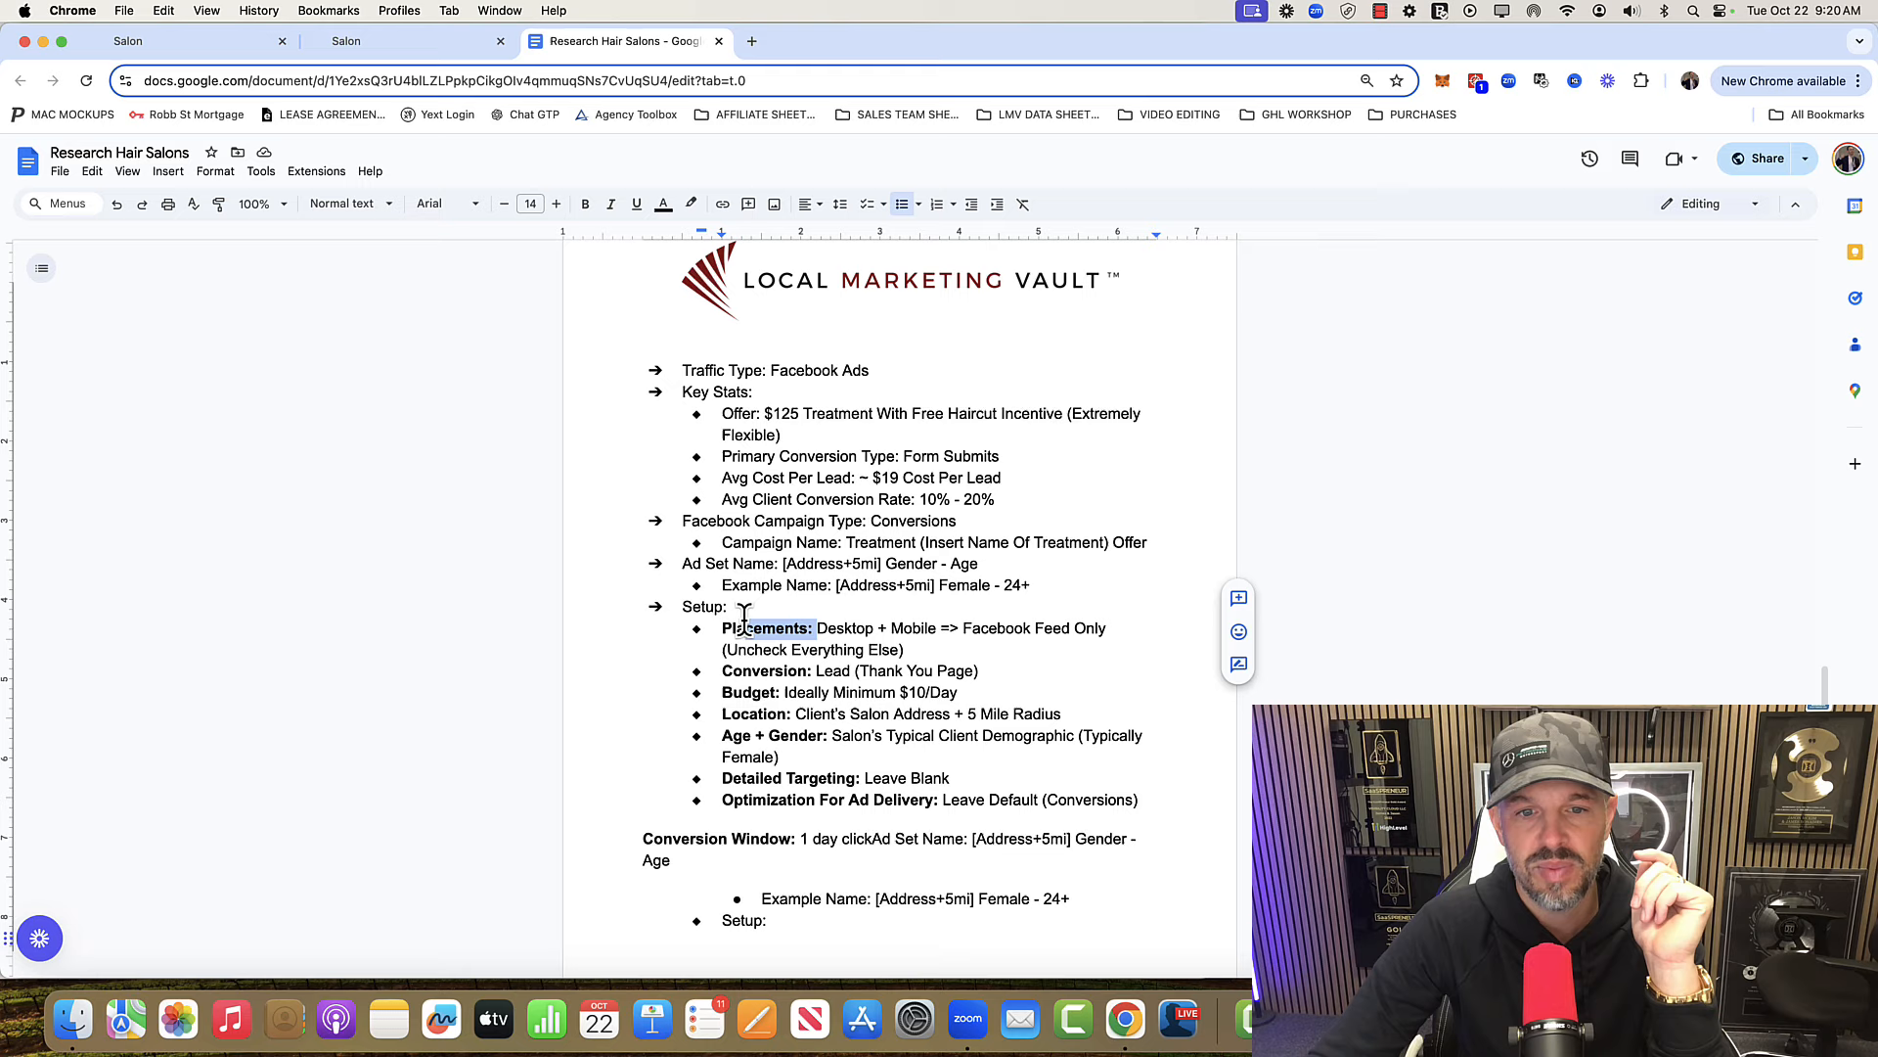
mouse_move(1090, 633)
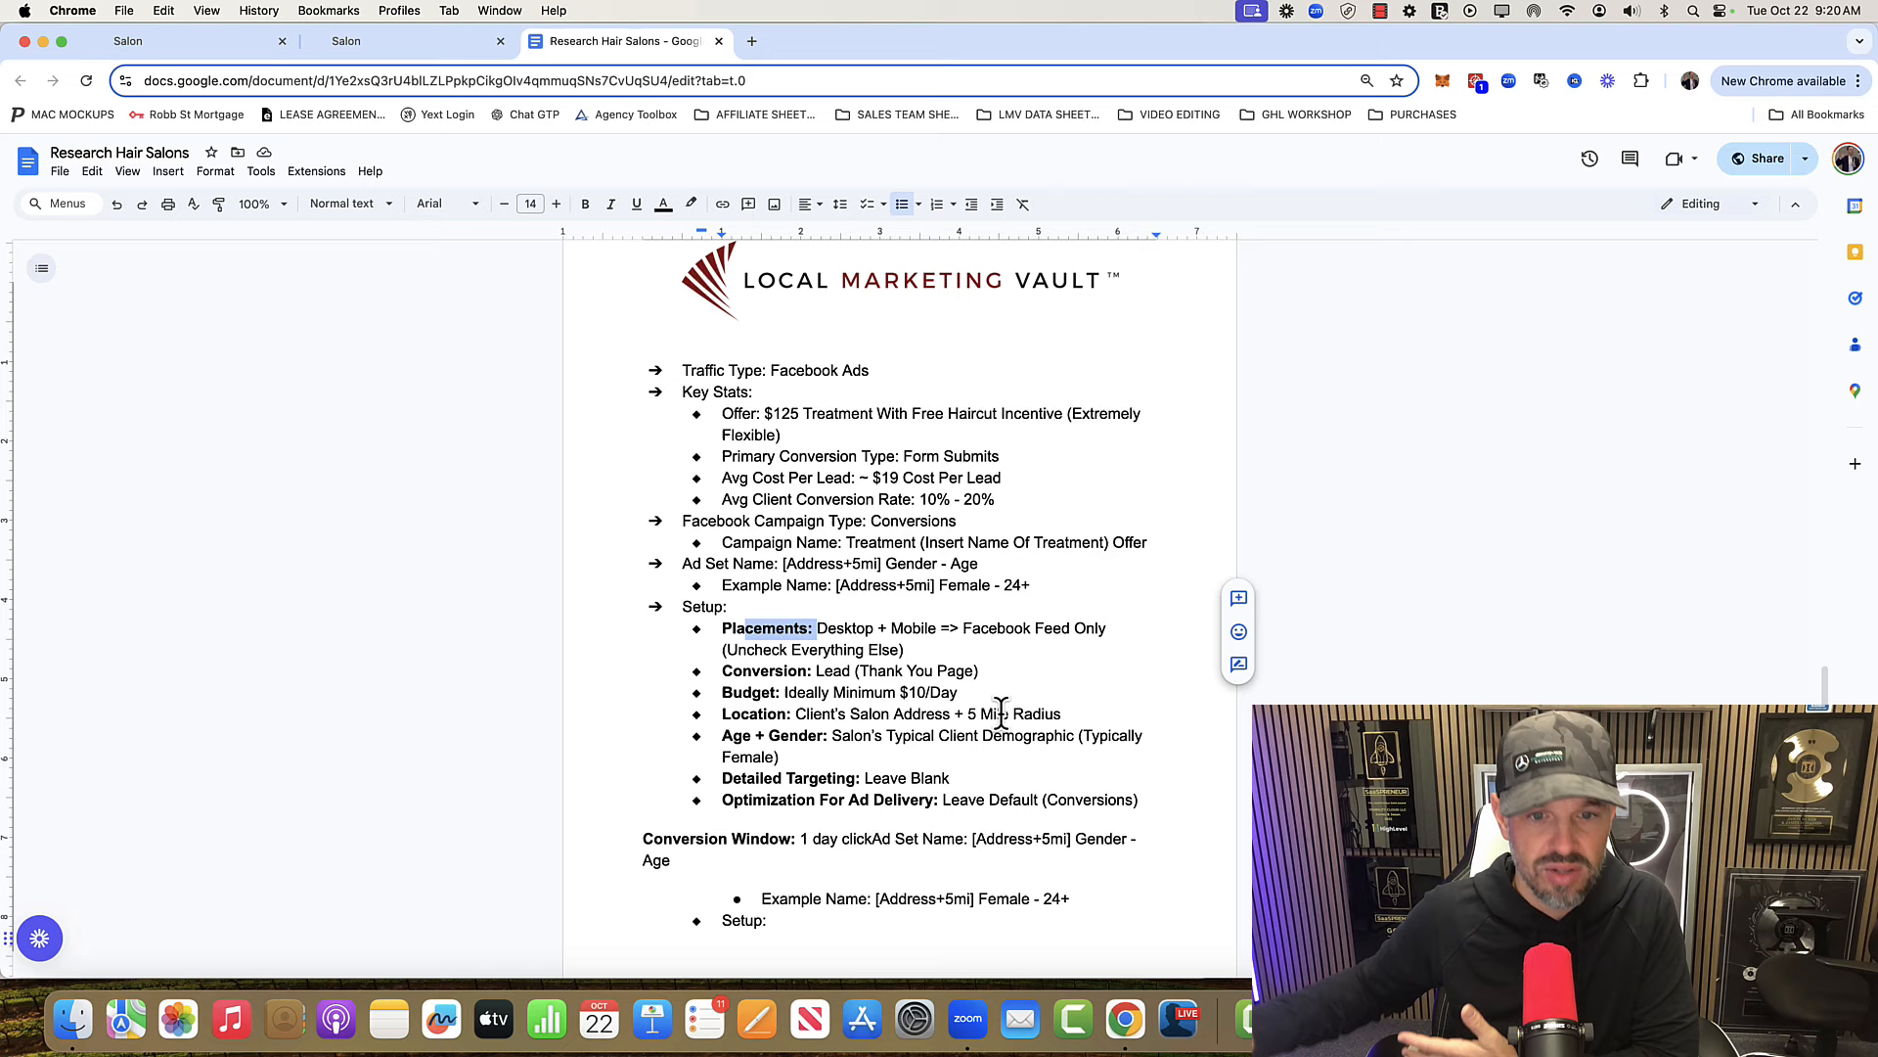
scroll("down", 3)
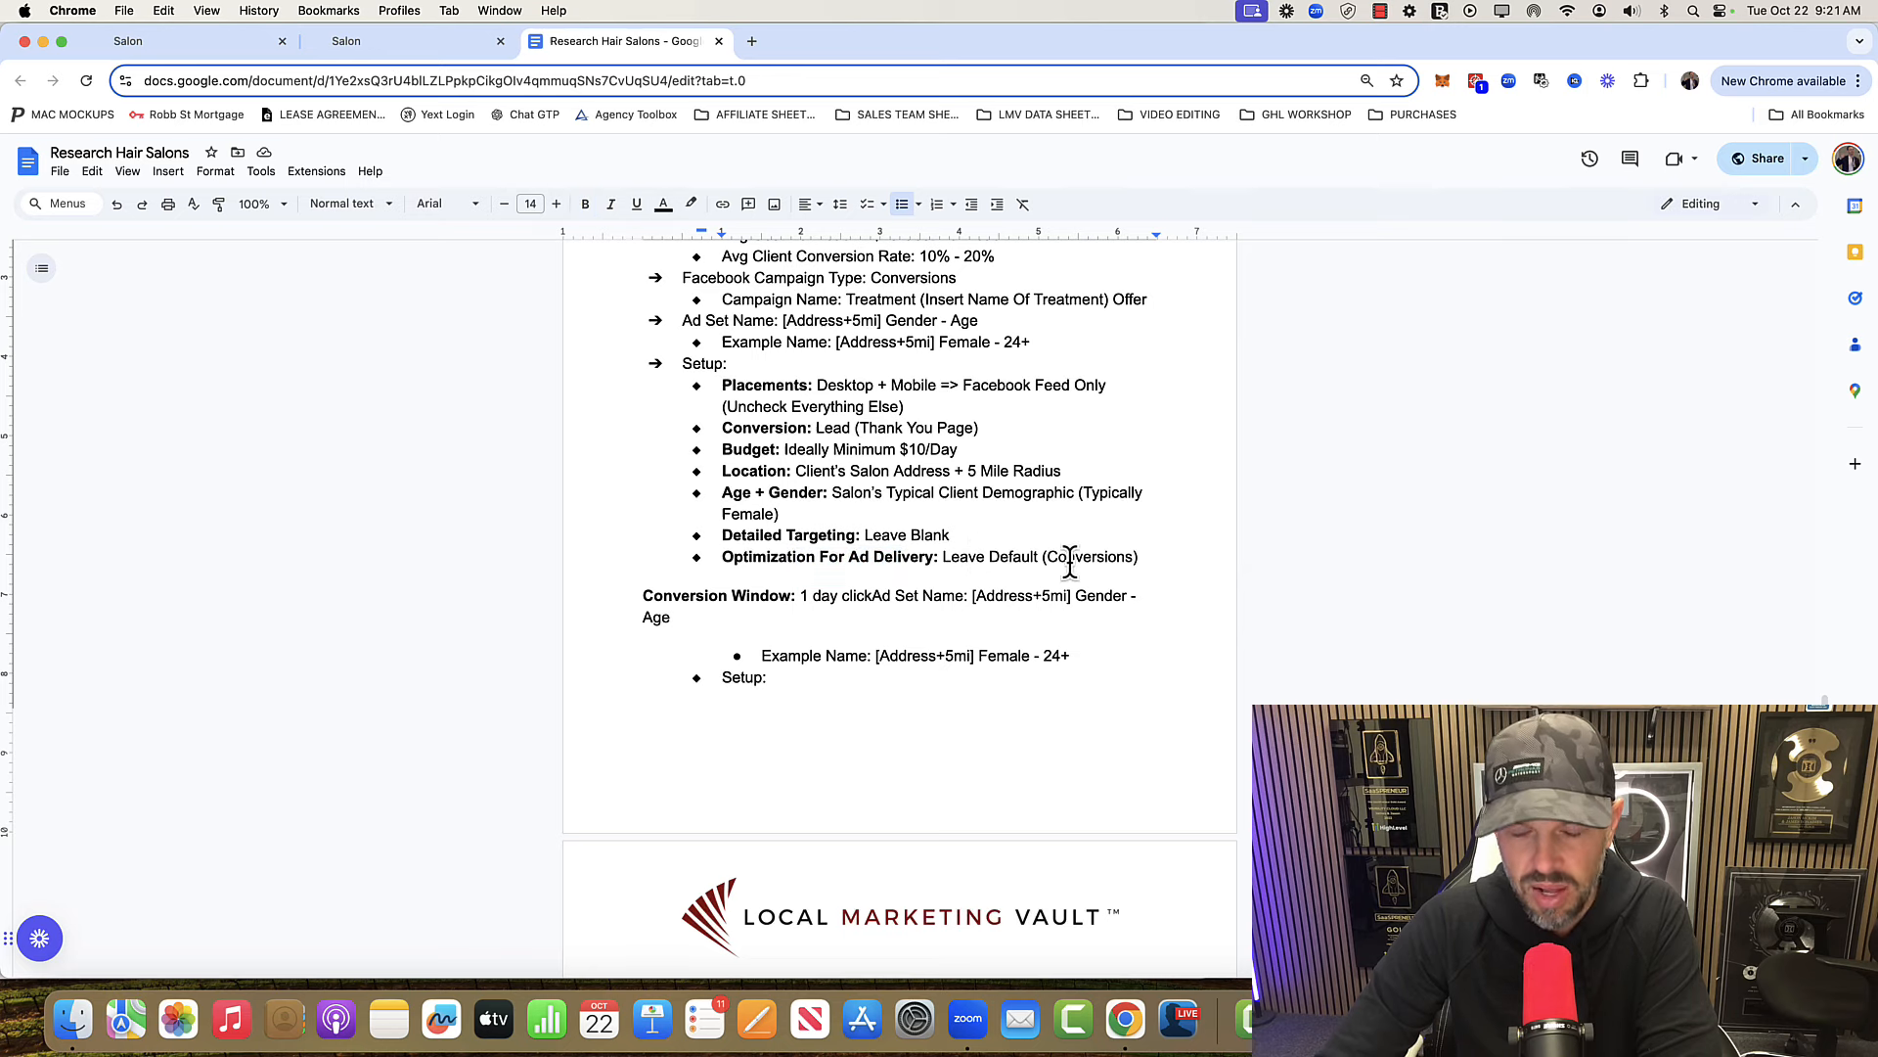
mouse_move(912, 620)
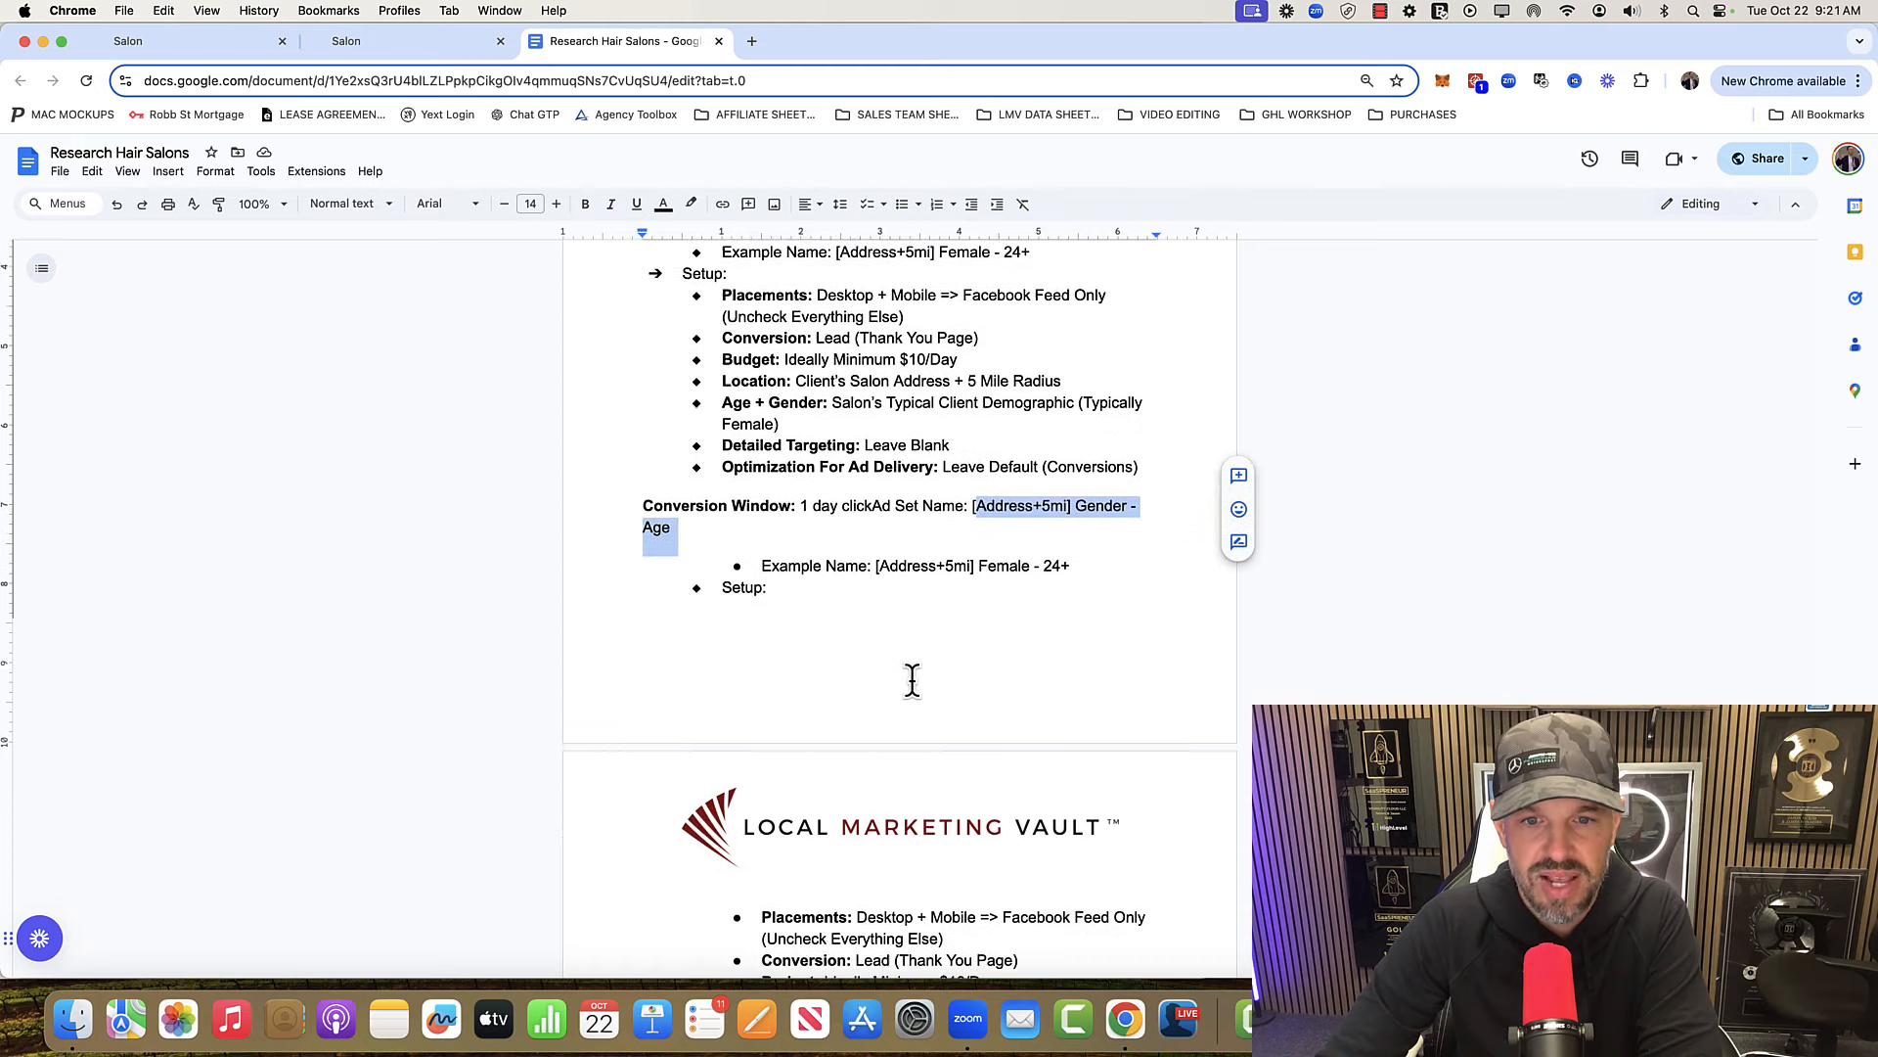
Scroll the guide down to the Ad Name: Image 1 setup steps.
scroll("down", 3)
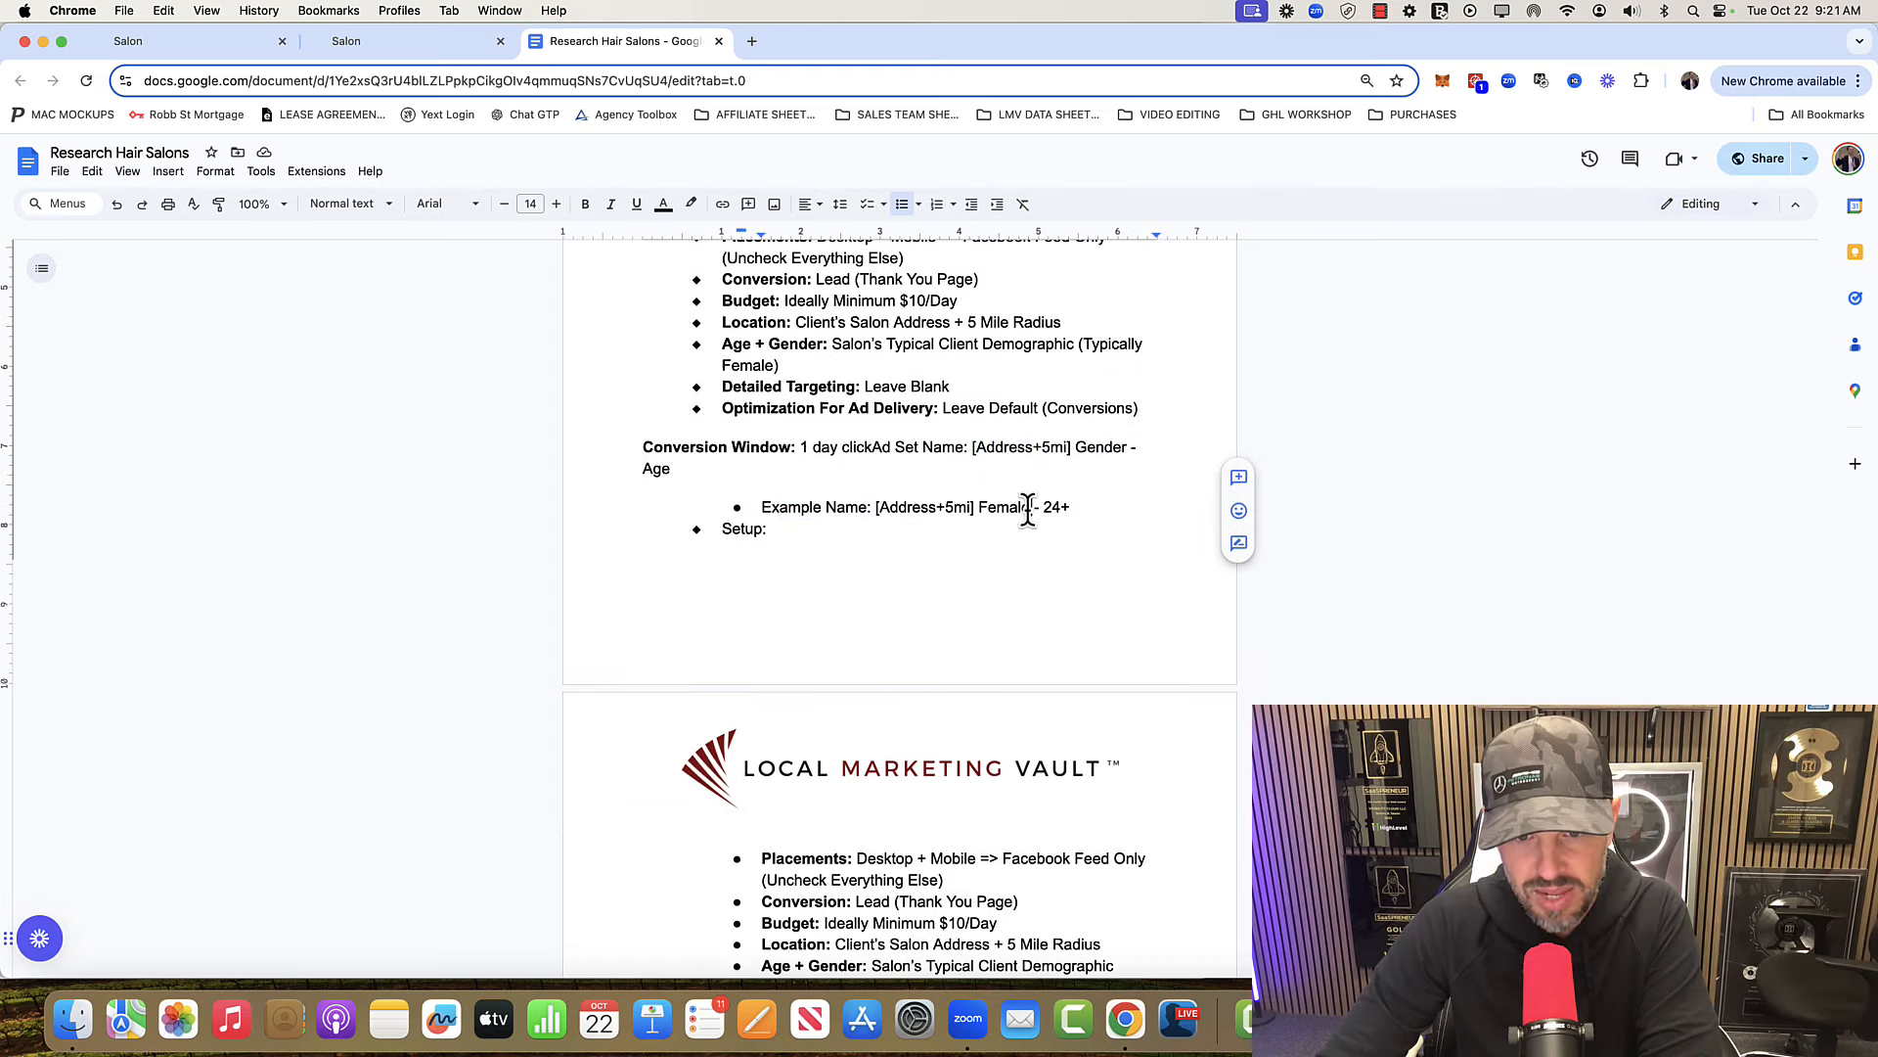
scroll("down", 3)
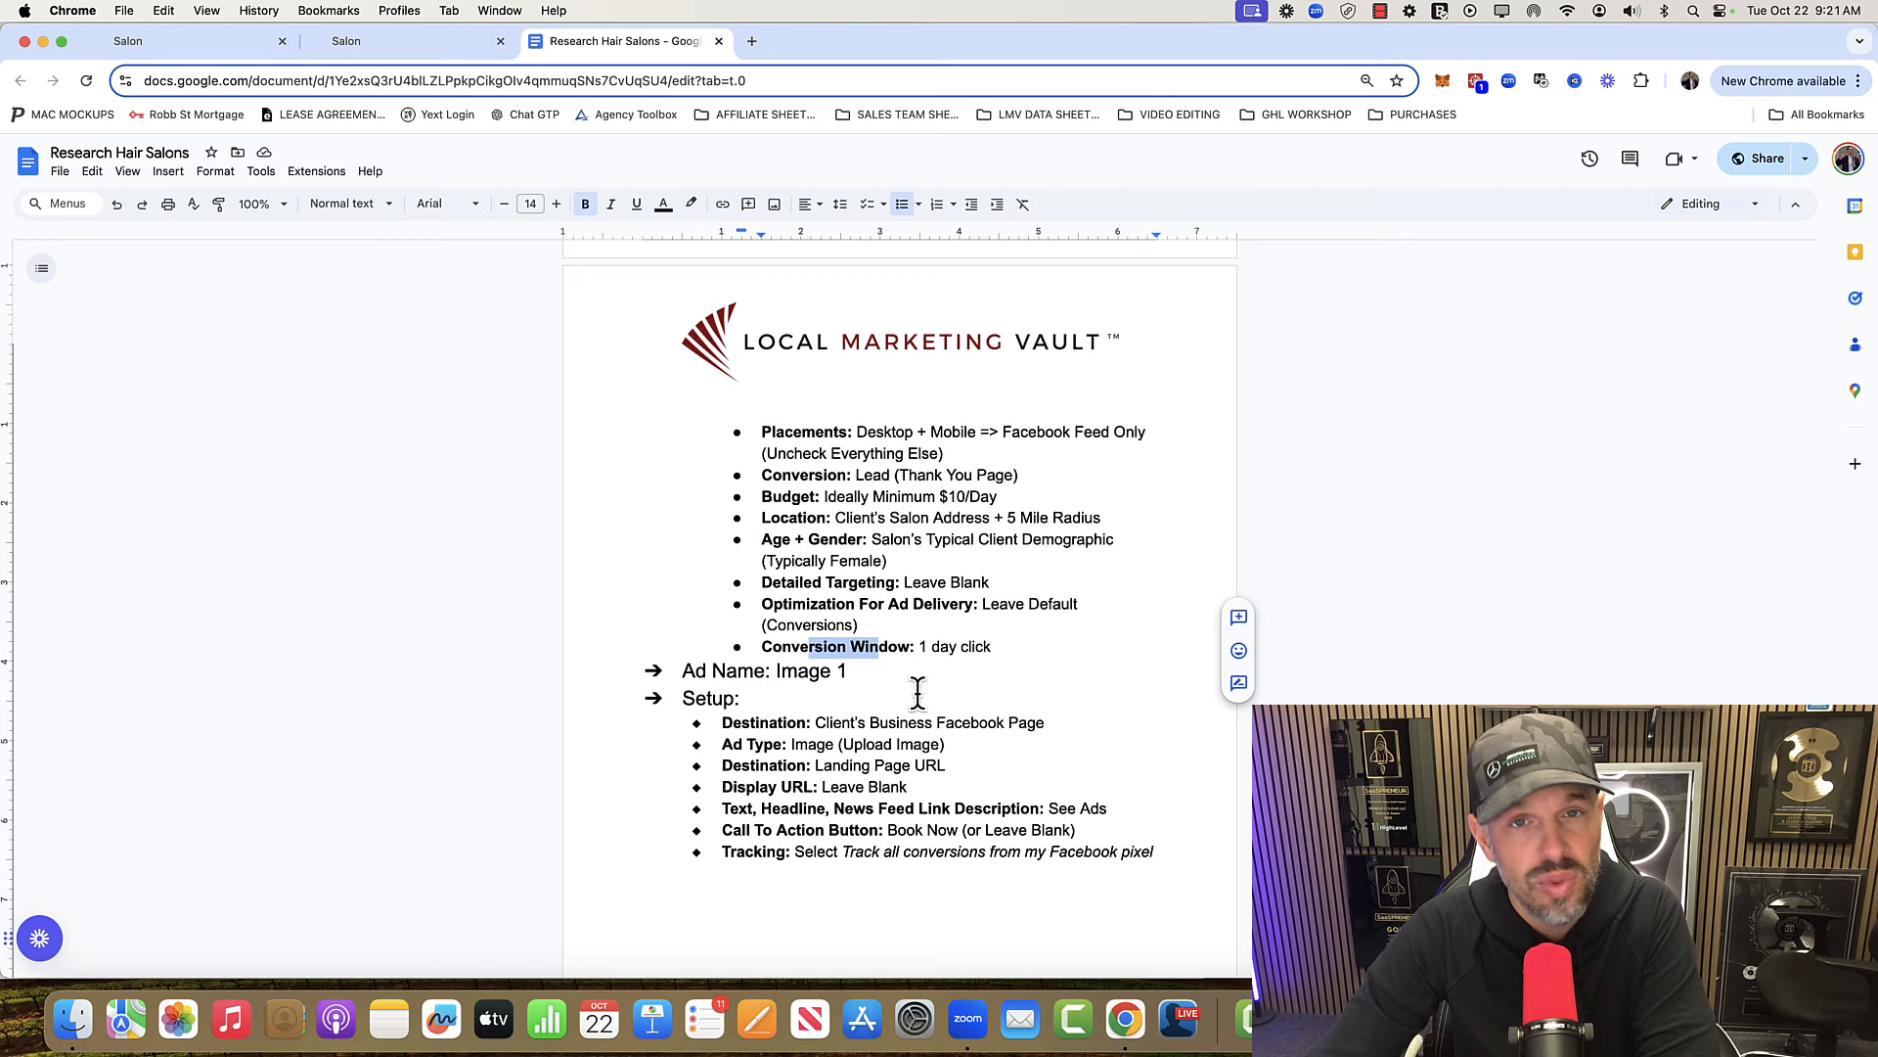
scroll("down", 3)
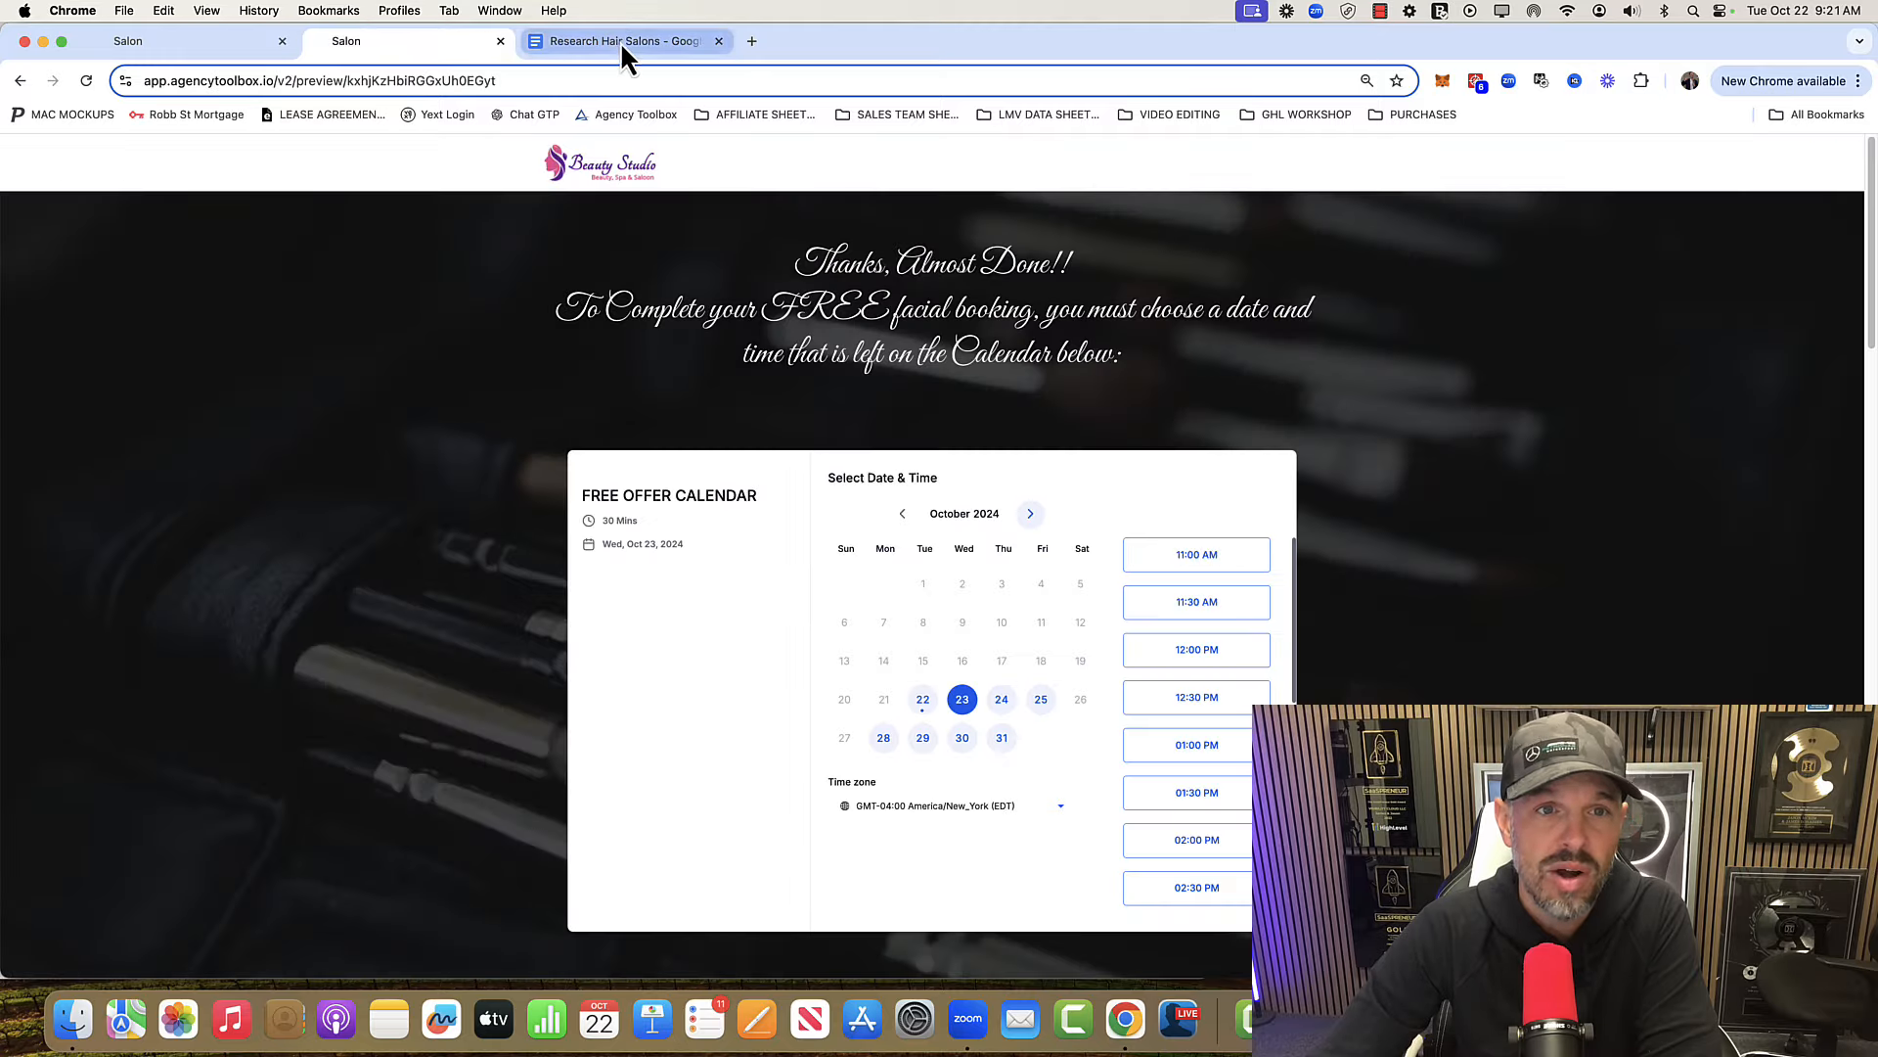
Compare the free-haircut example ad with the Ad Name: Image 1 setup list.
left_click(623, 41)
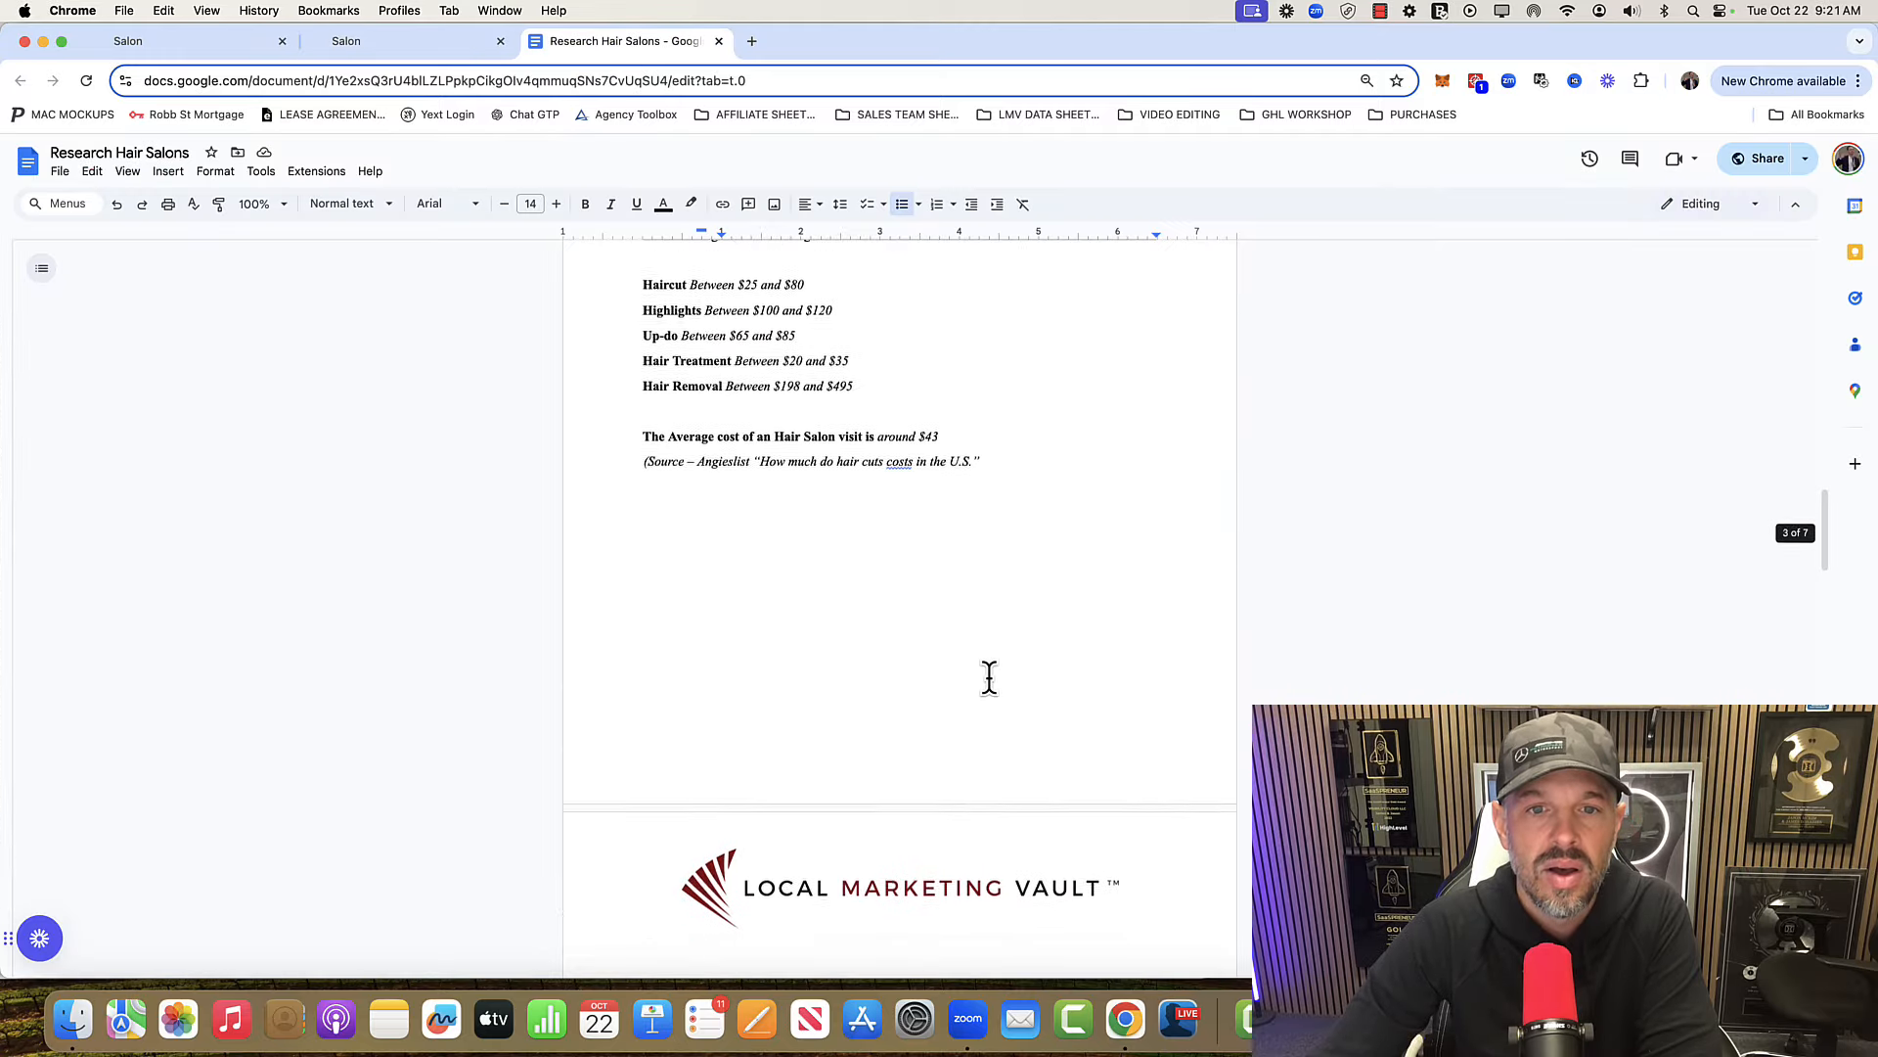
scroll("down", 3)
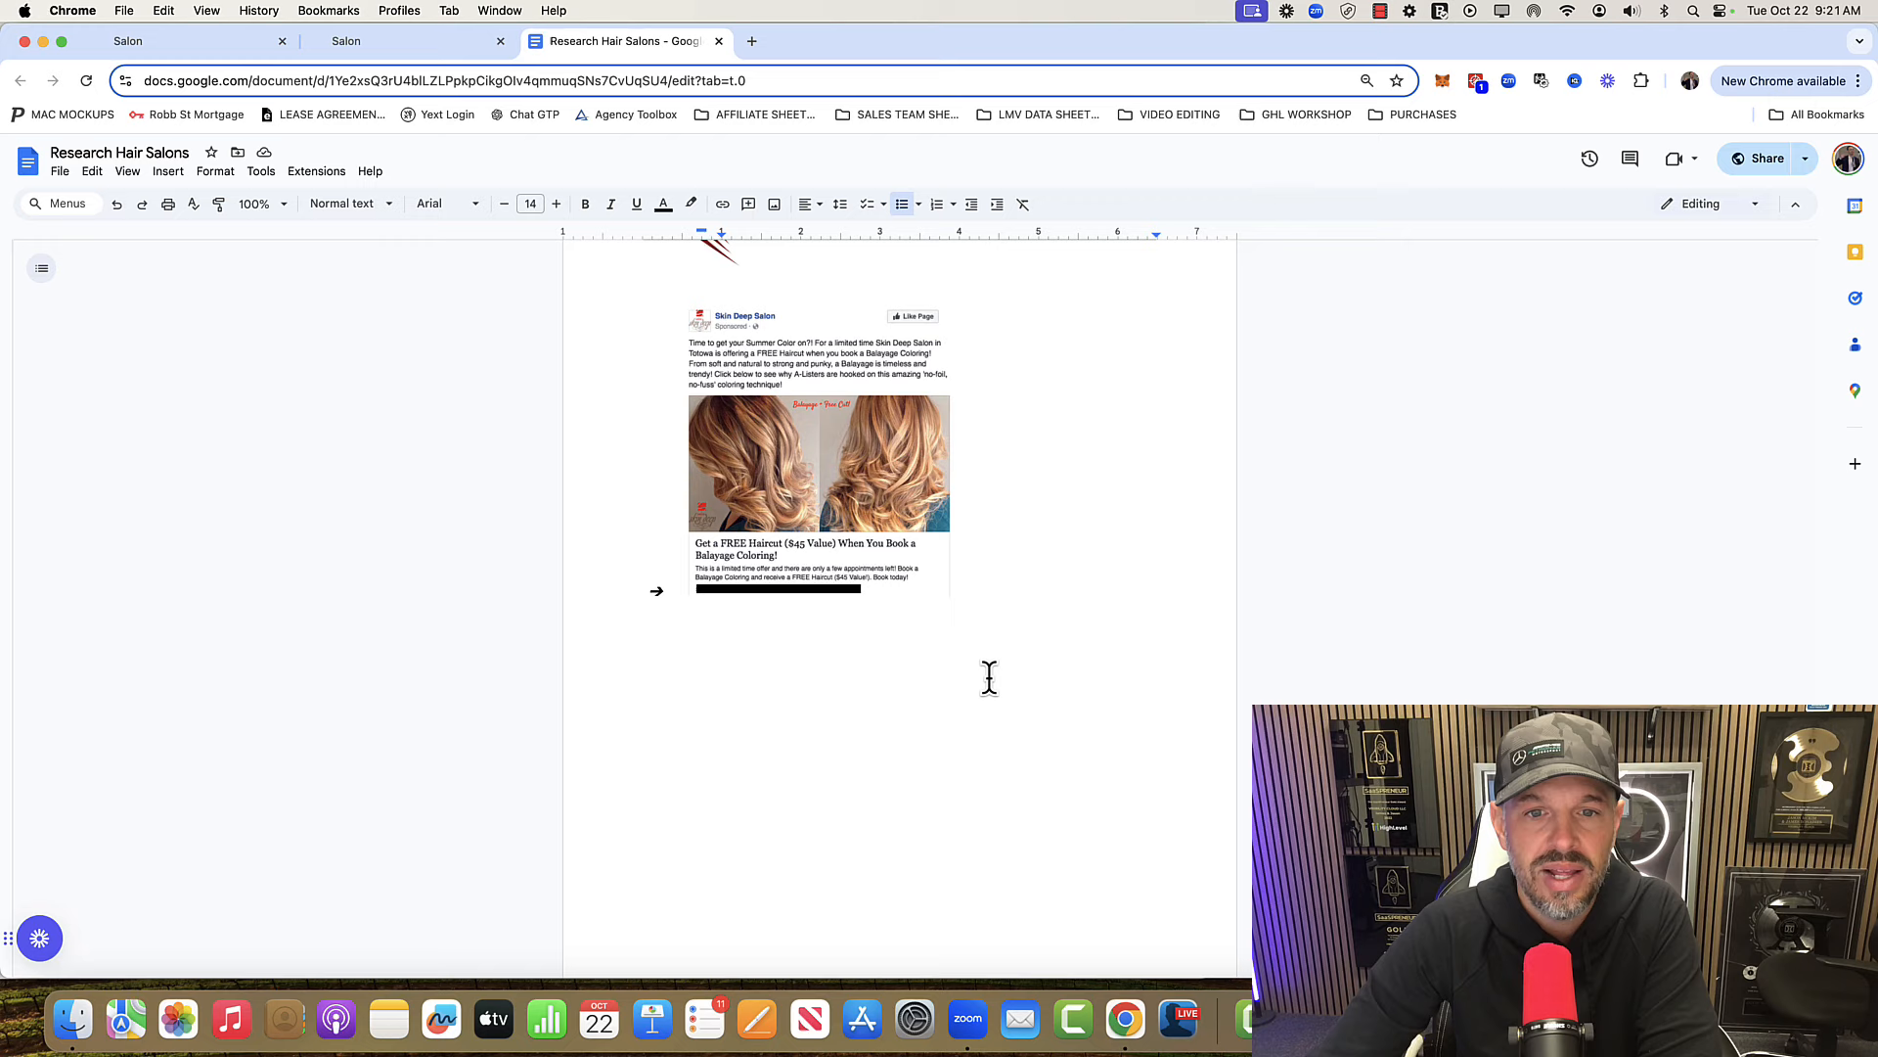
mouse_move(832, 491)
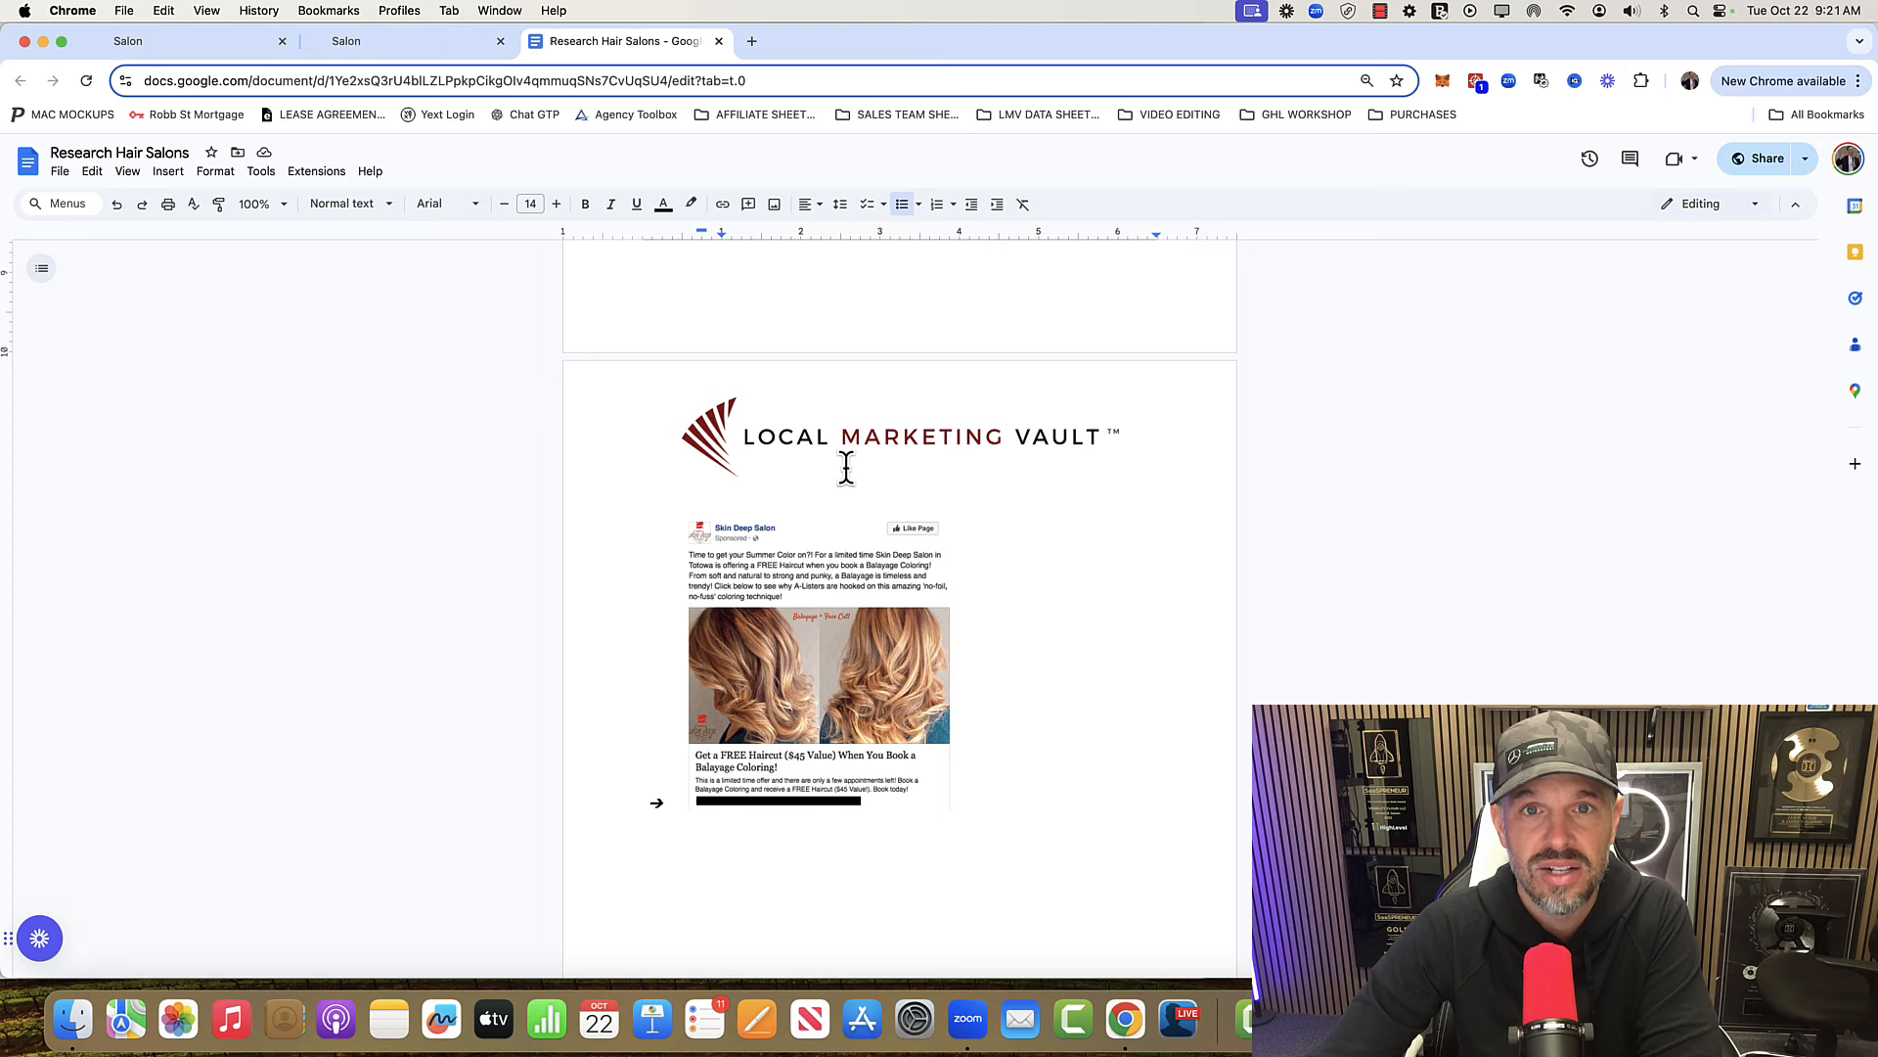
scroll("up", 3)
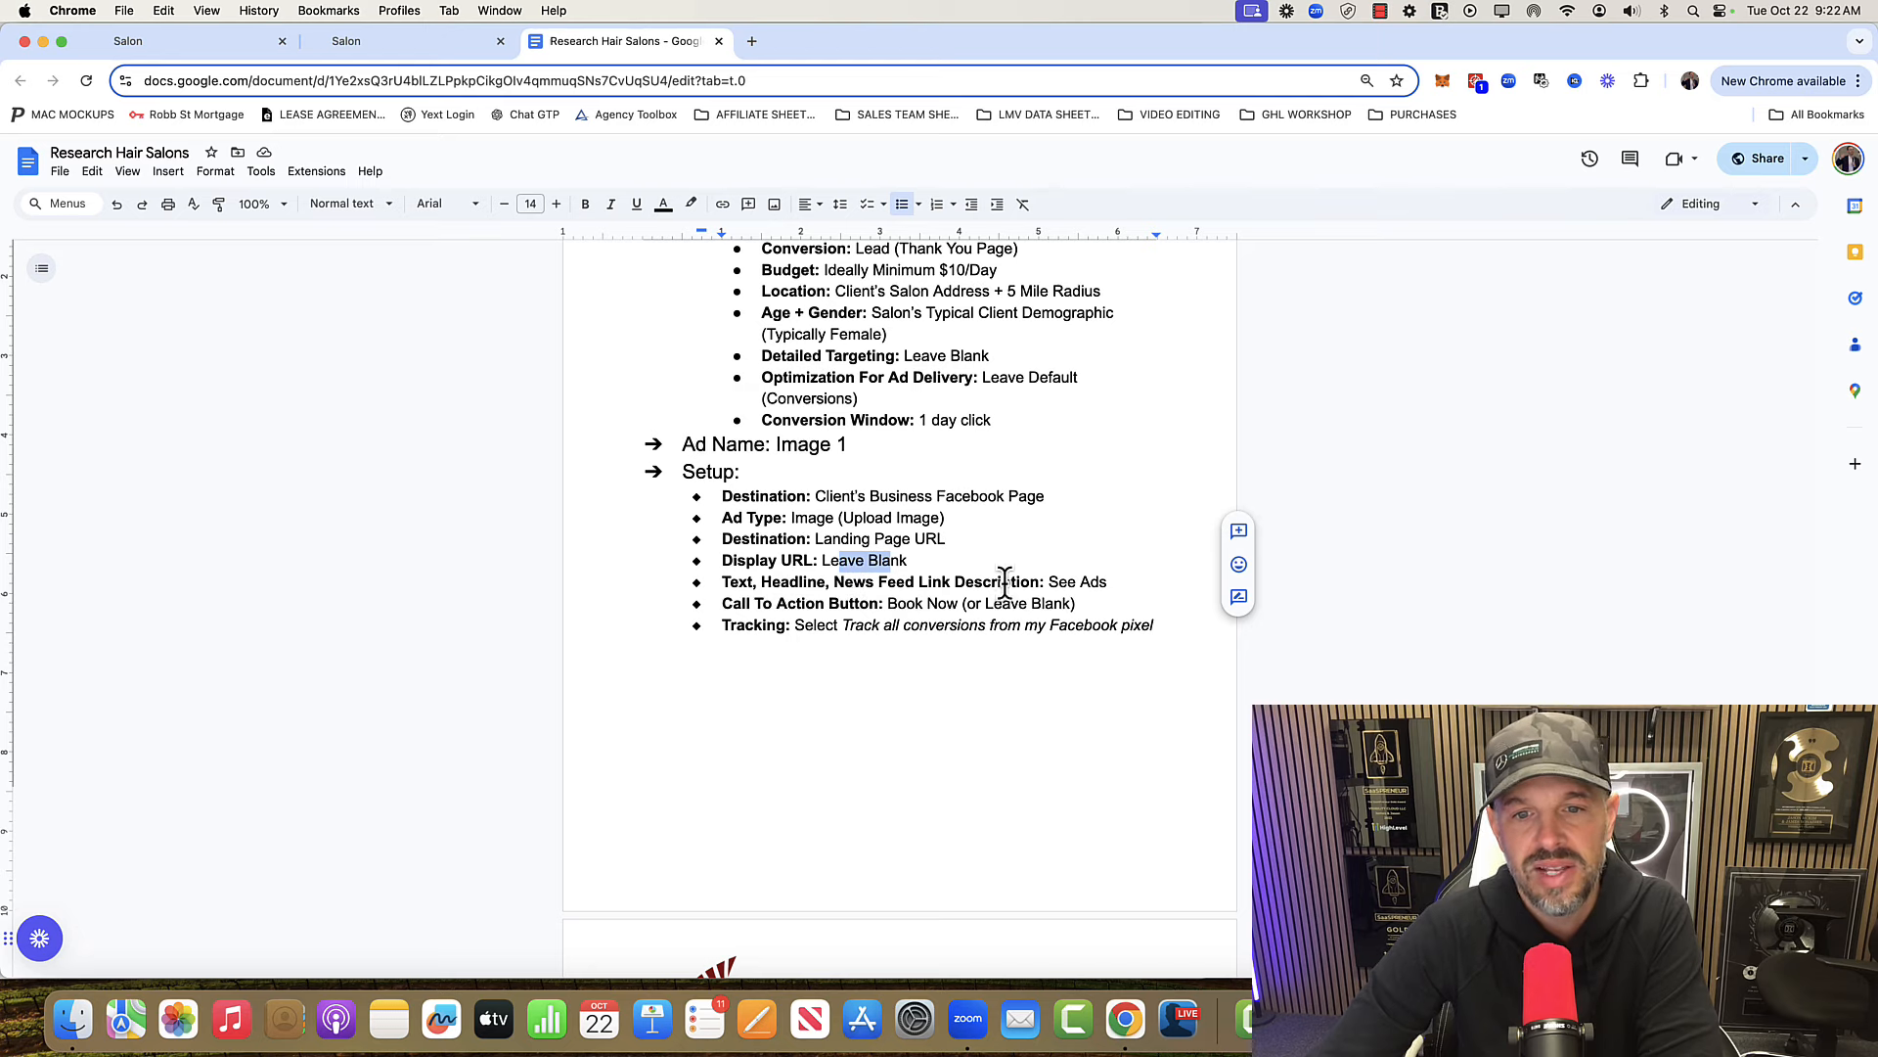
scroll("down", 3)
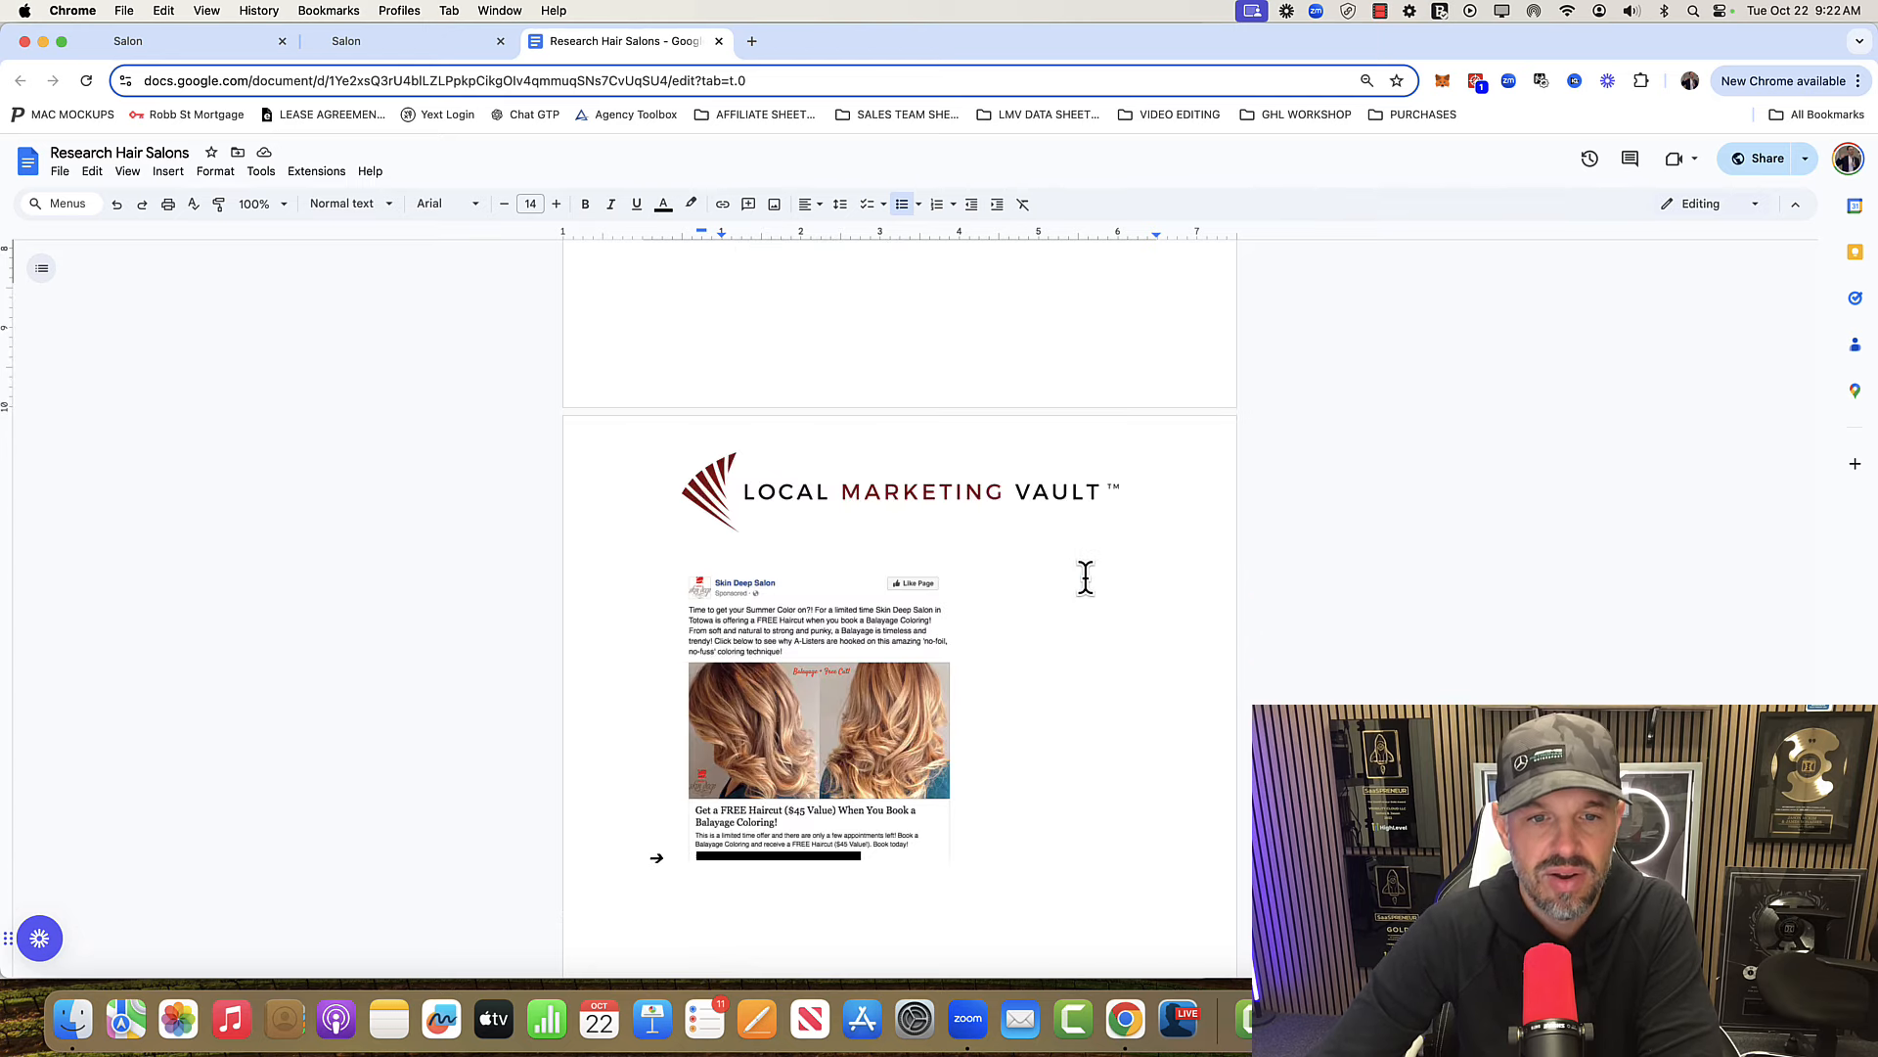
scroll("up", 3)
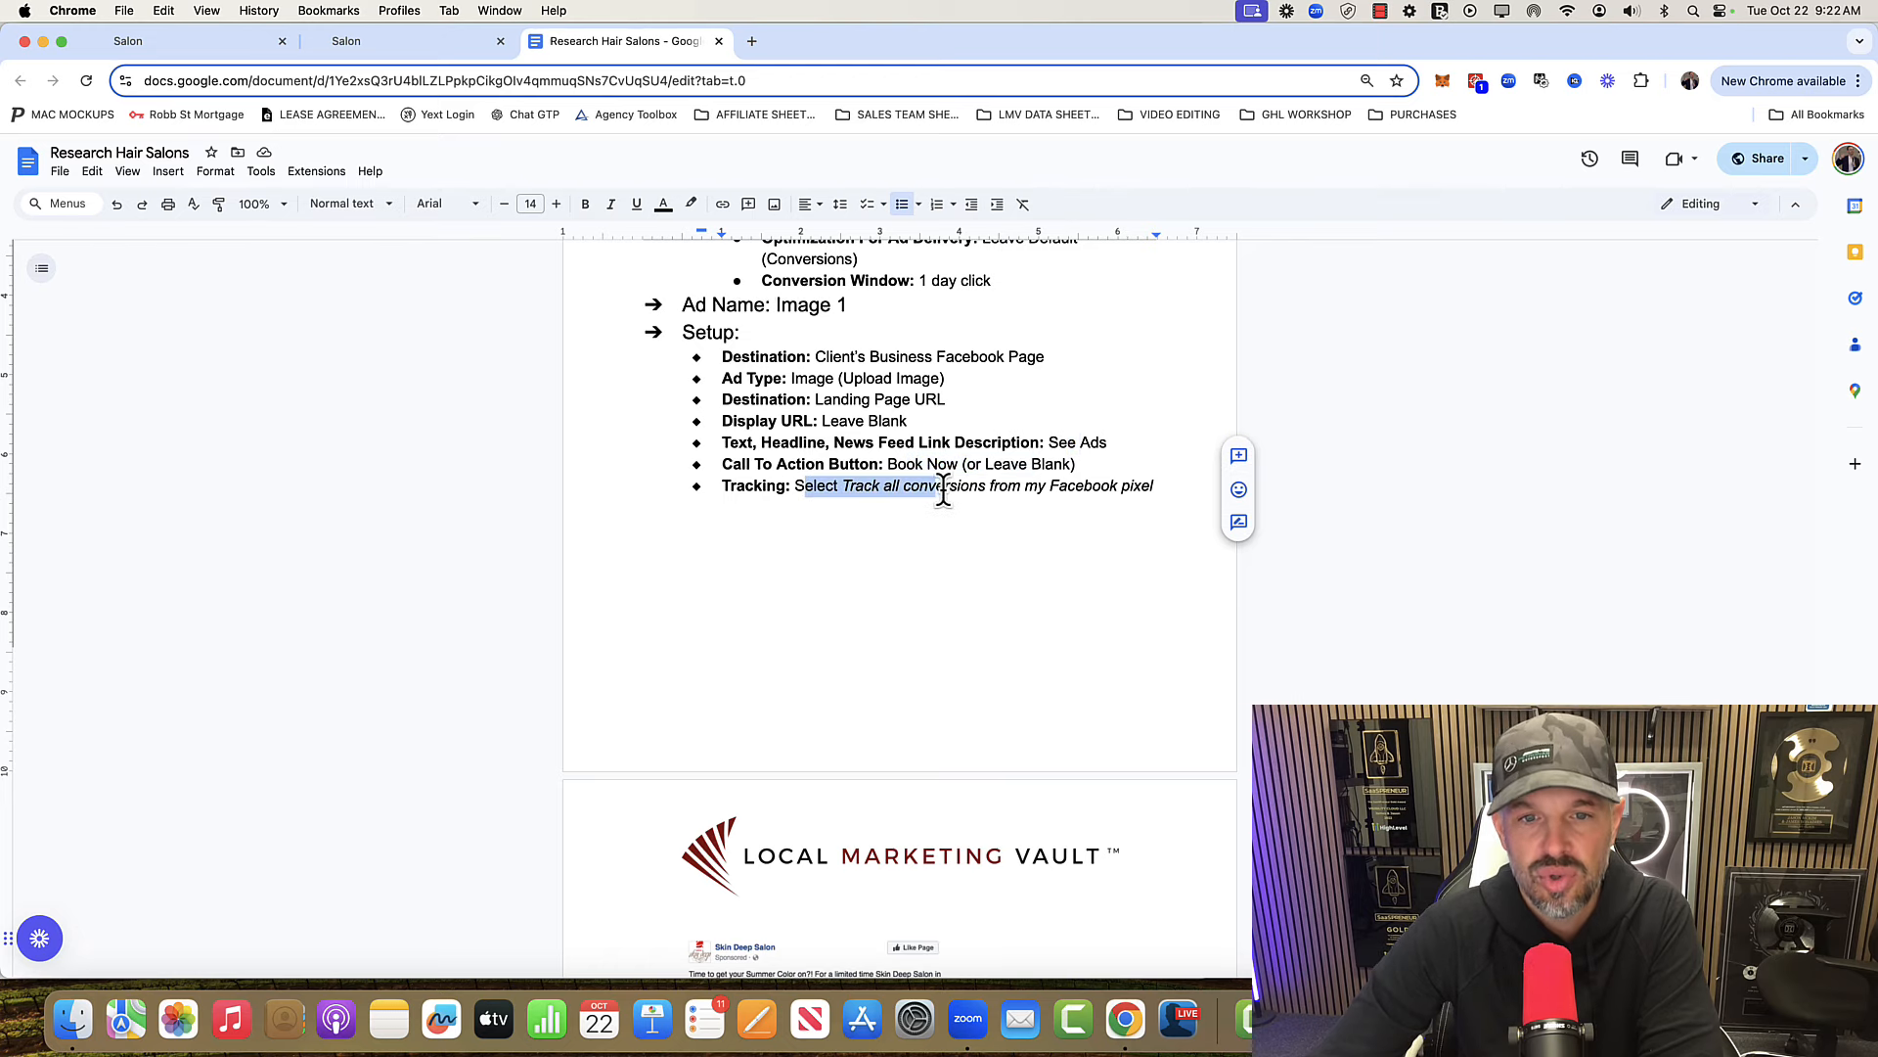
scroll("down", 3)
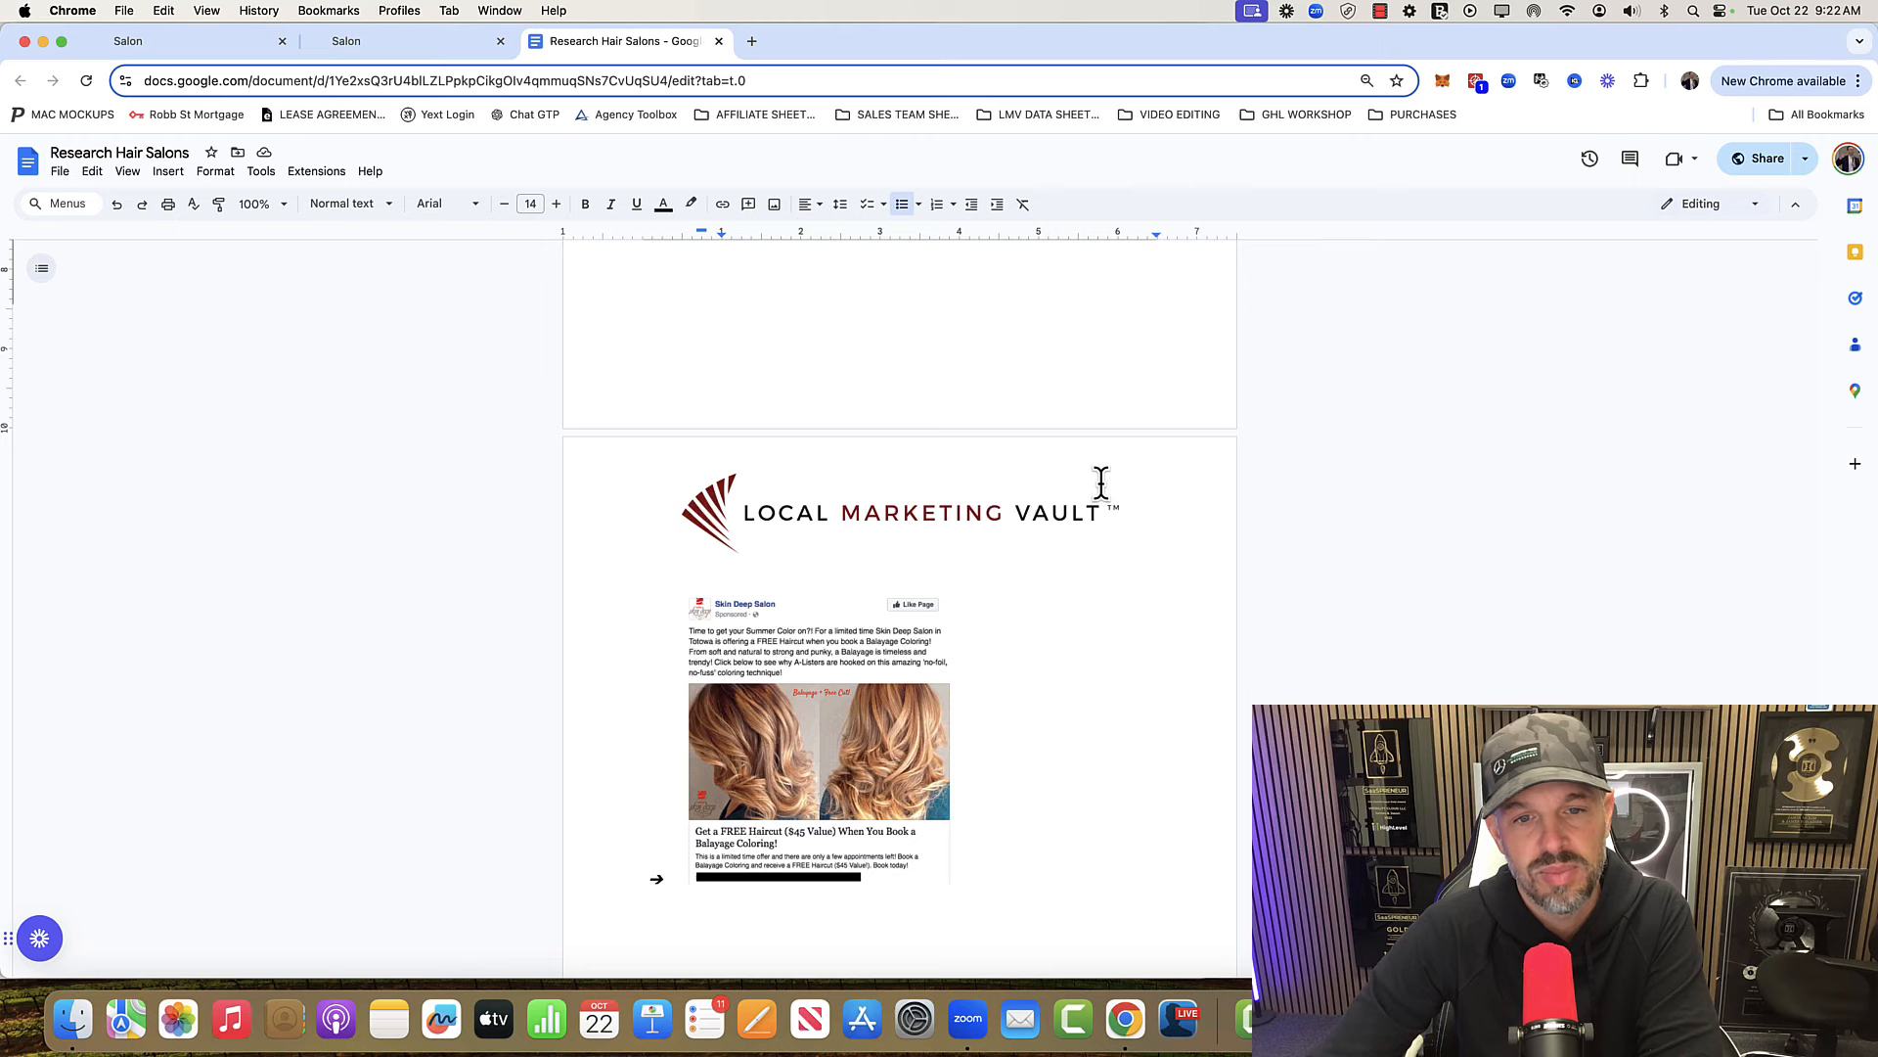
scroll("down", 3)
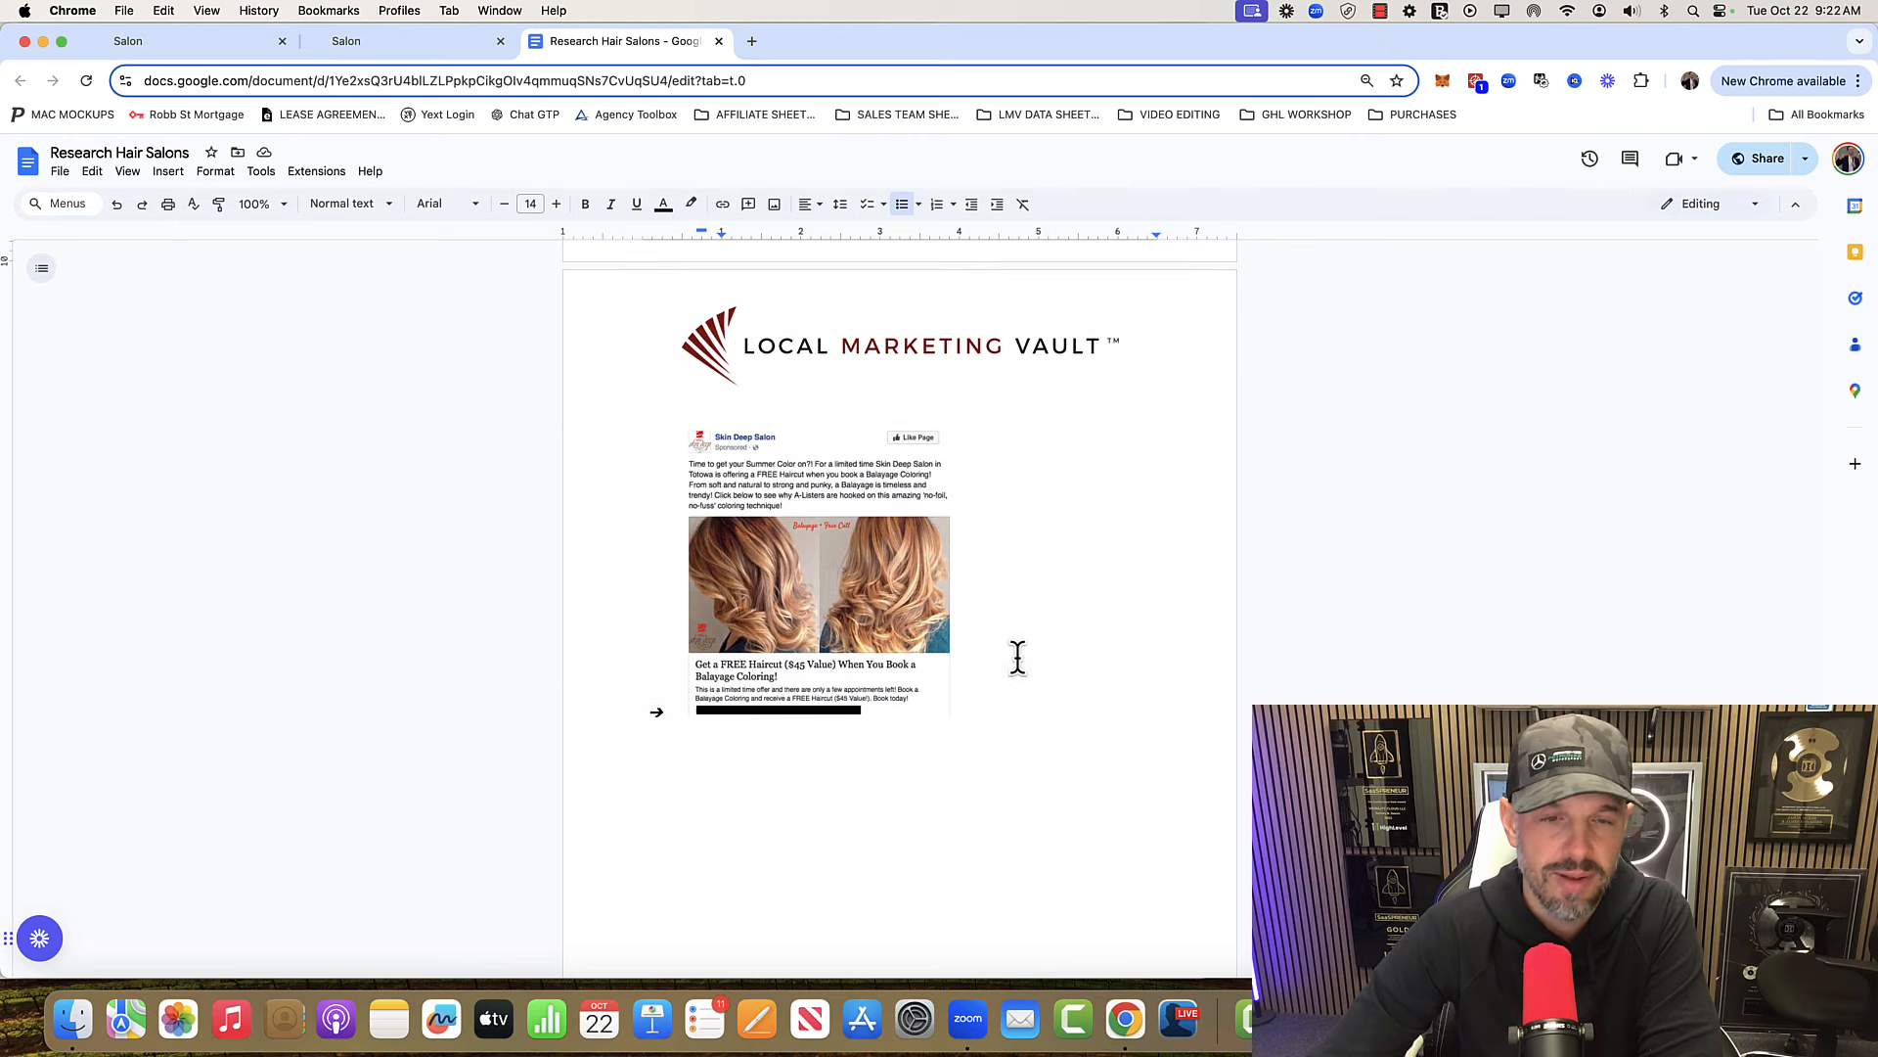
mouse_move(802, 508)
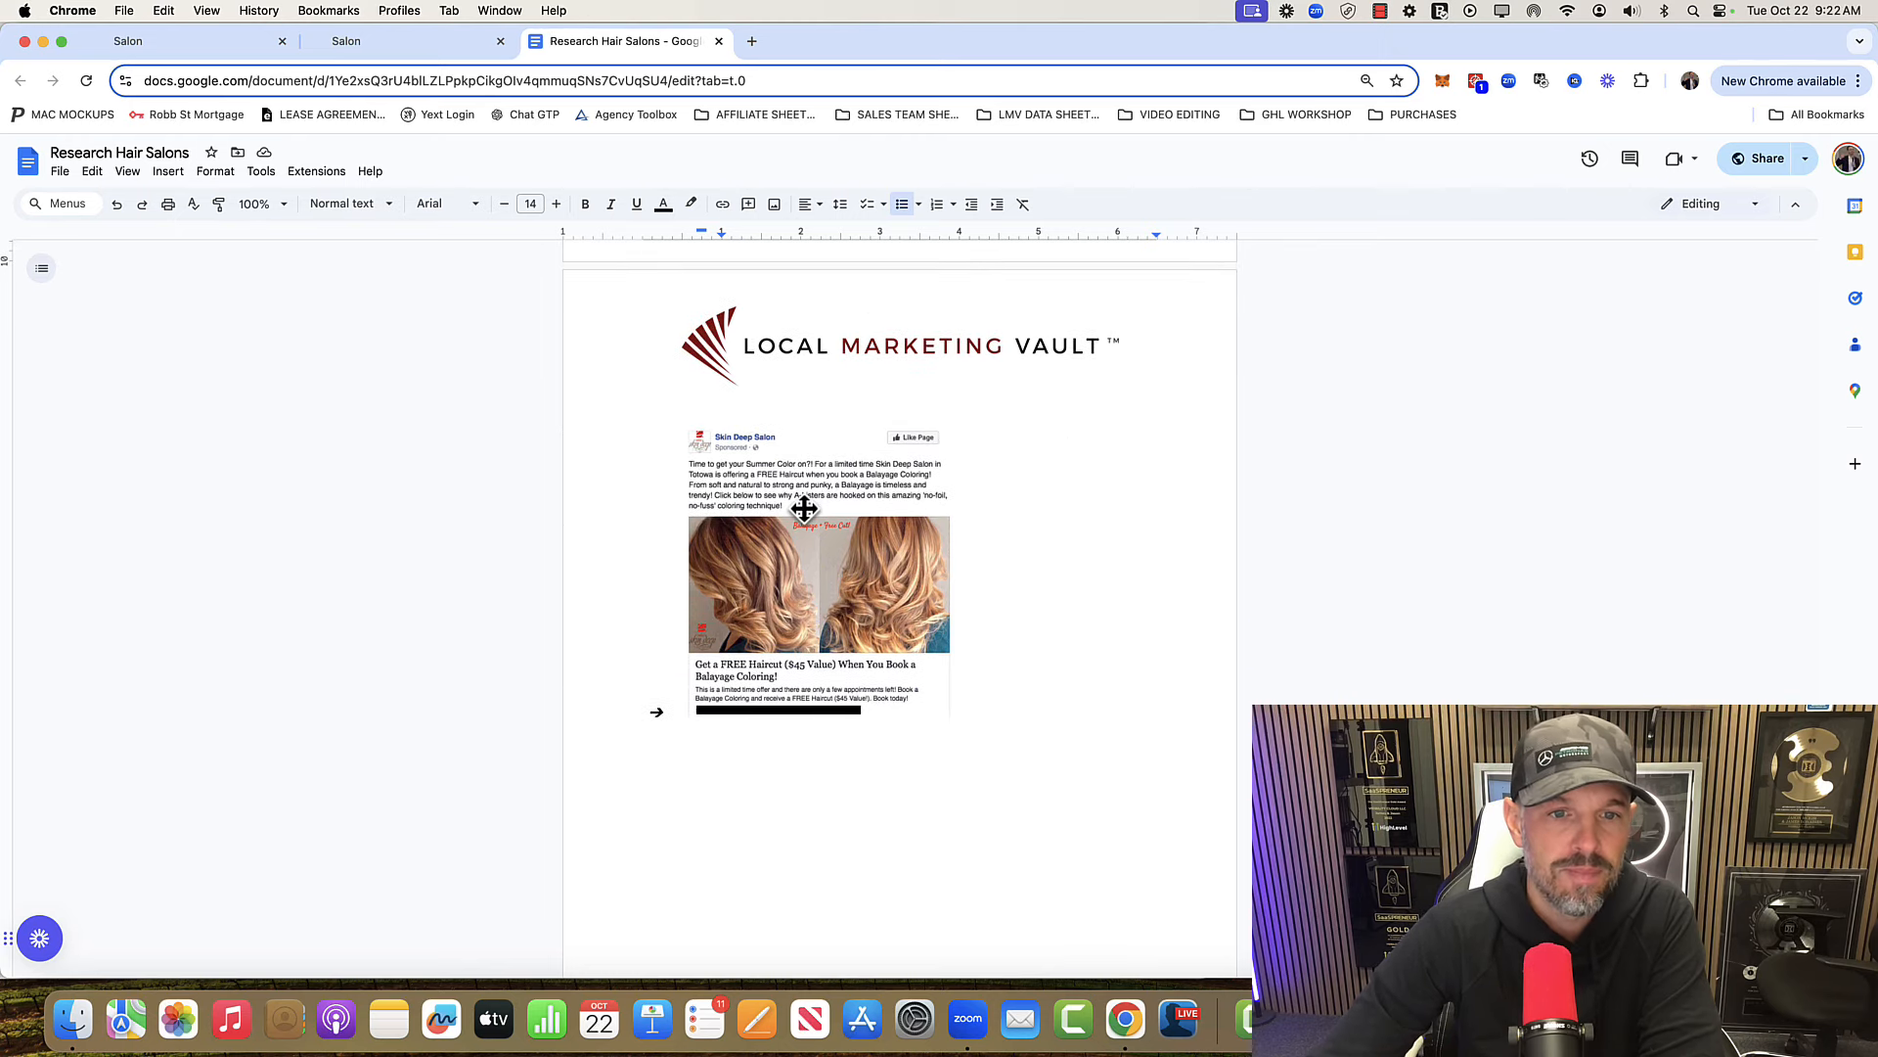
mouse_move(866, 524)
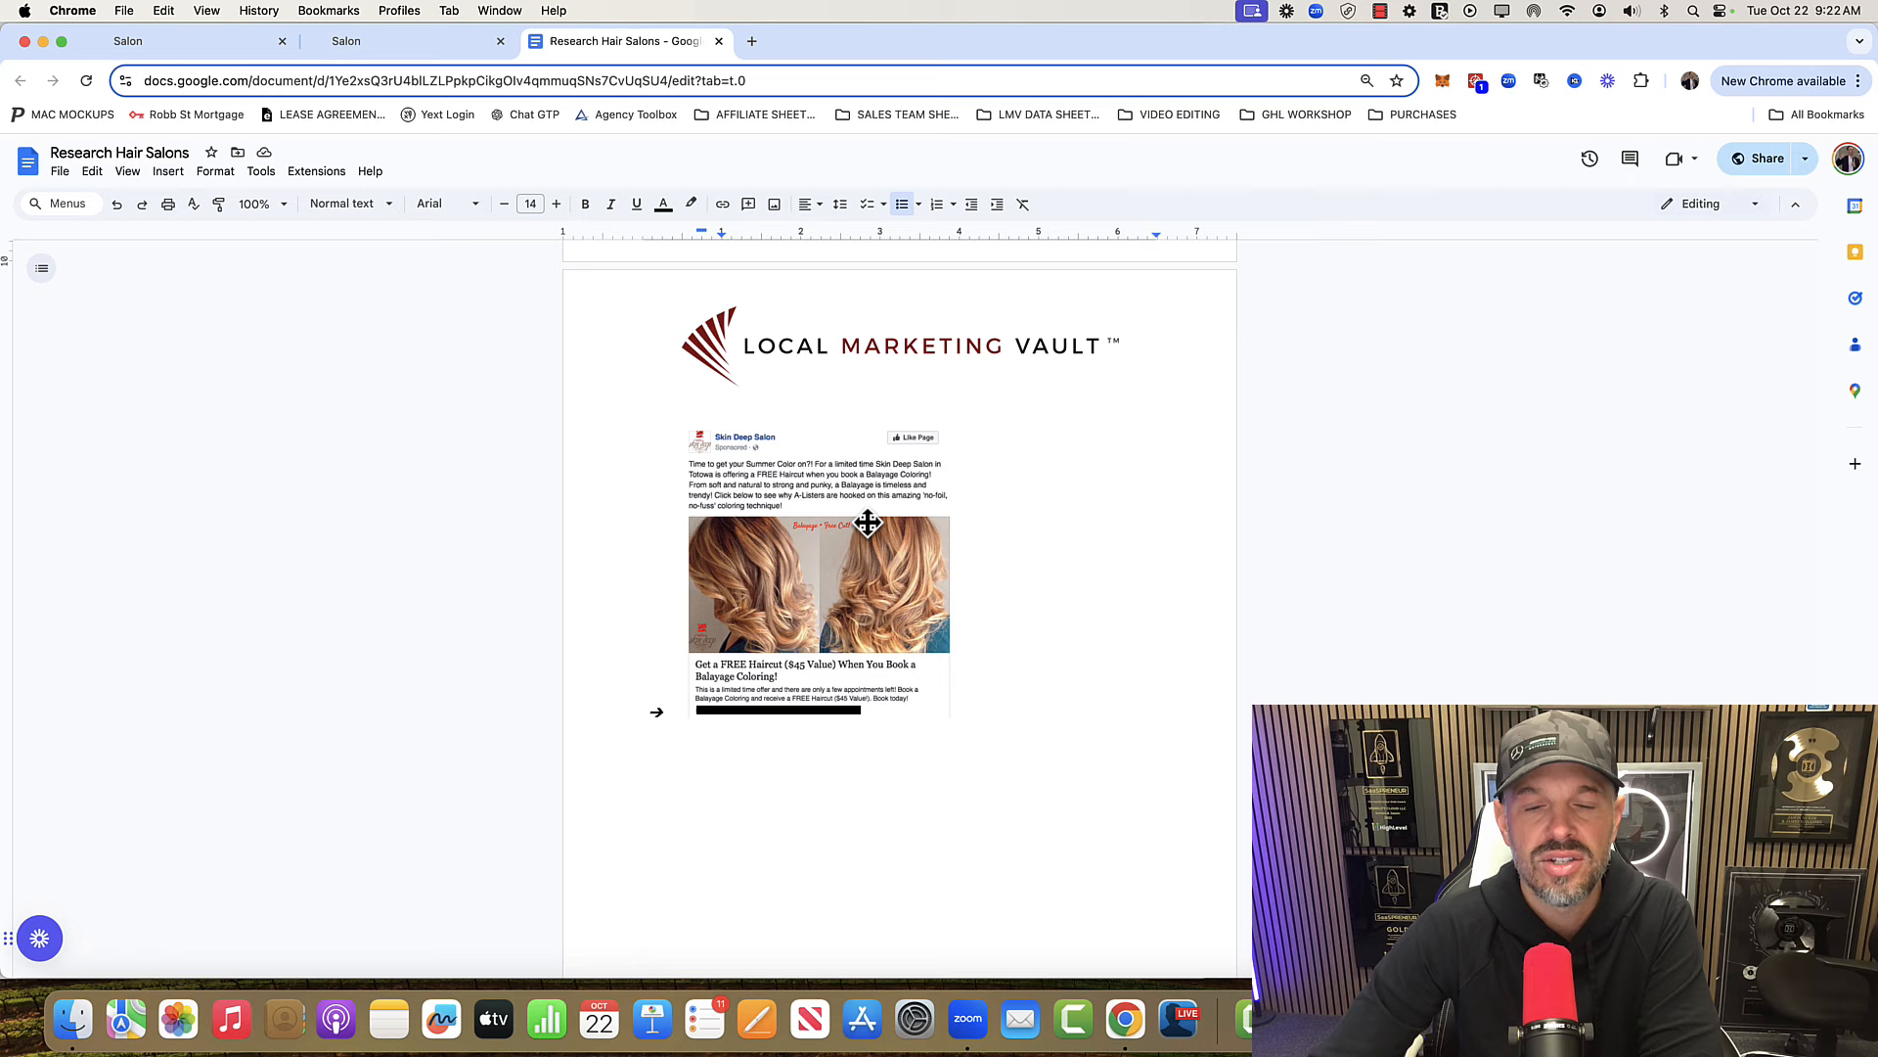
mouse_move(704, 475)
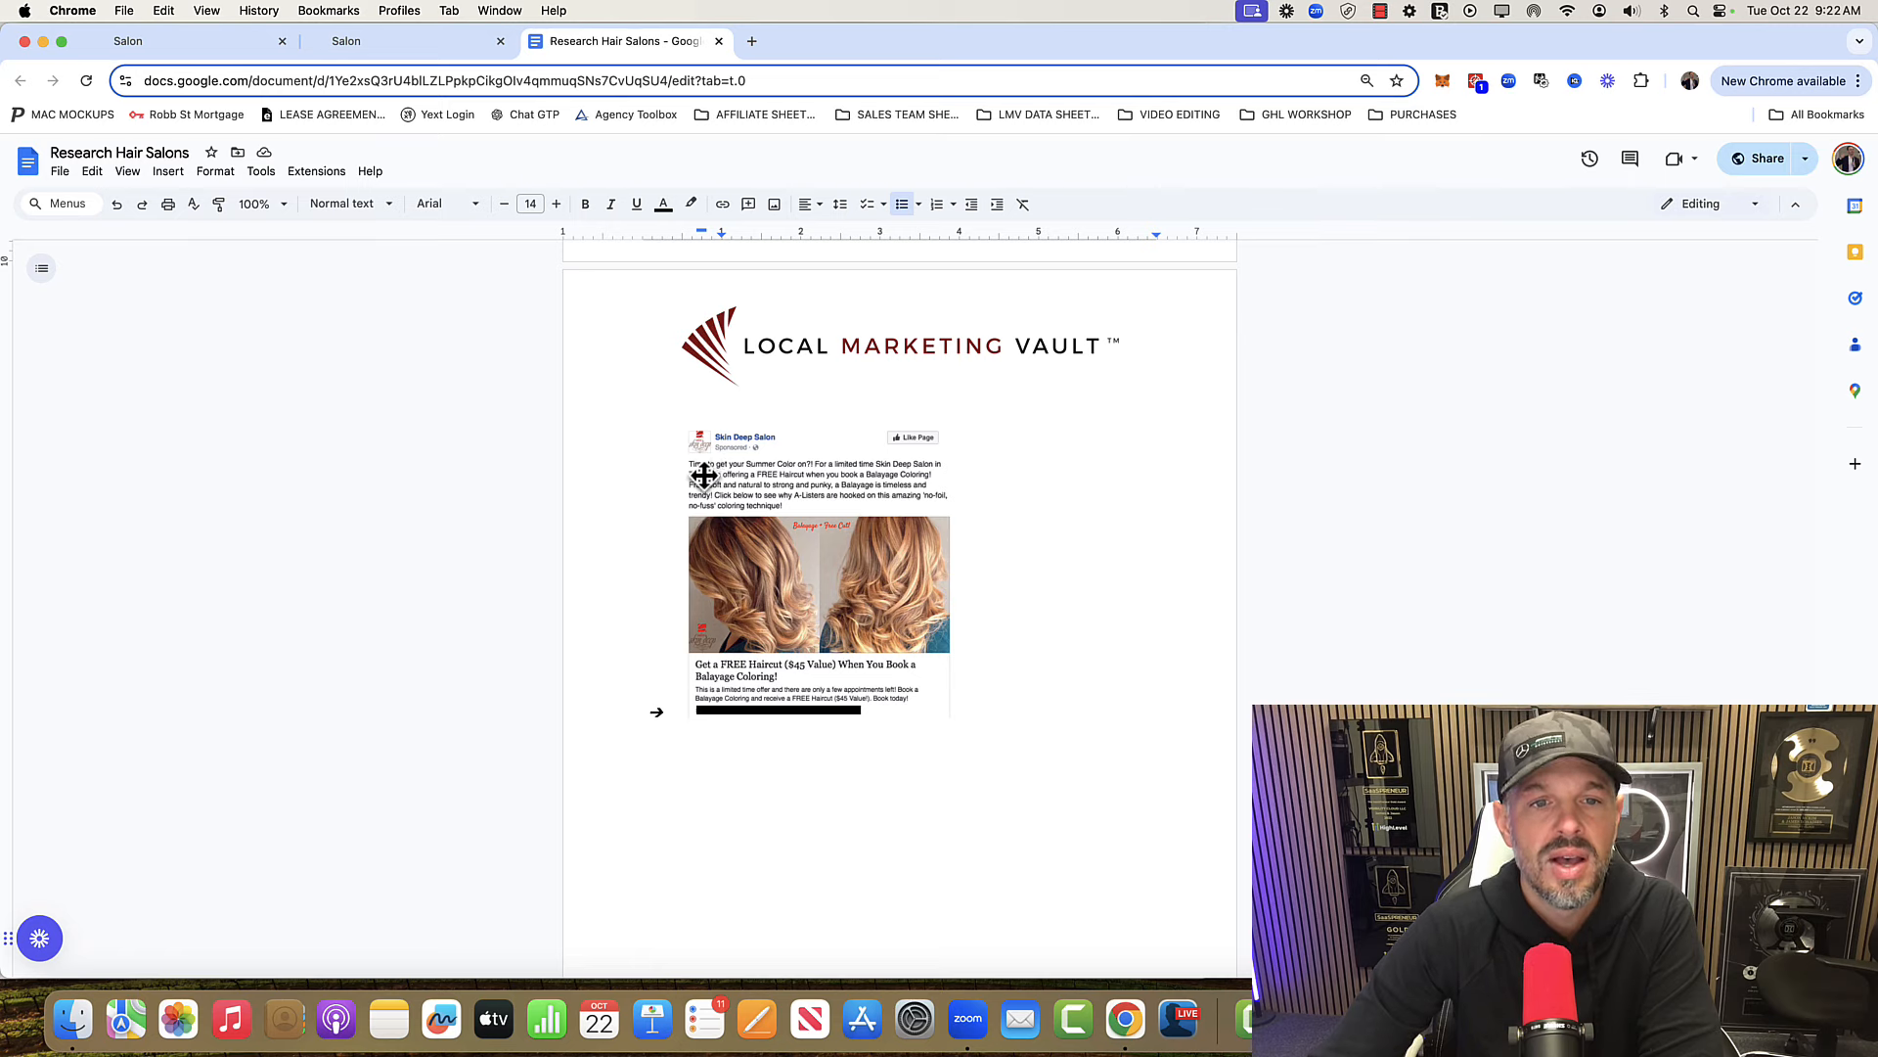
mouse_move(1000, 559)
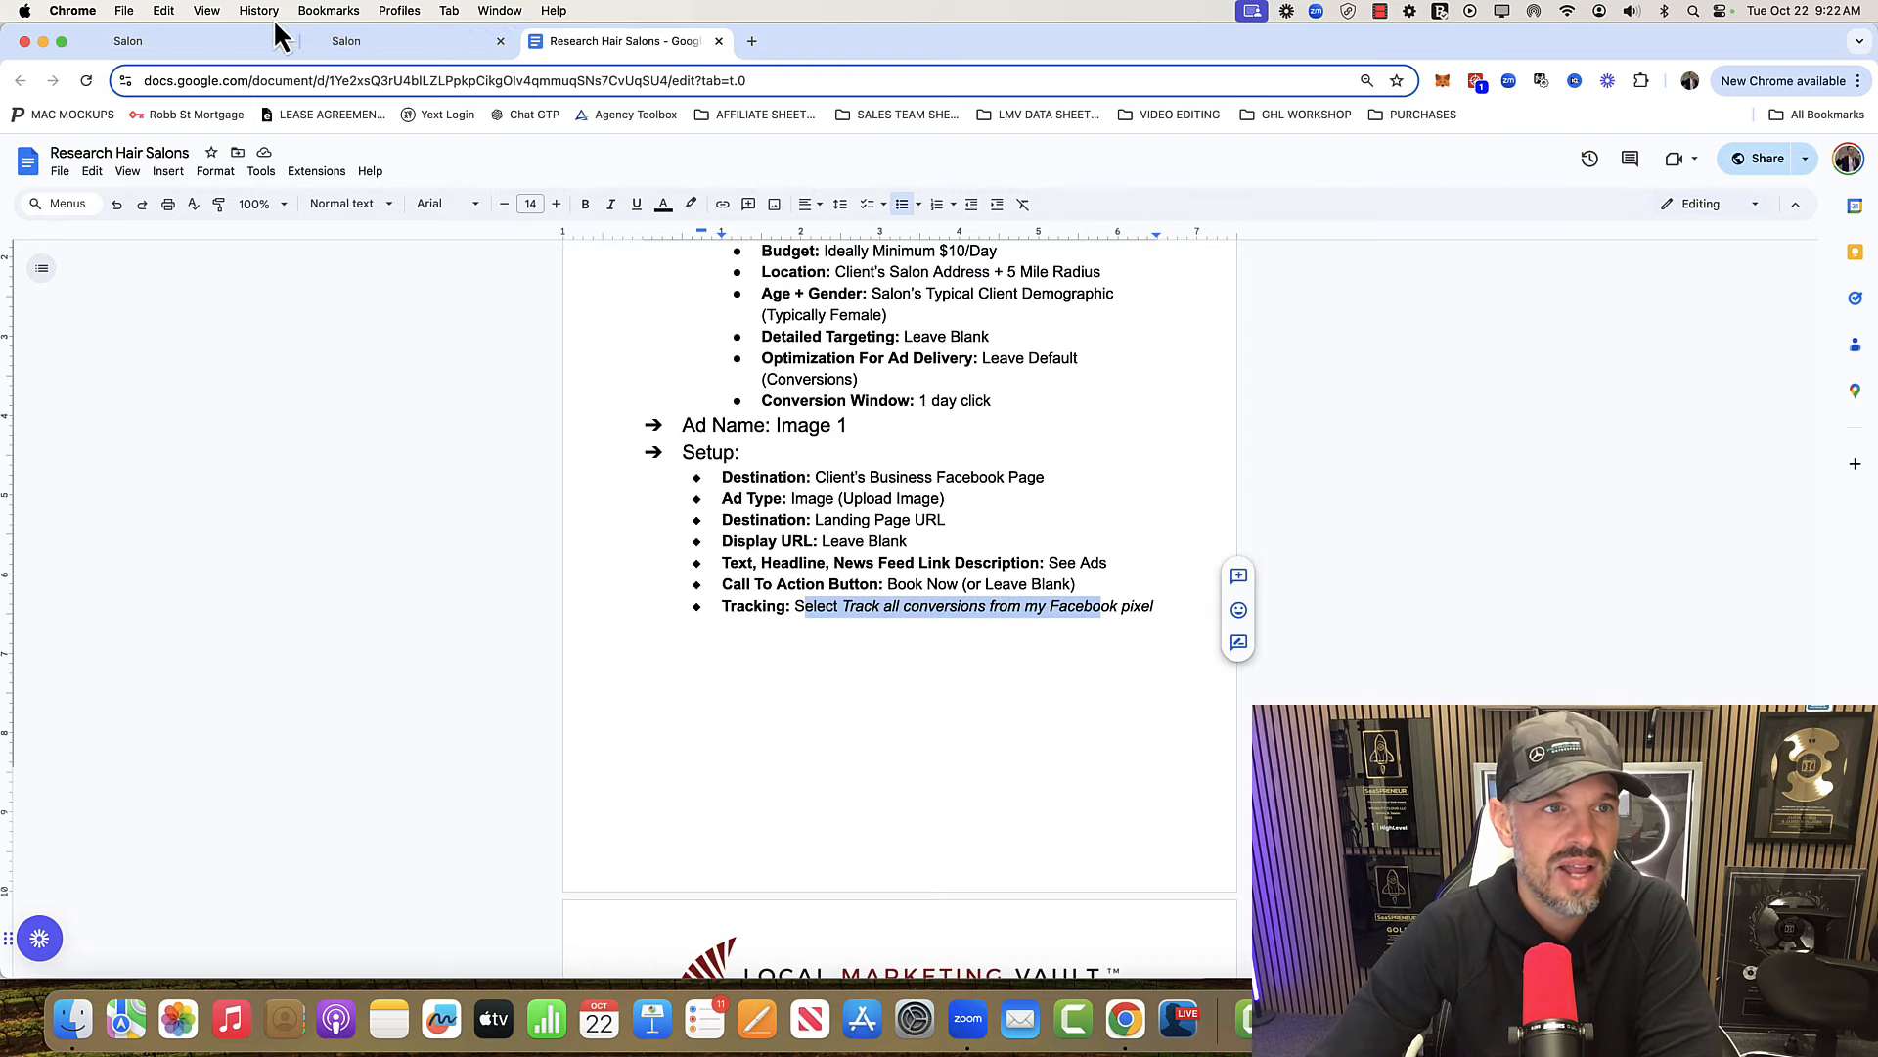
Revisit the salon landing page, close the Get Your Offer Now popup, and open a new tab.
left_click(128, 42)
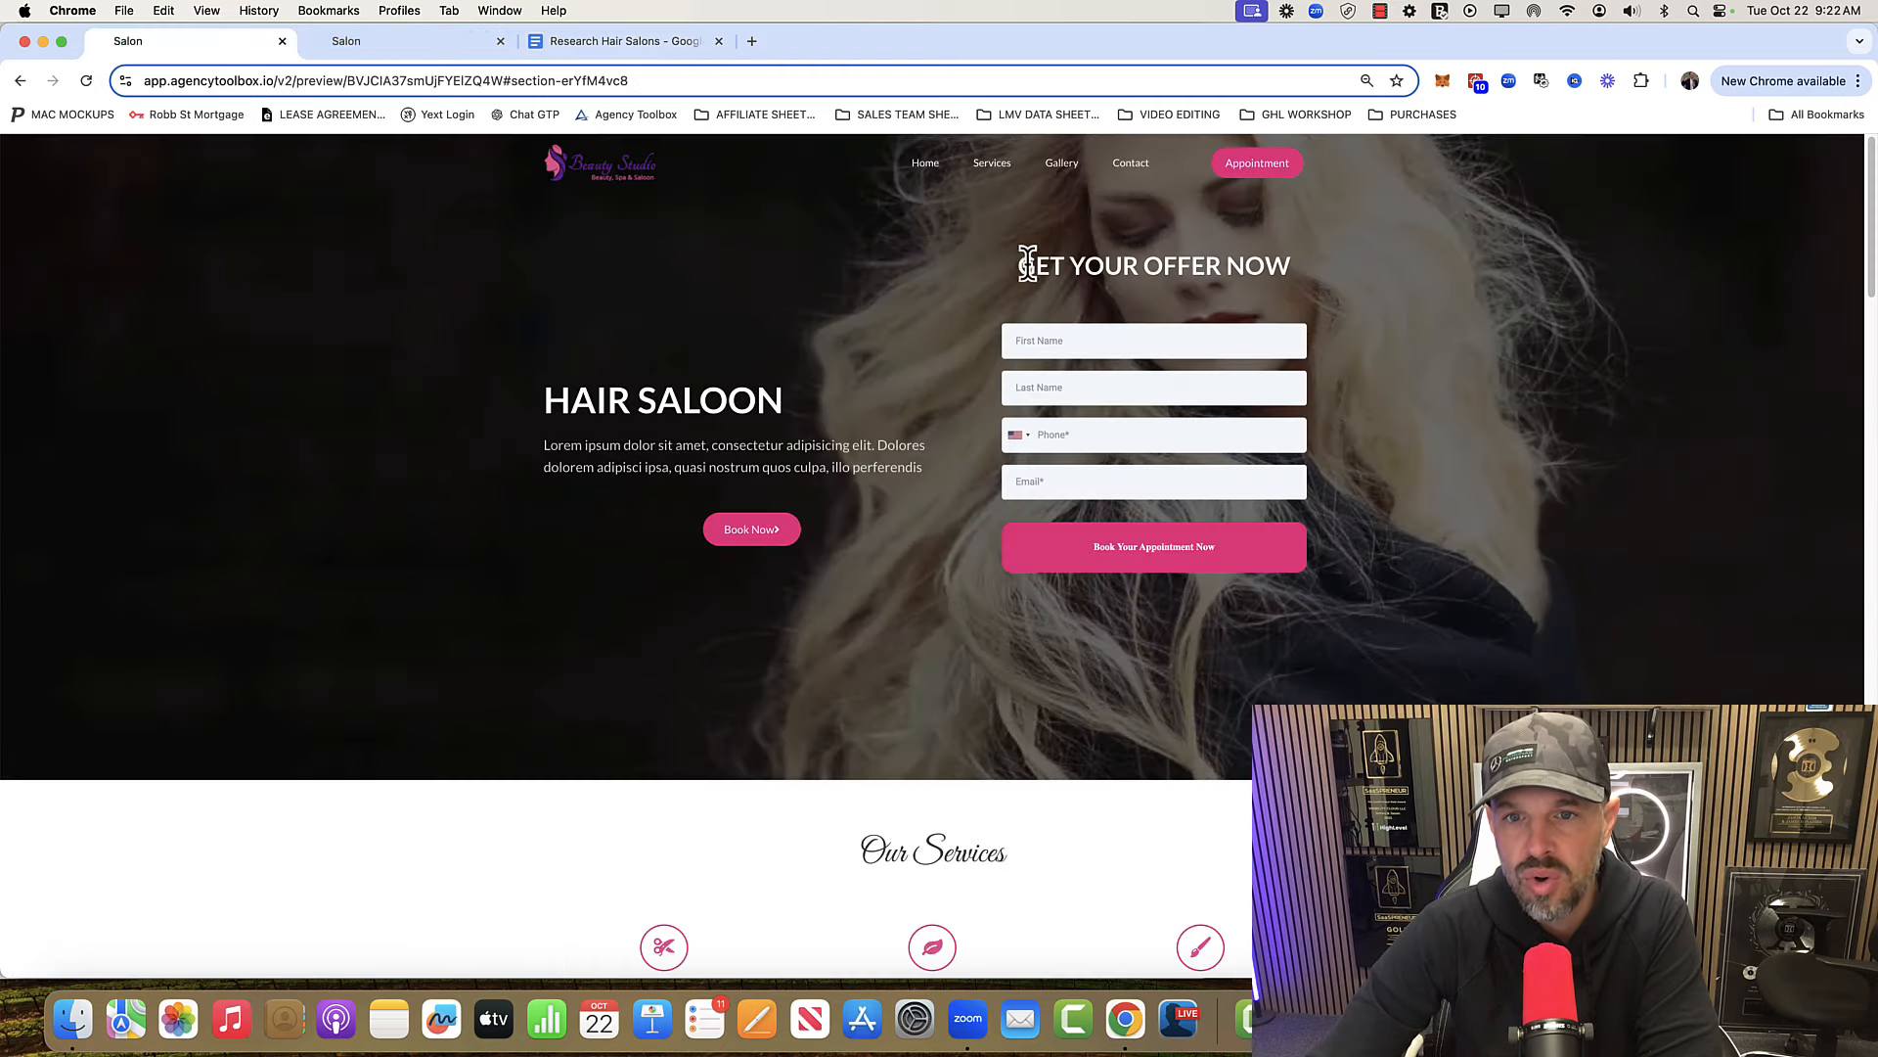
double_click(1153, 265)
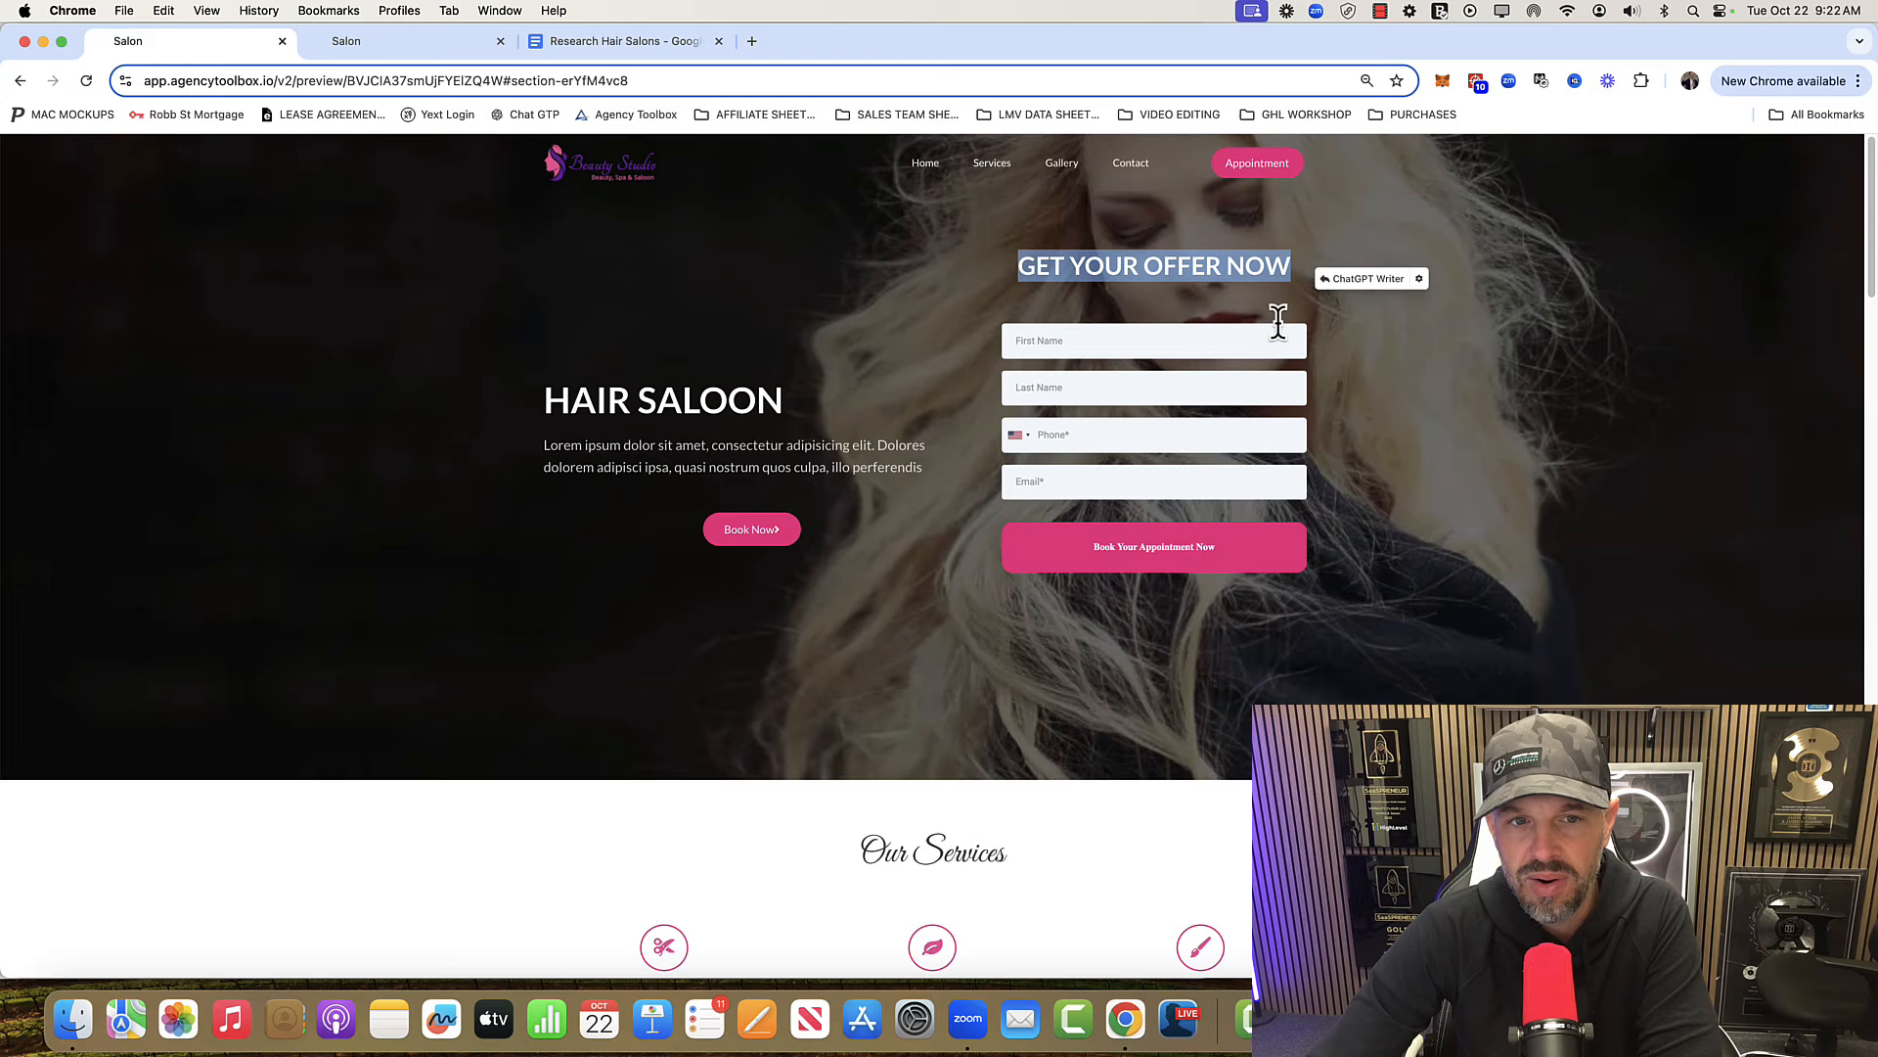
mouse_move(610, 401)
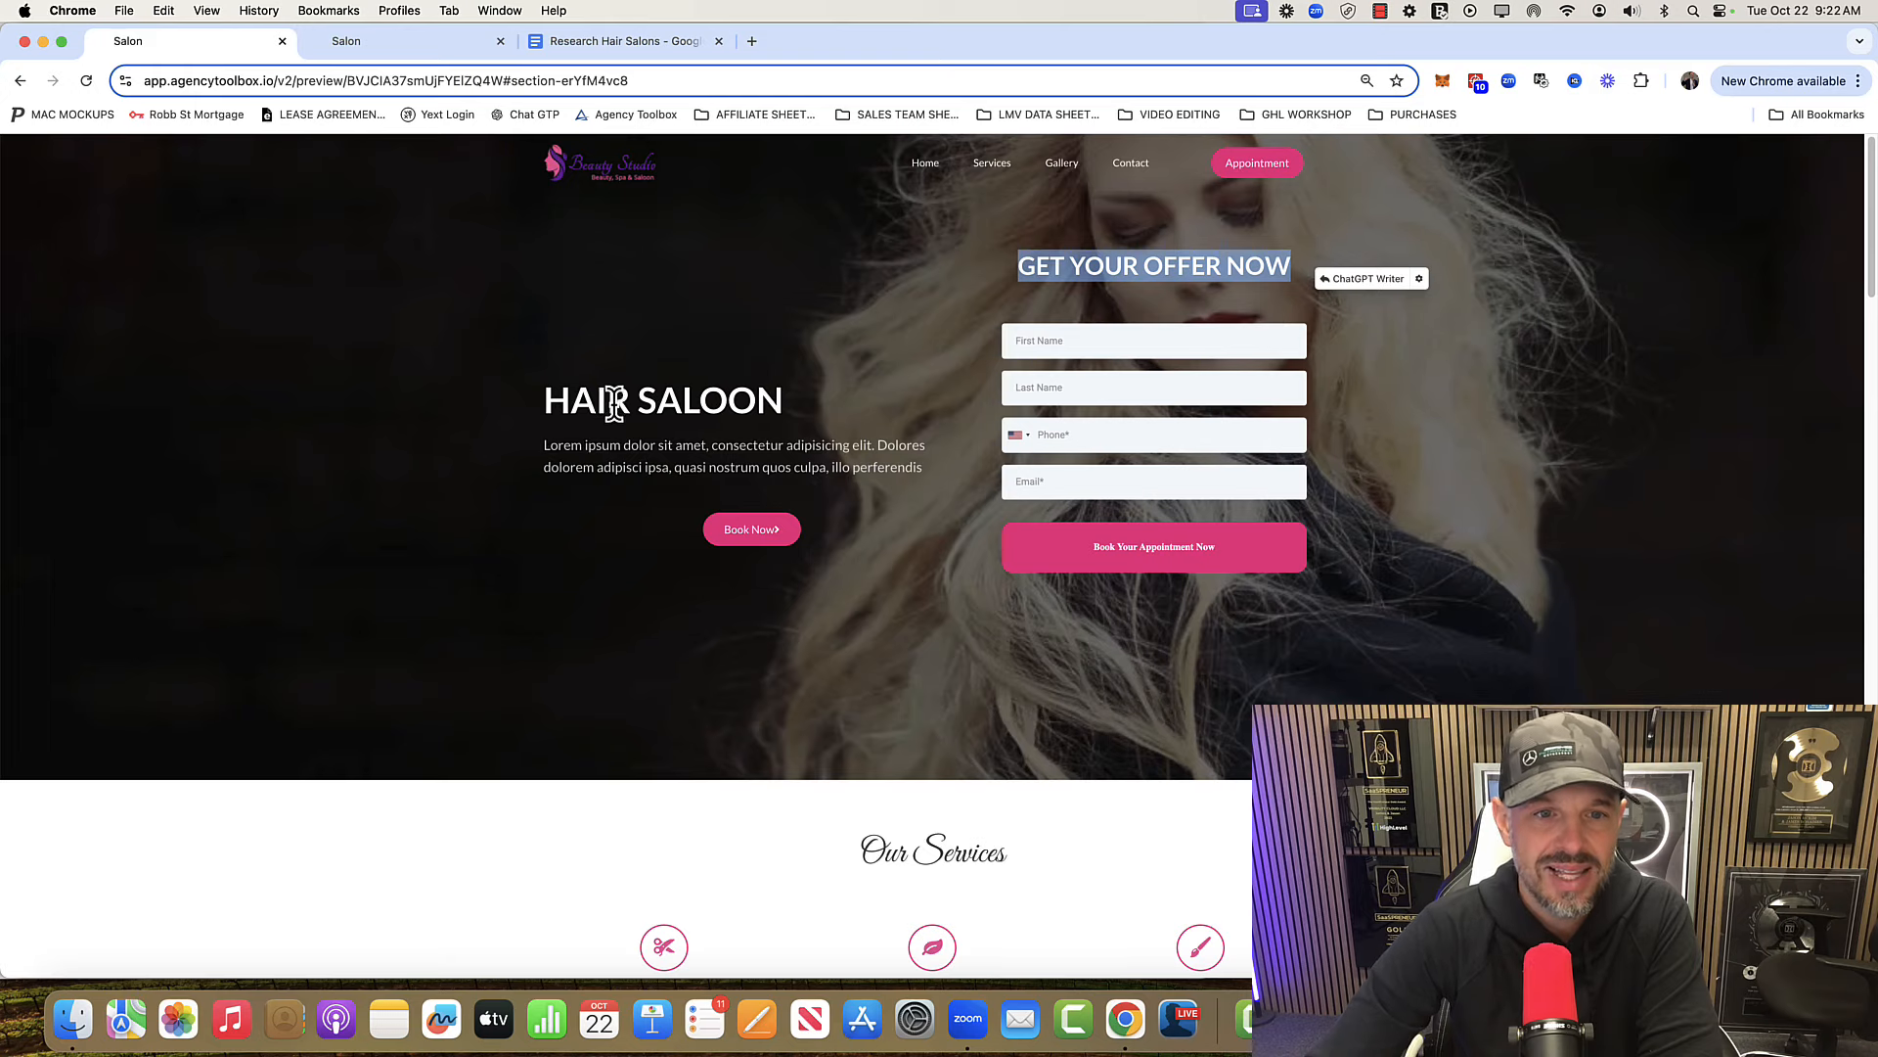
mouse_move(629, 186)
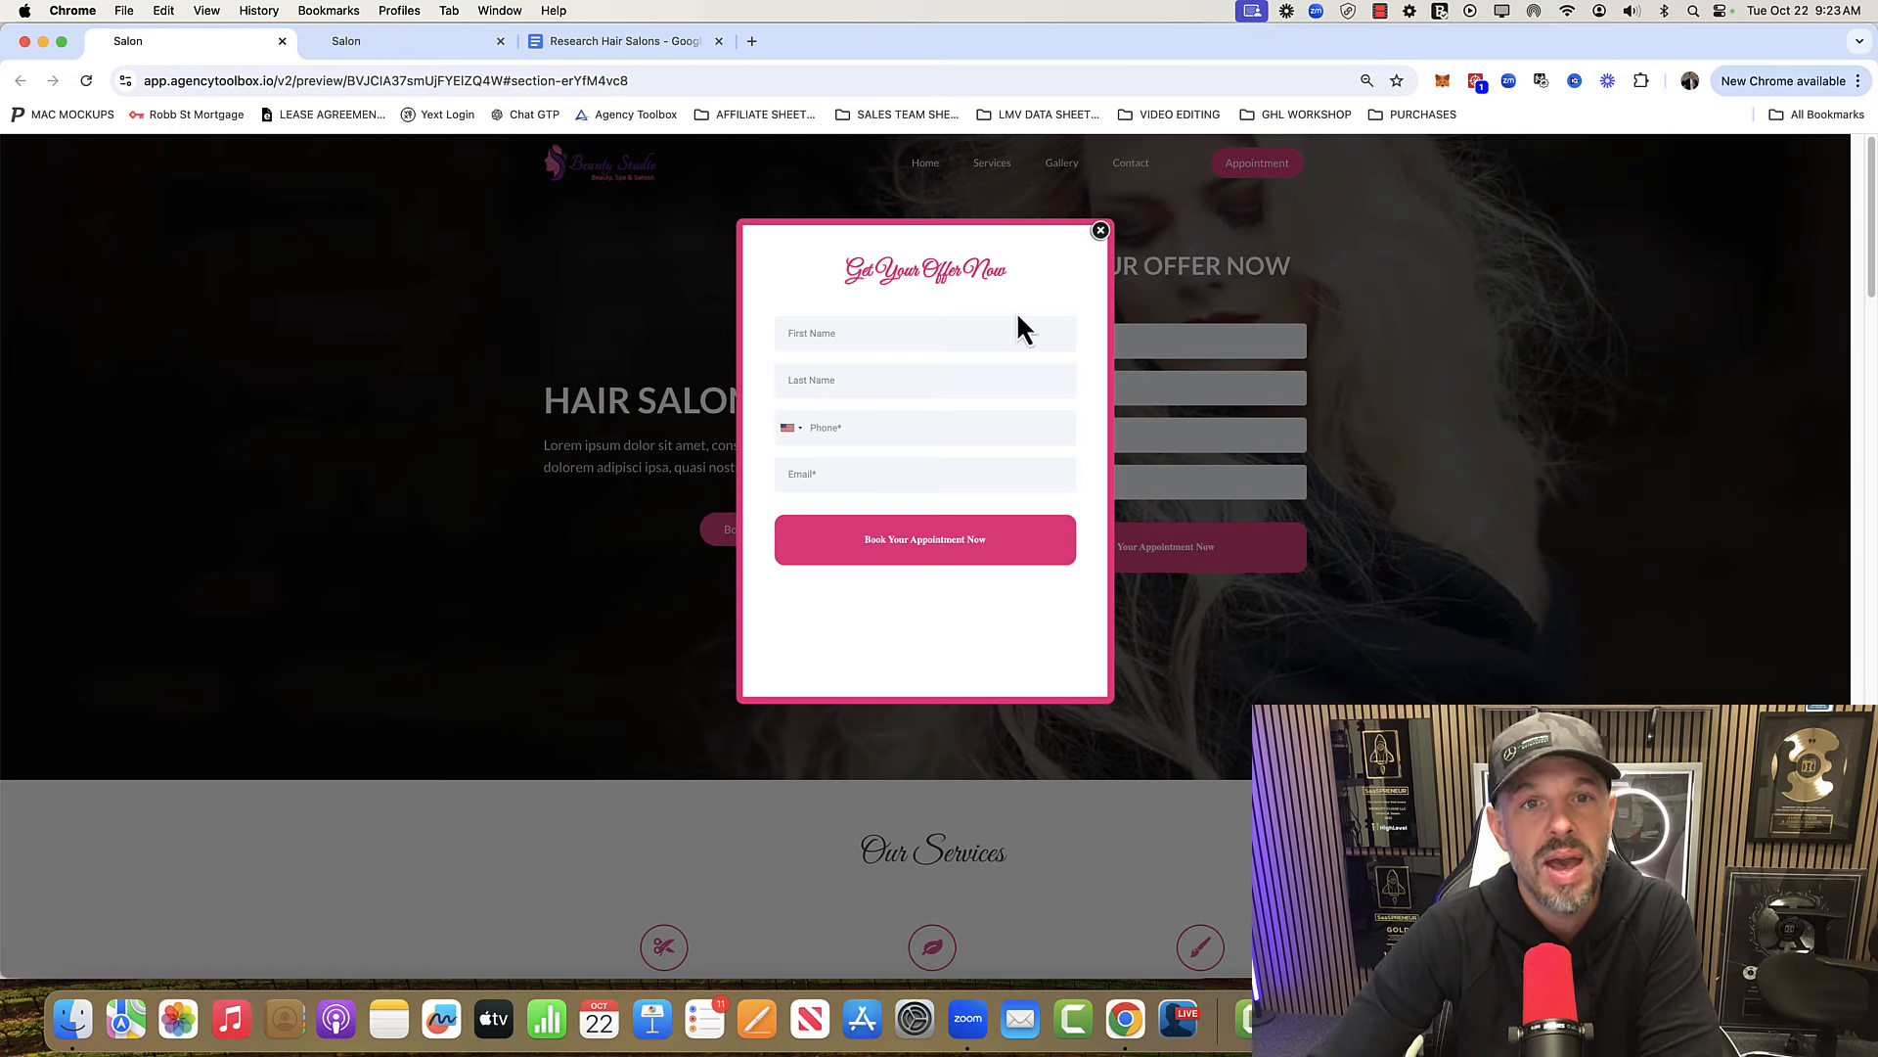
left_click(1099, 230)
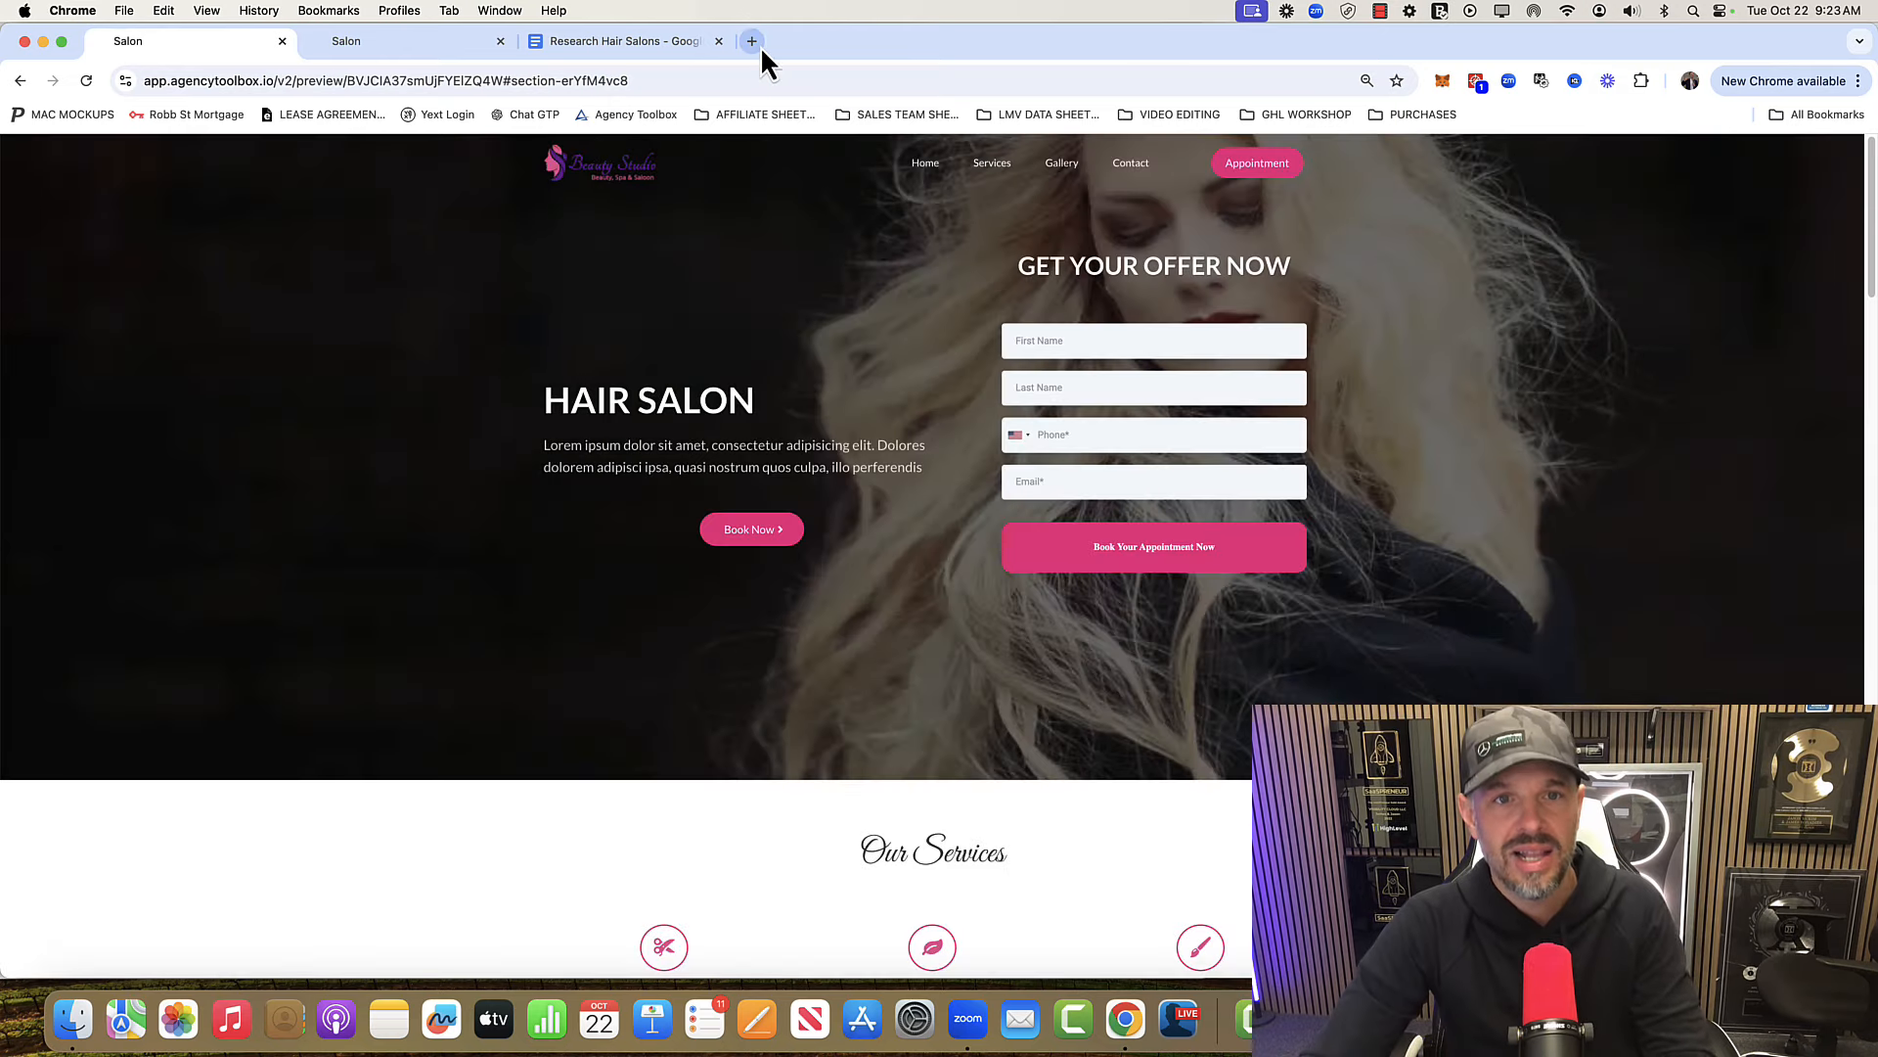
left_click(751, 41)
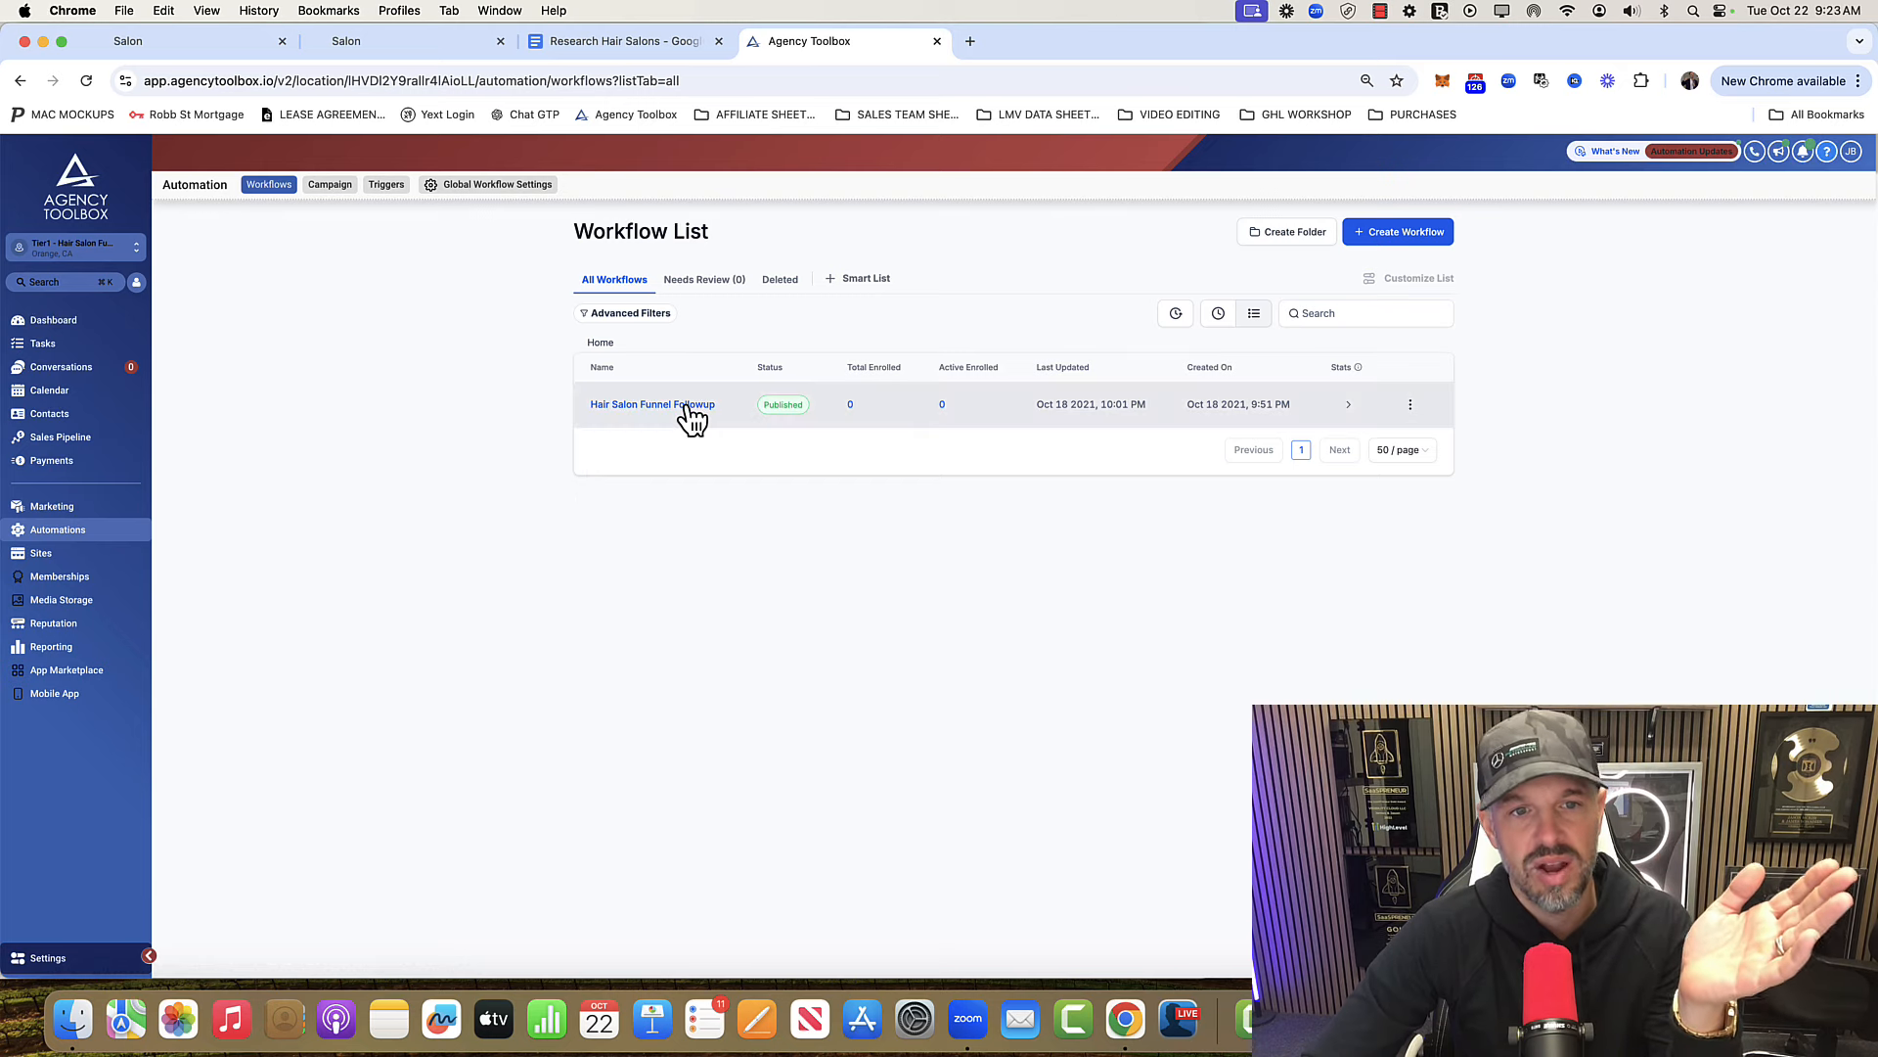
Open the Hair Salon Funnel Followup workflow and inspect its Form Submitted trigger and Email 1.
left_click(651, 404)
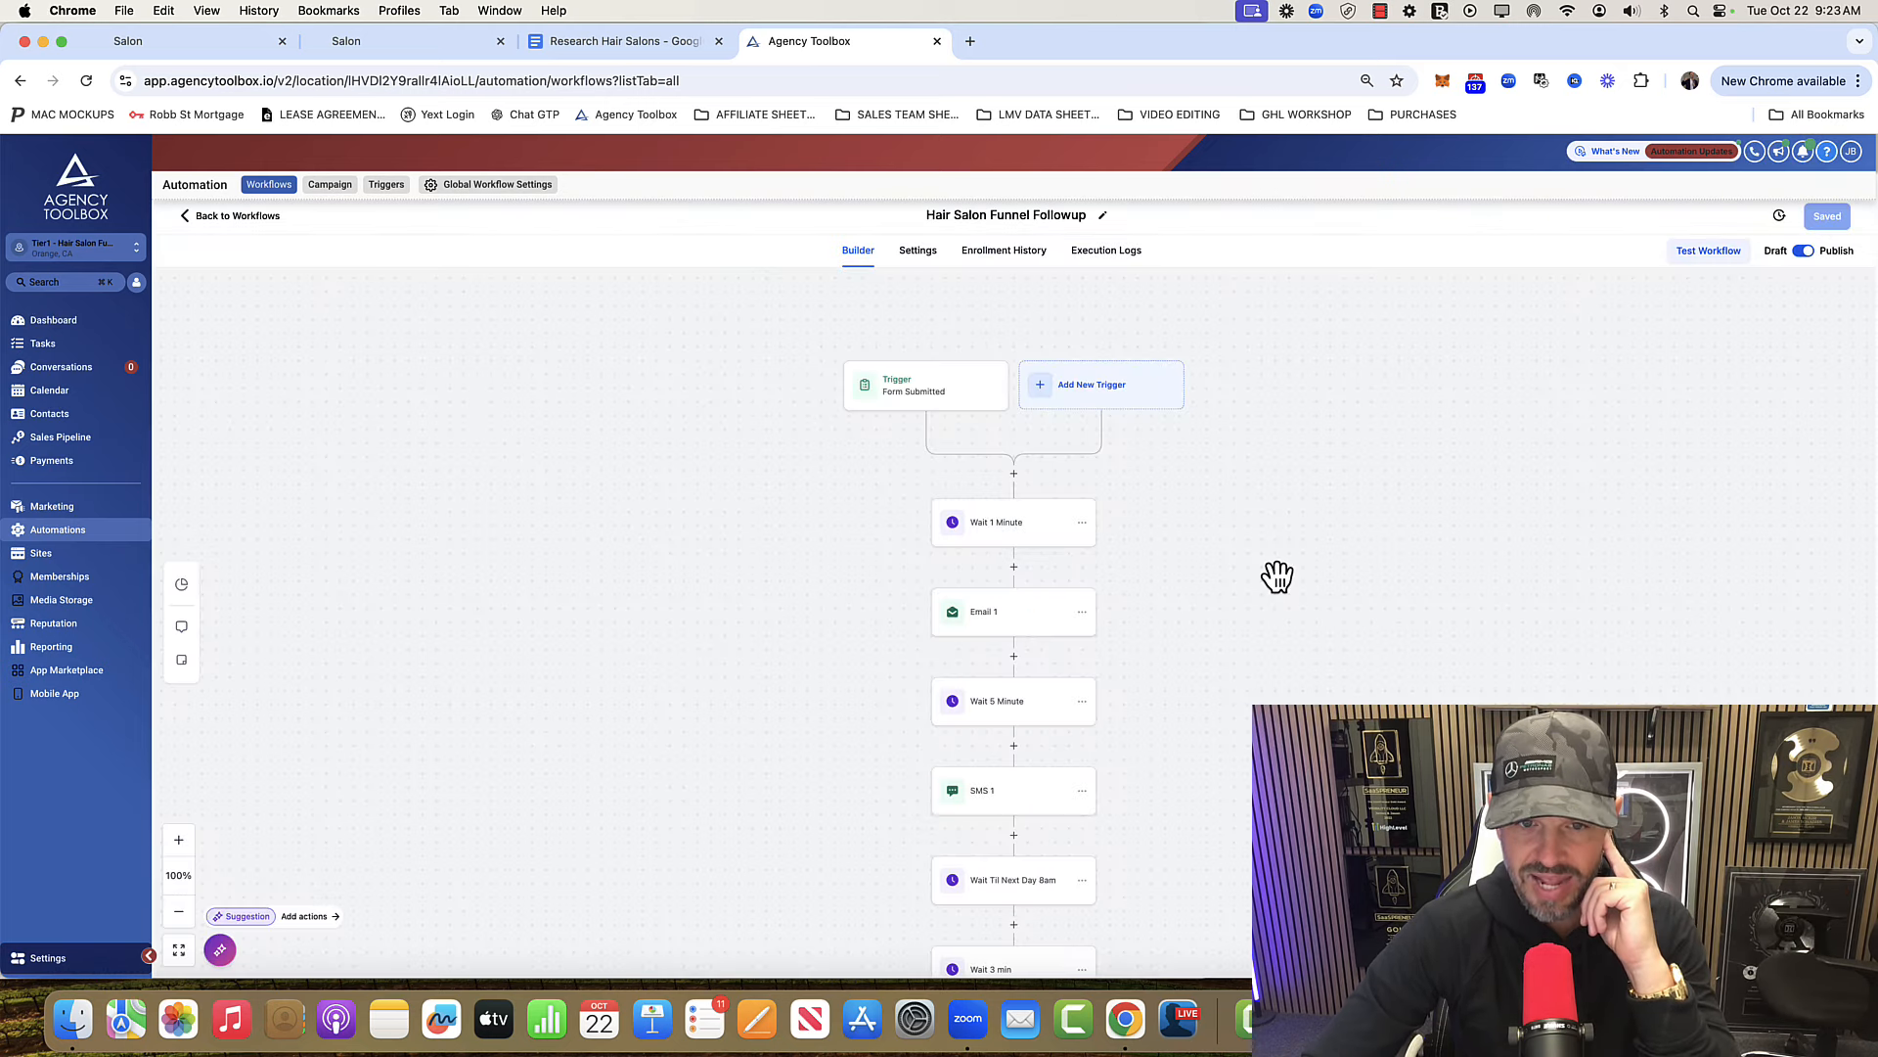
left_click(1012, 610)
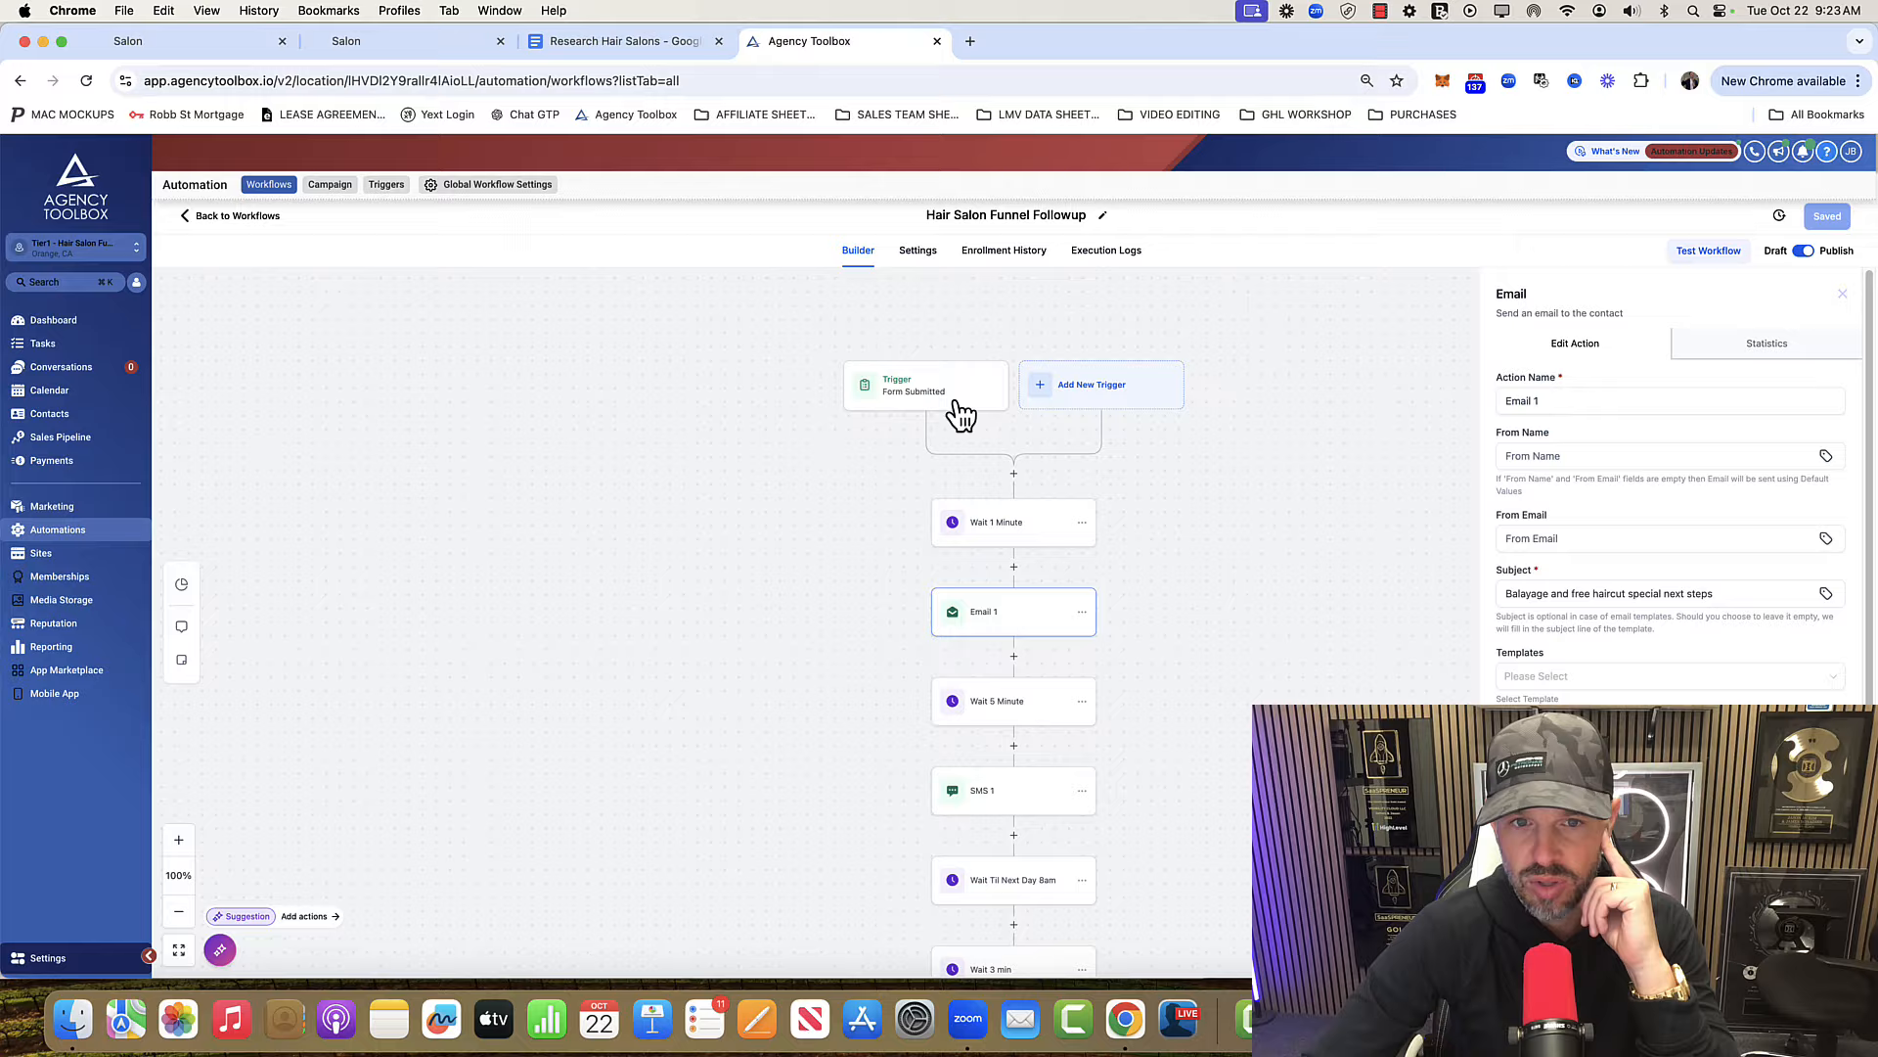
left_click(922, 384)
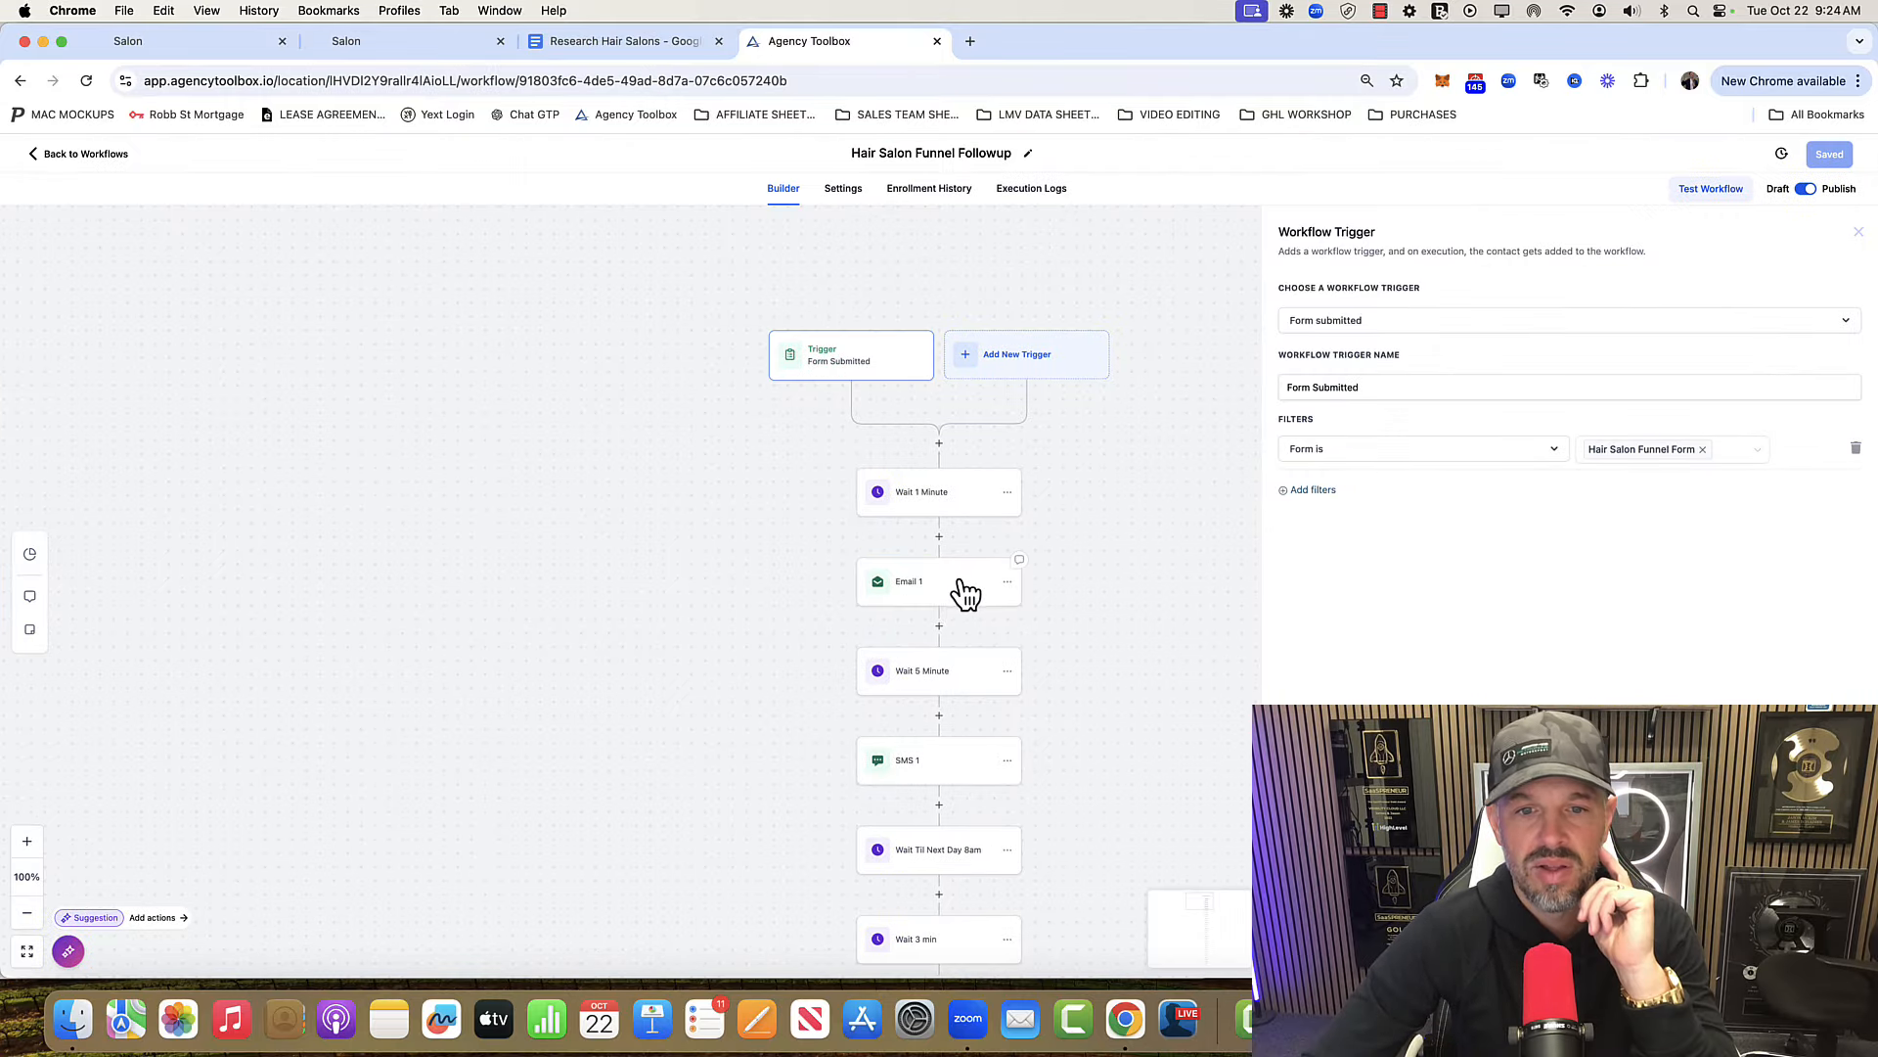
left_click(938, 581)
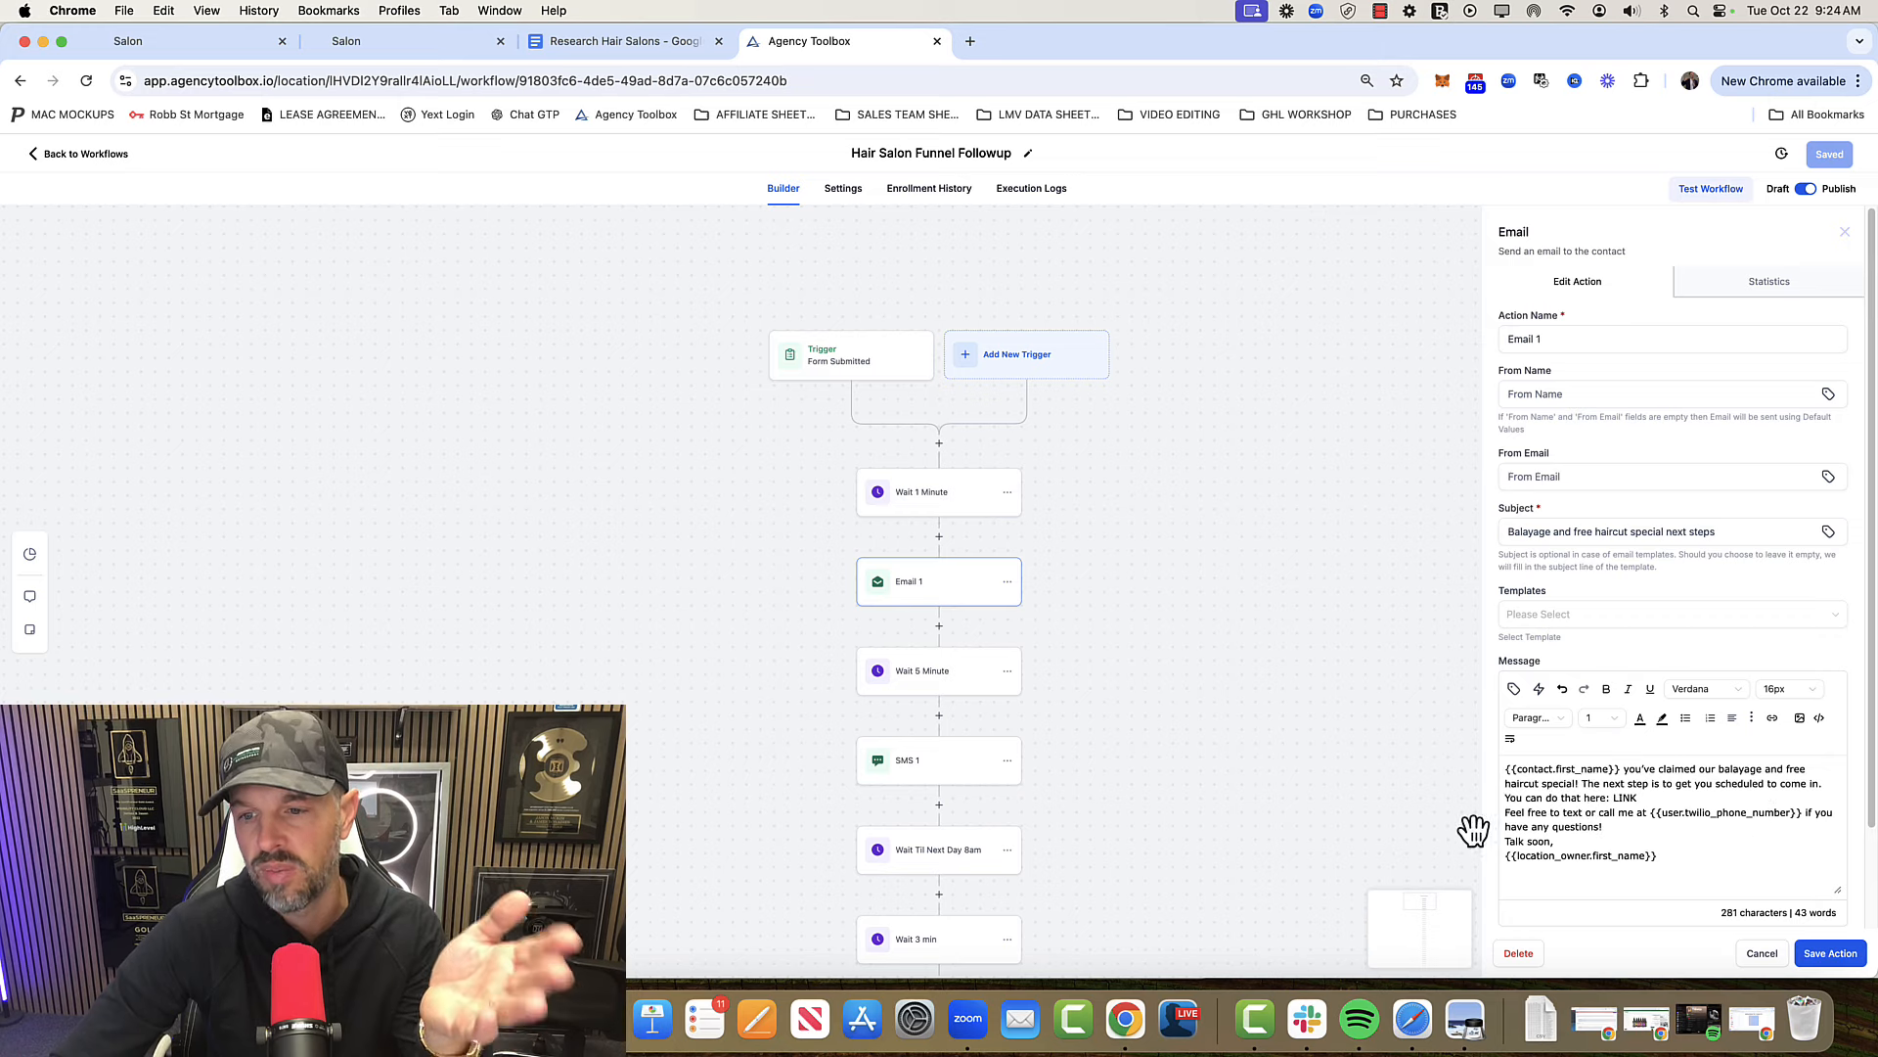
mouse_move(941, 784)
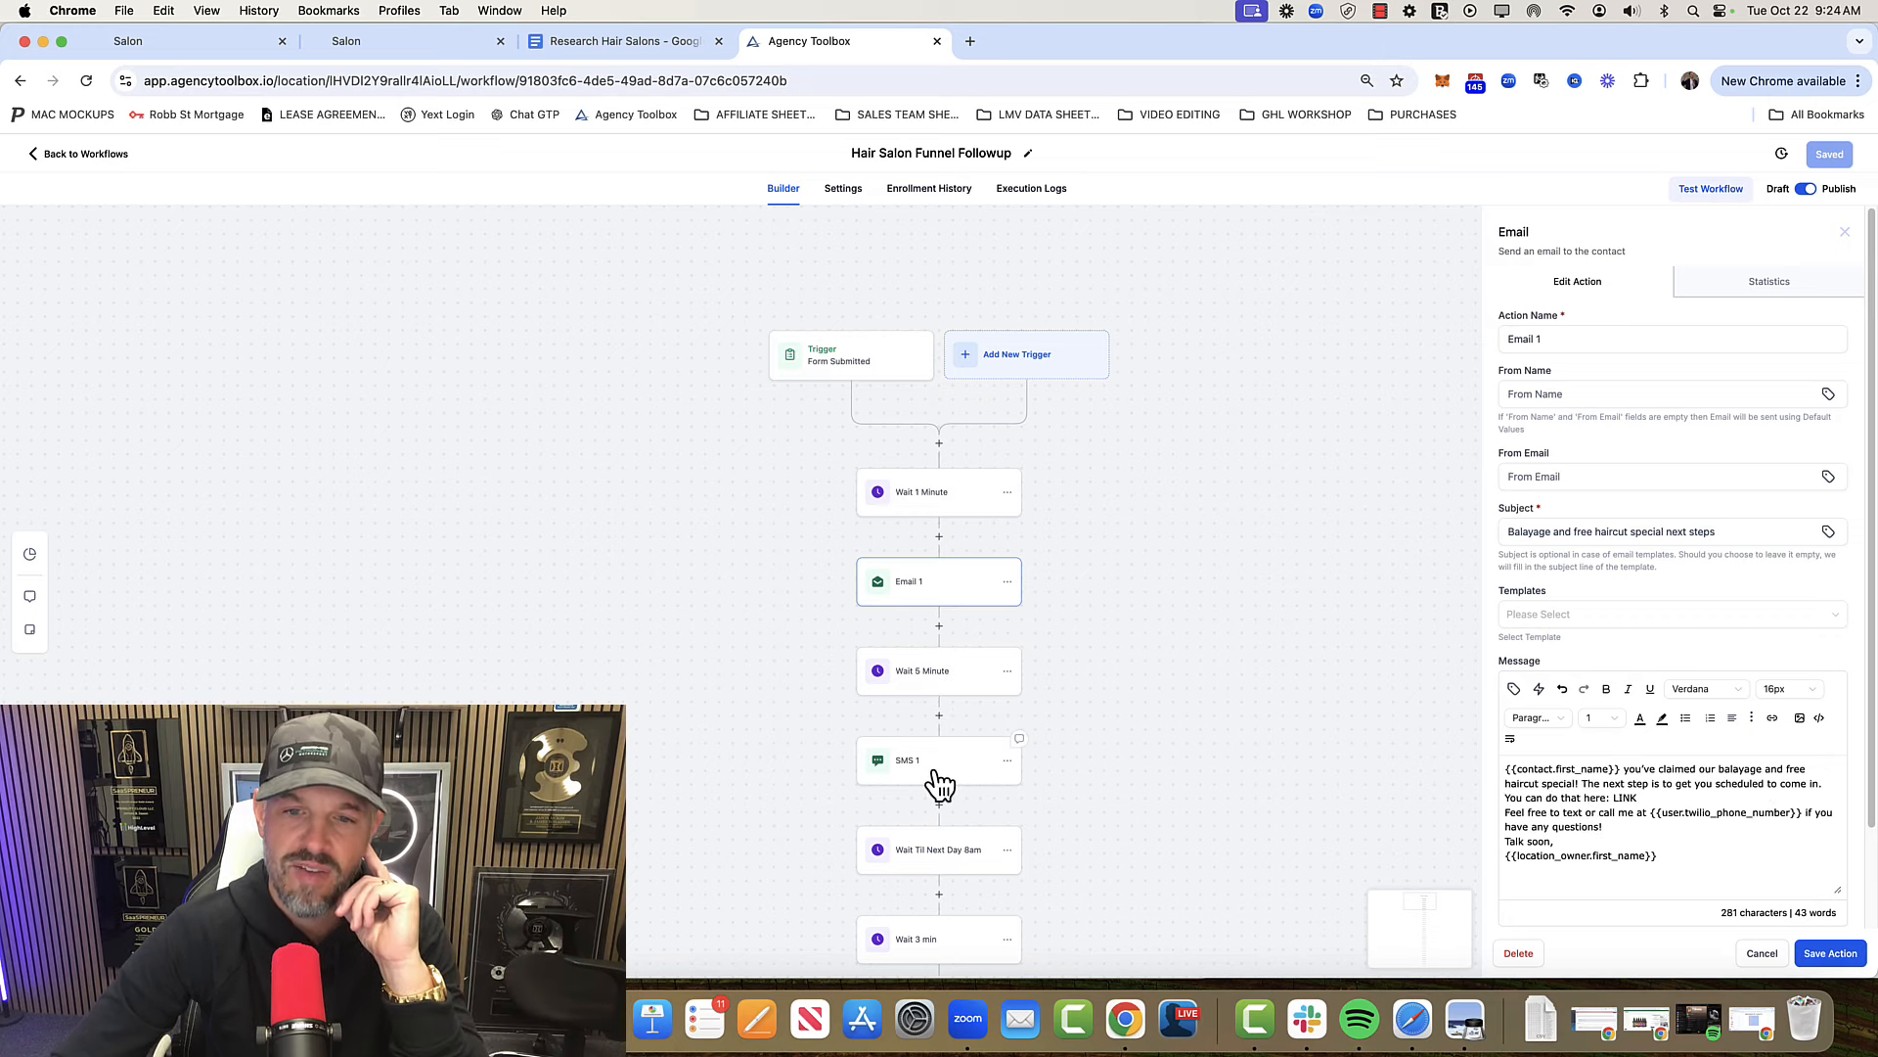
Review the SMS 1 and Email 2 messages, then bring up Workflow Settings.
left_click(938, 759)
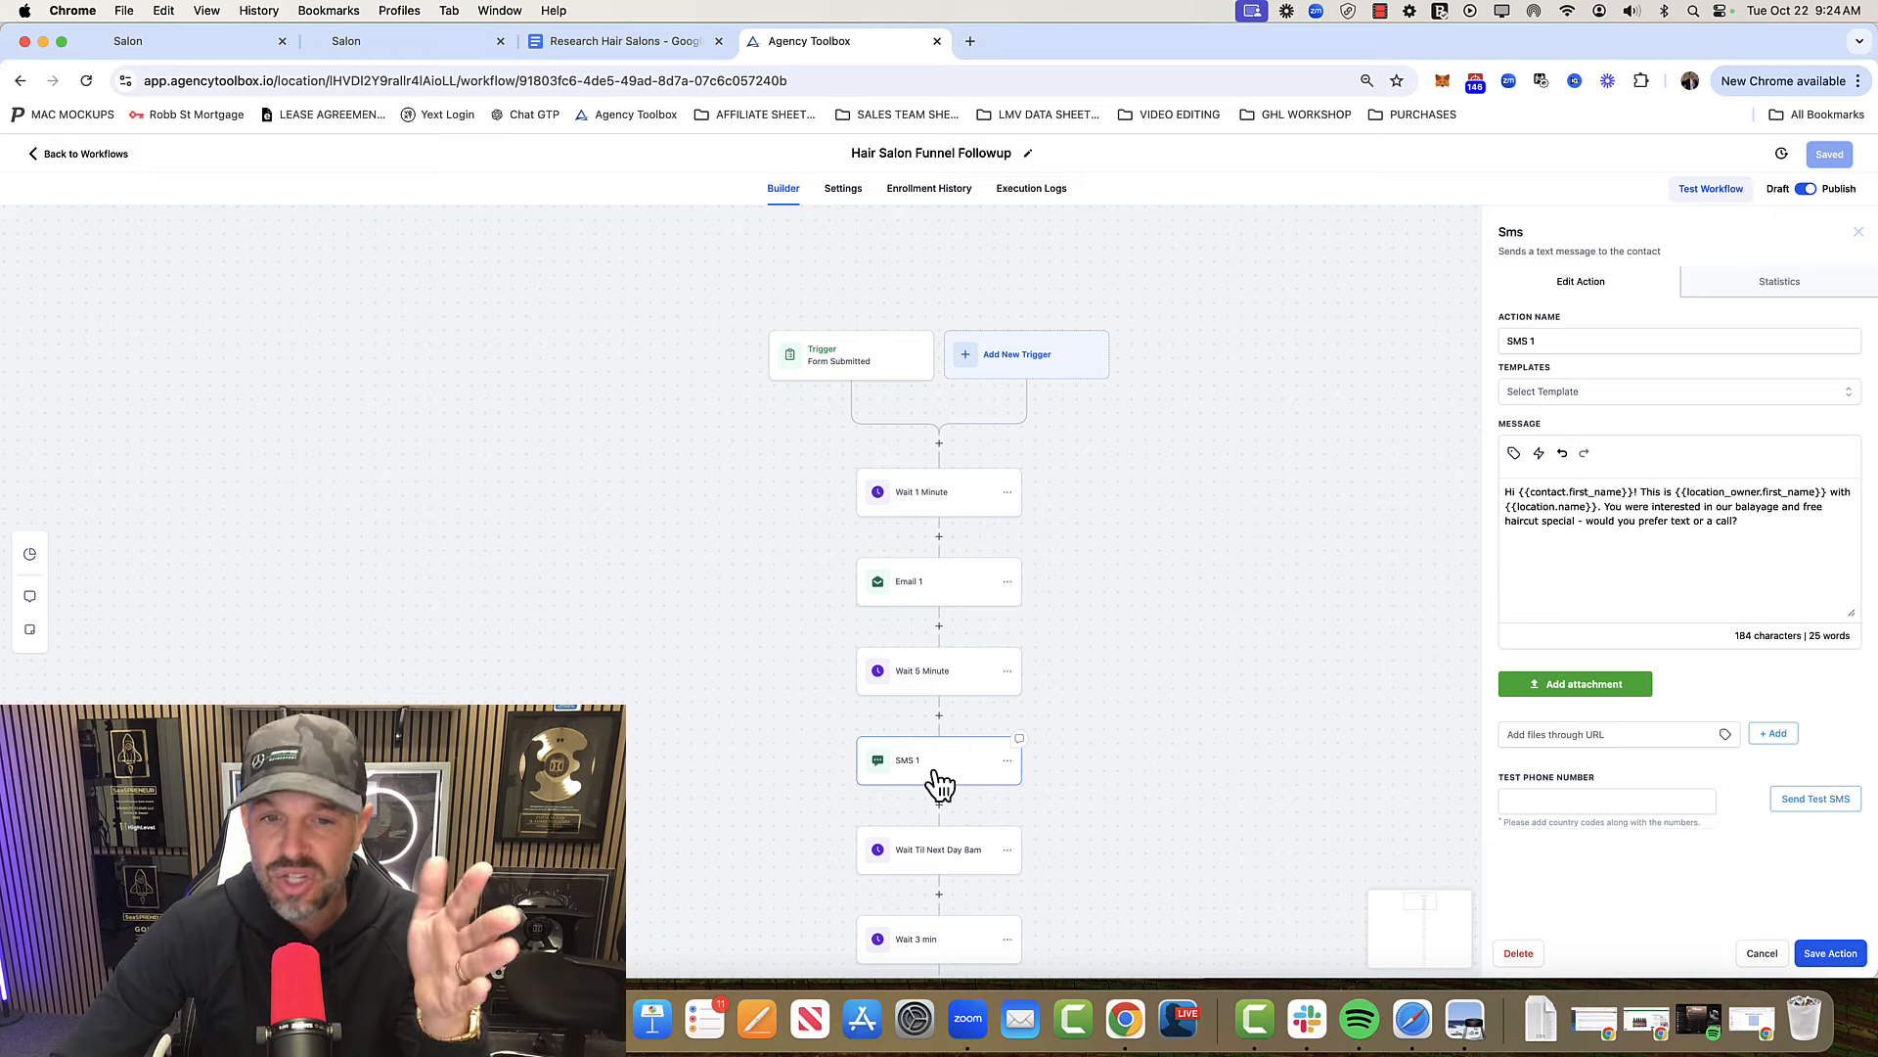
mouse_move(950, 668)
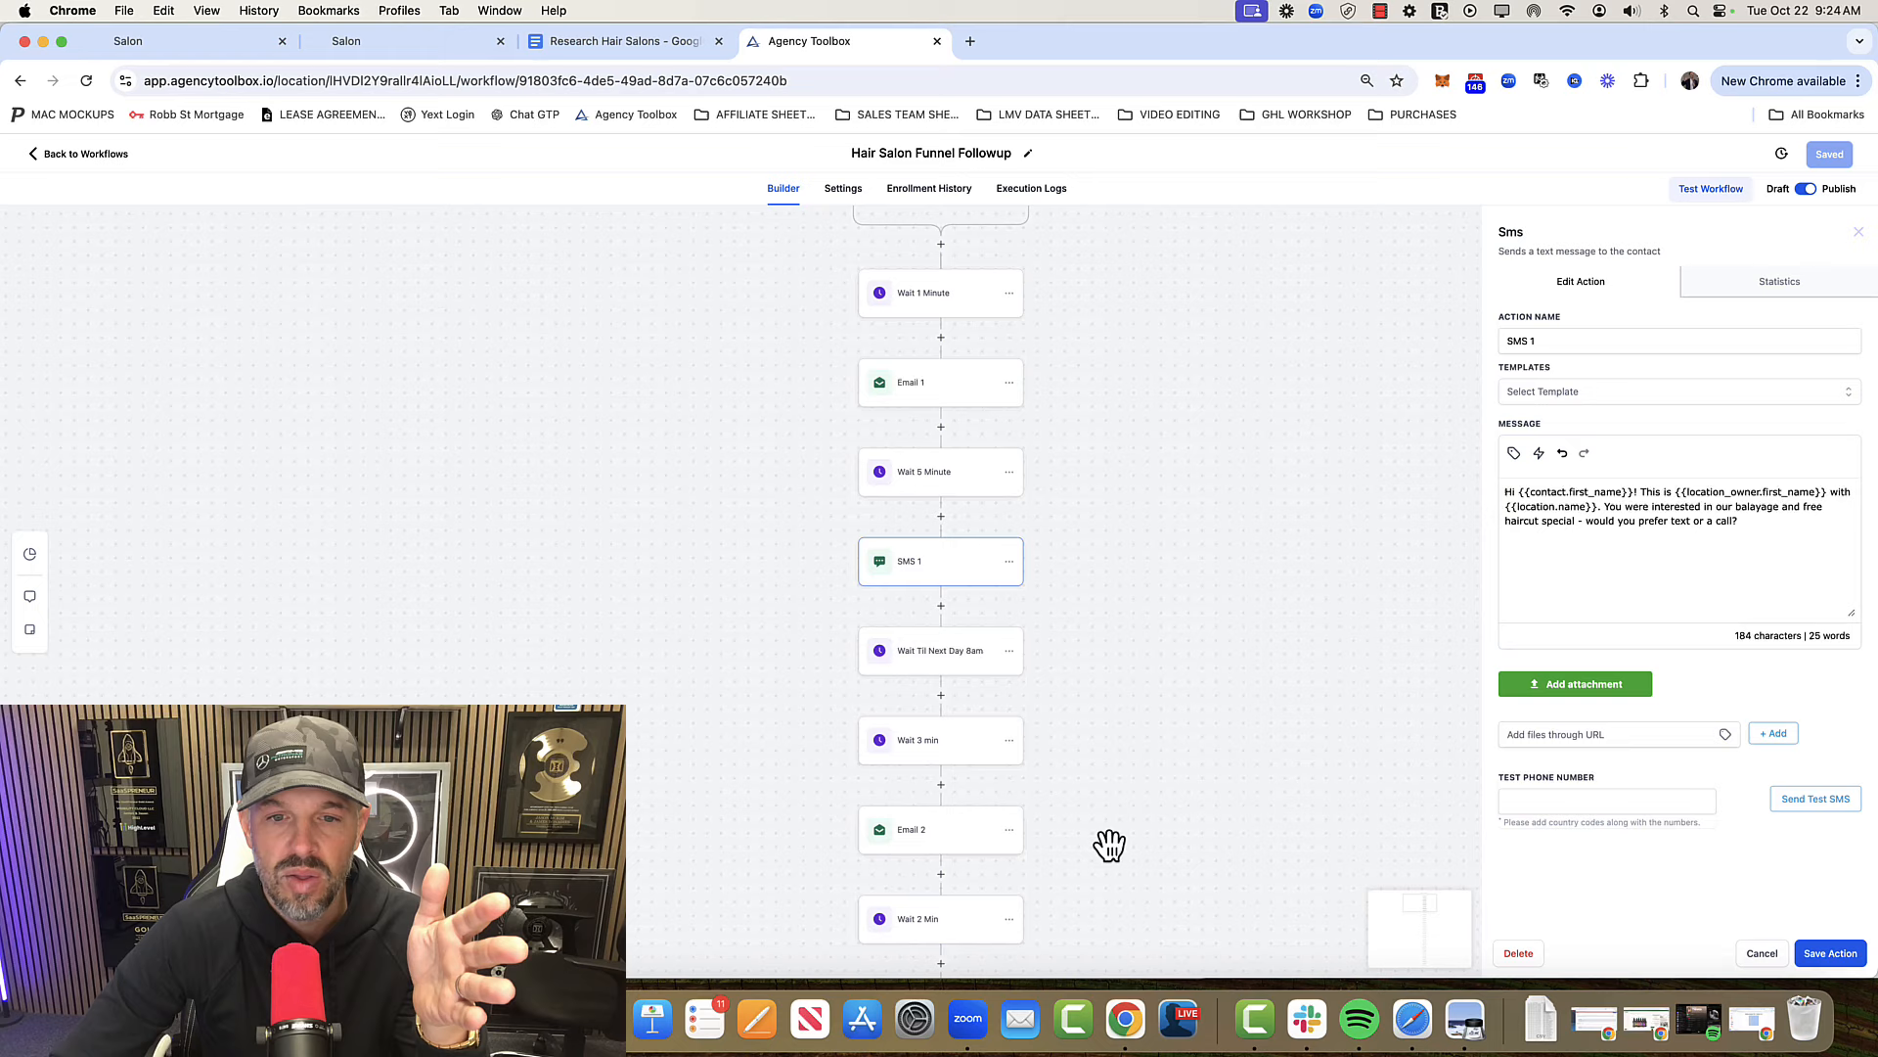
scroll("down", 3)
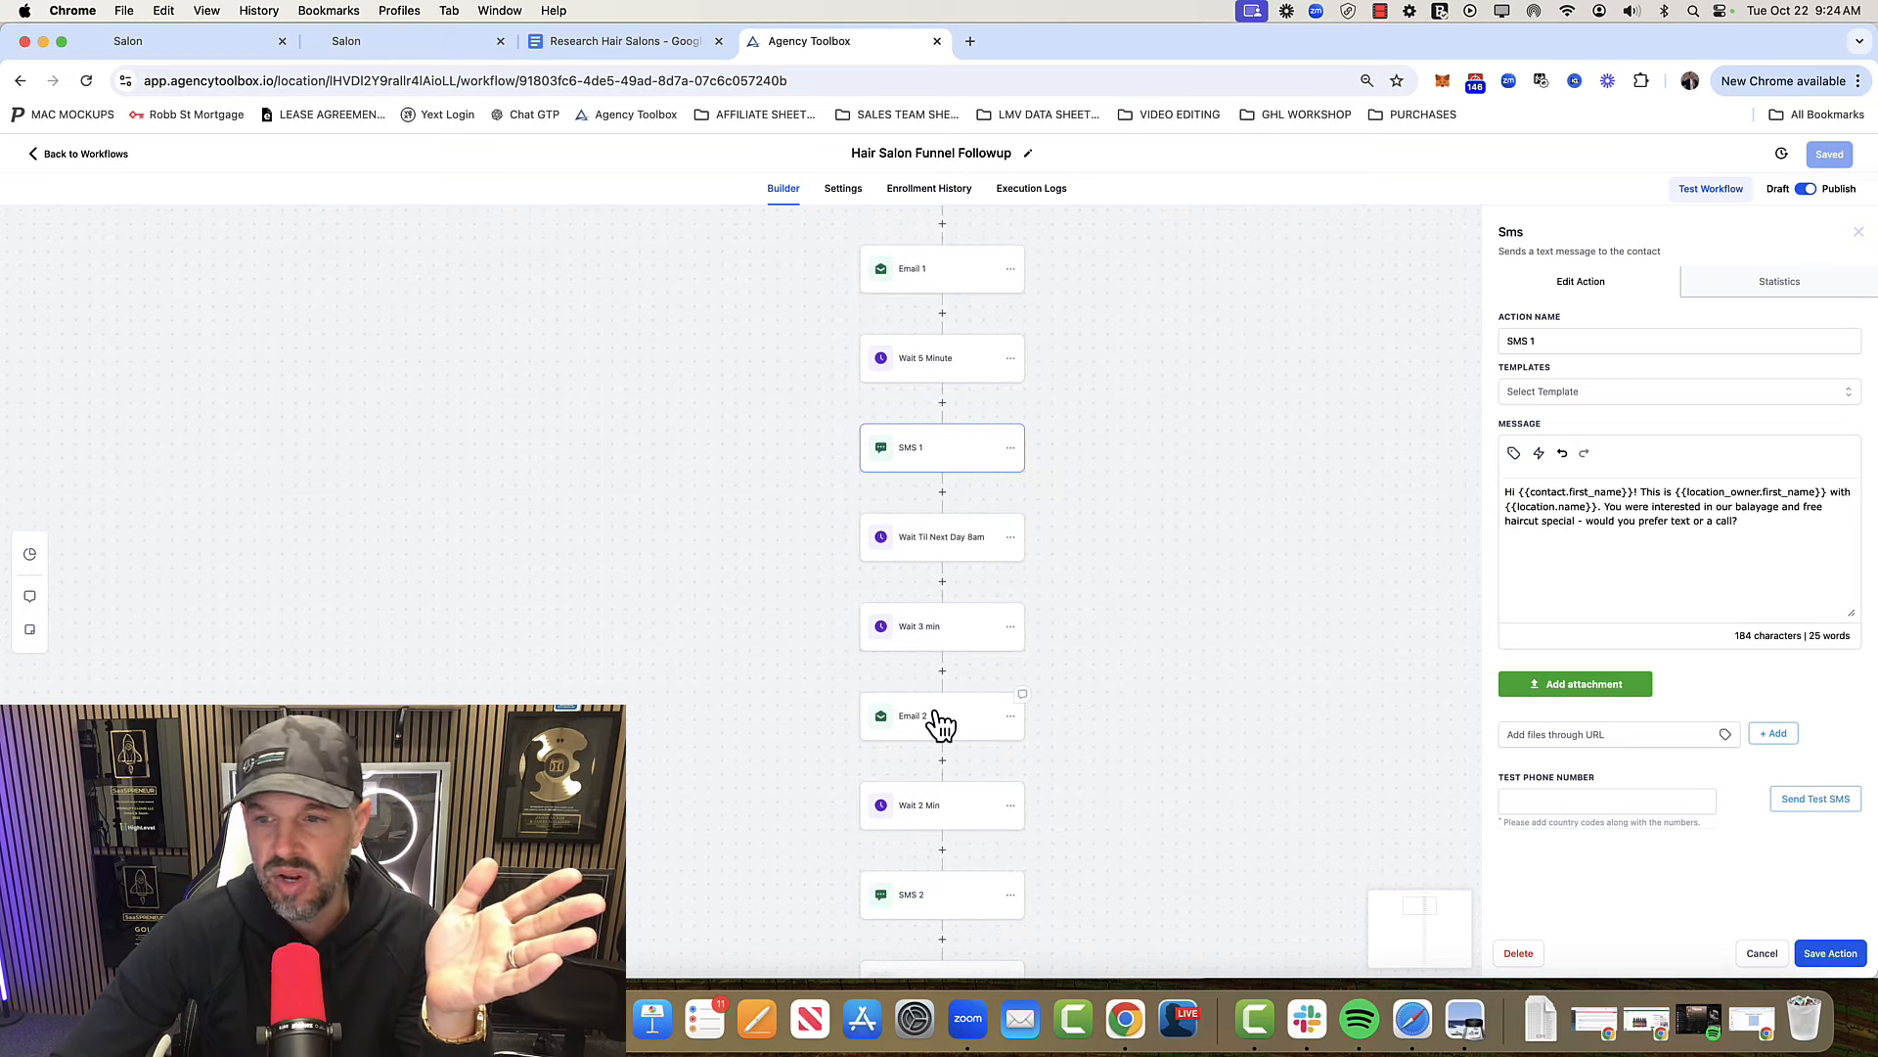
left_click(940, 716)
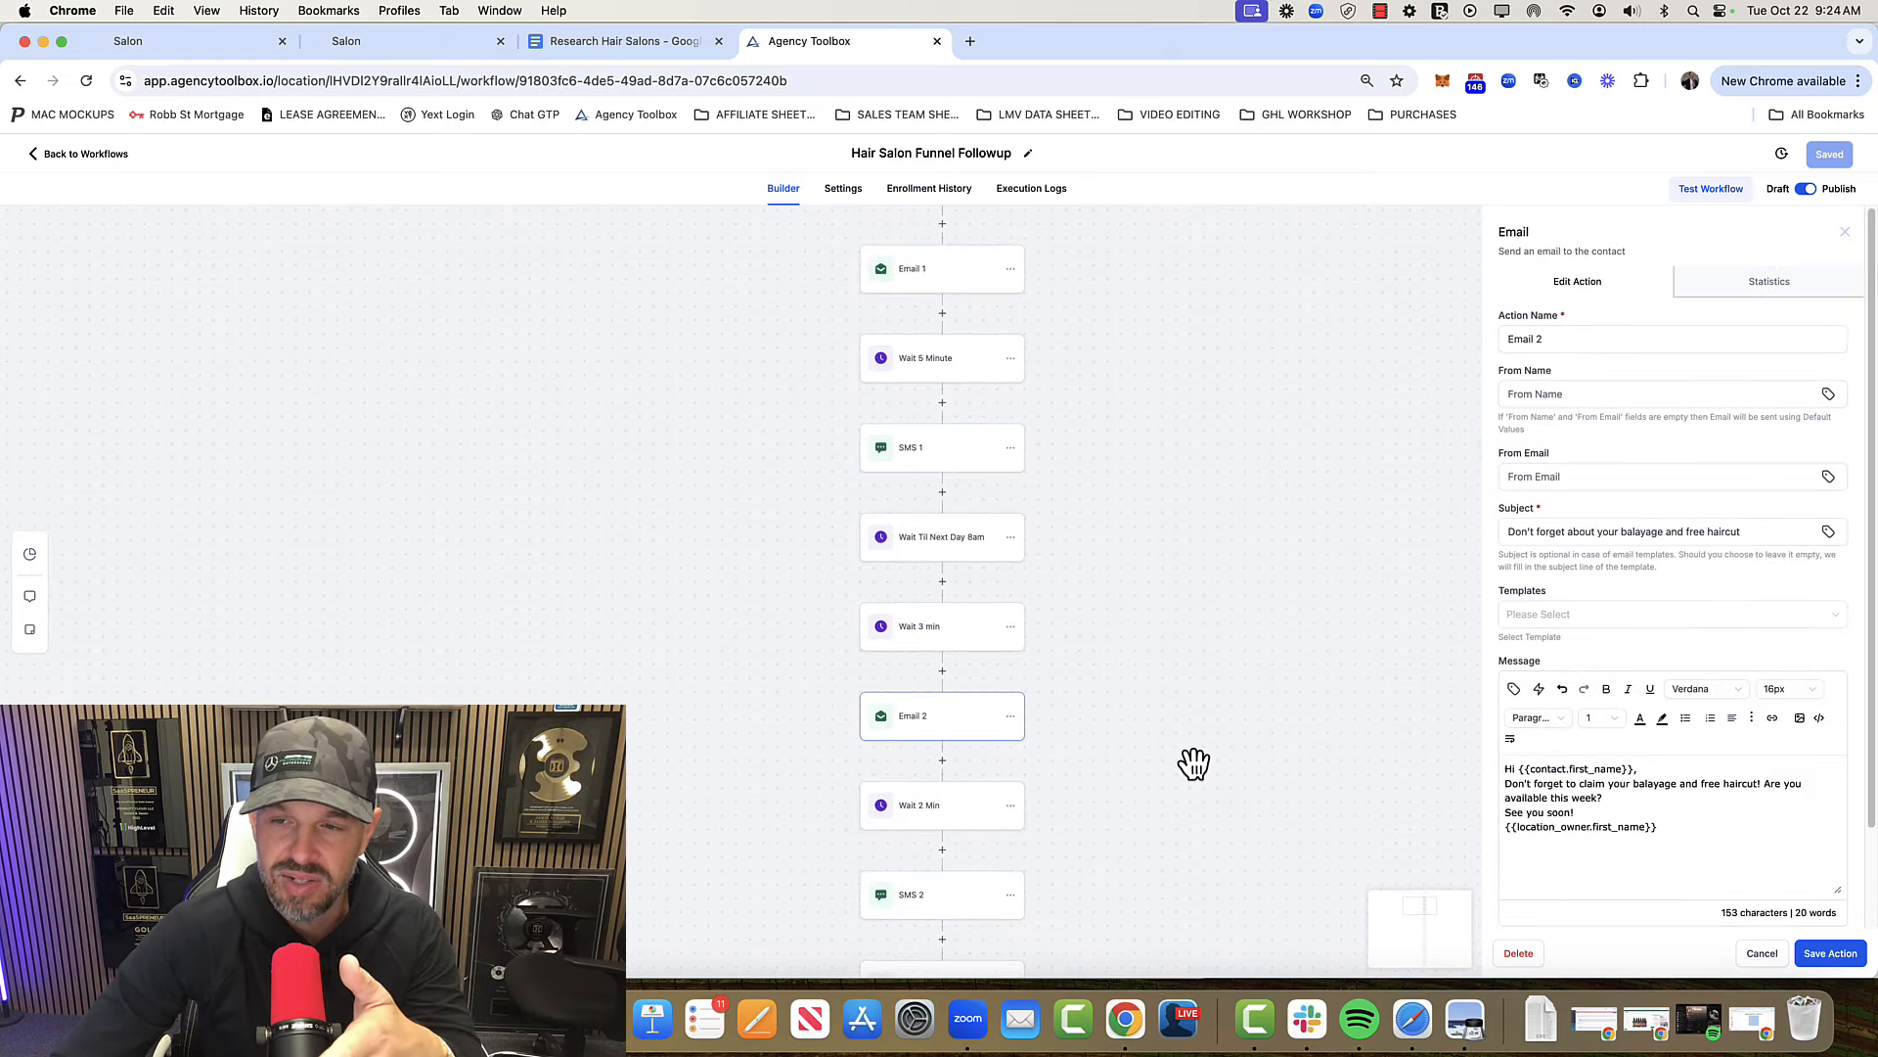
mouse_move(872, 743)
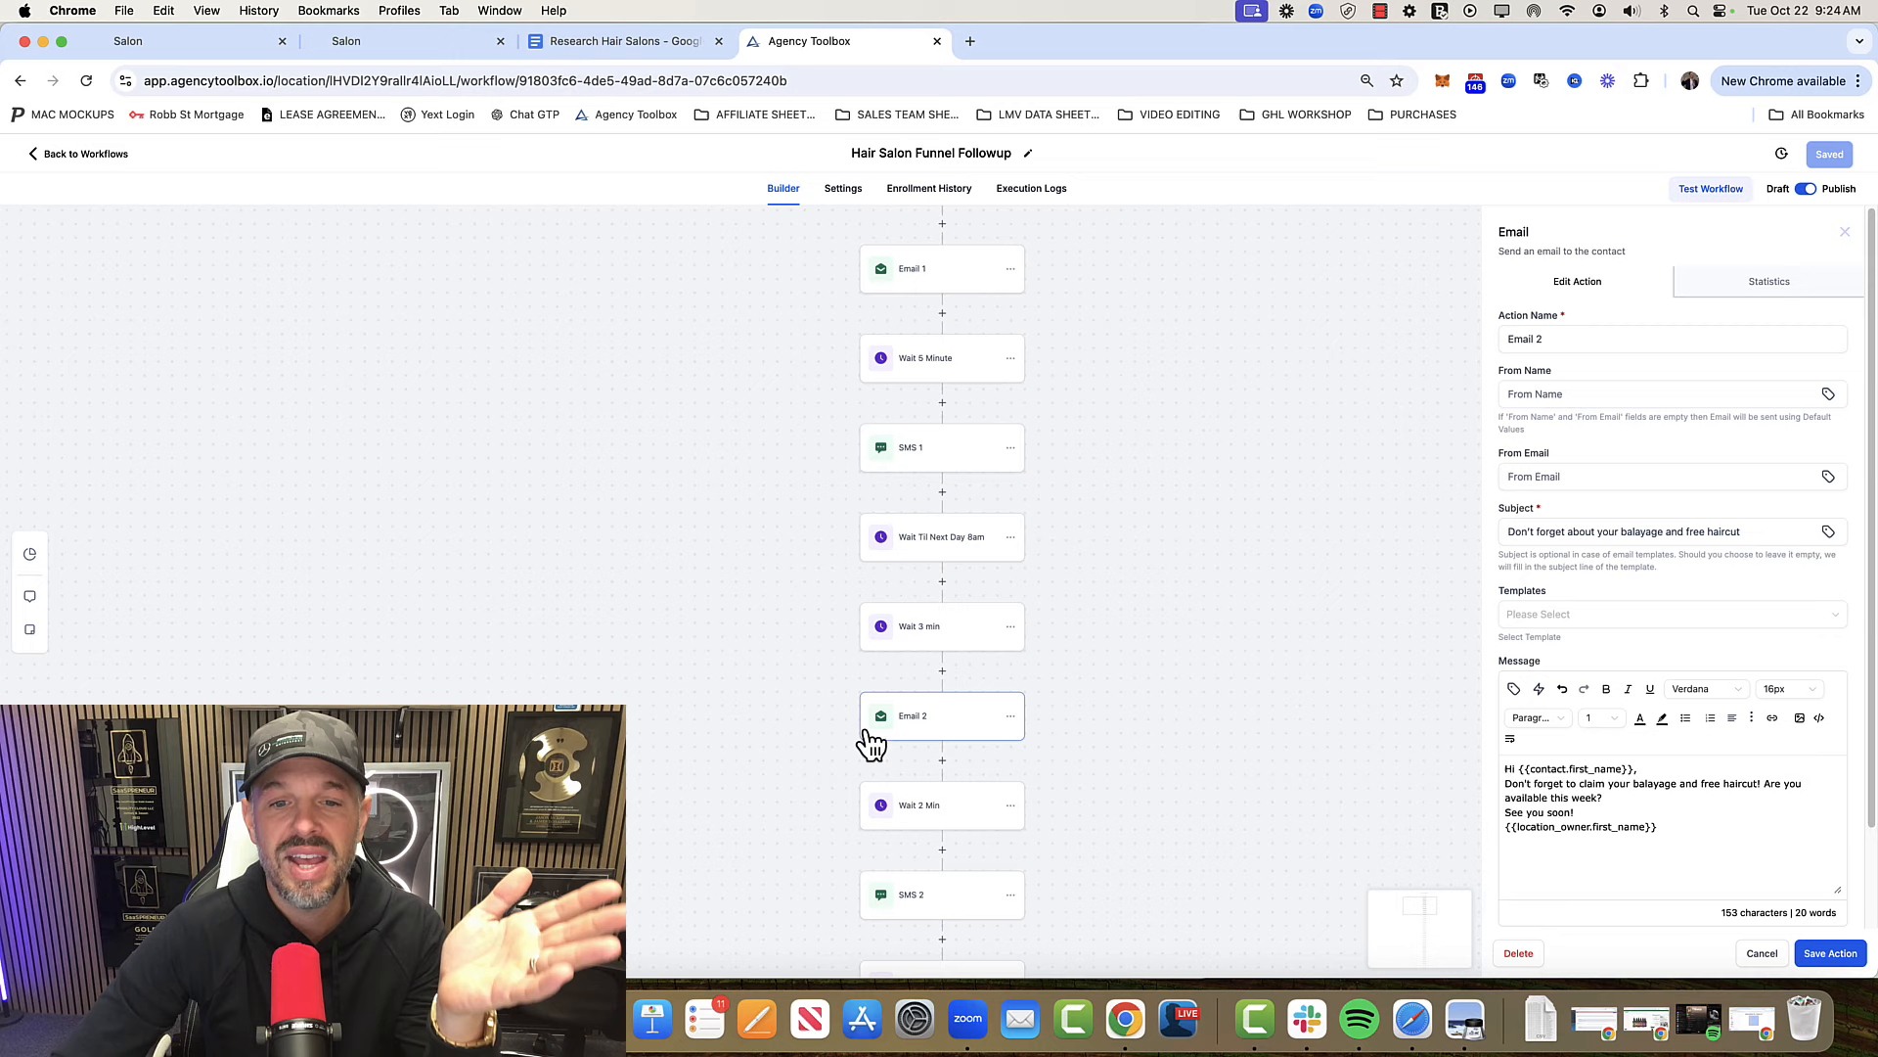
mouse_move(102, 165)
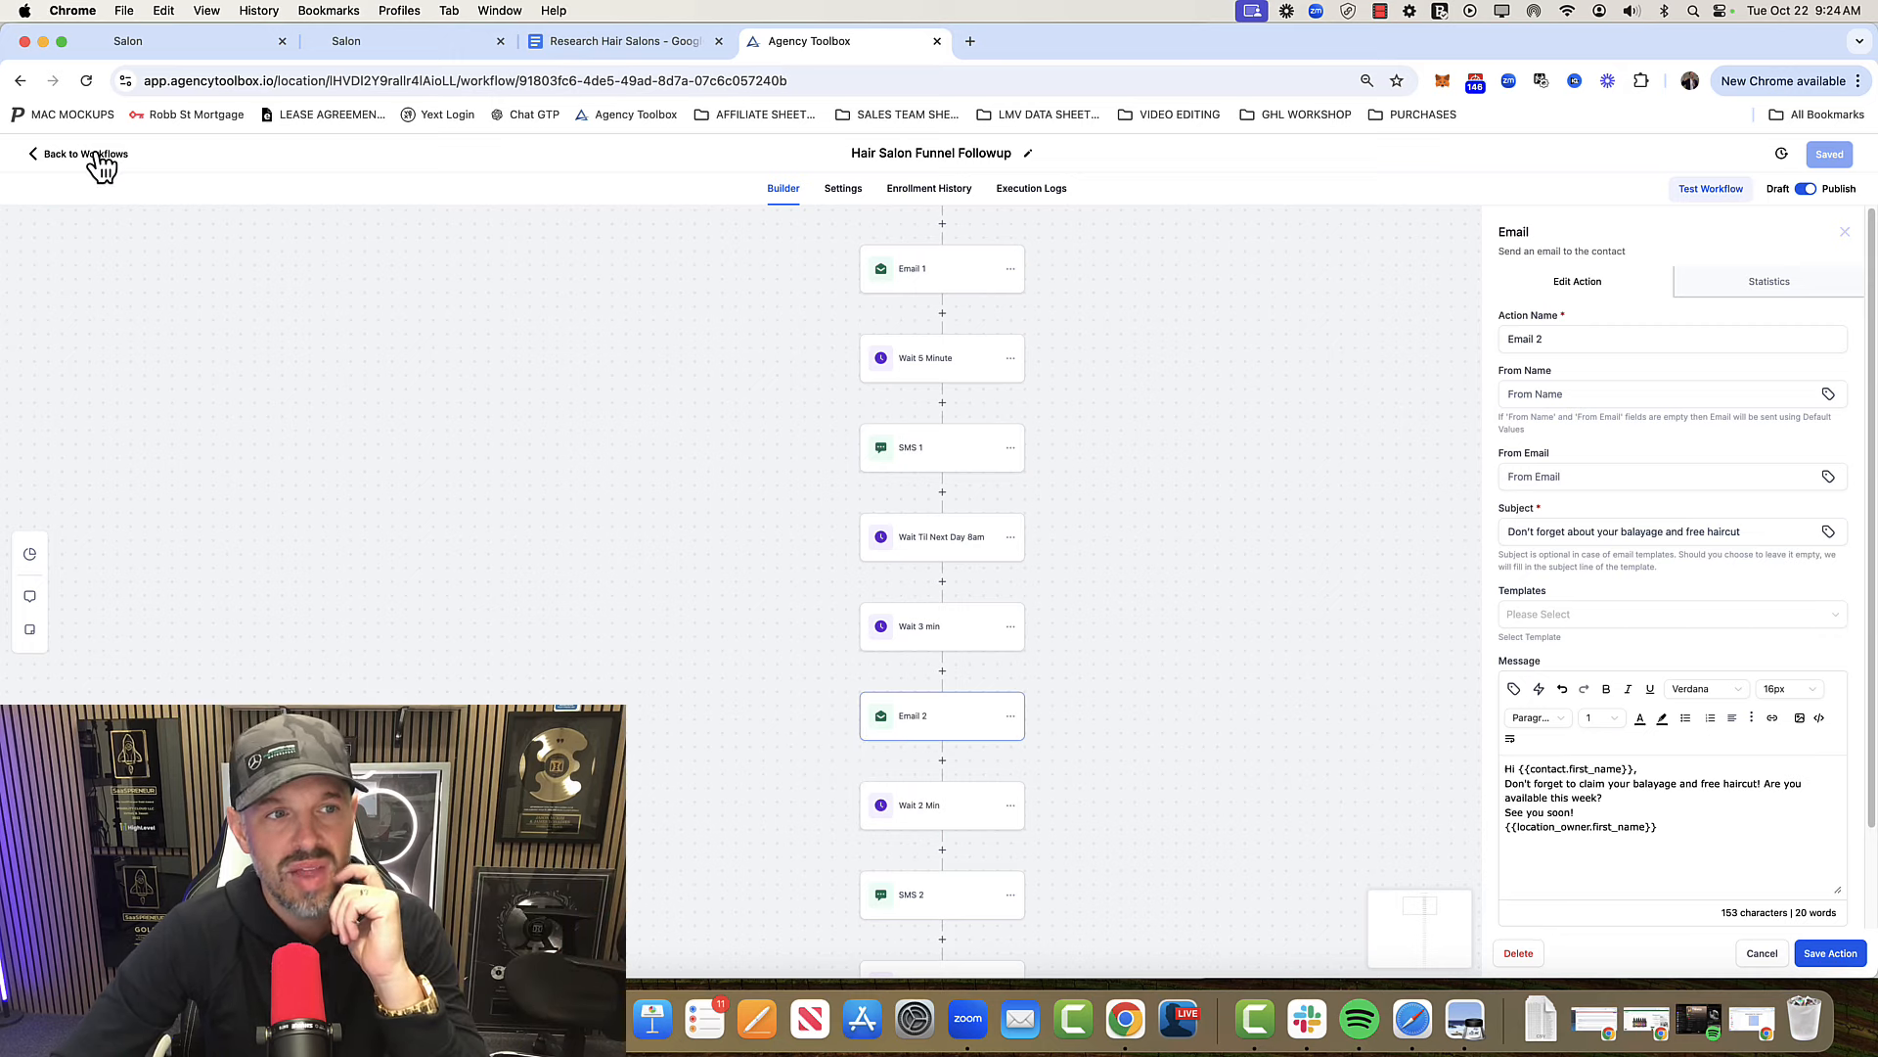
mouse_move(860, 244)
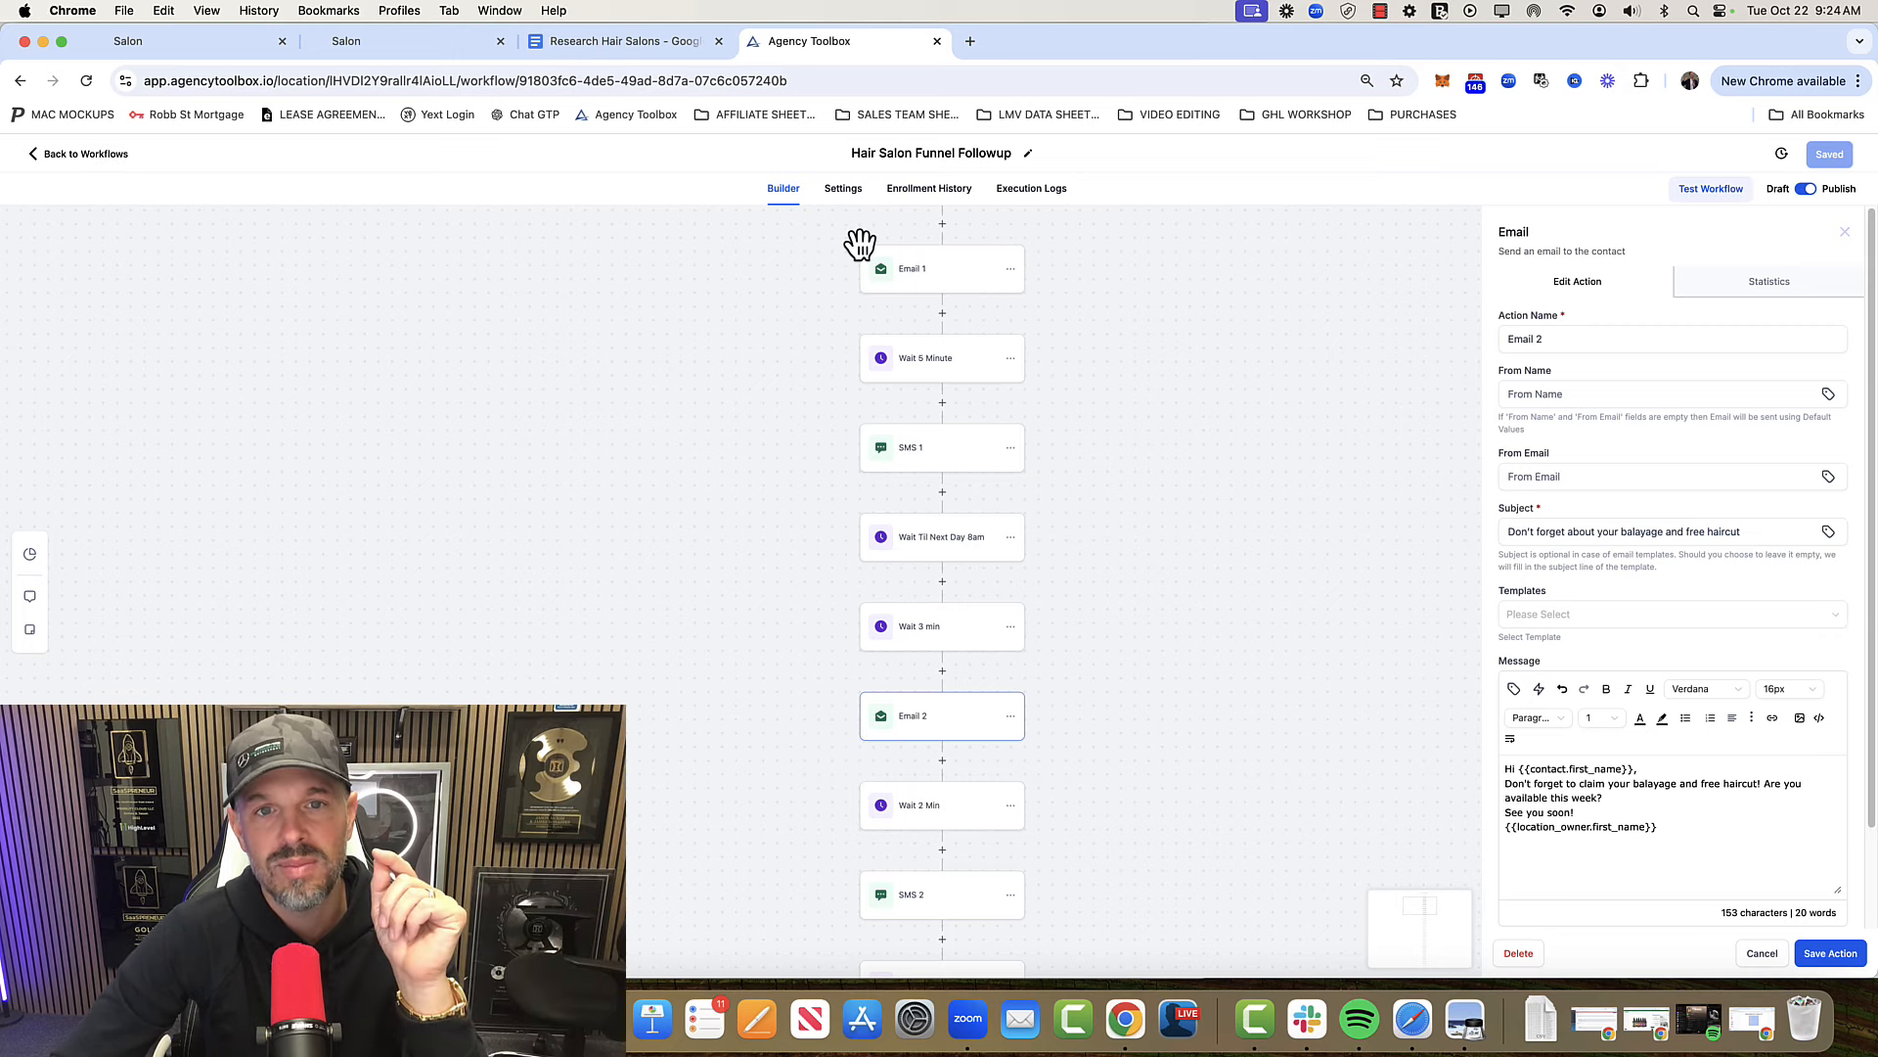
left_click(844, 188)
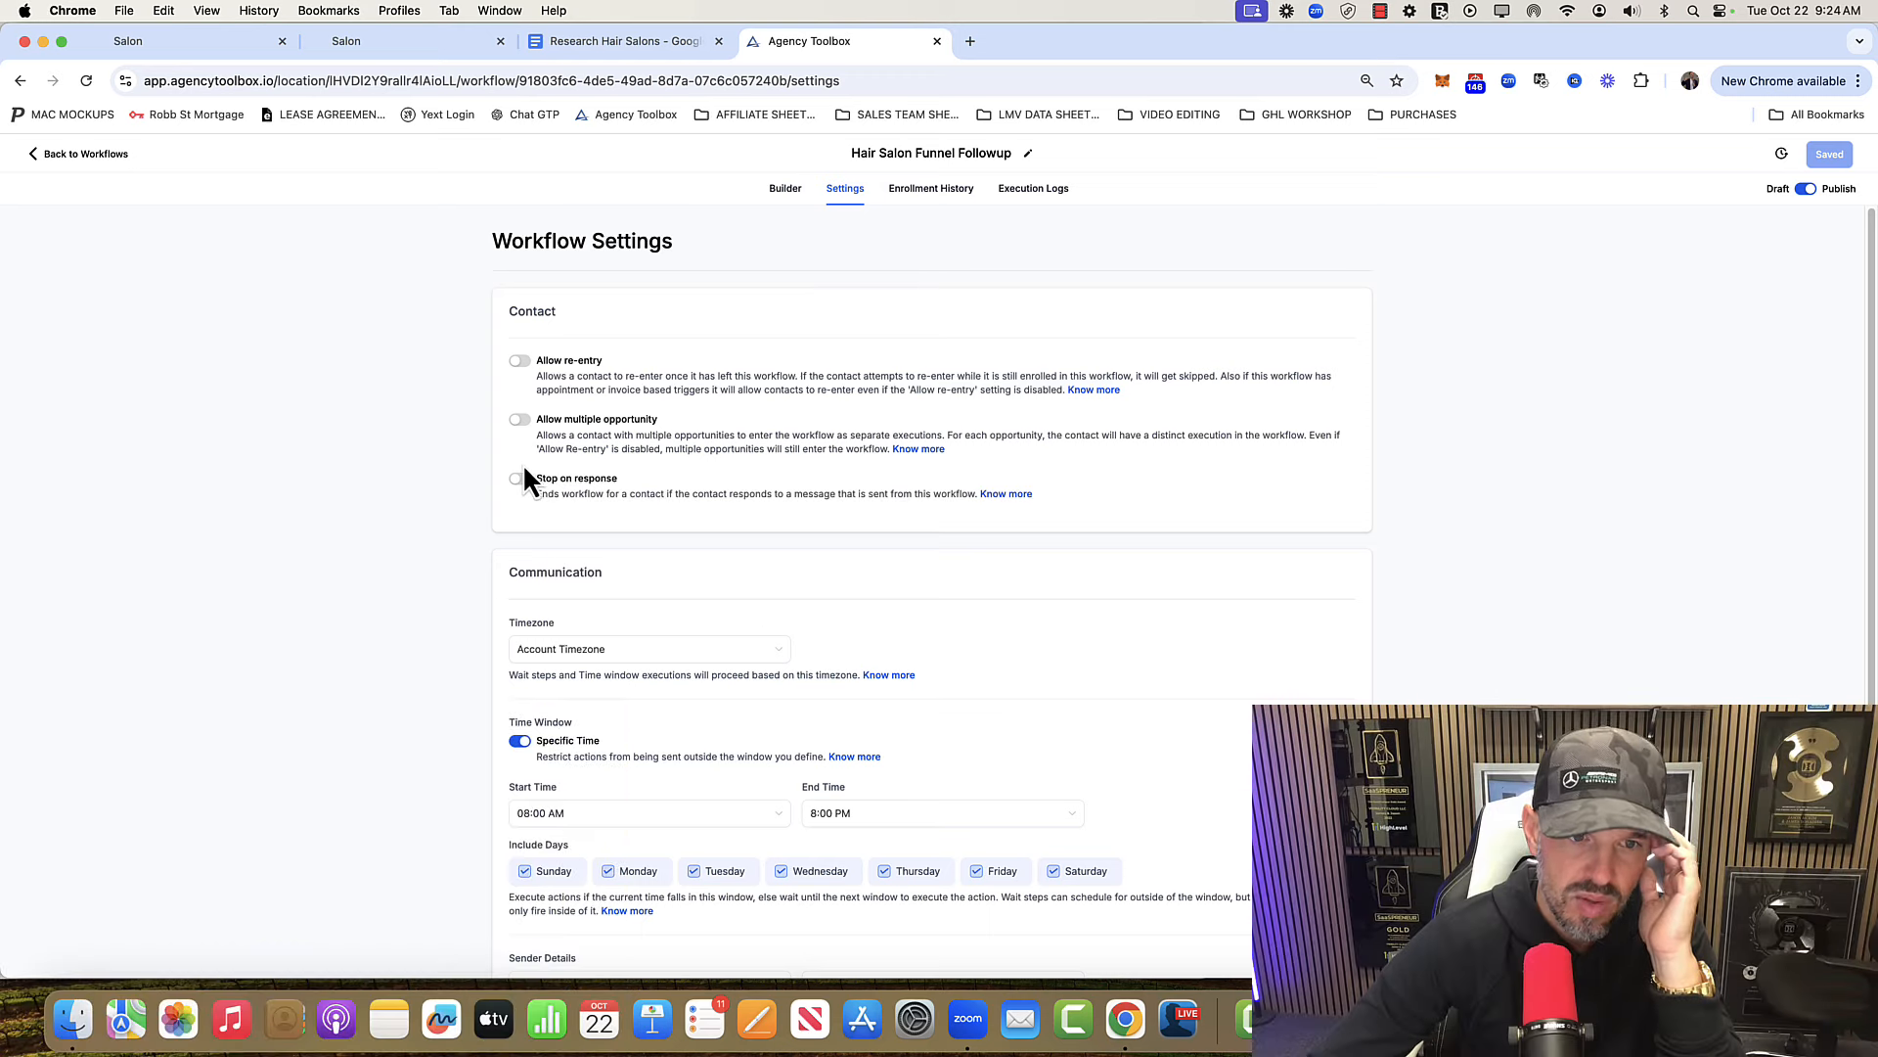
Turn on 'Stop on response' for Hair Salon Funnel Followup, save, and return to Workflows.
left_click(518, 478)
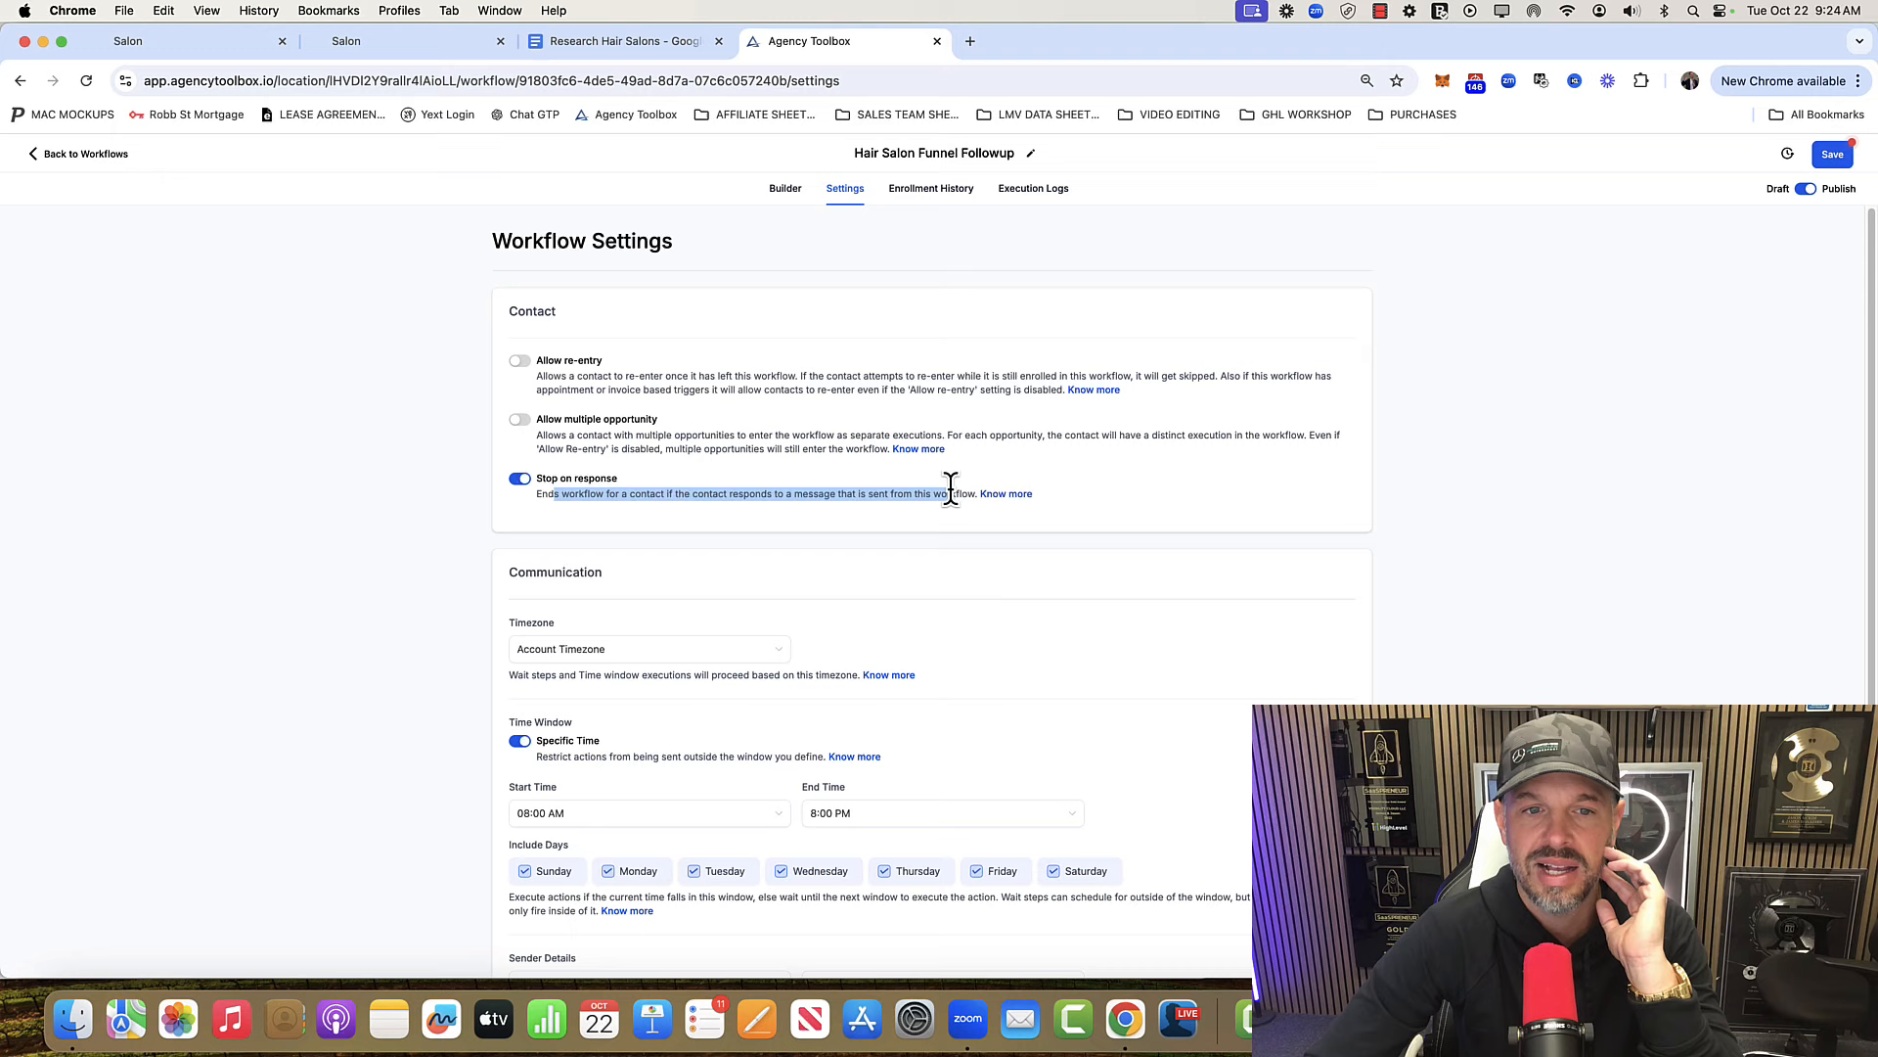
mouse_move(964, 491)
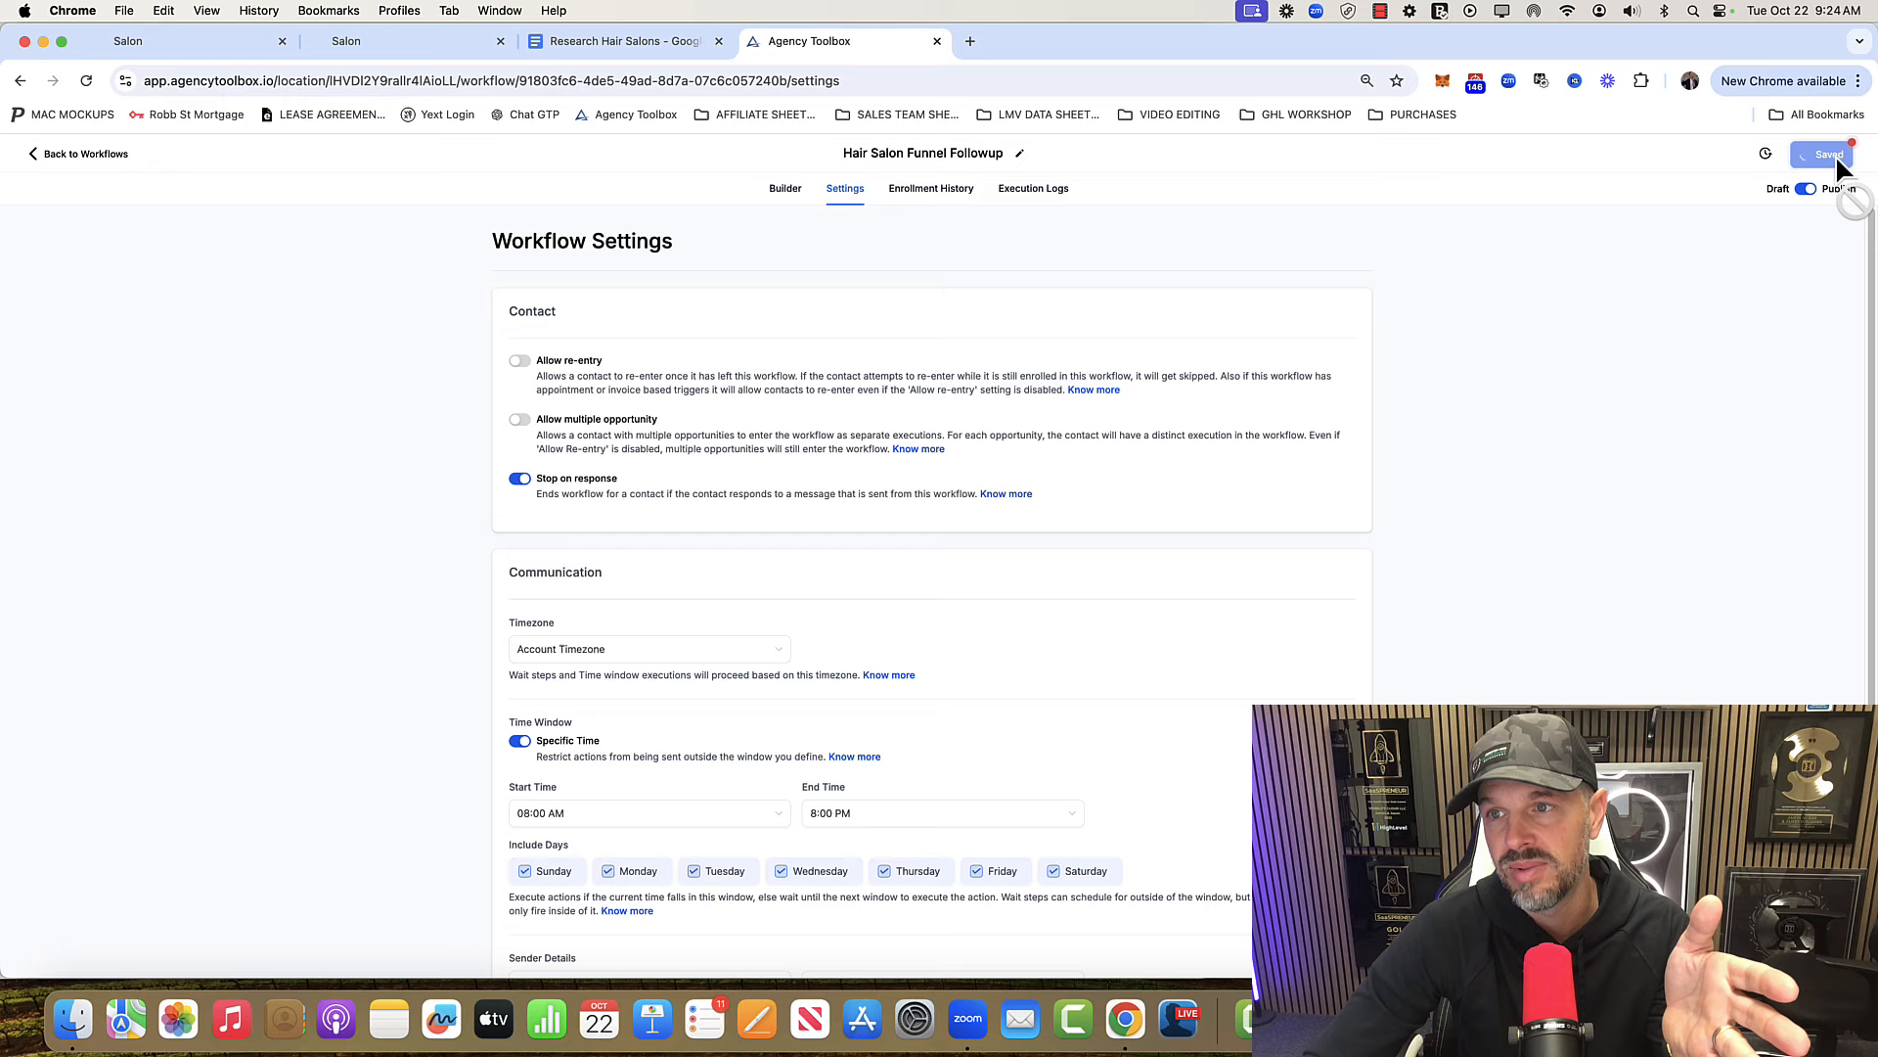
left_click(1825, 153)
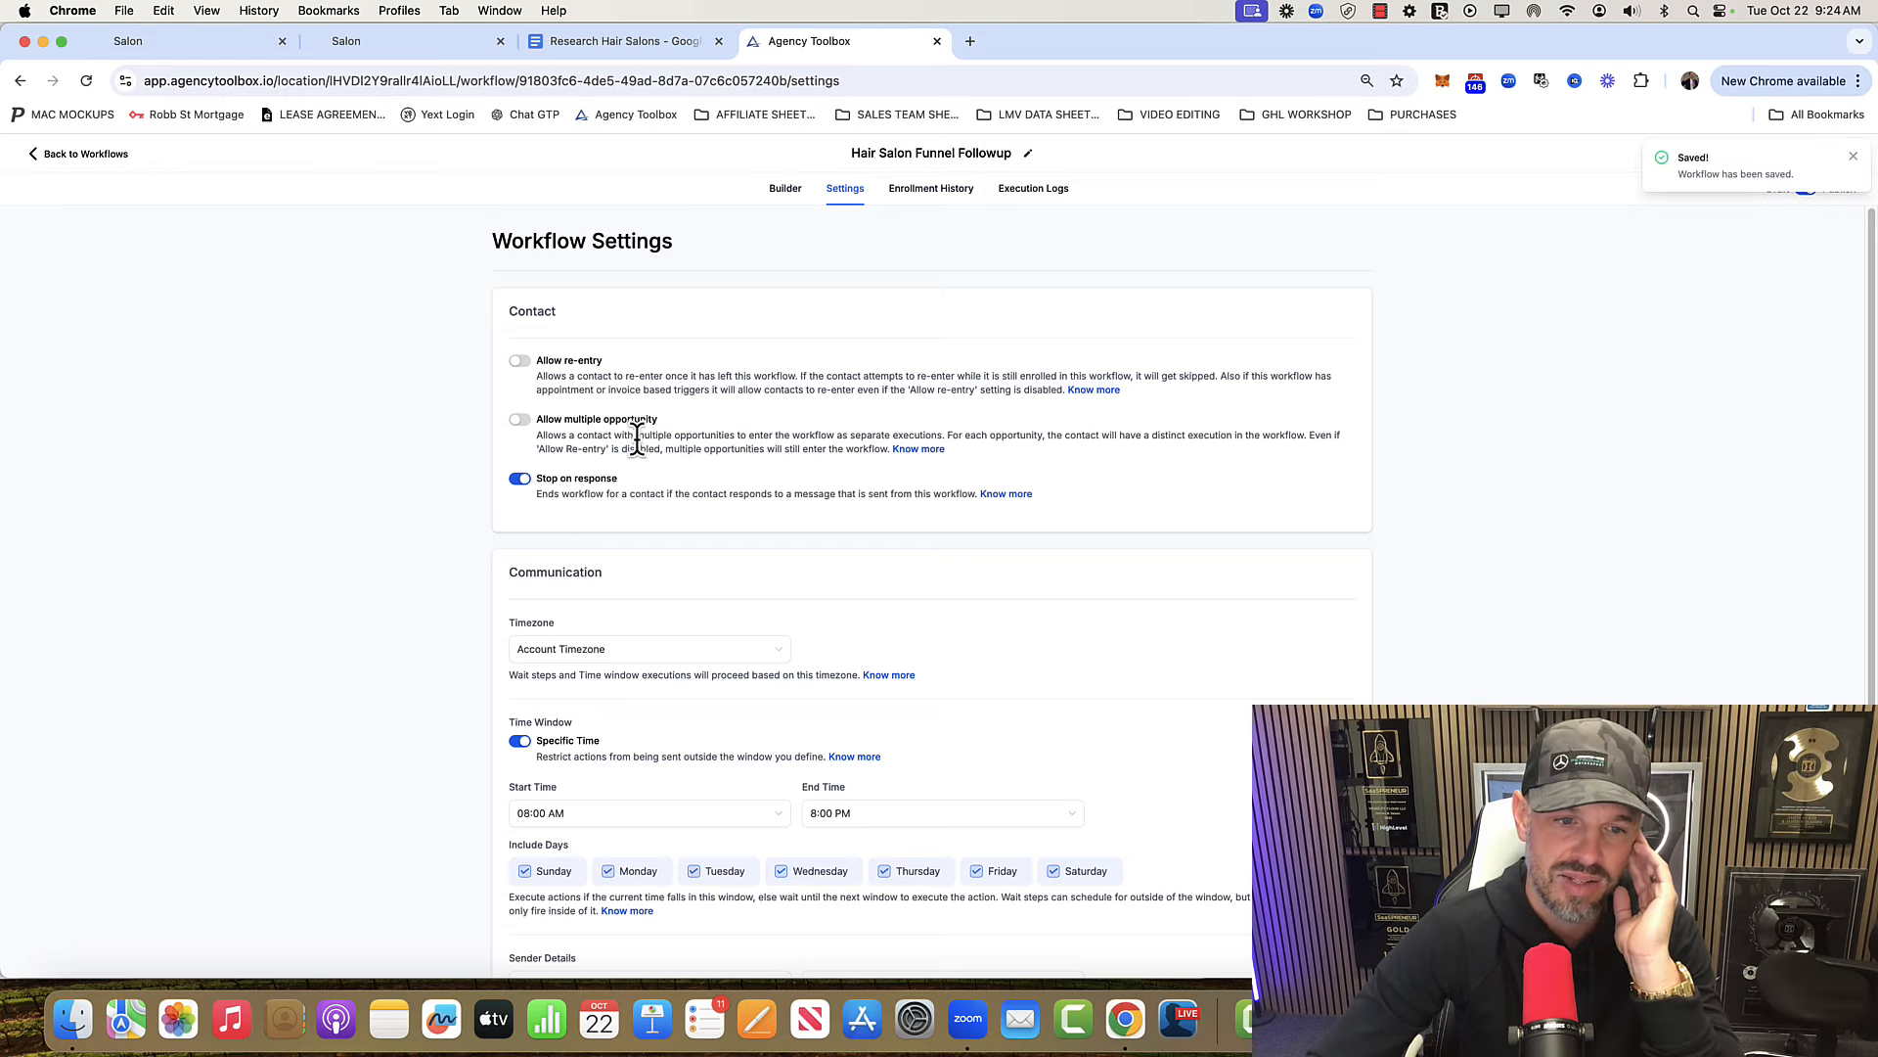
mouse_move(96, 168)
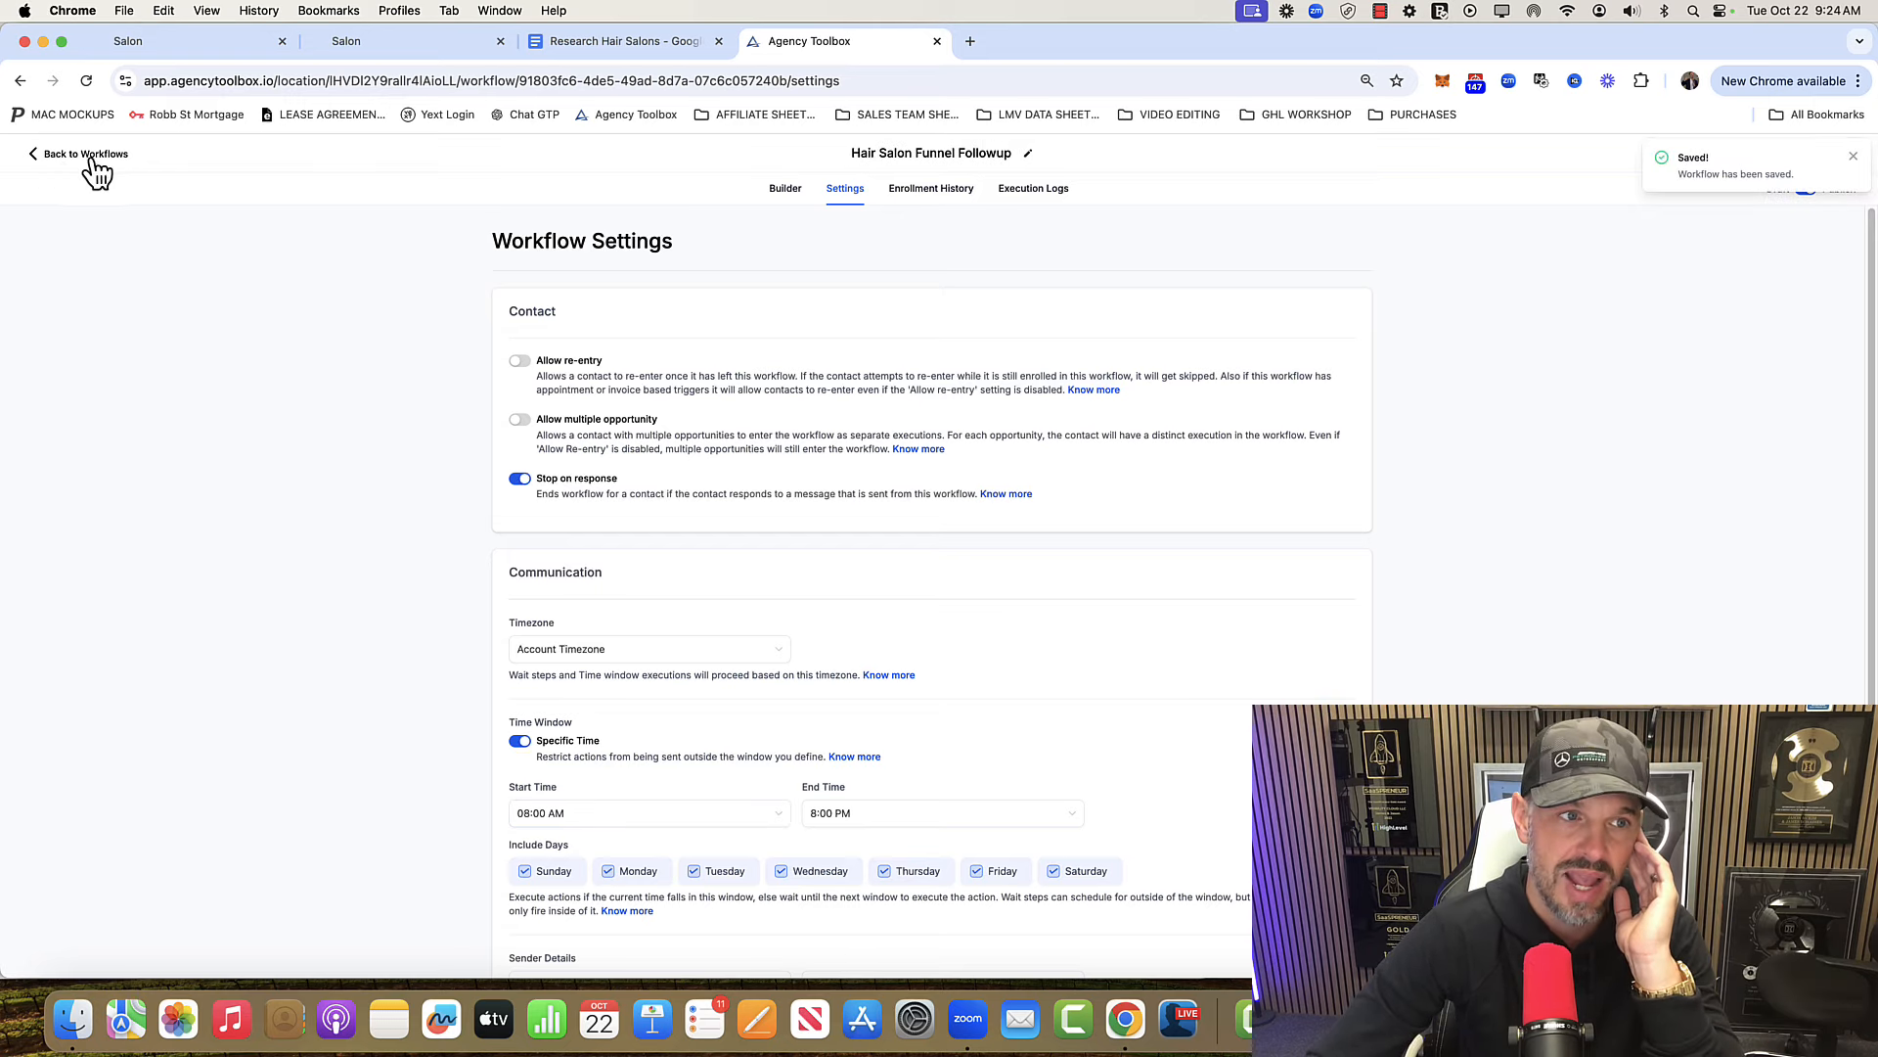
left_click(84, 154)
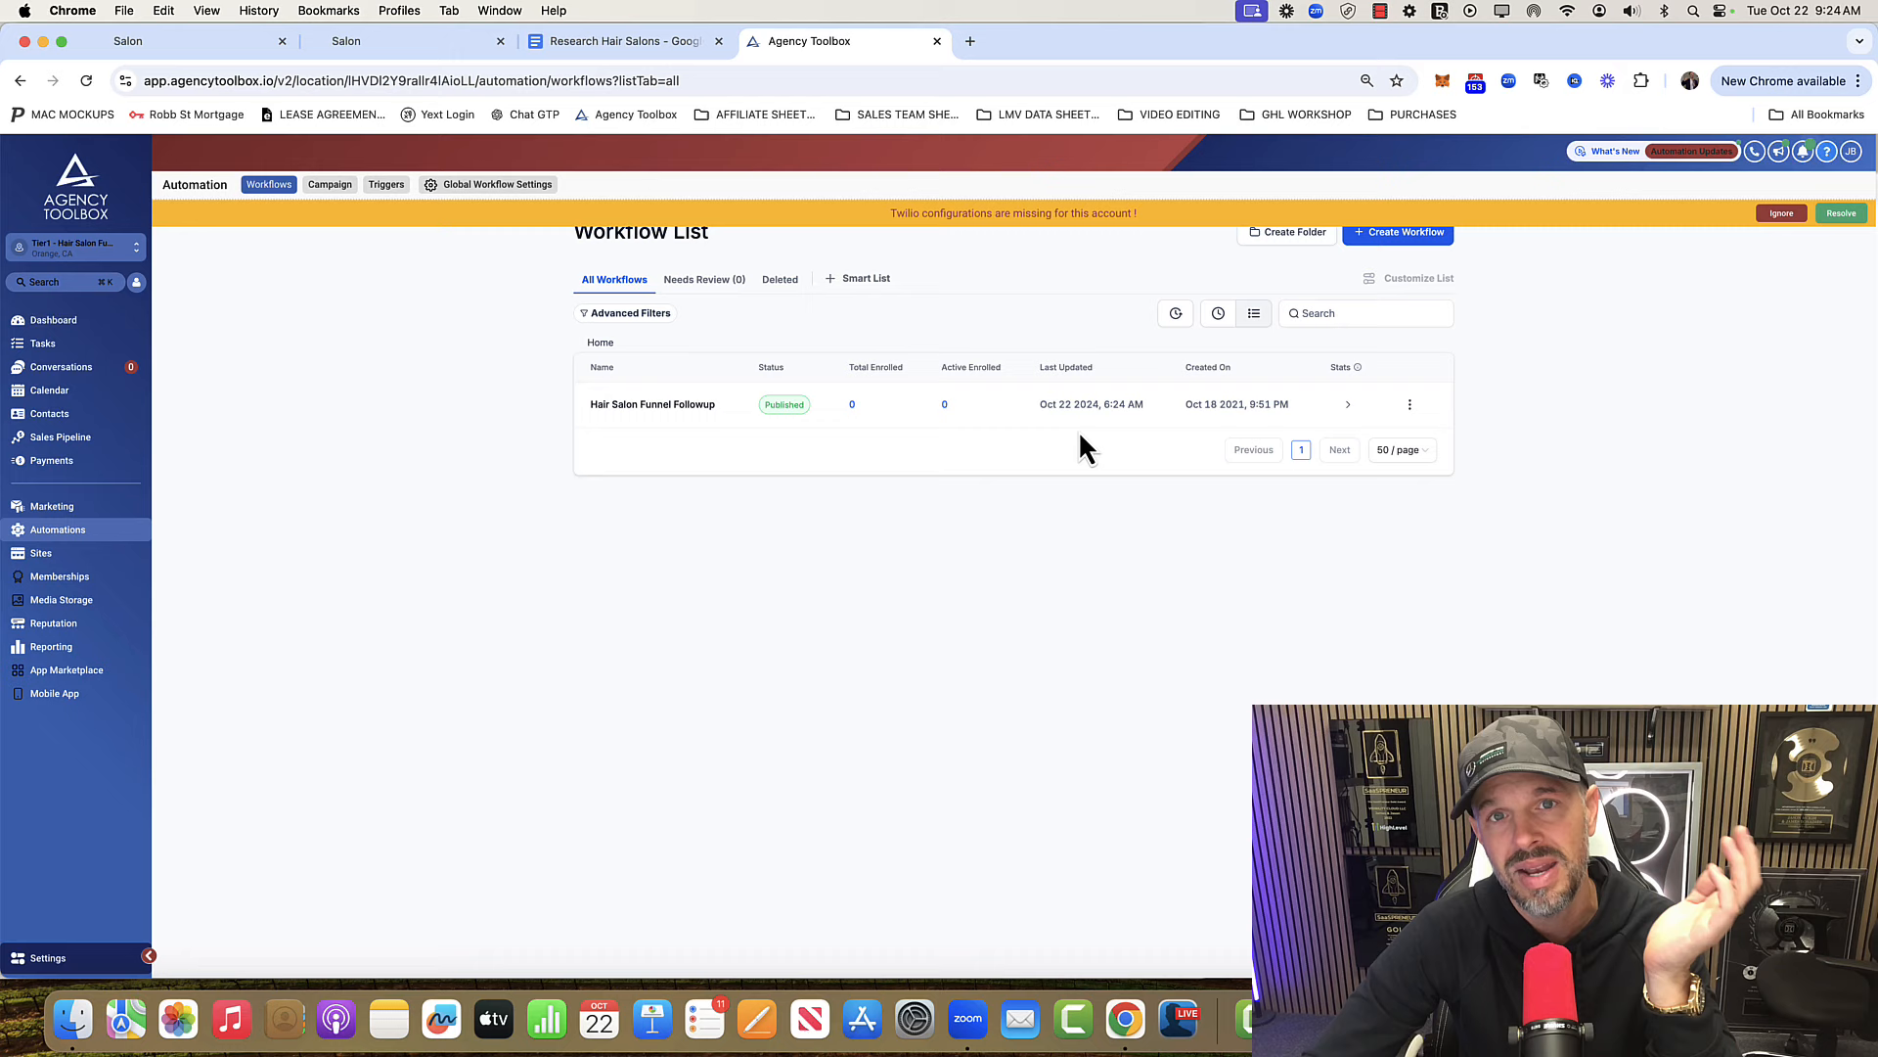
left_click(651, 404)
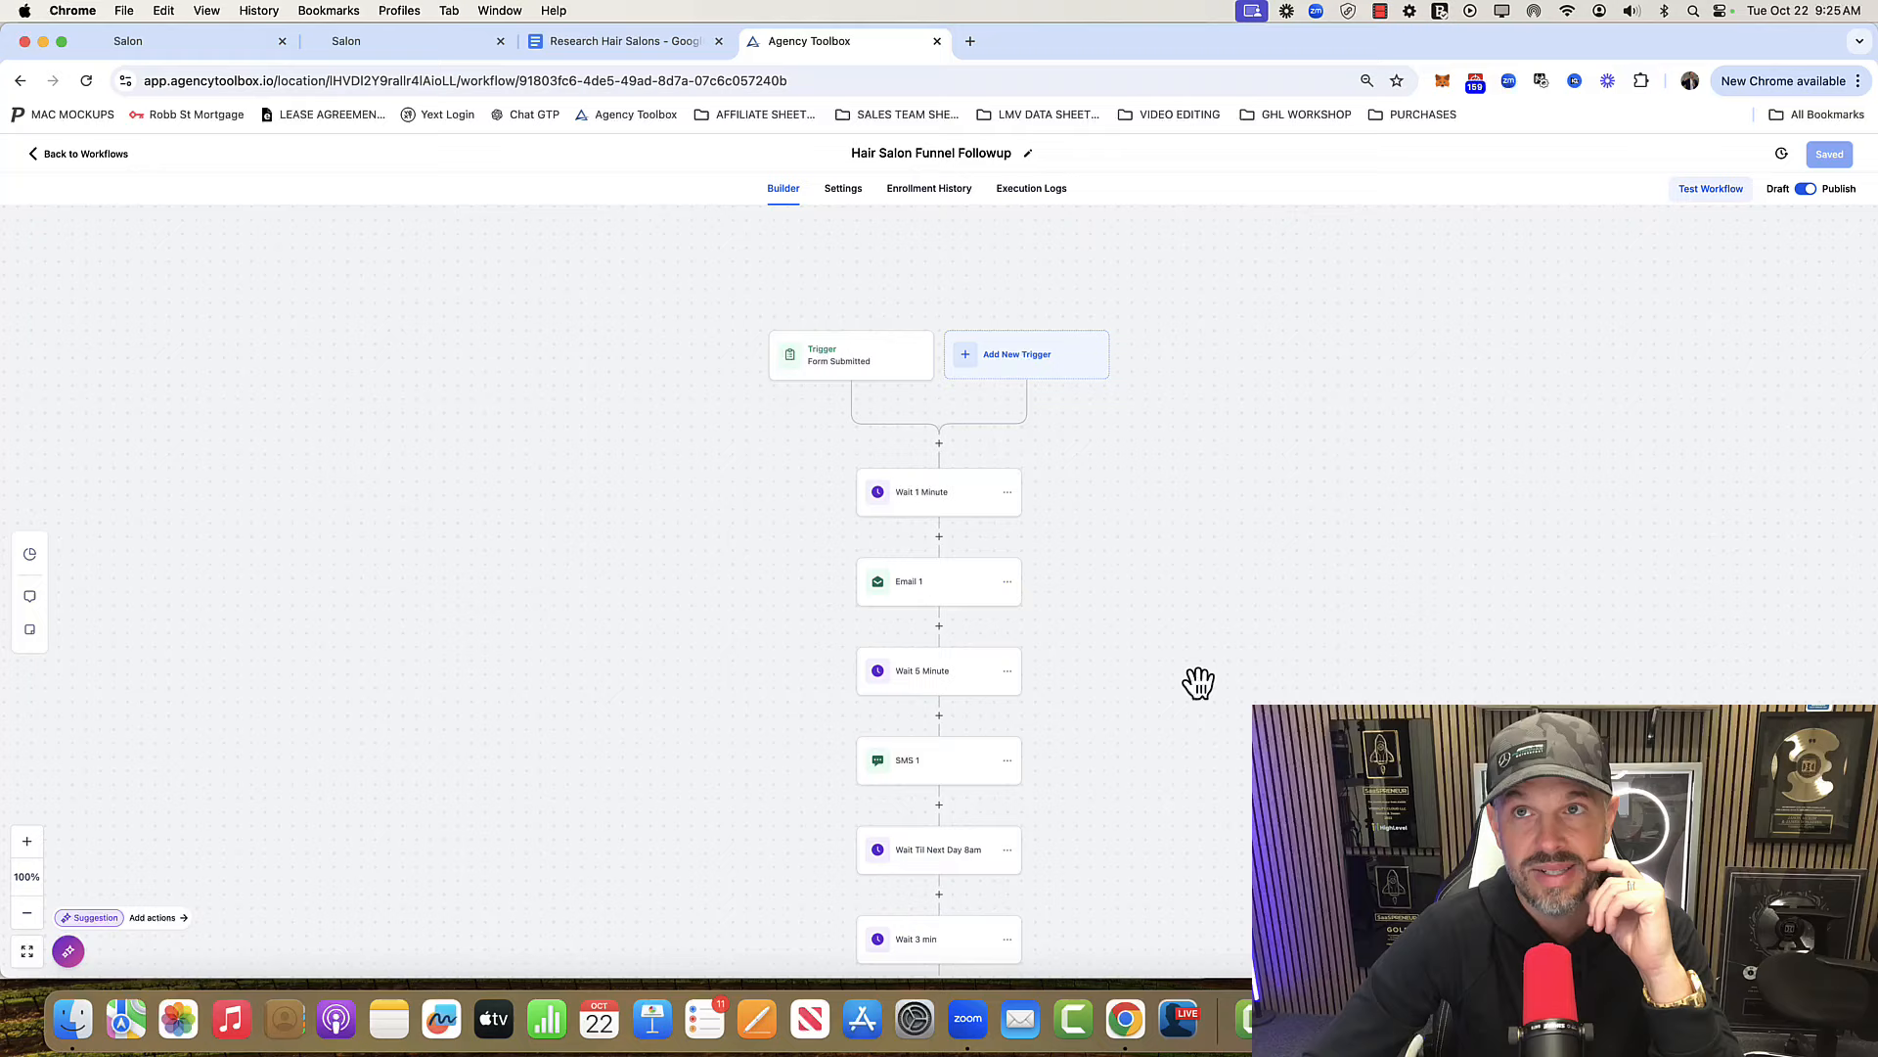
scroll("down", 3)
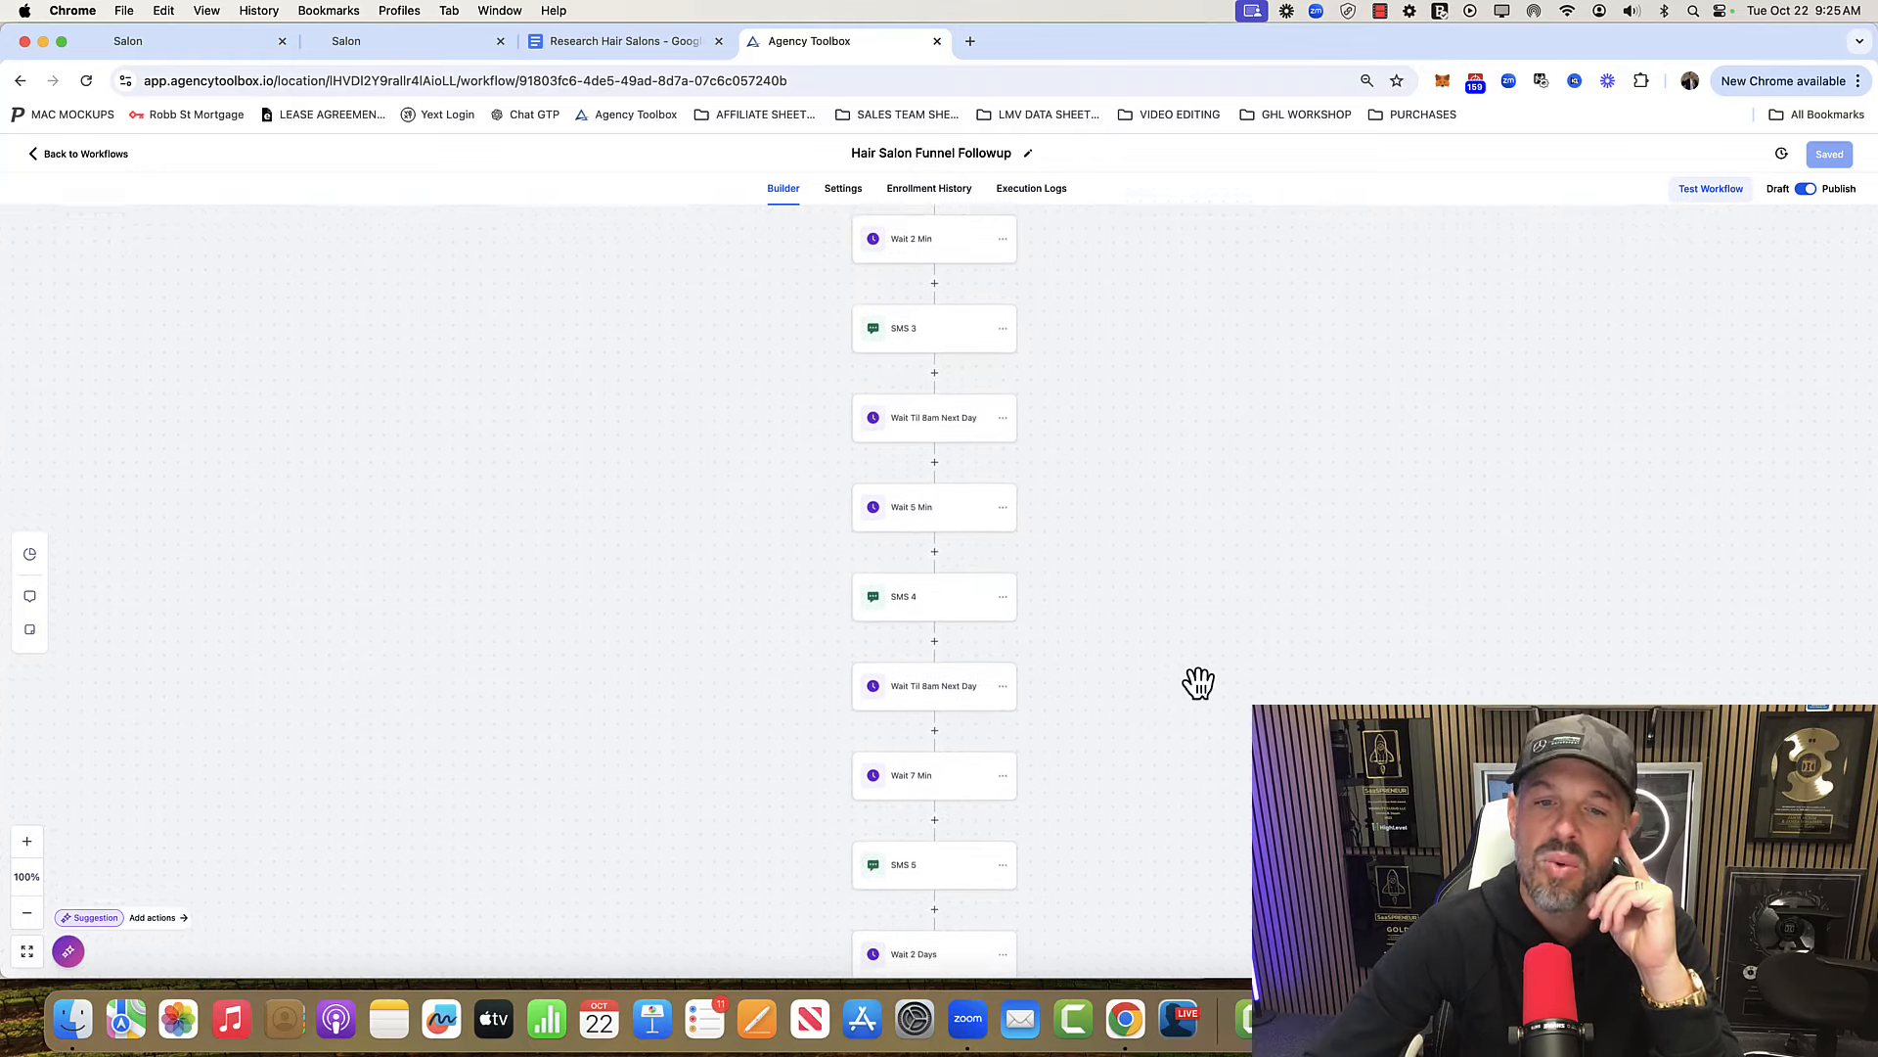
scroll("down", 3)
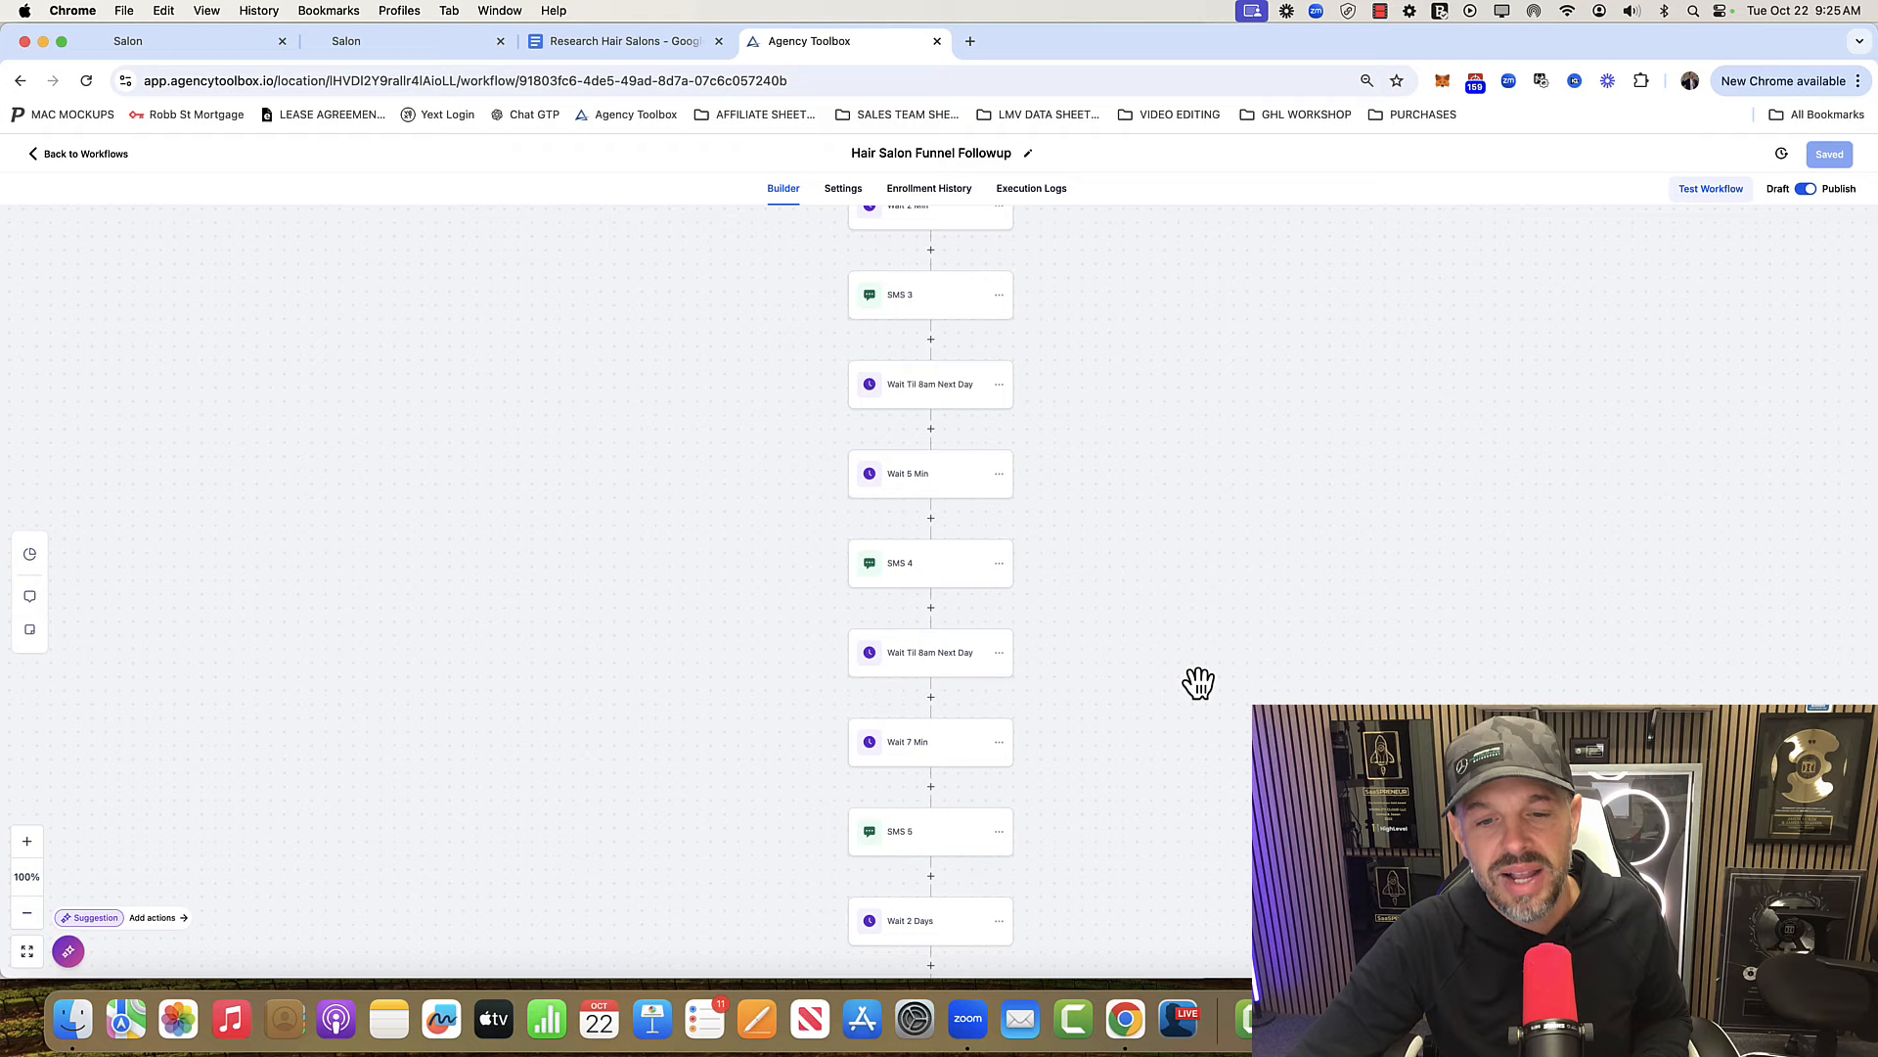
scroll("down", 3)
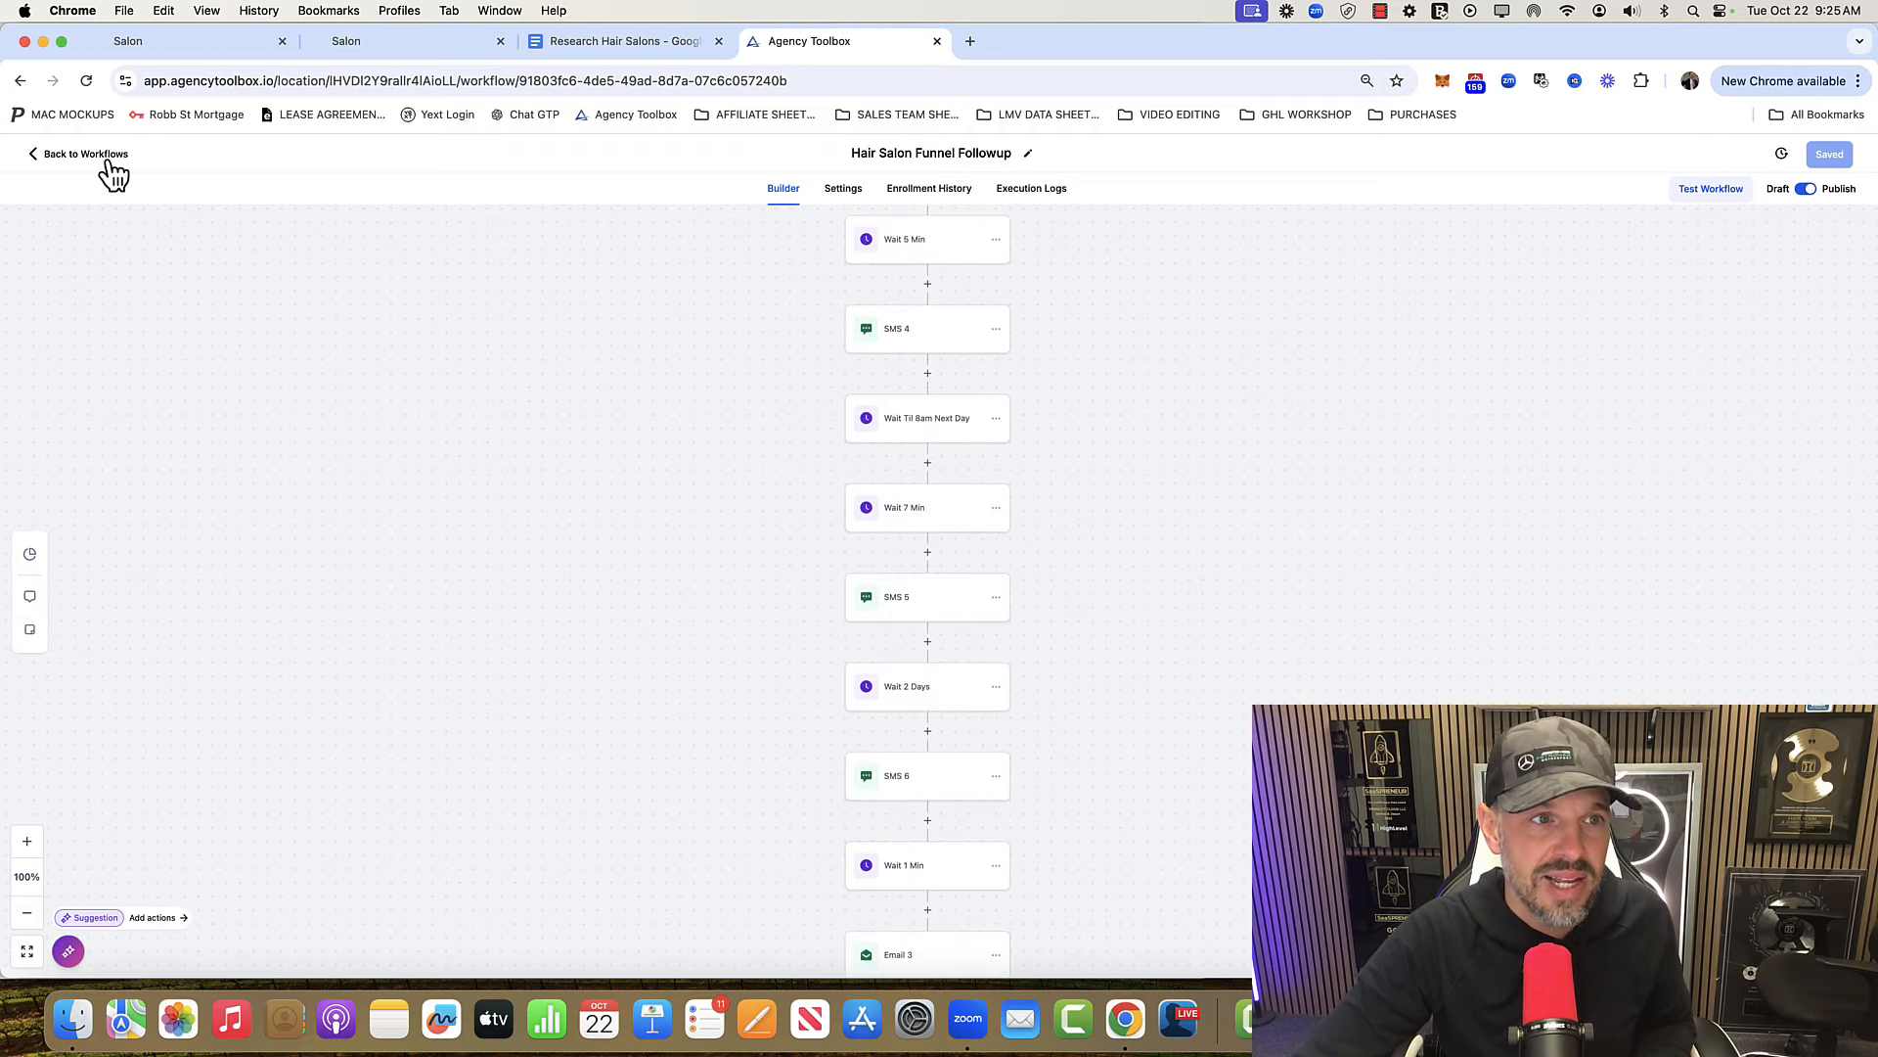
left_click(82, 153)
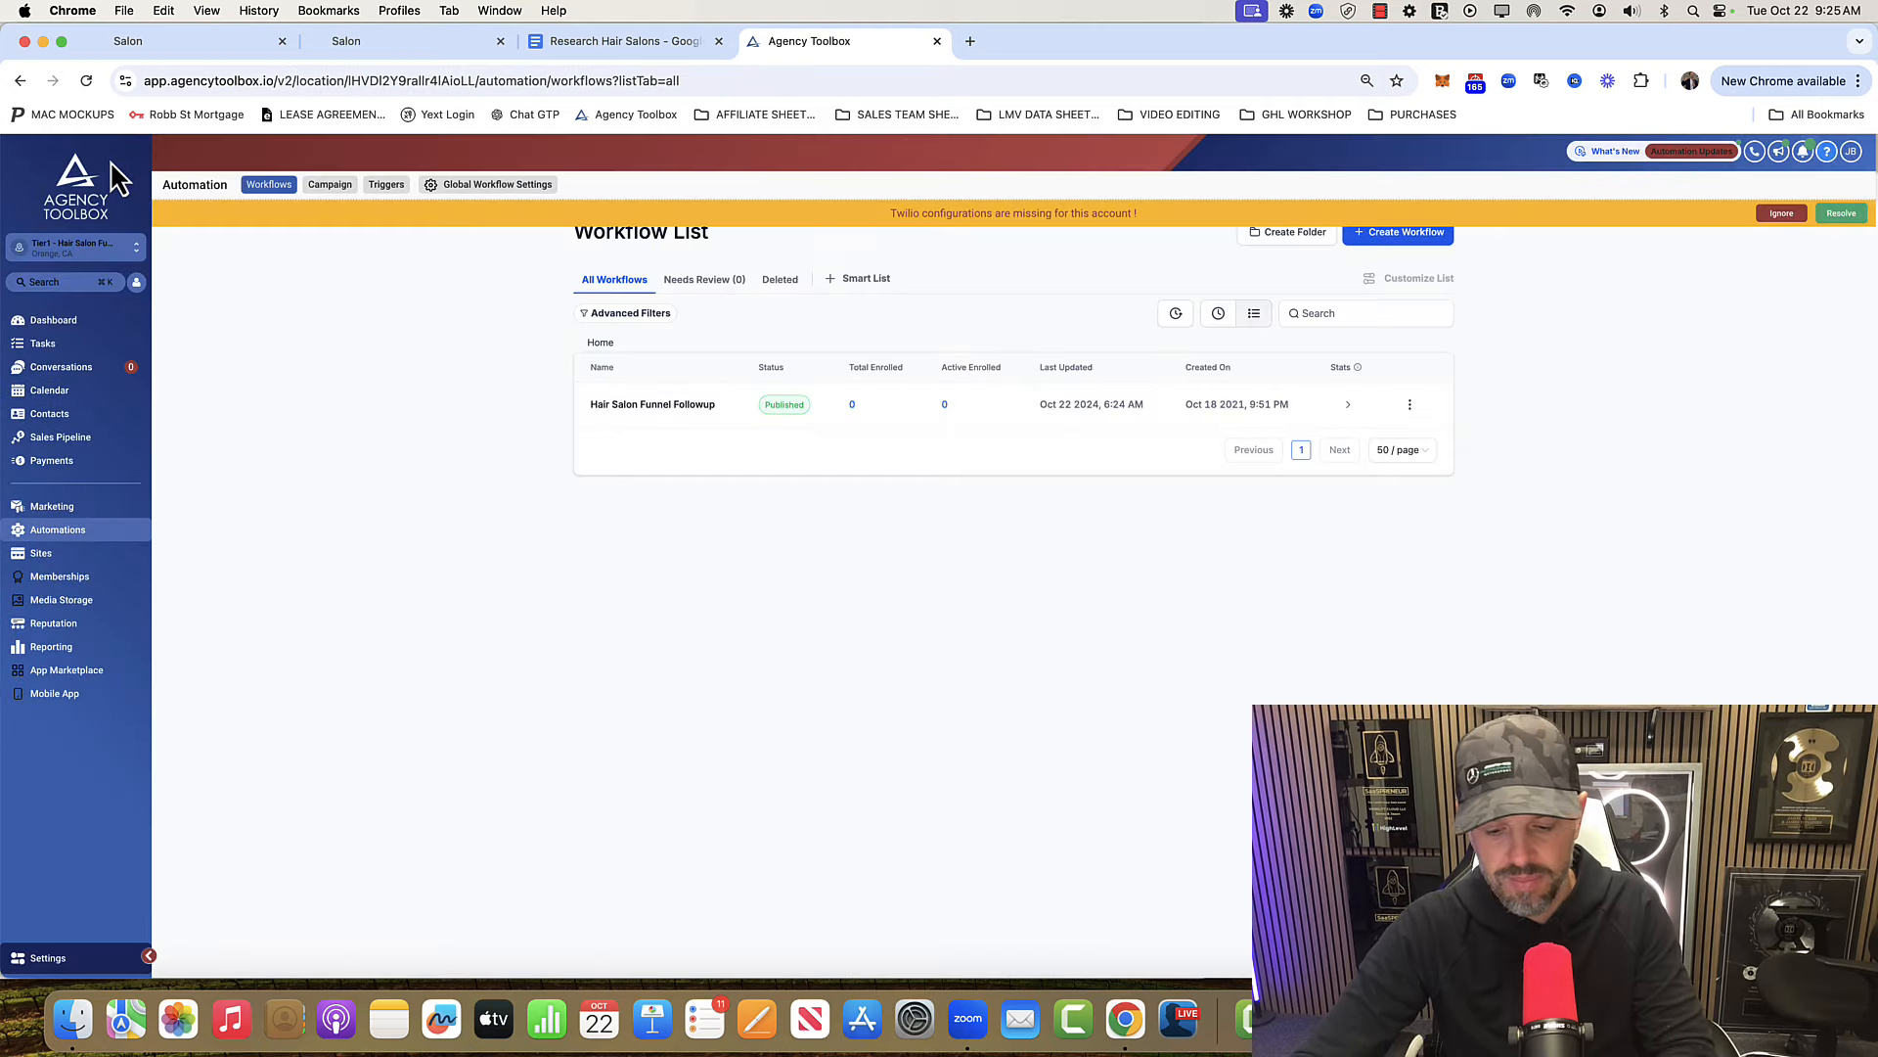
mouse_move(231, 439)
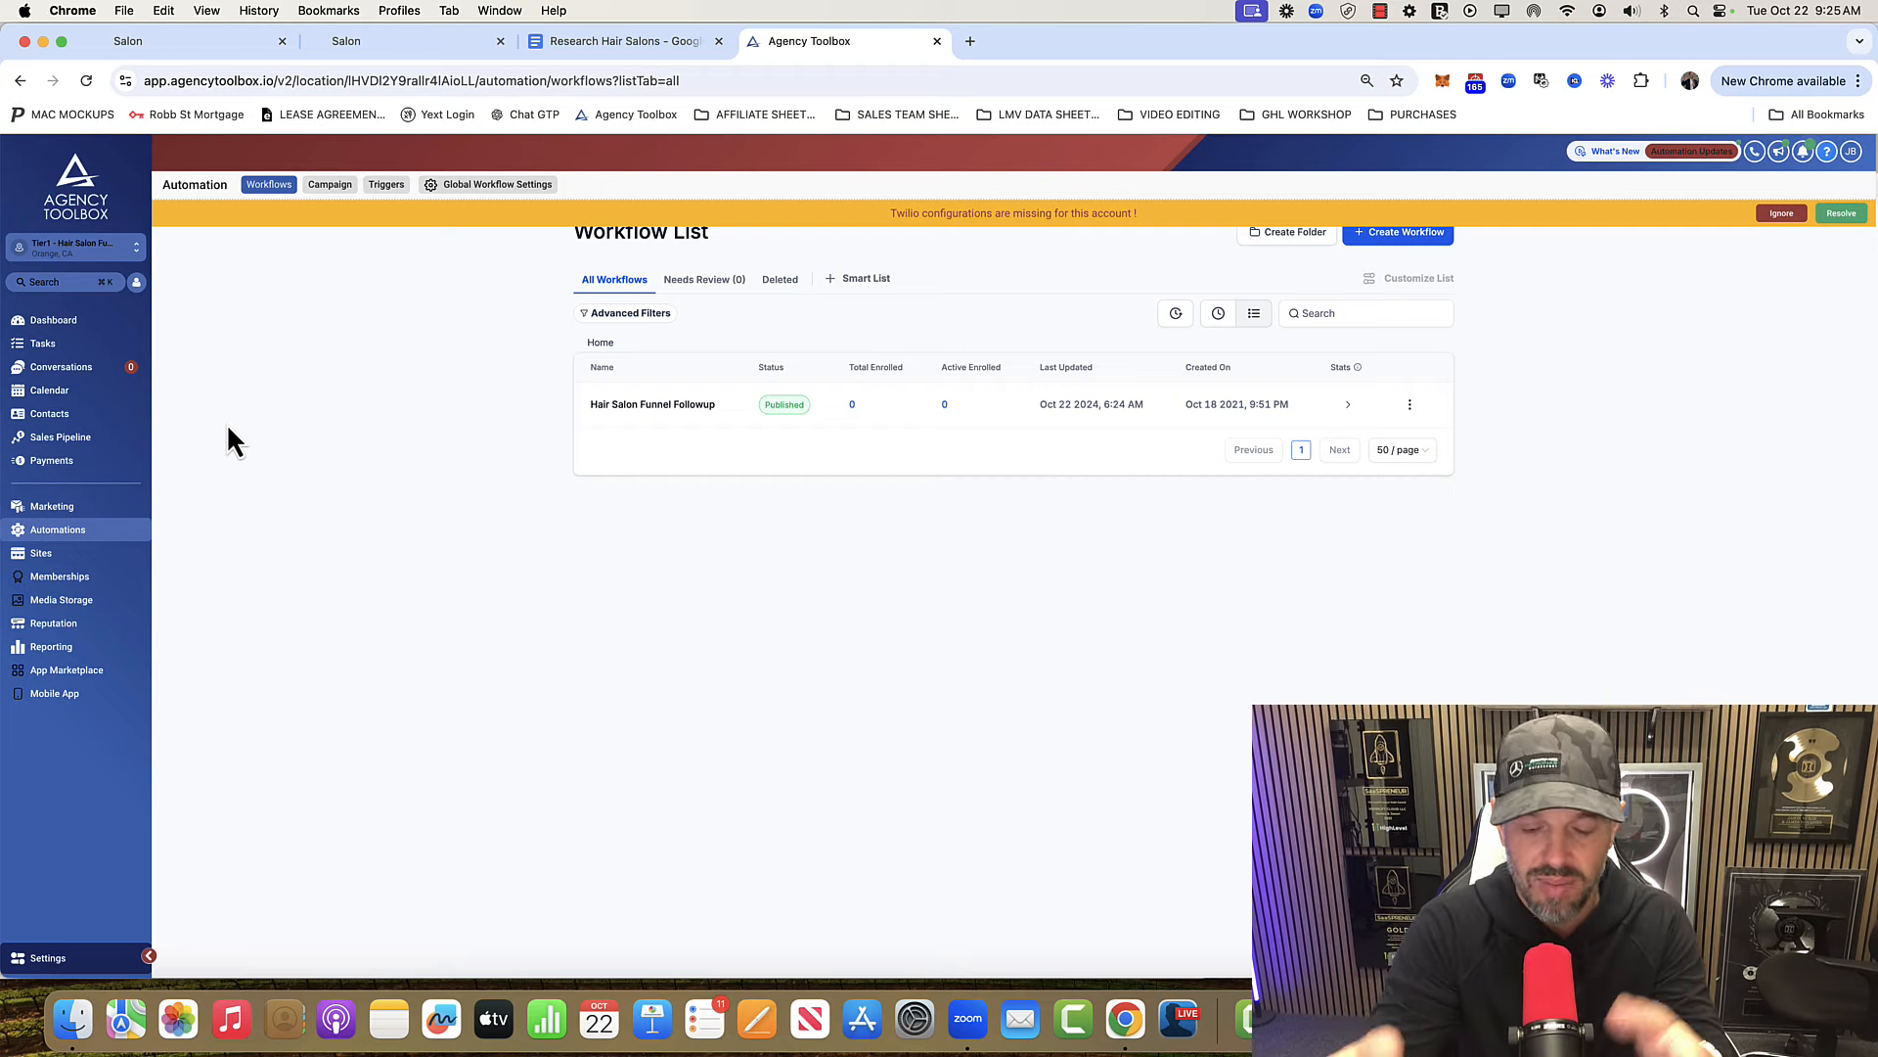
left_click(969, 41)
type("highlevelrewards.com")
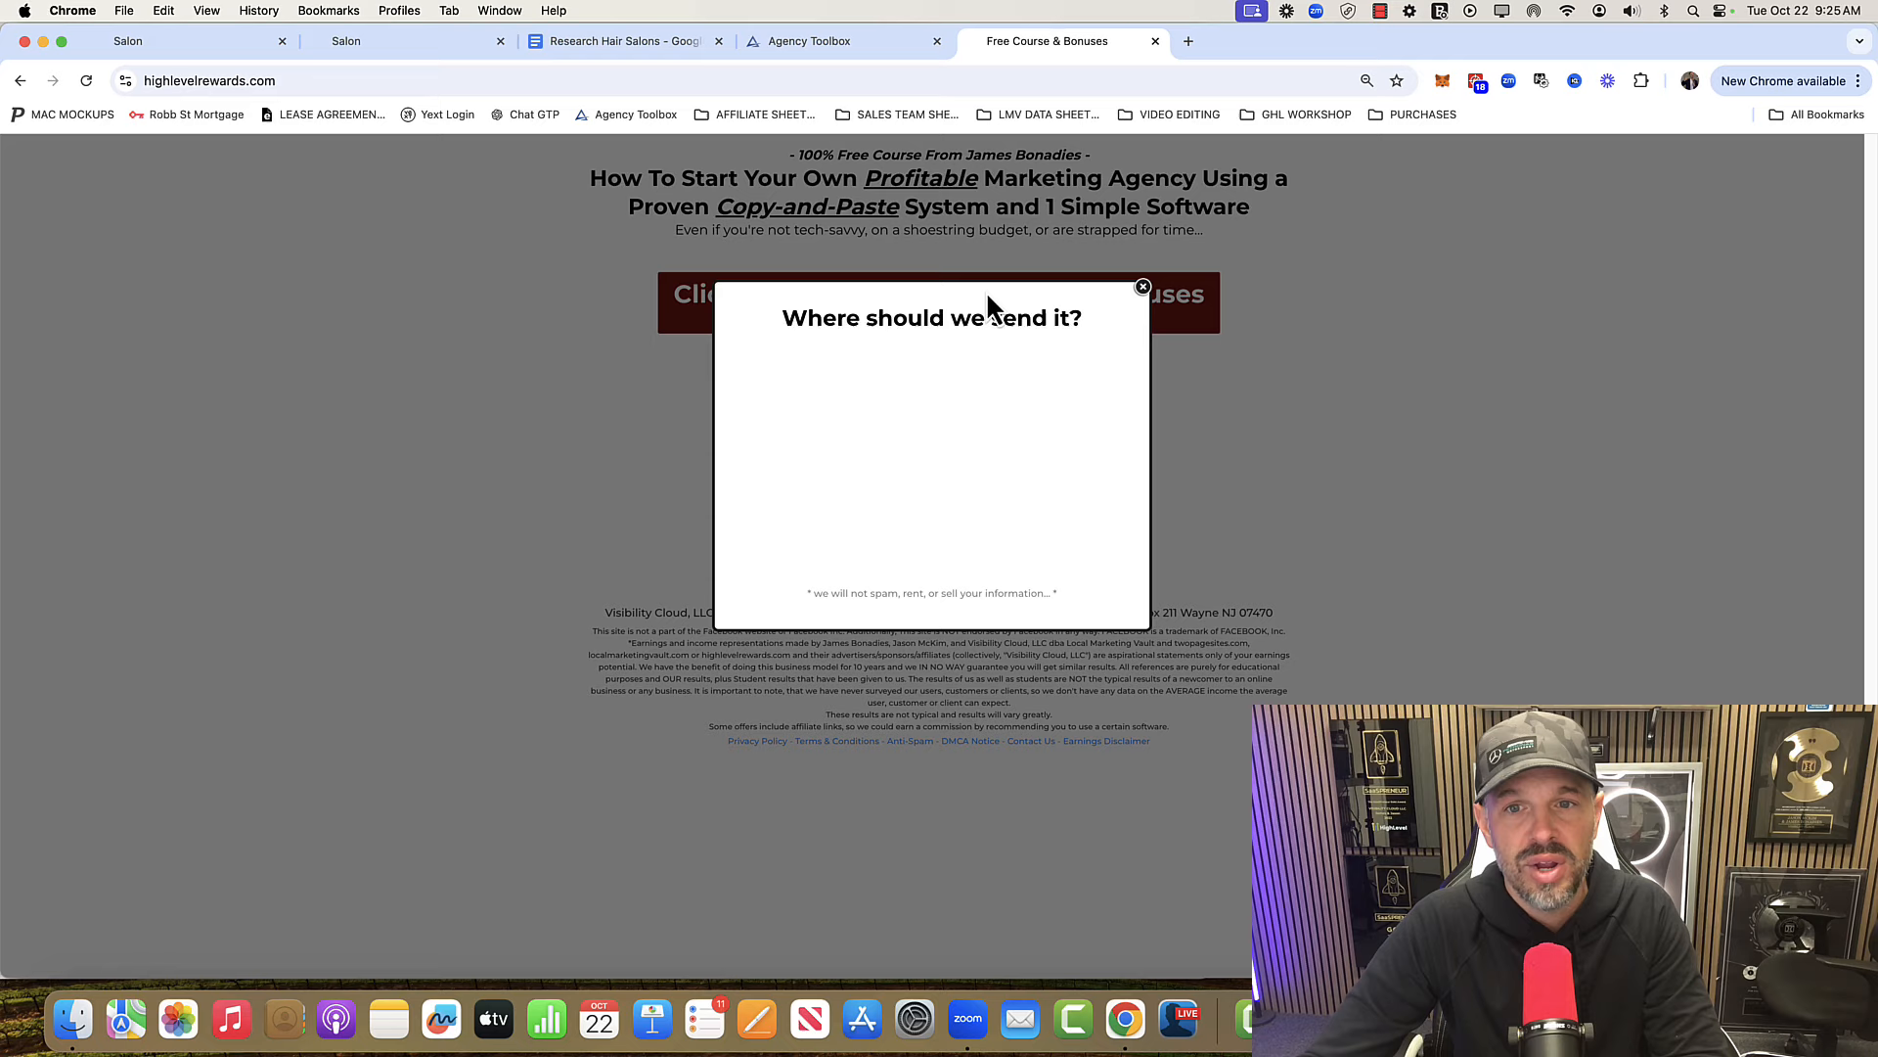
Dismiss the free course popup and scroll through the GHL bonus list and offers.
left_click(1141, 287)
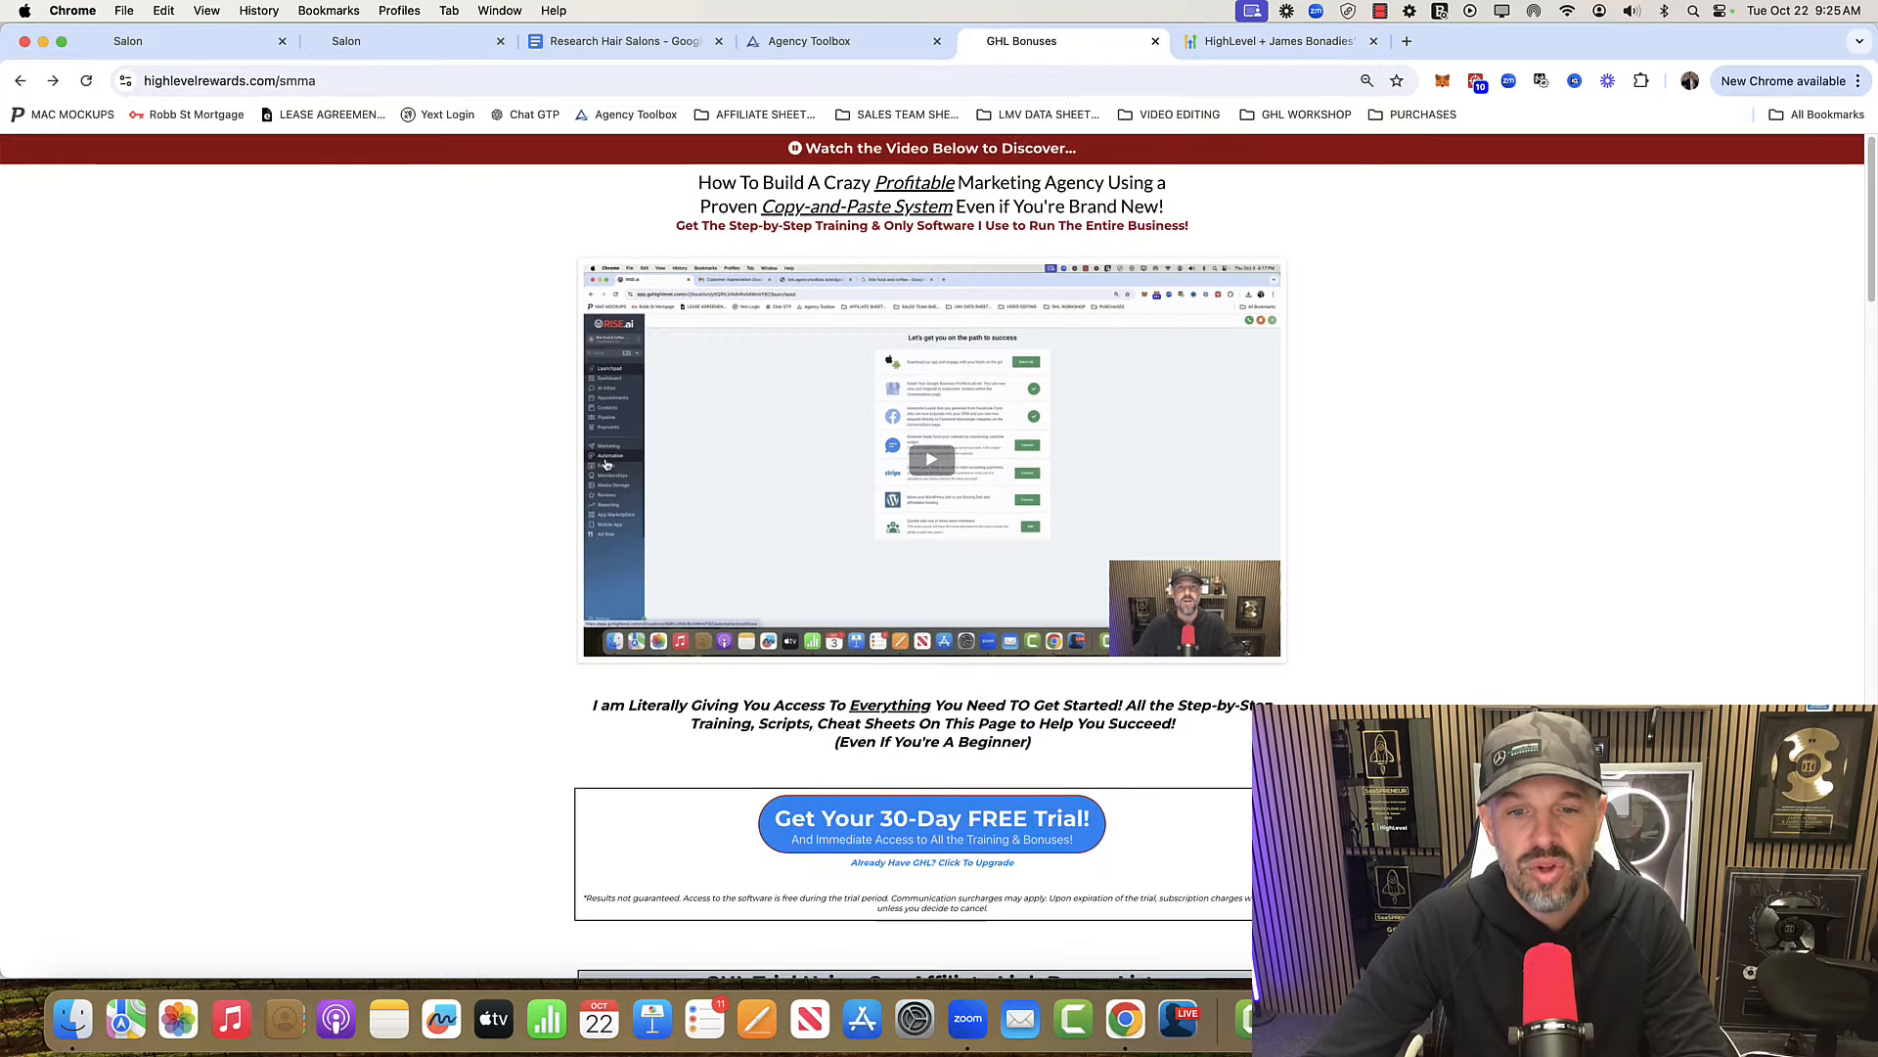
scroll("down", 3)
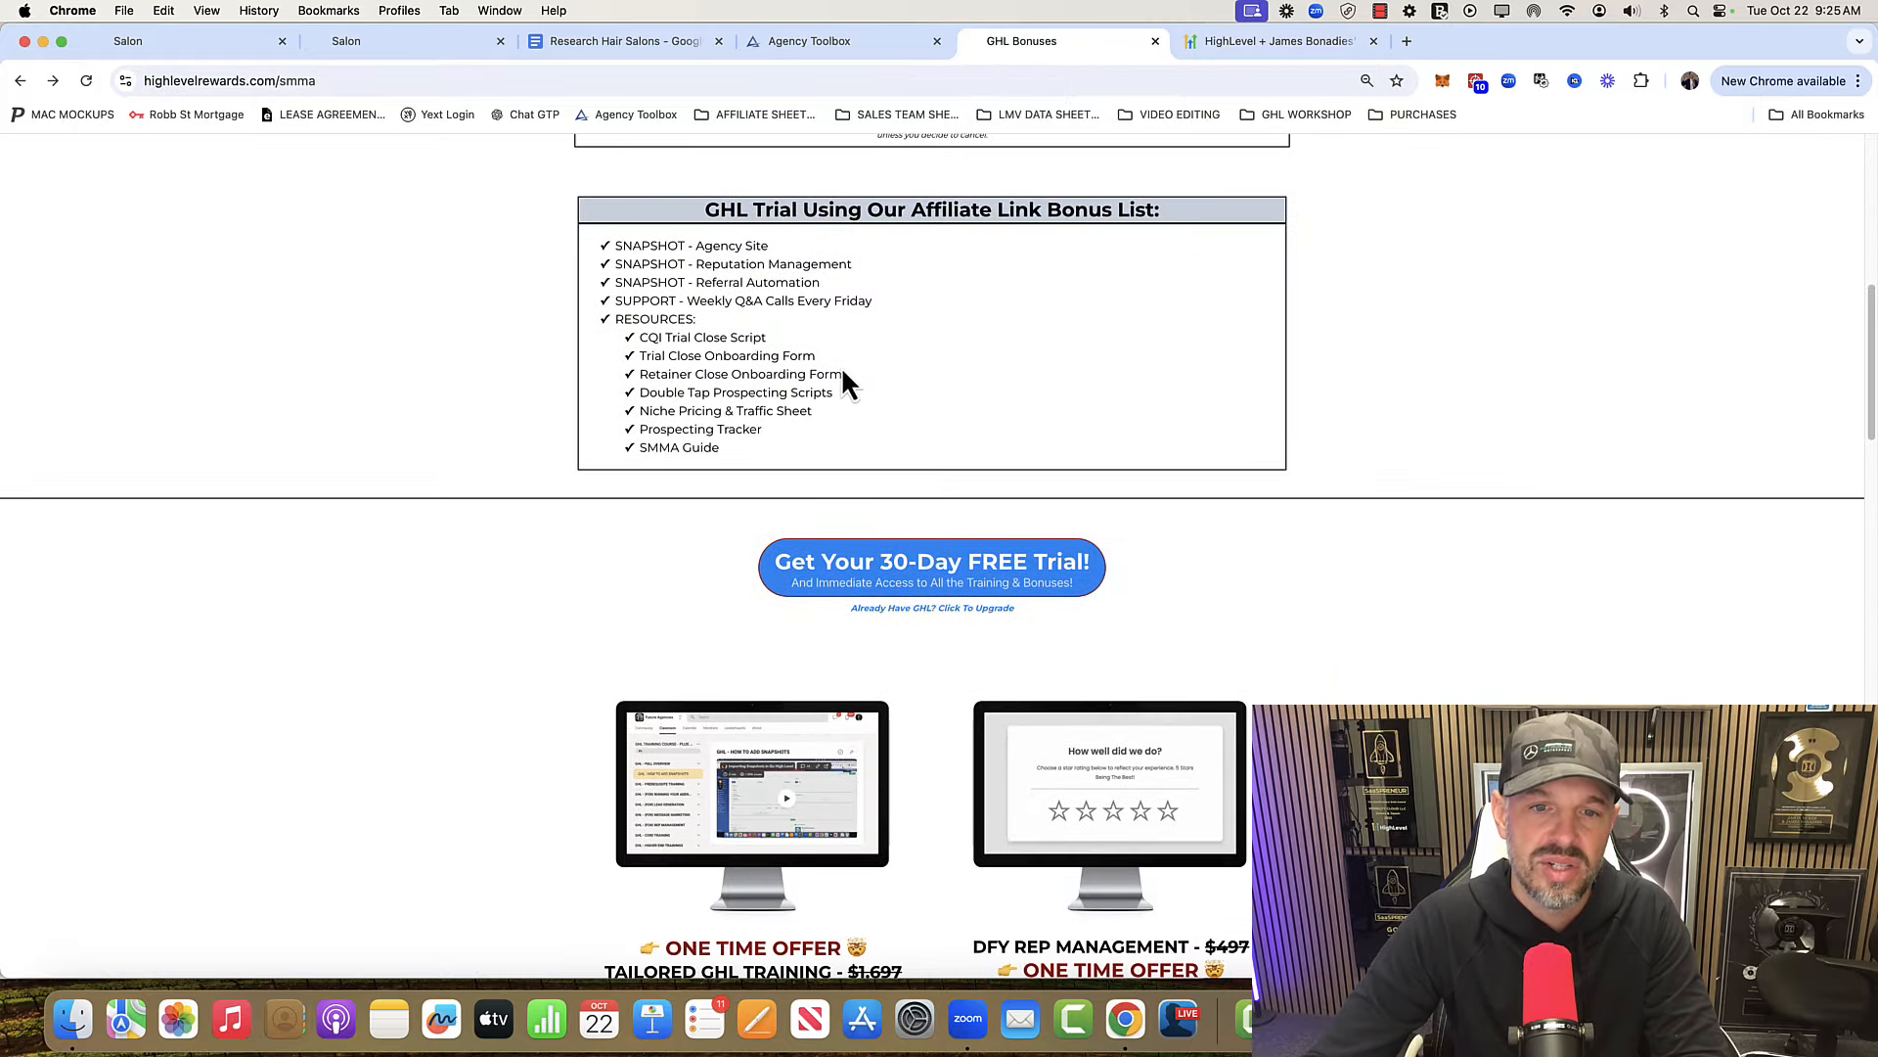
scroll("down", 3)
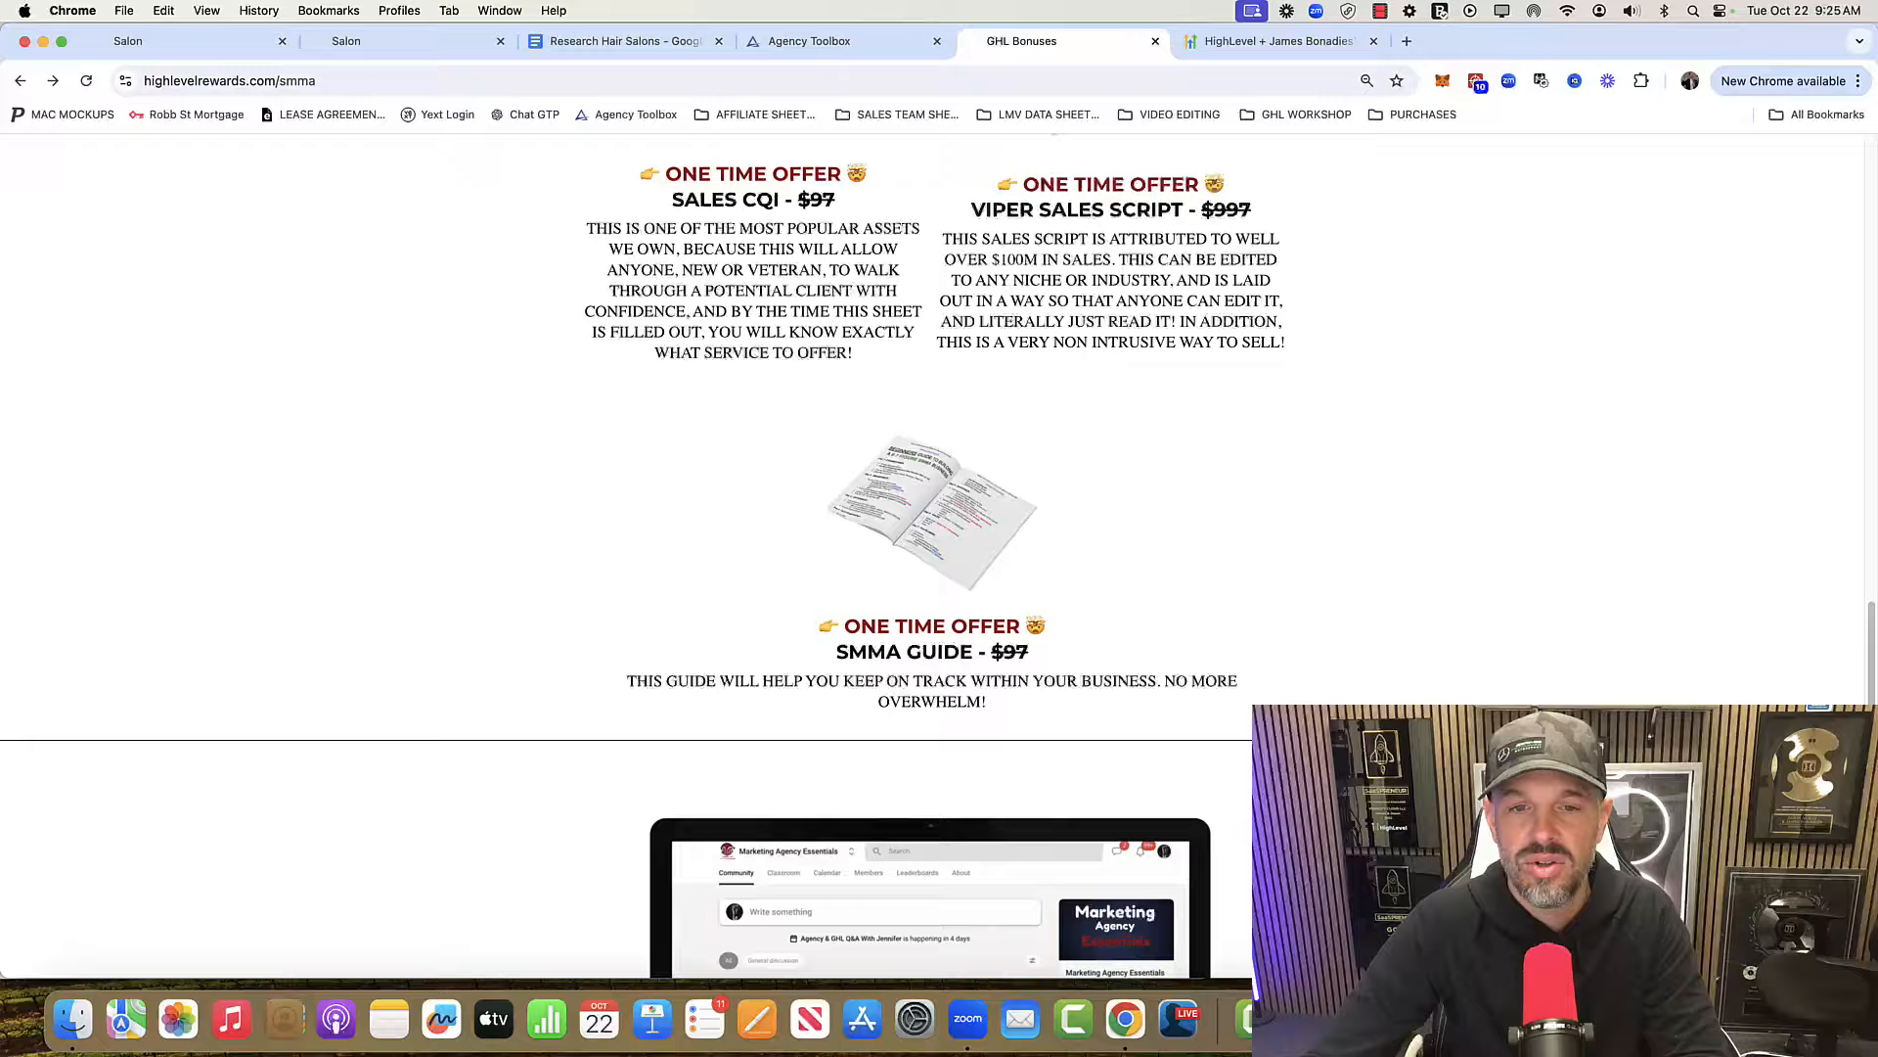
scroll("down", 3)
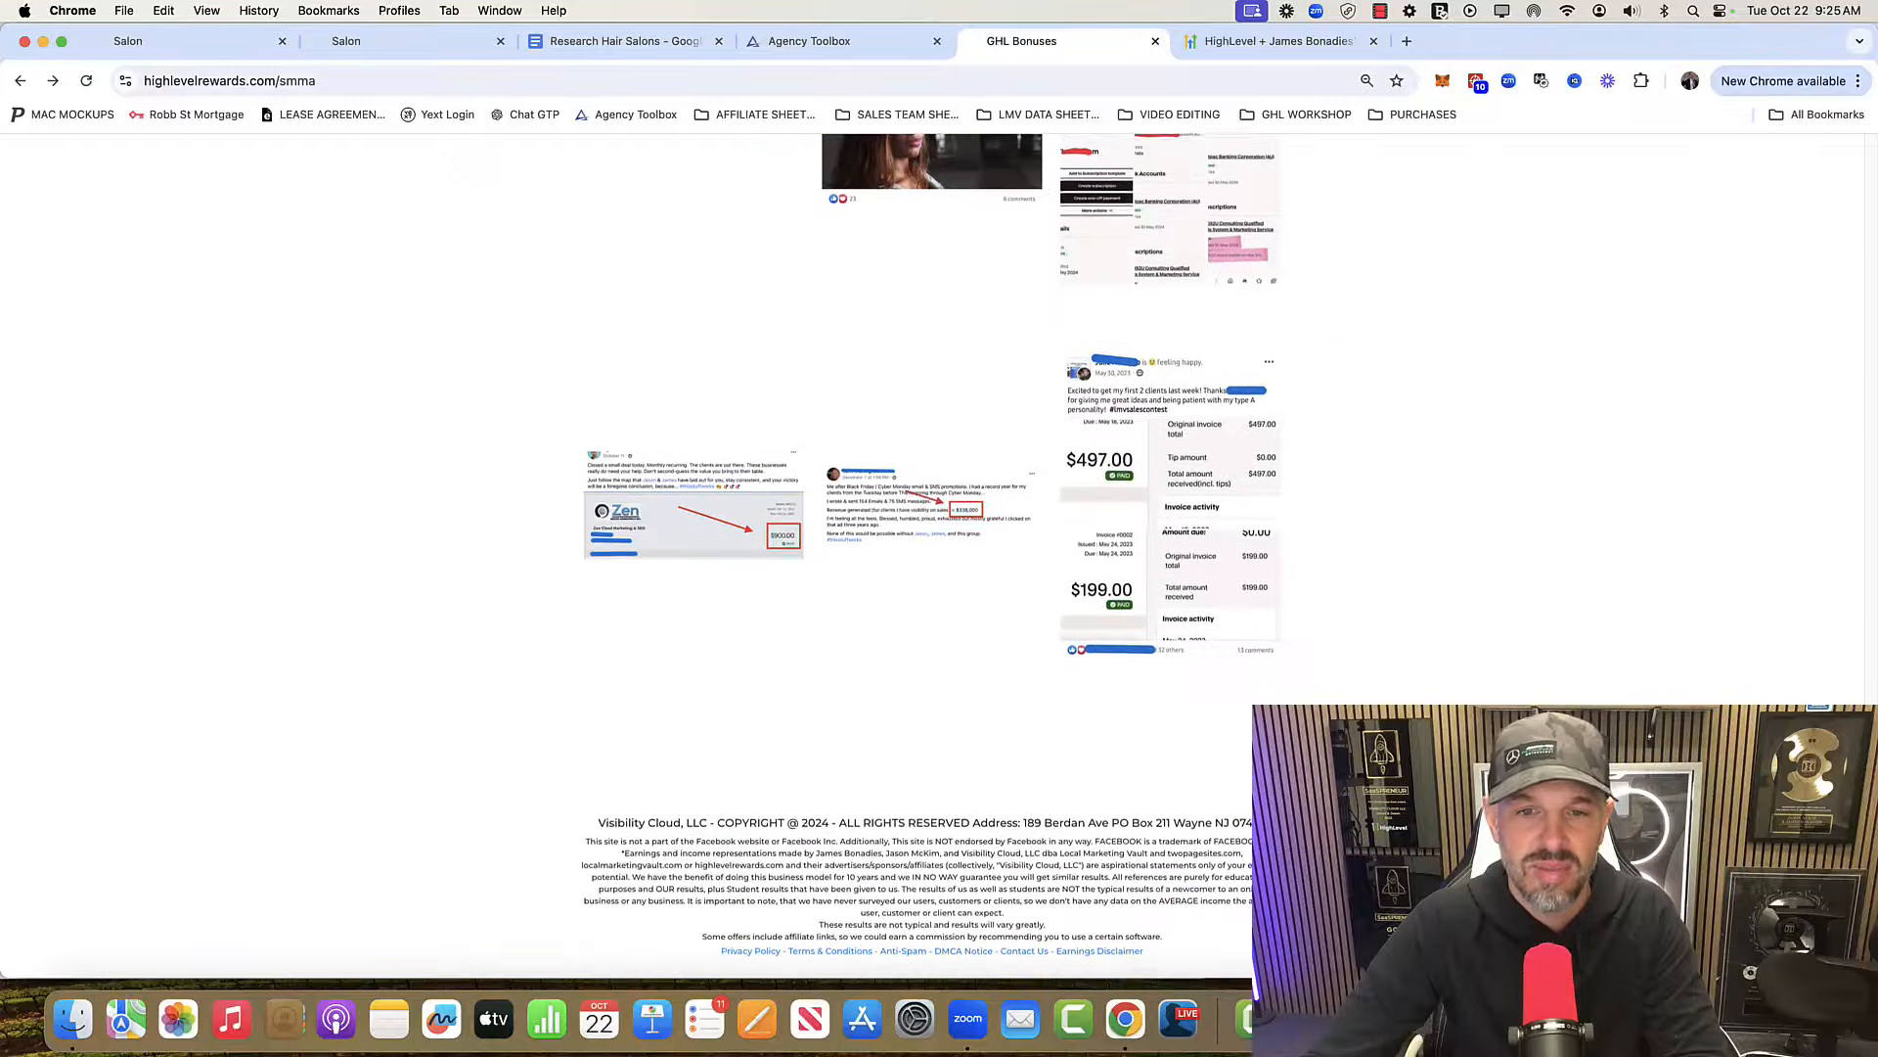
scroll("up", 3)
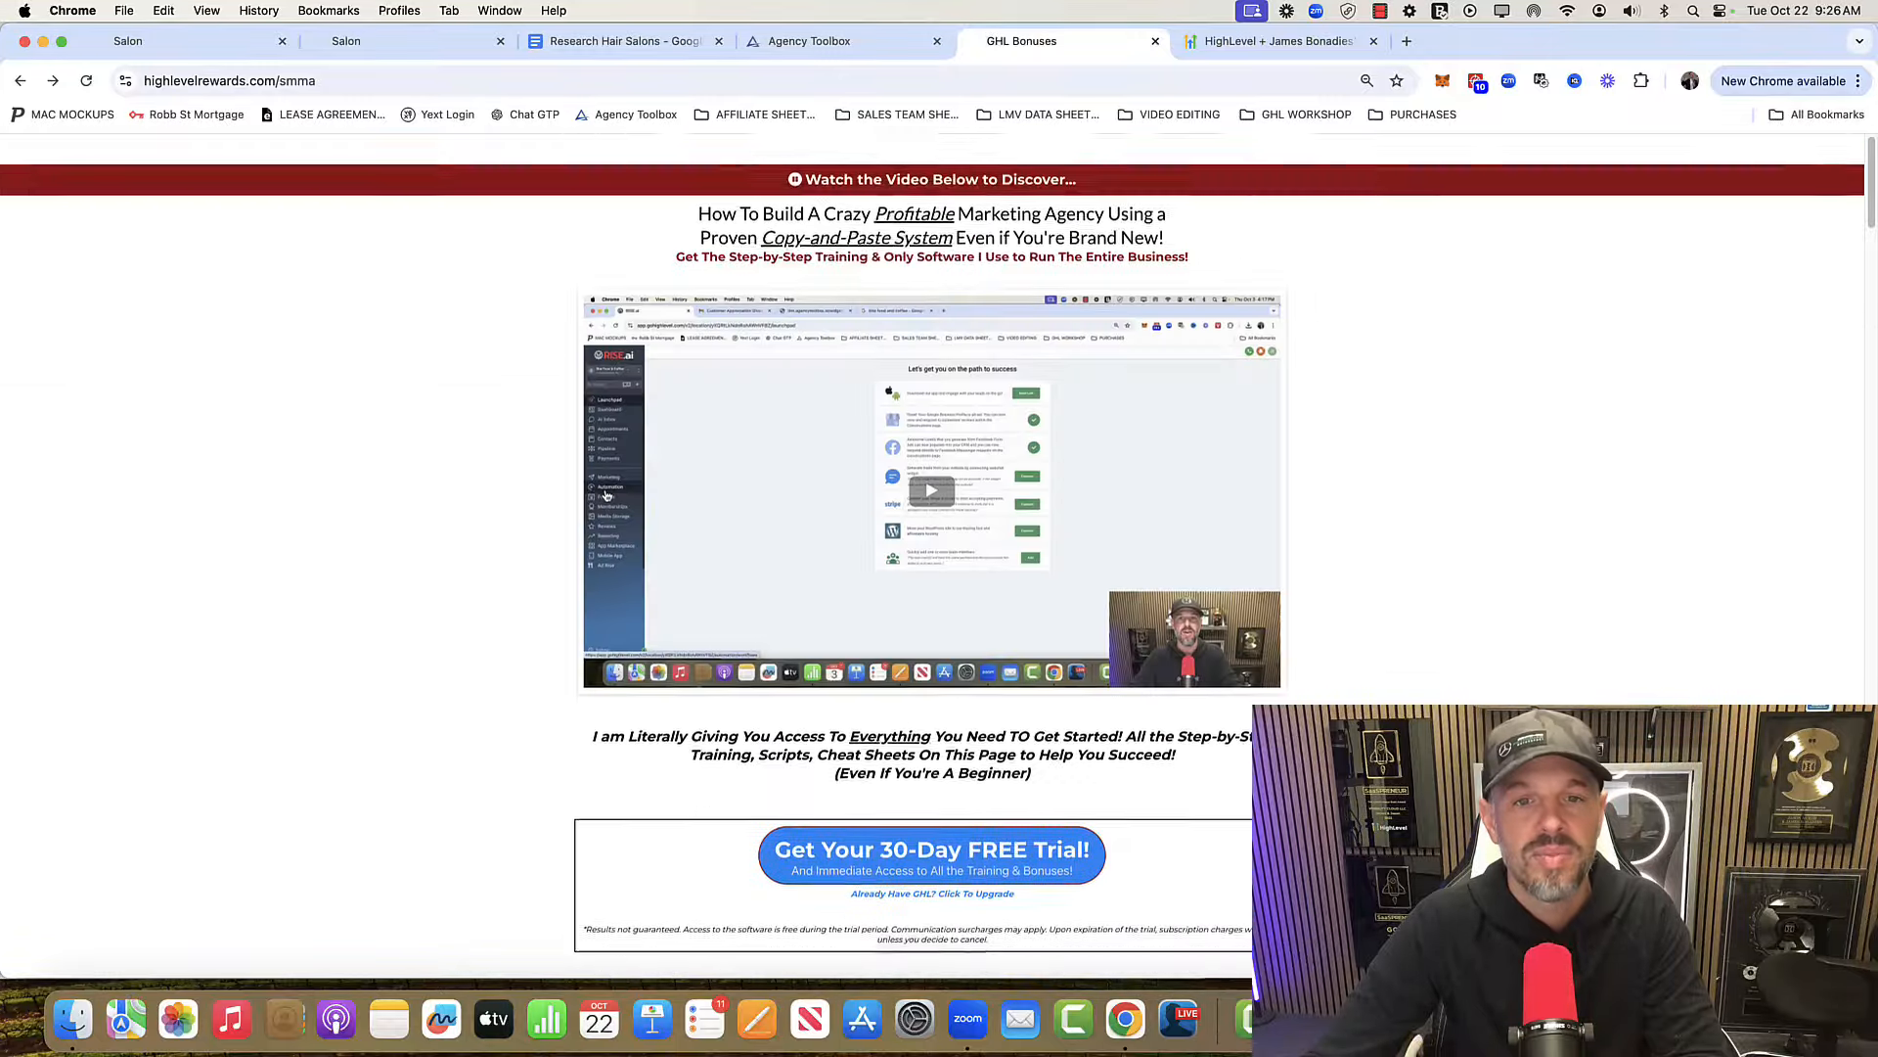
scroll("down", 3)
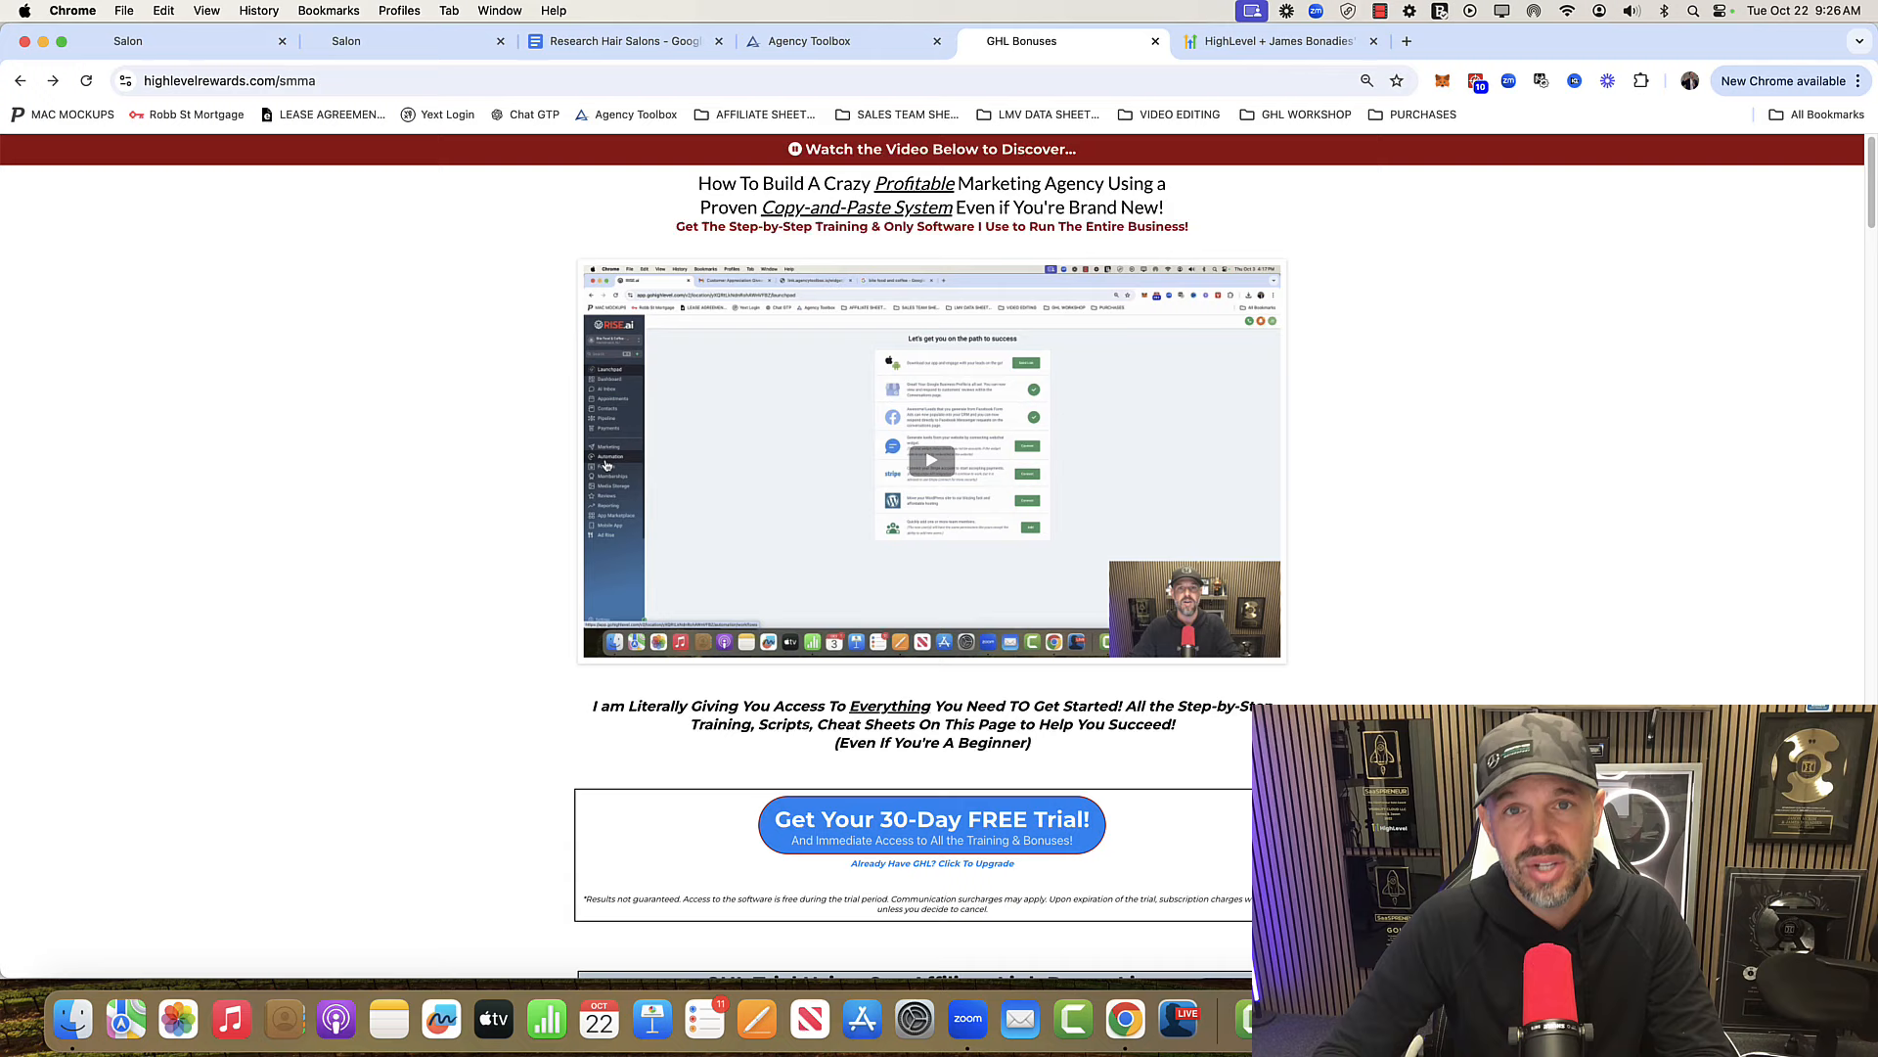